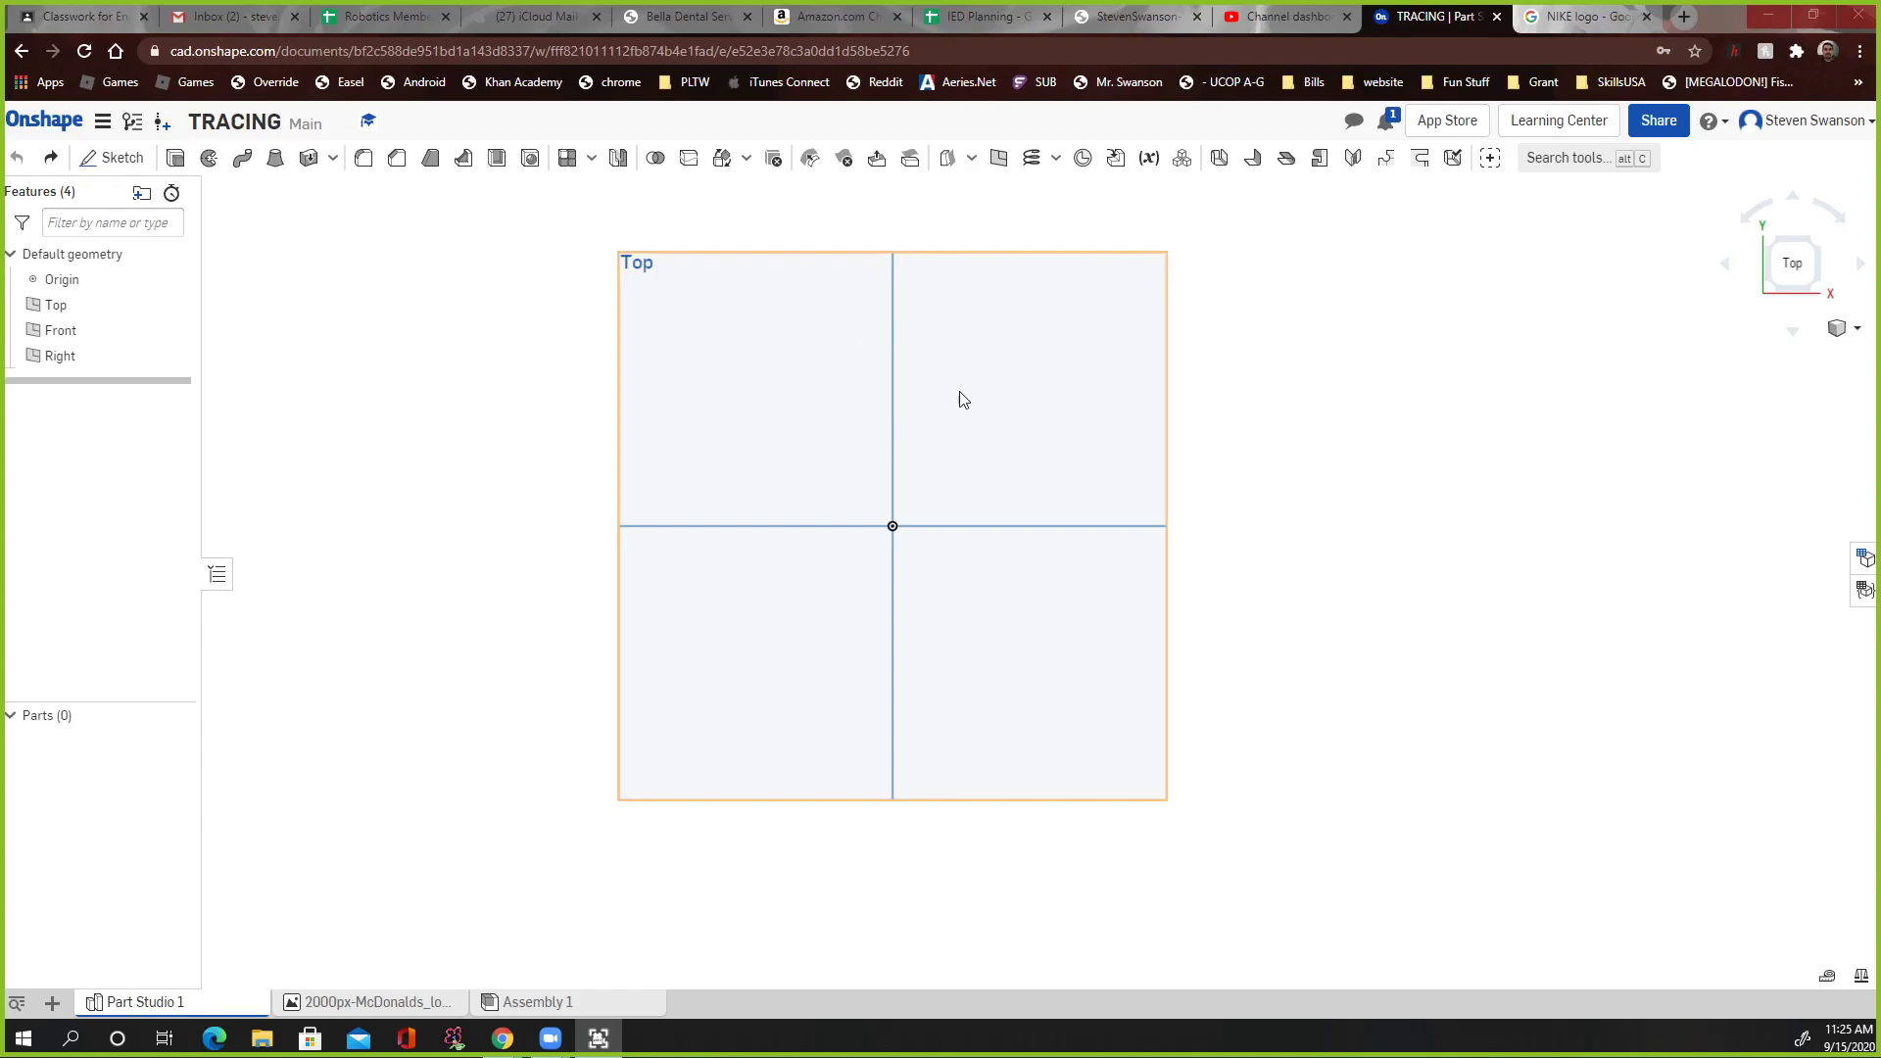
mouse_move(784, 453)
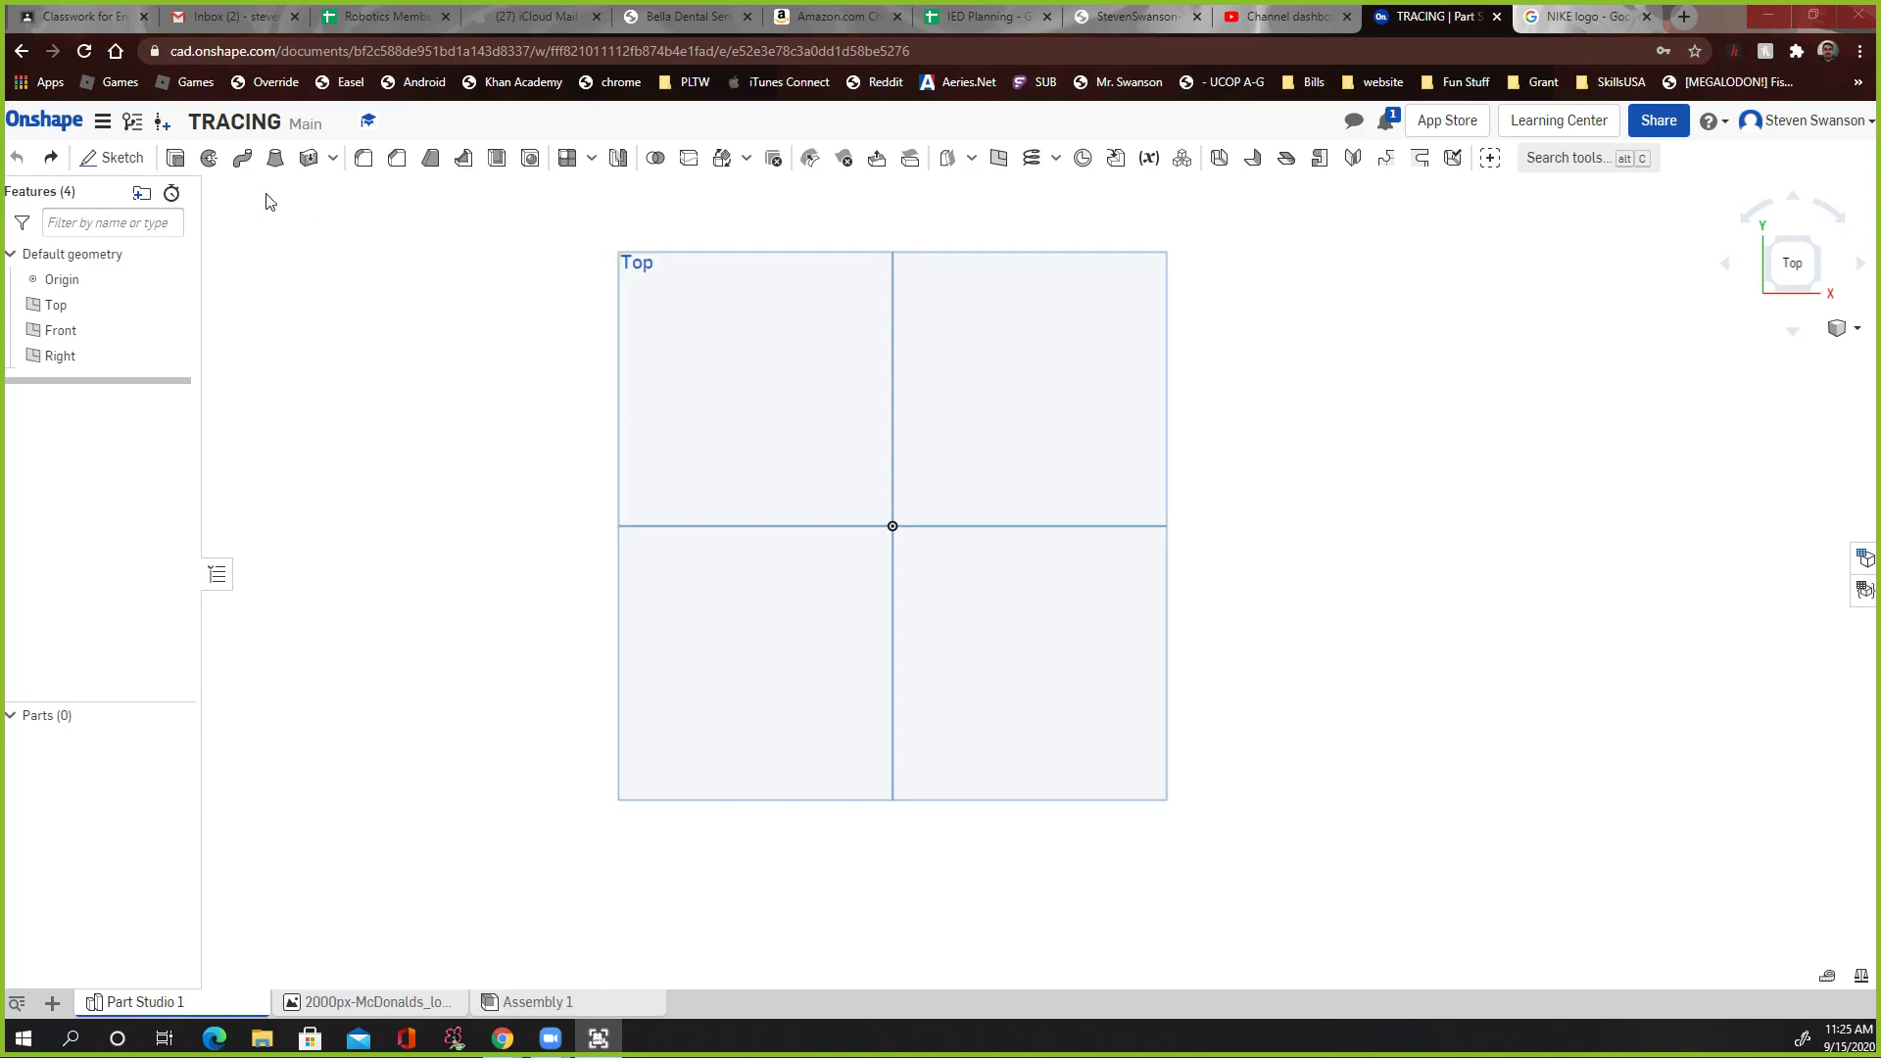
Step: Cancel an empty Extrude before starting the Top-plane sketch
click(176, 156)
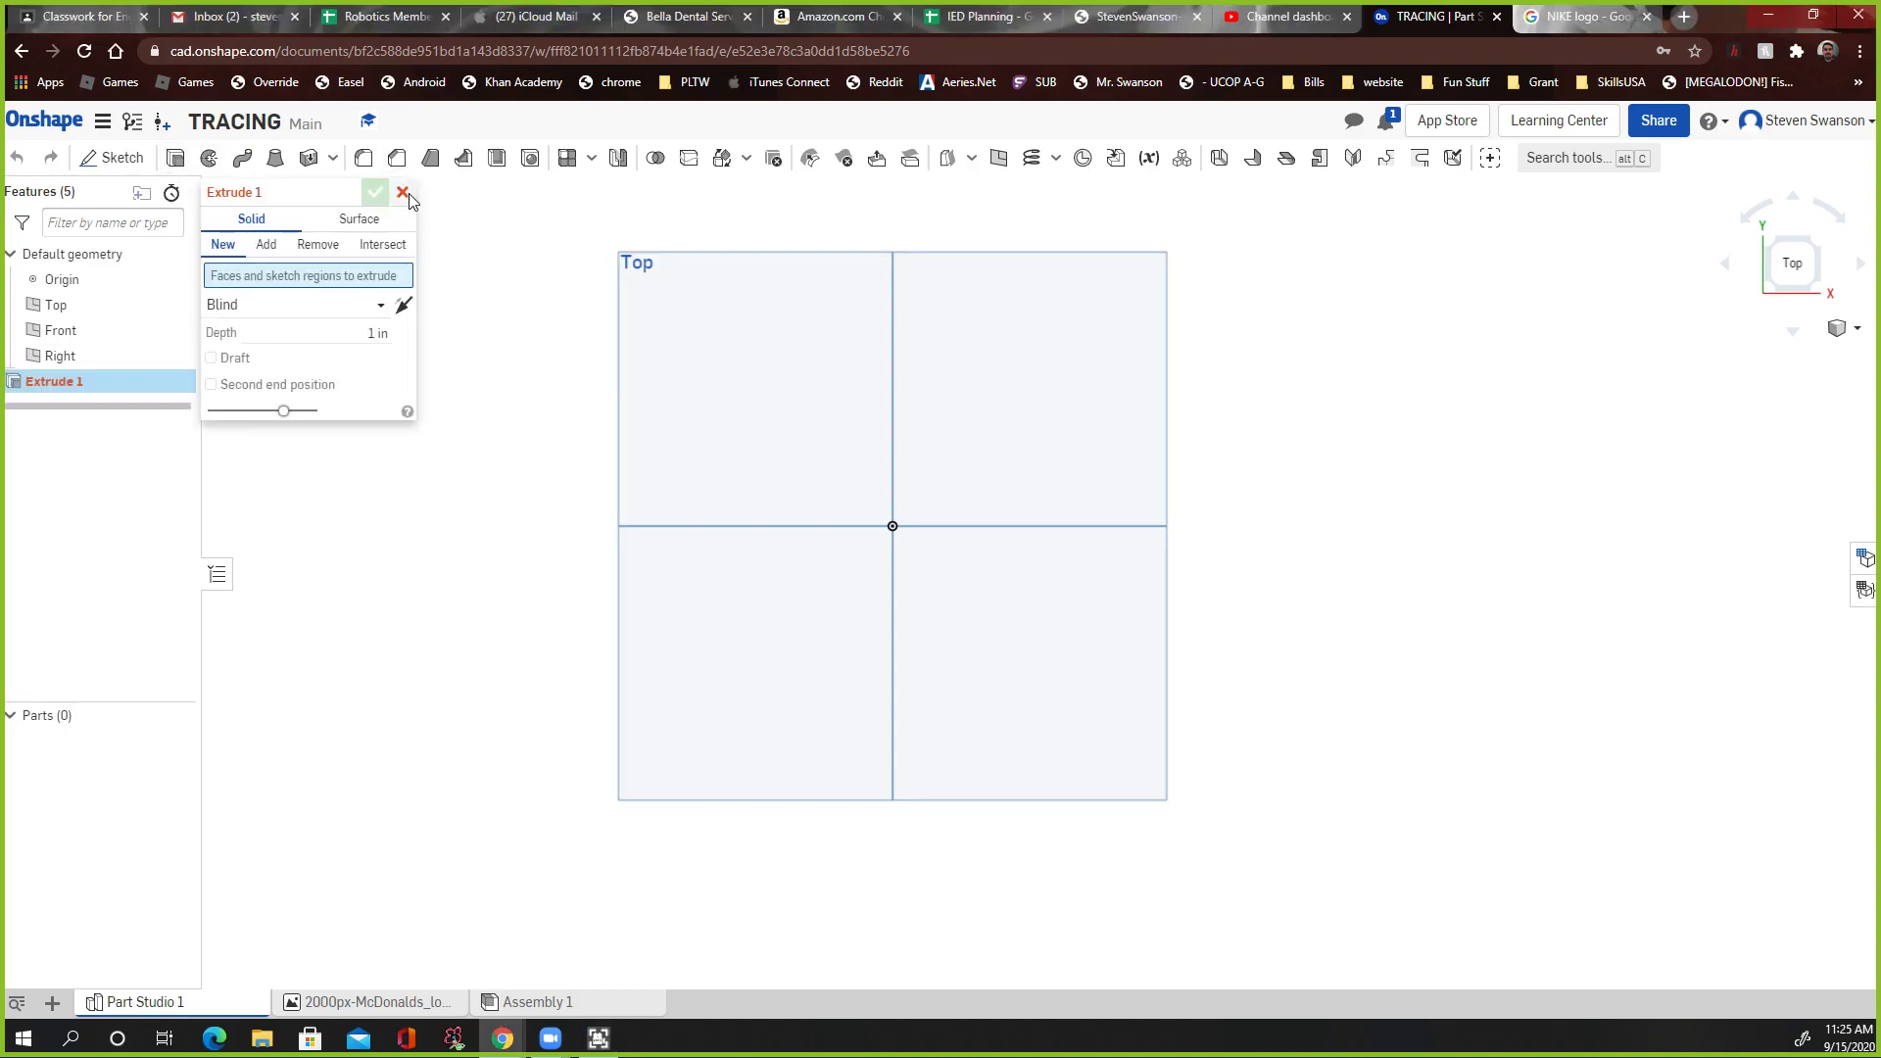
click(403, 192)
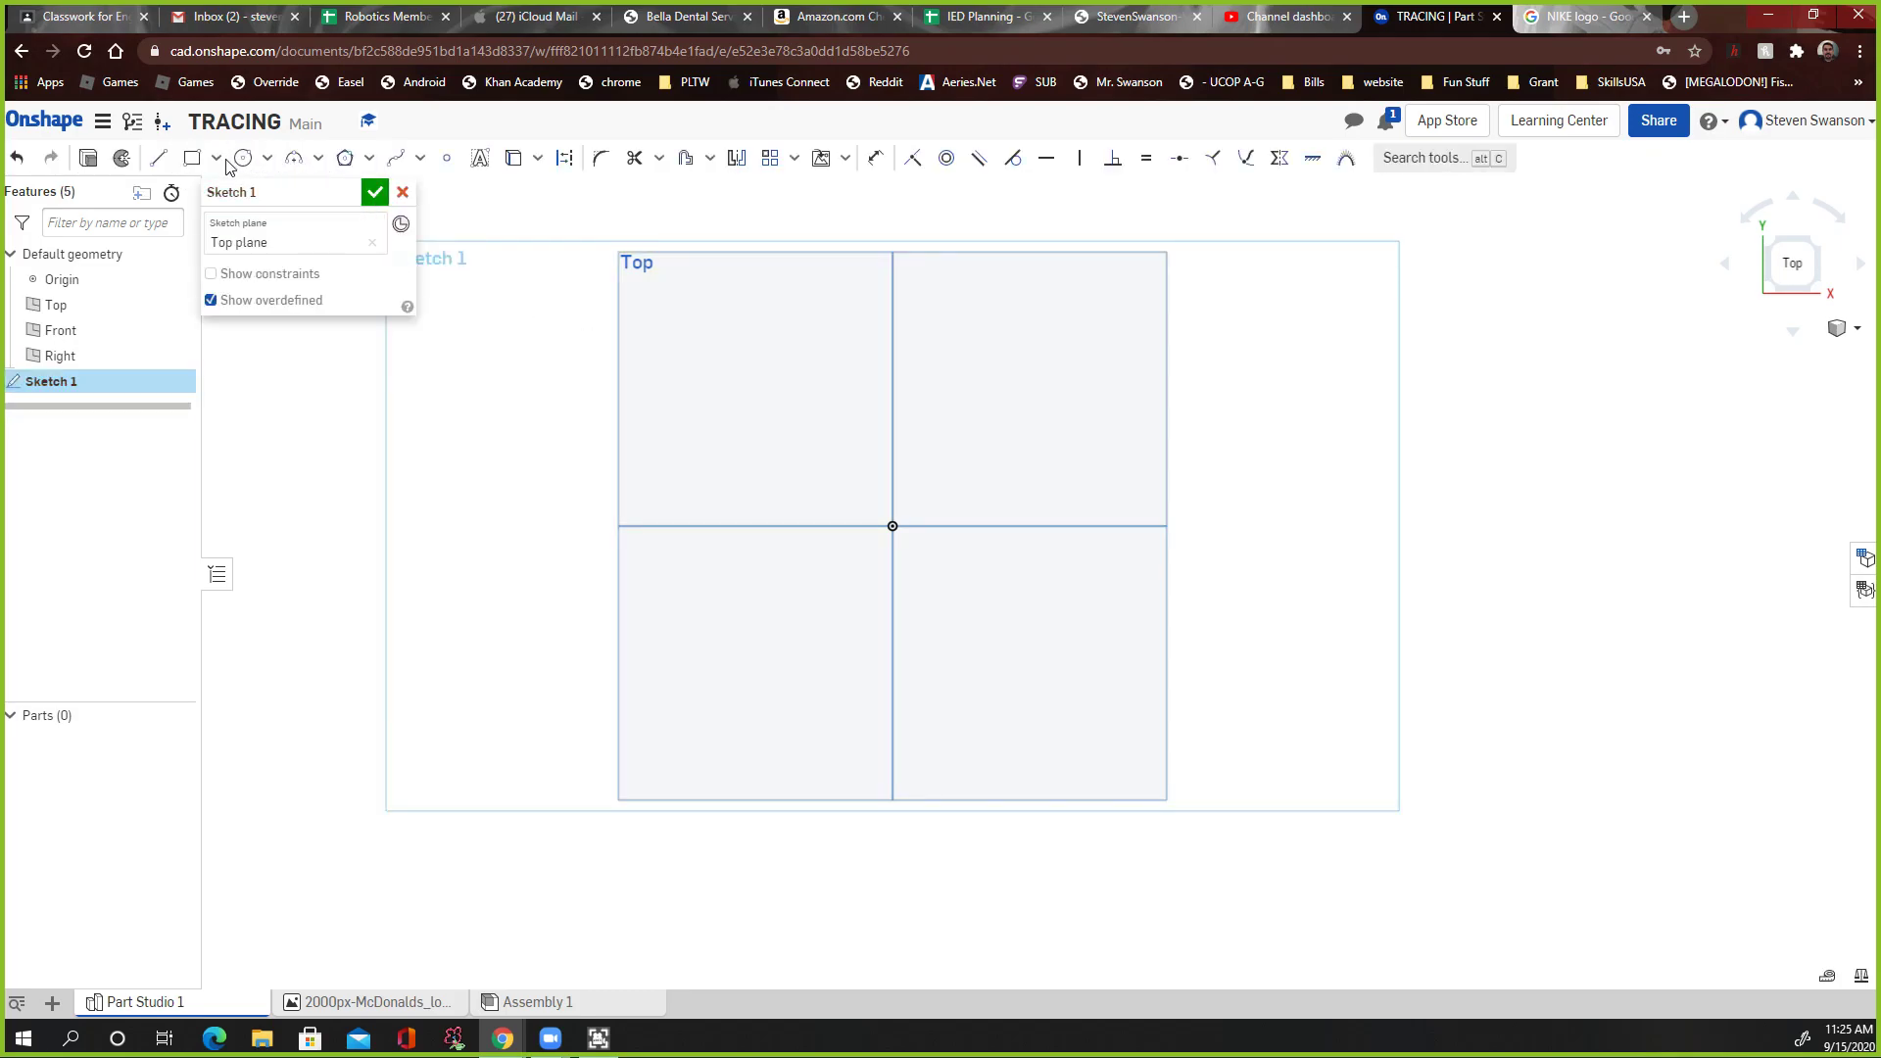
Step: Draw a corner rectangle from the origin and dimension both sides to 5 in
drag(666, 288, 892, 525)
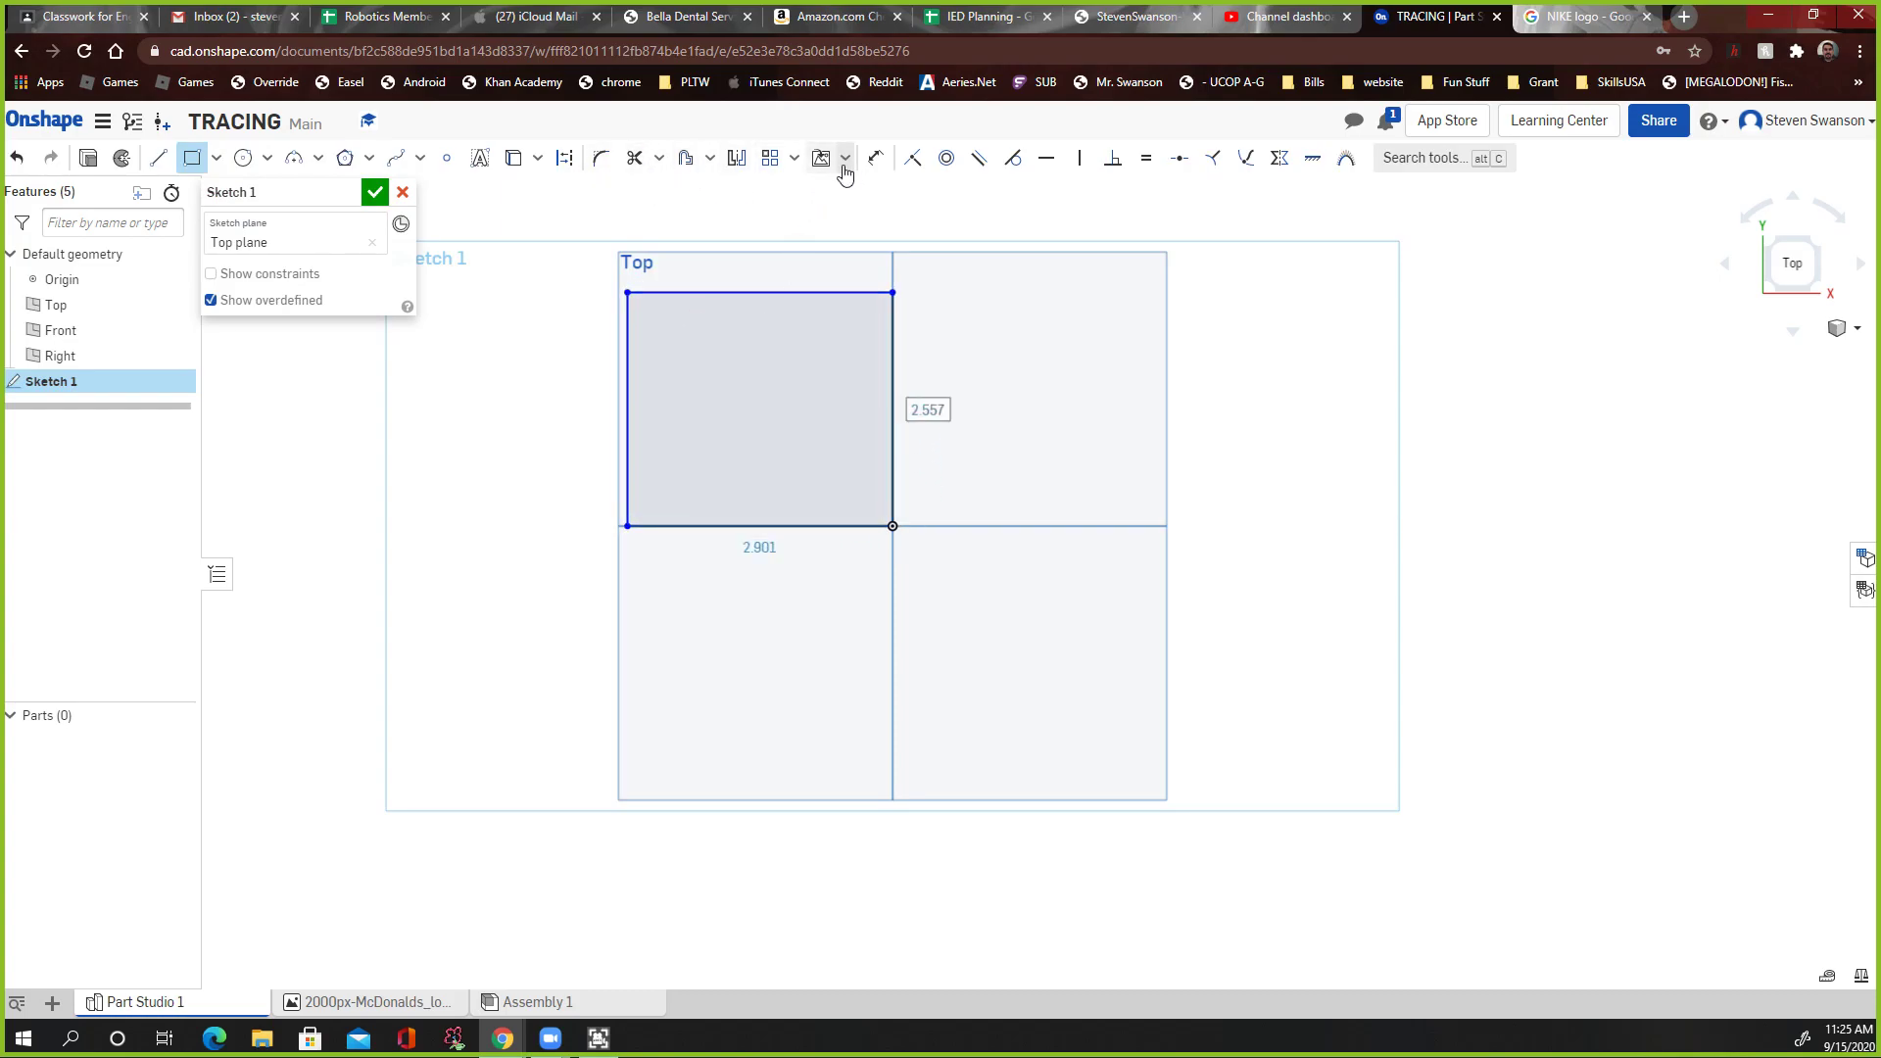
click(876, 157)
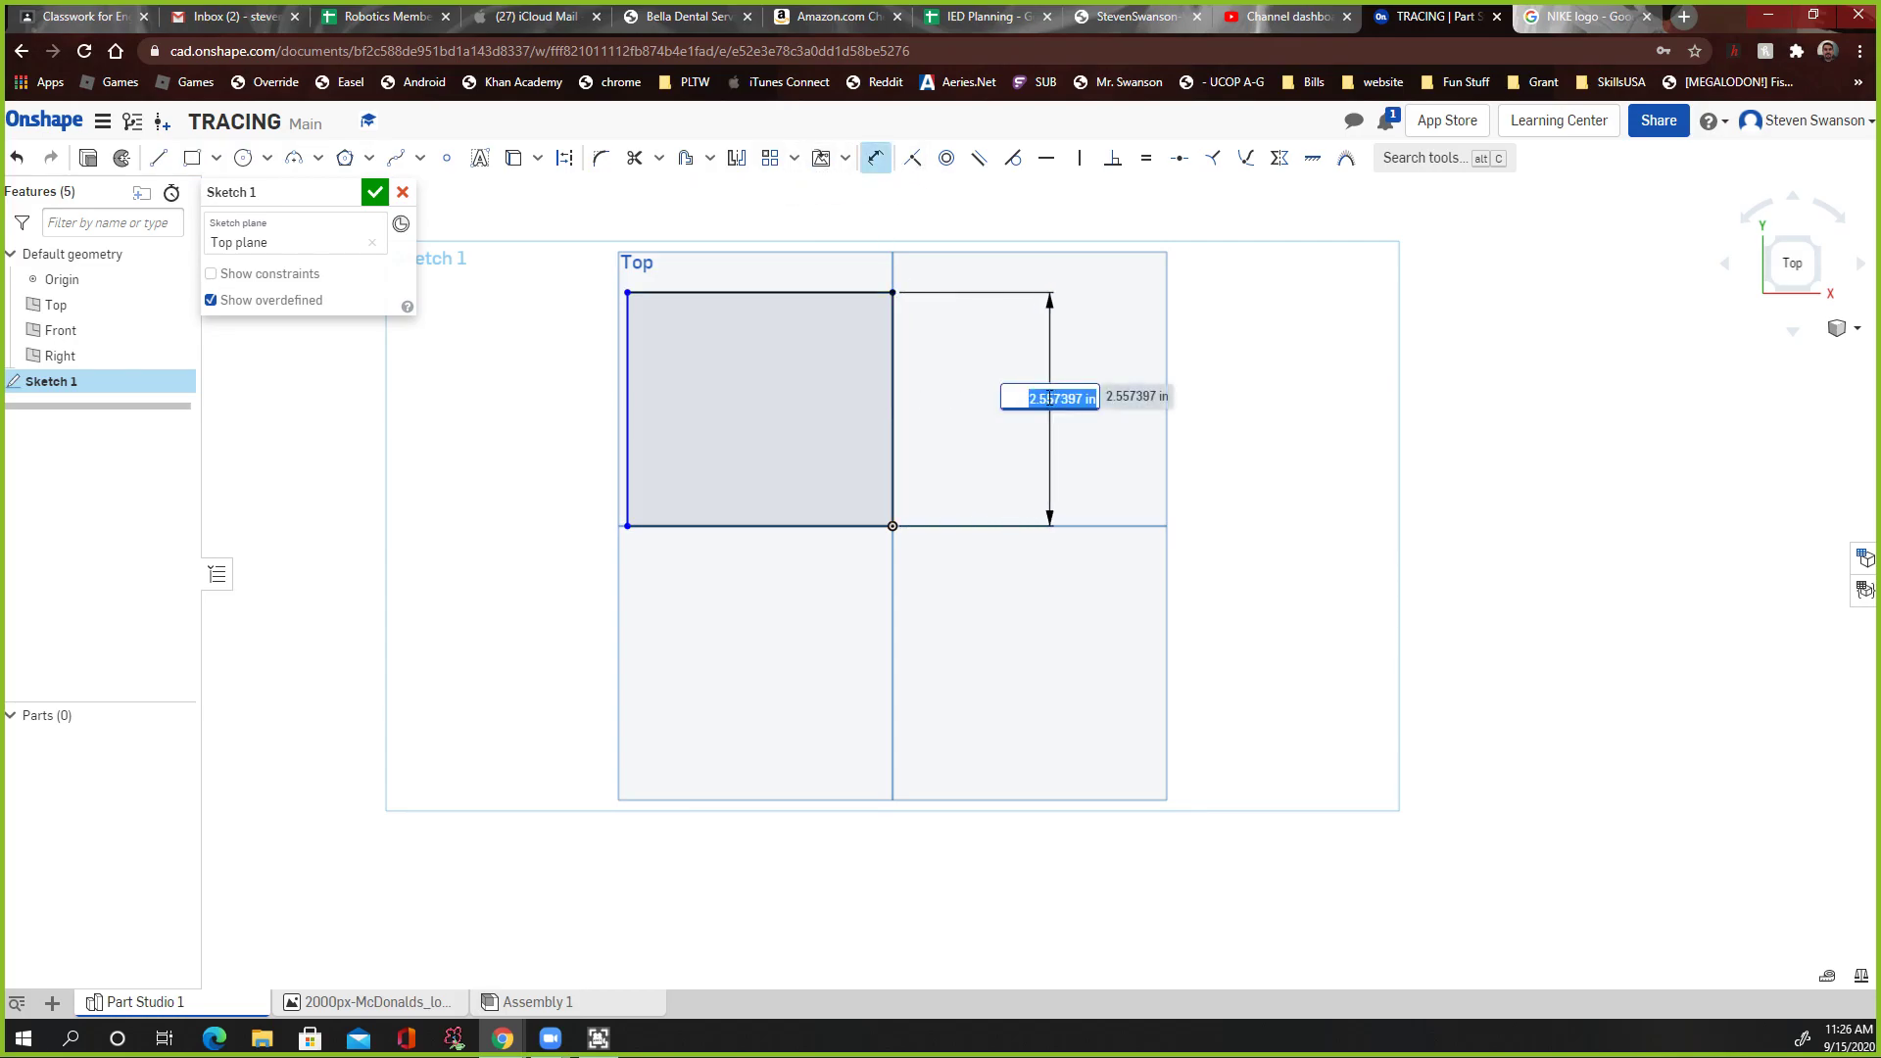
text(5)
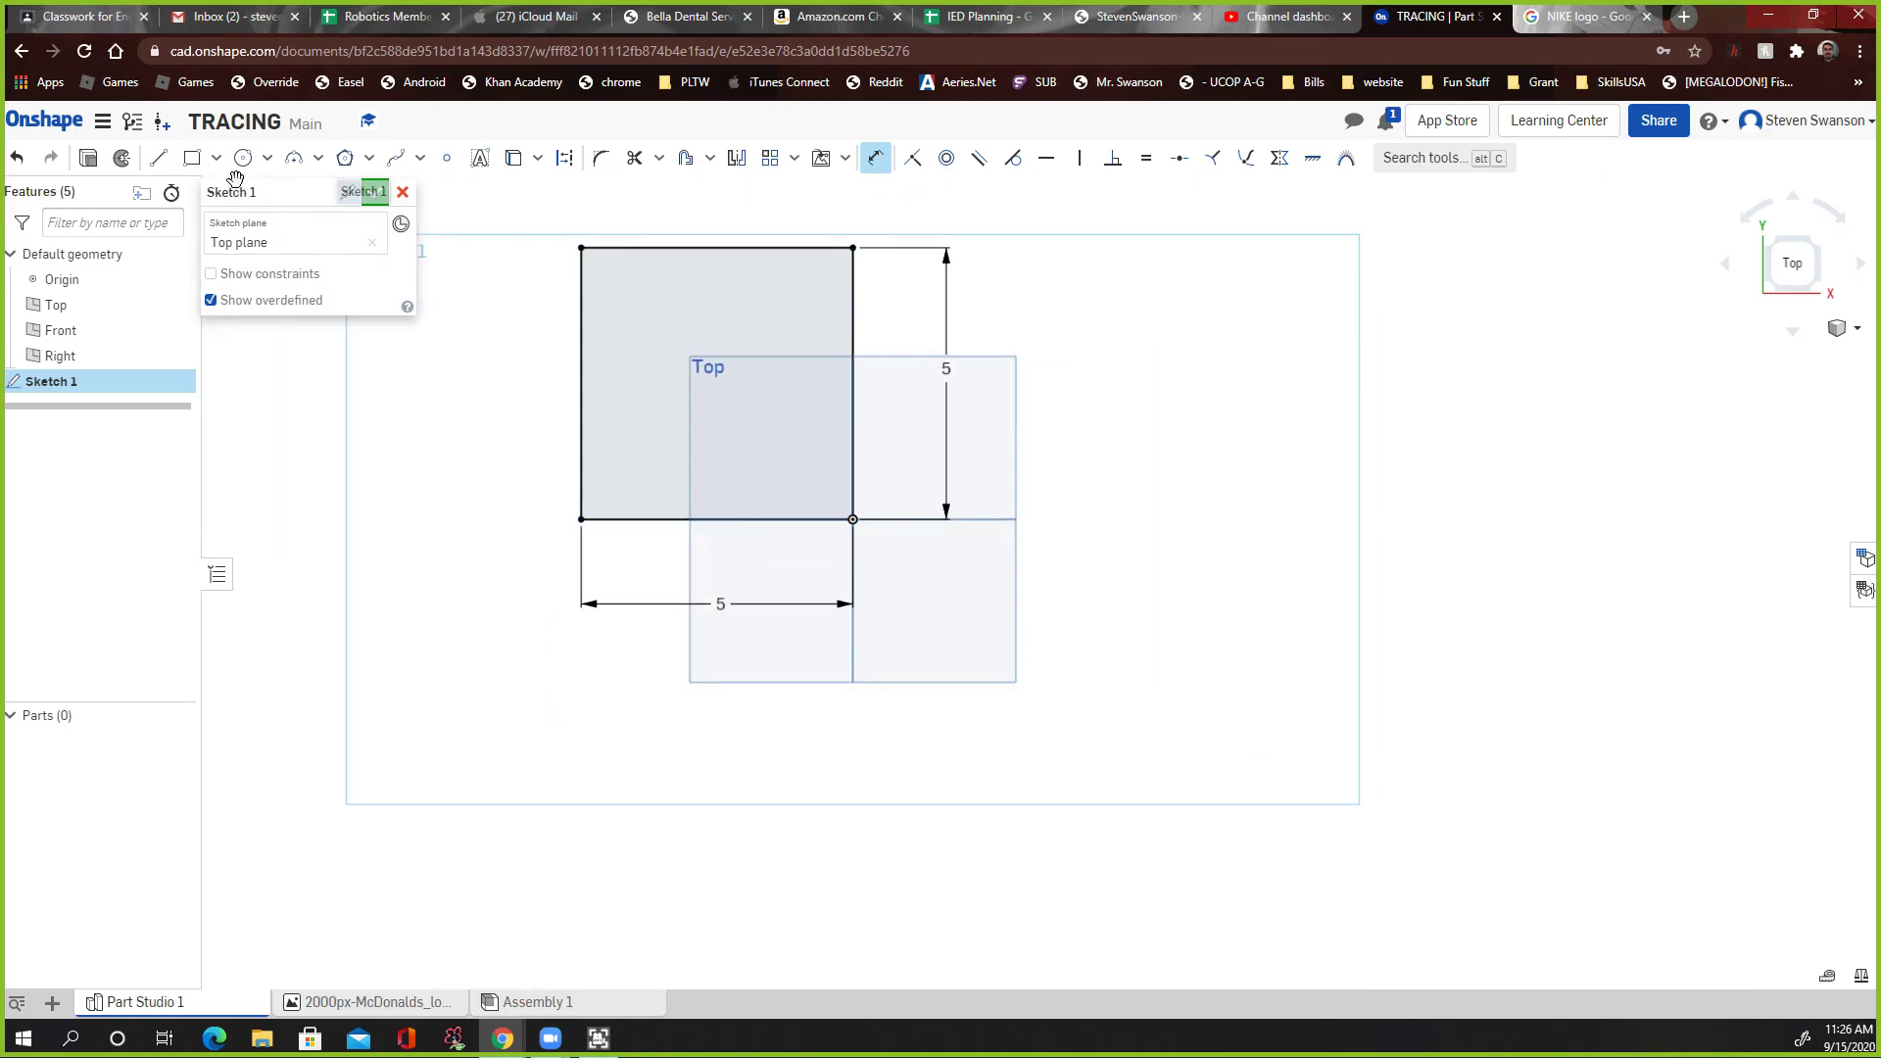
click(192, 157)
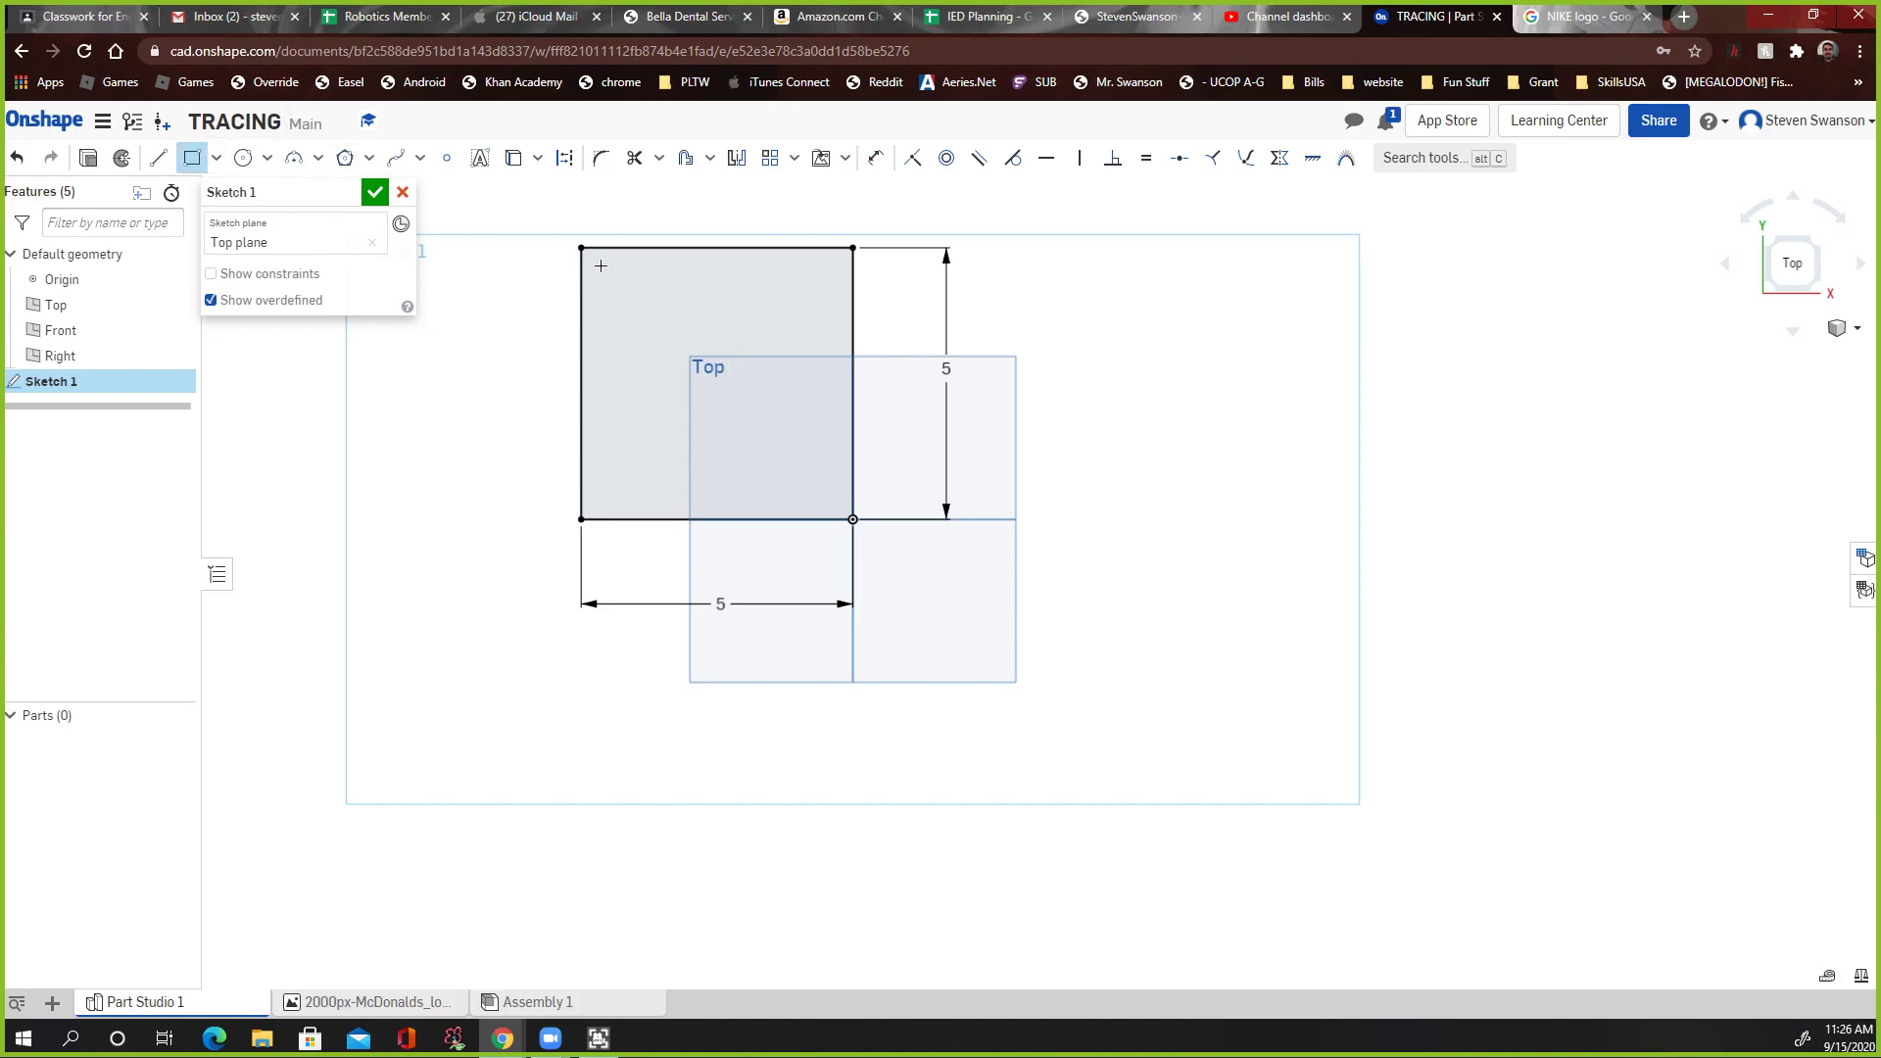
Step: Draw a smaller rectangle inside the 5 by 5 square
drag(582, 253, 835, 504)
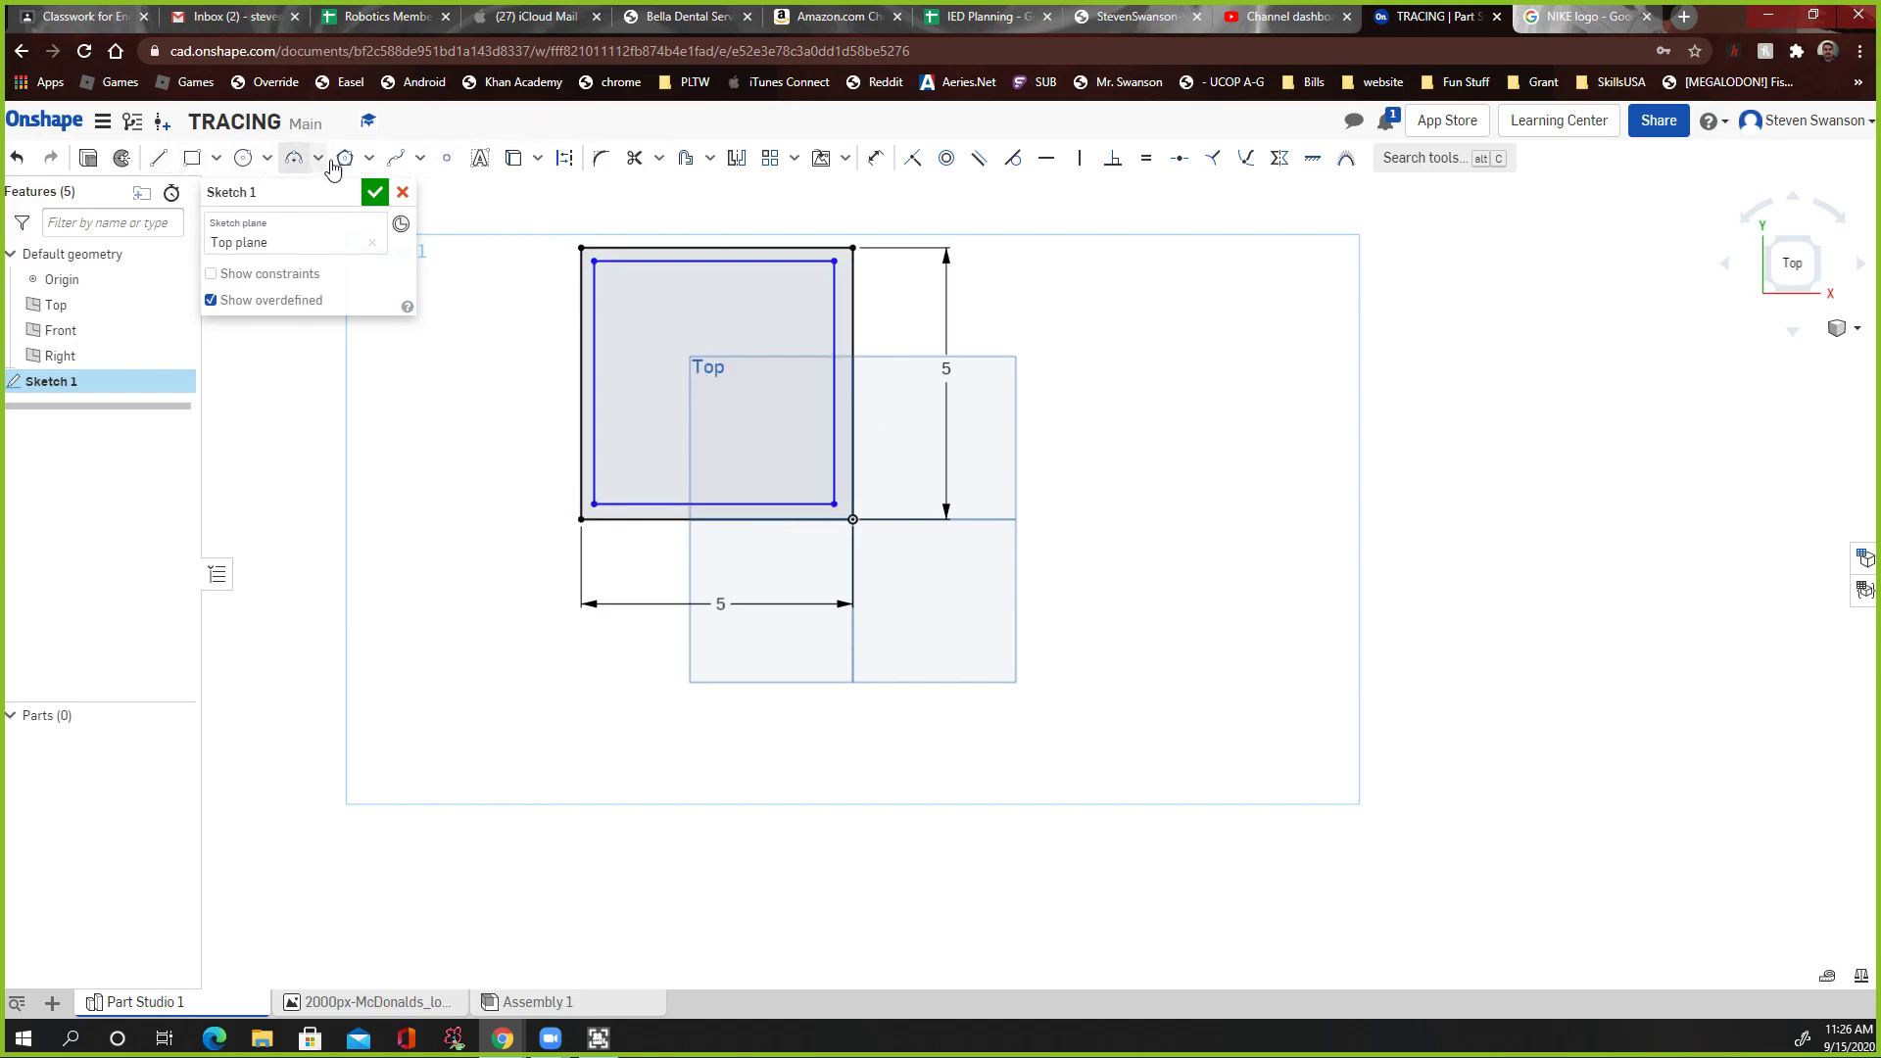
mouse_move(796, 162)
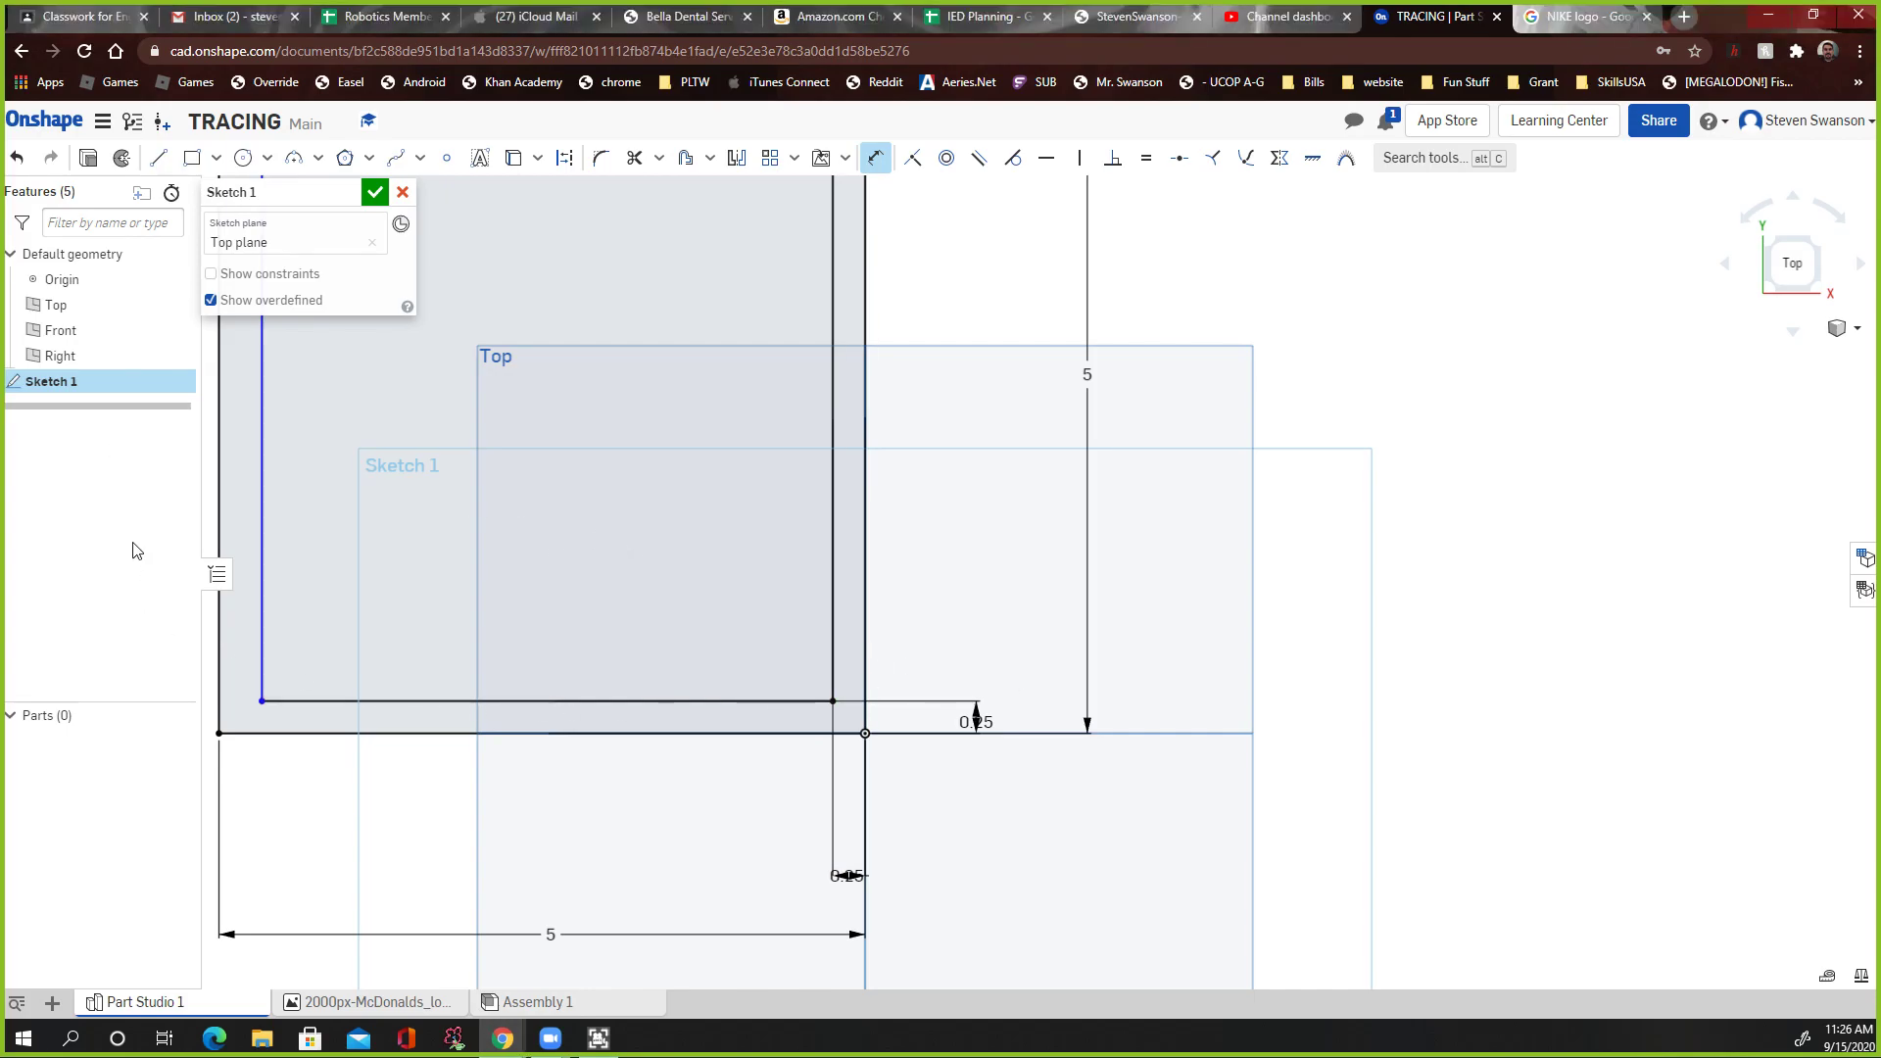
mouse_move(243, 488)
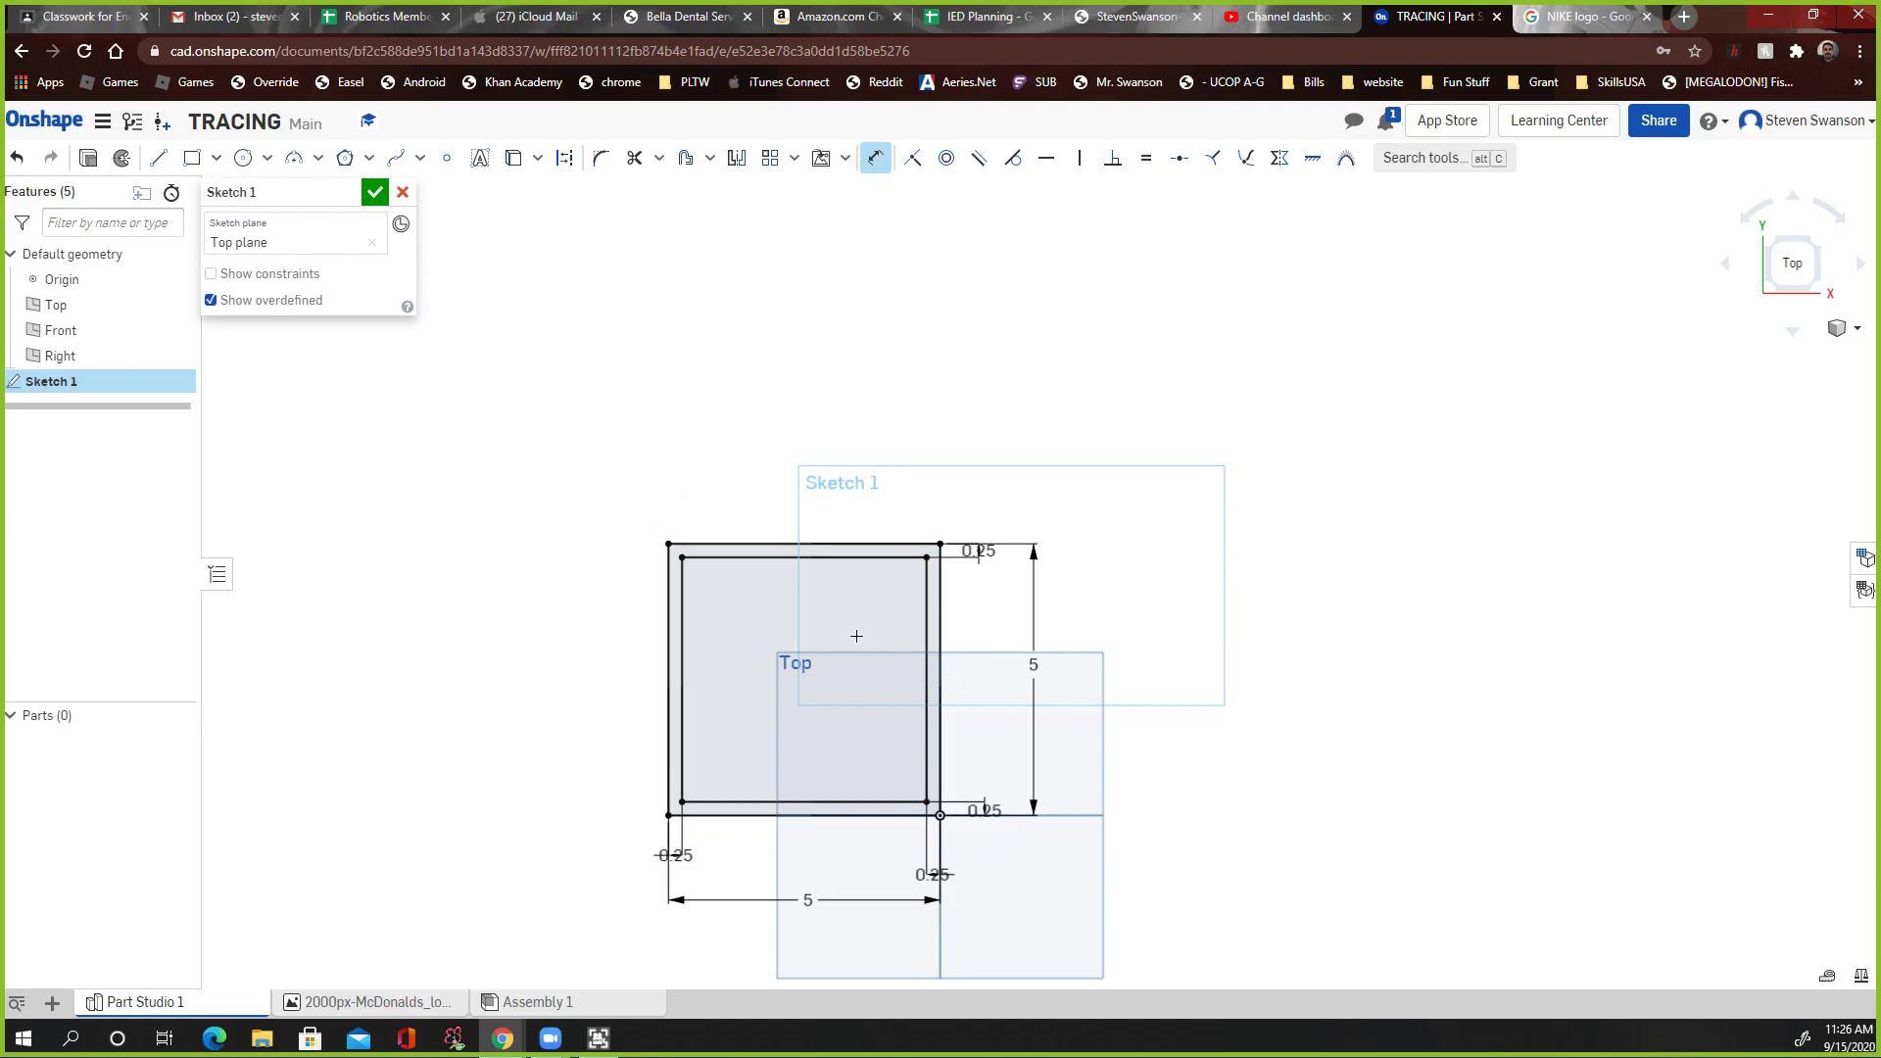
mouse_move(921, 595)
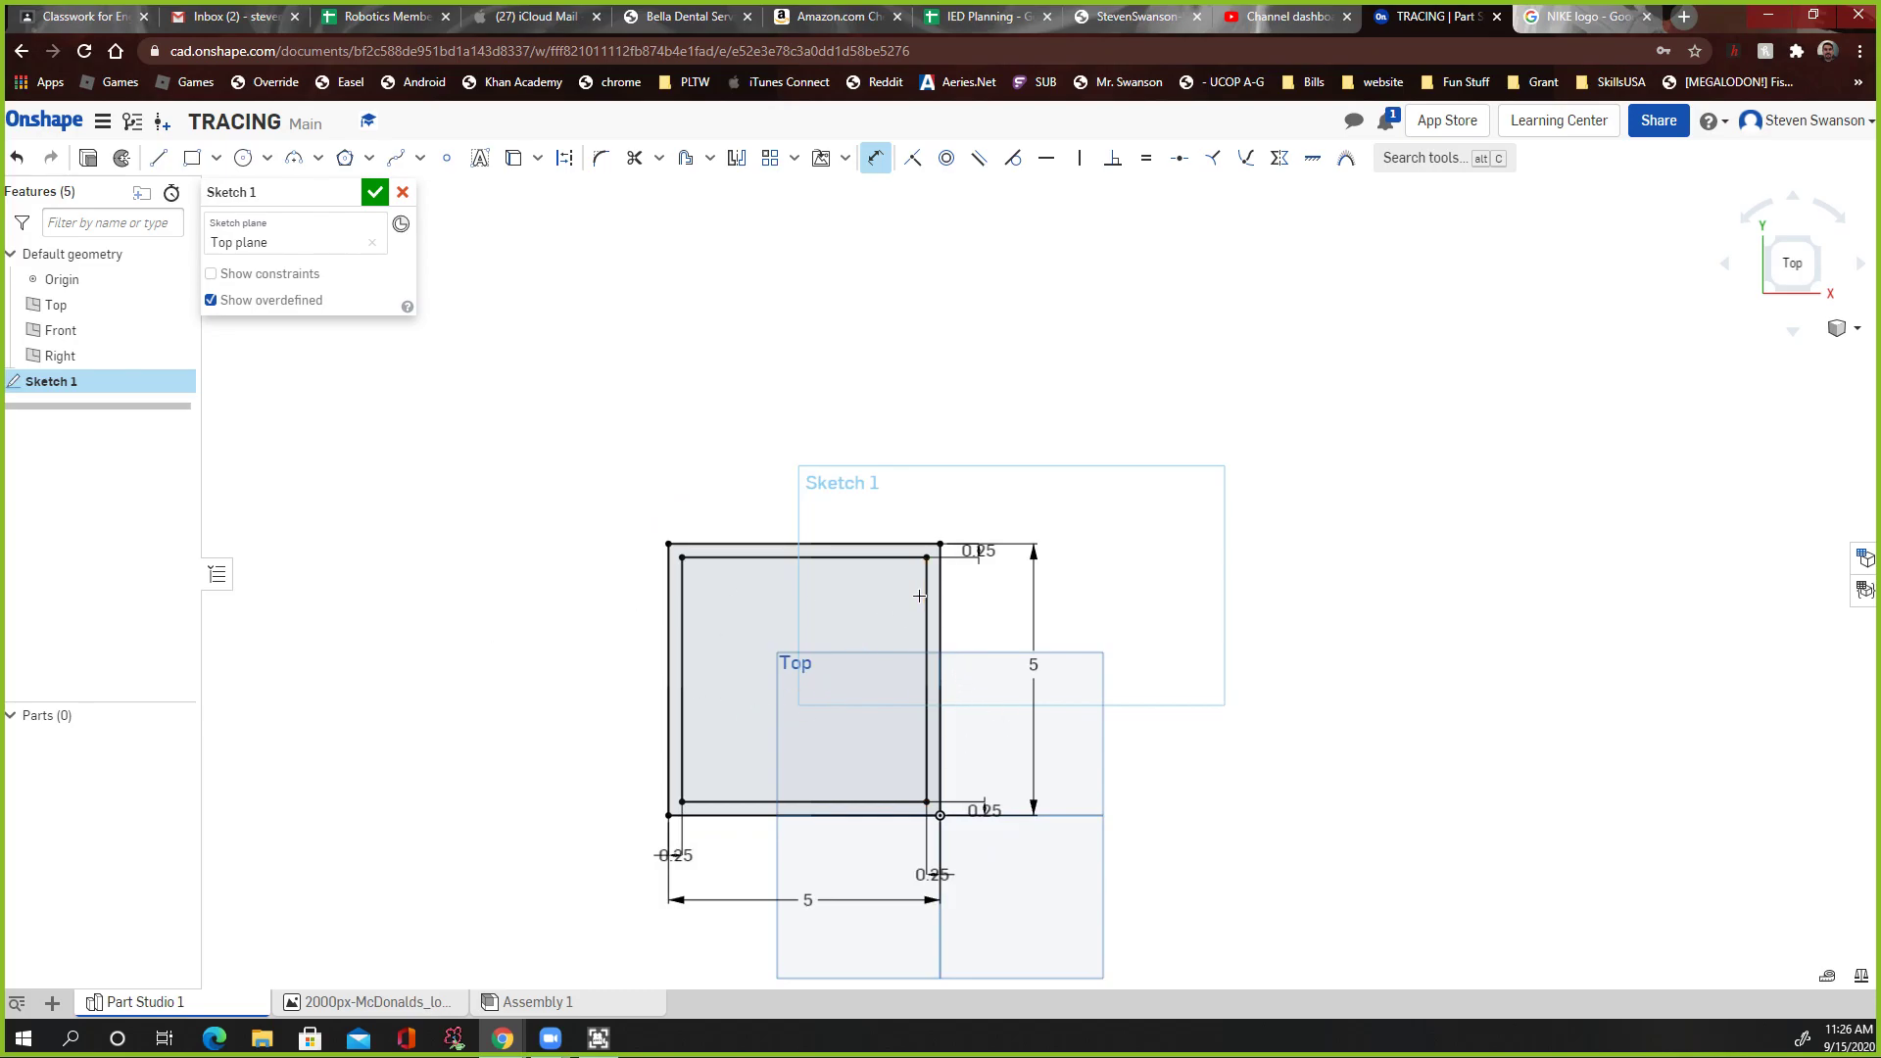
mouse_move(732, 708)
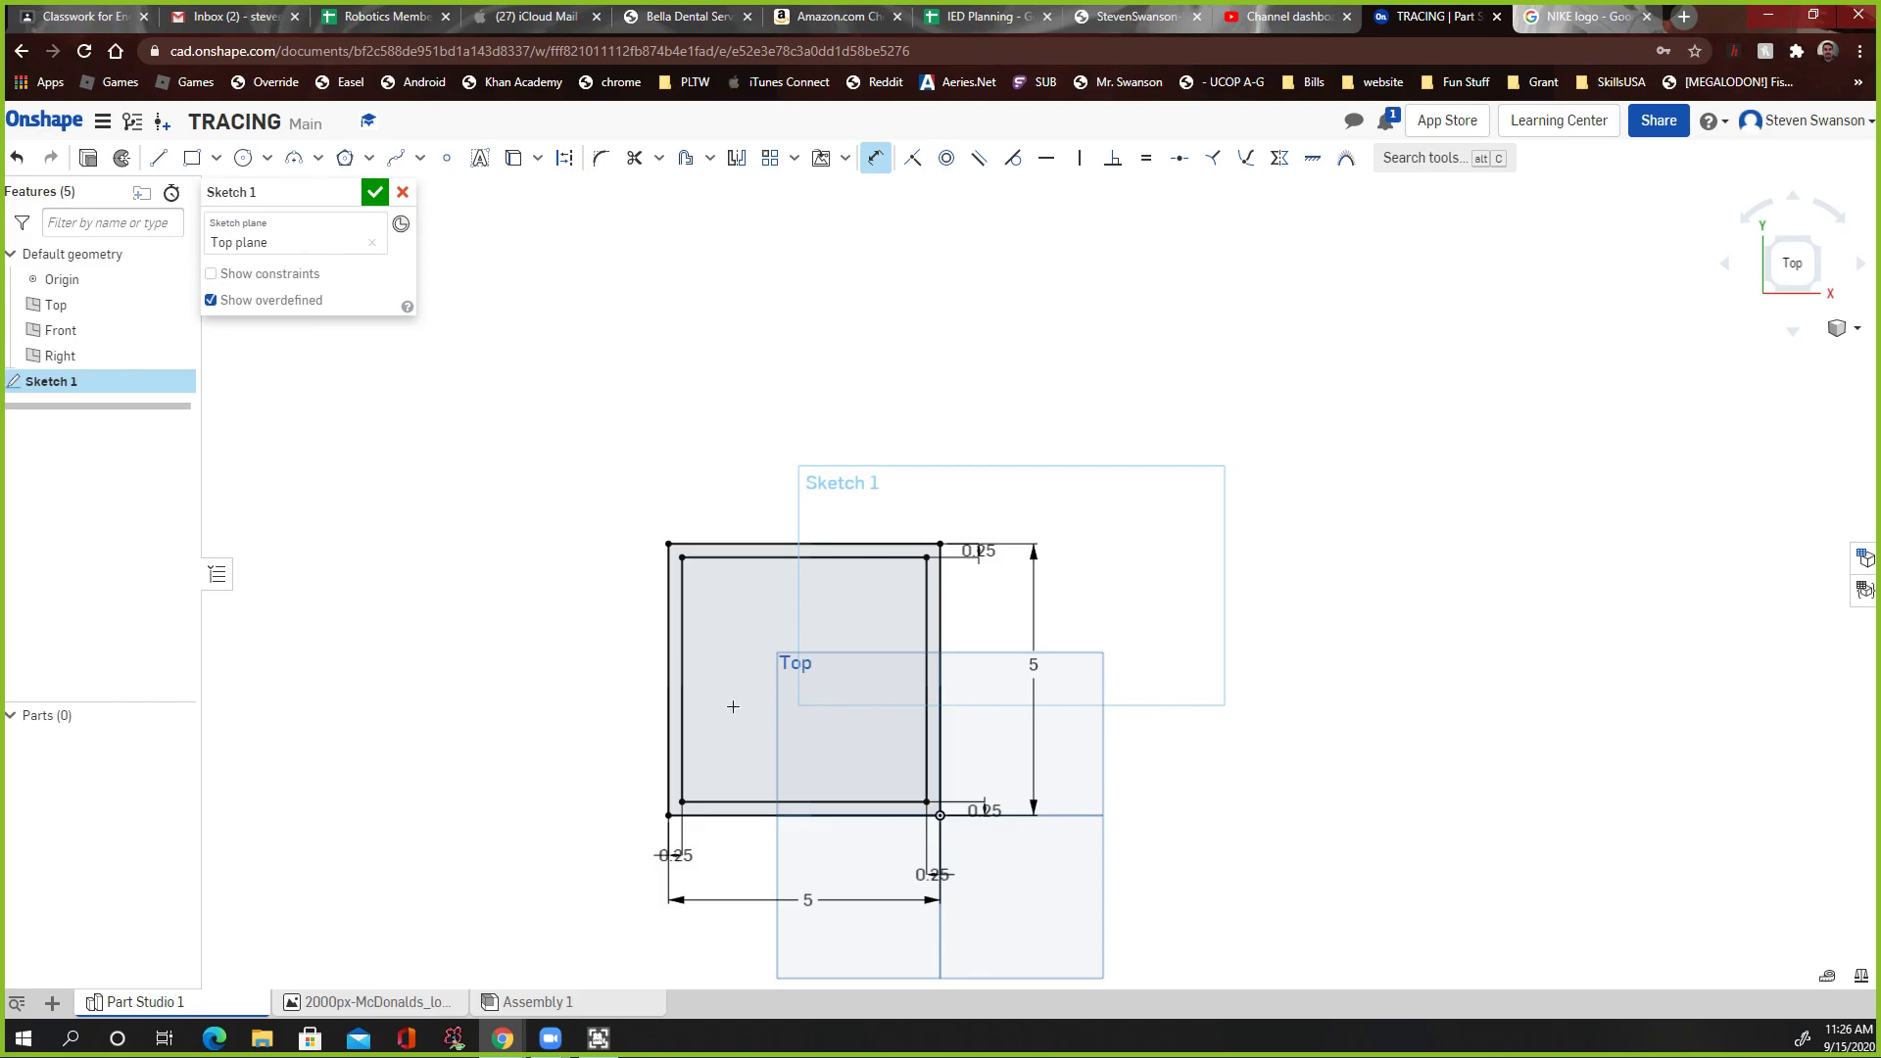
mouse_move(950, 705)
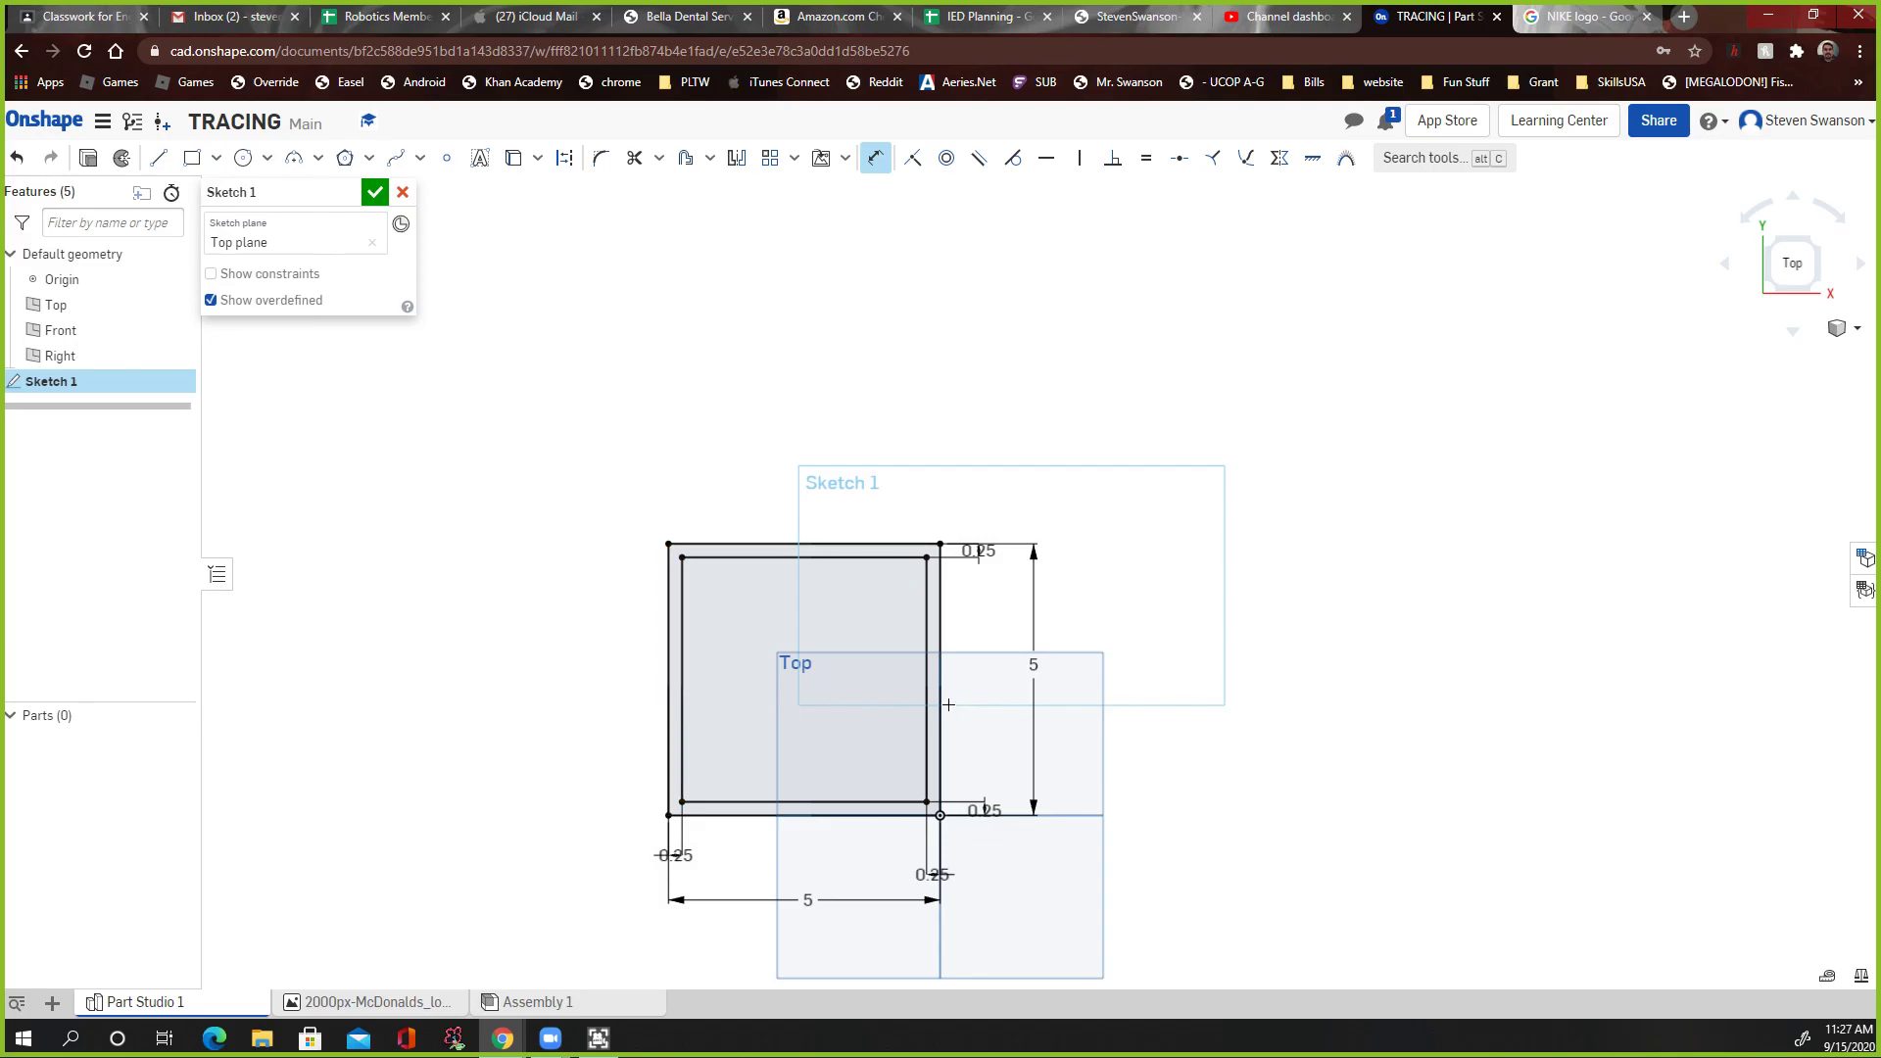
mouse_move(750, 690)
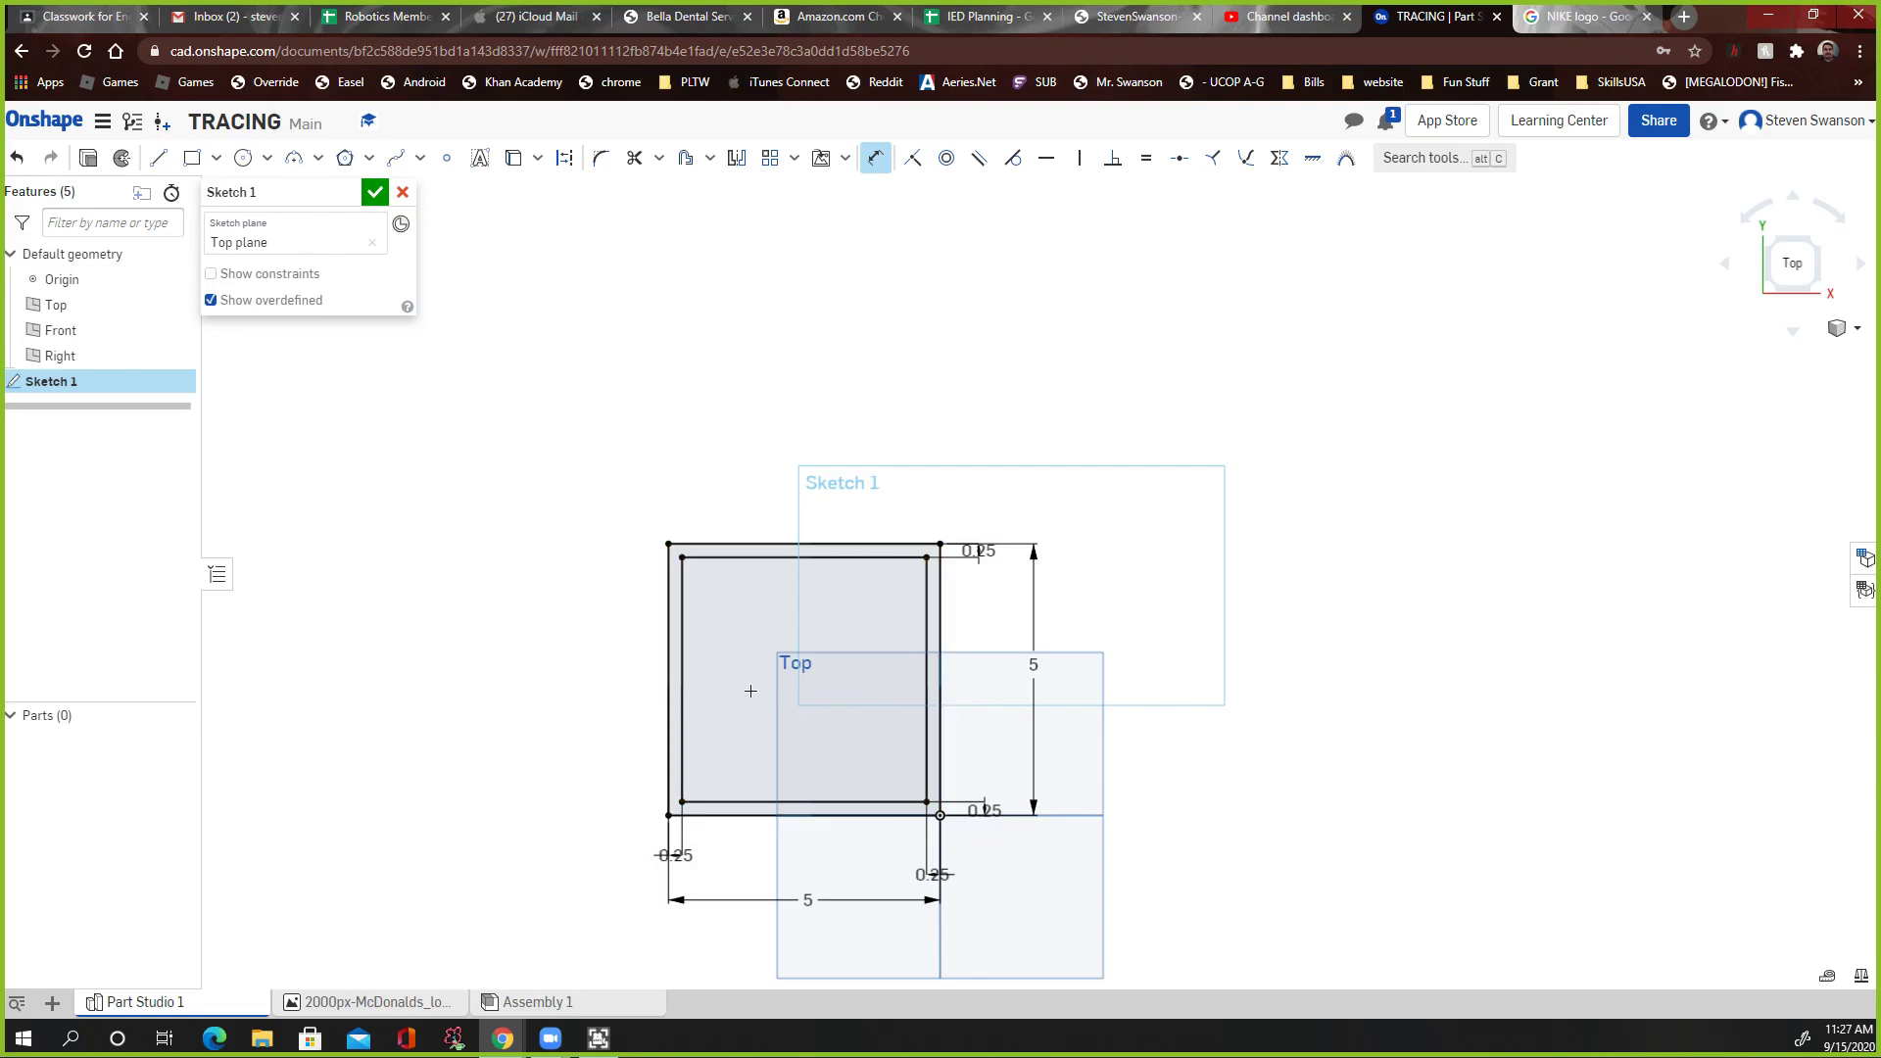
mouse_move(792, 682)
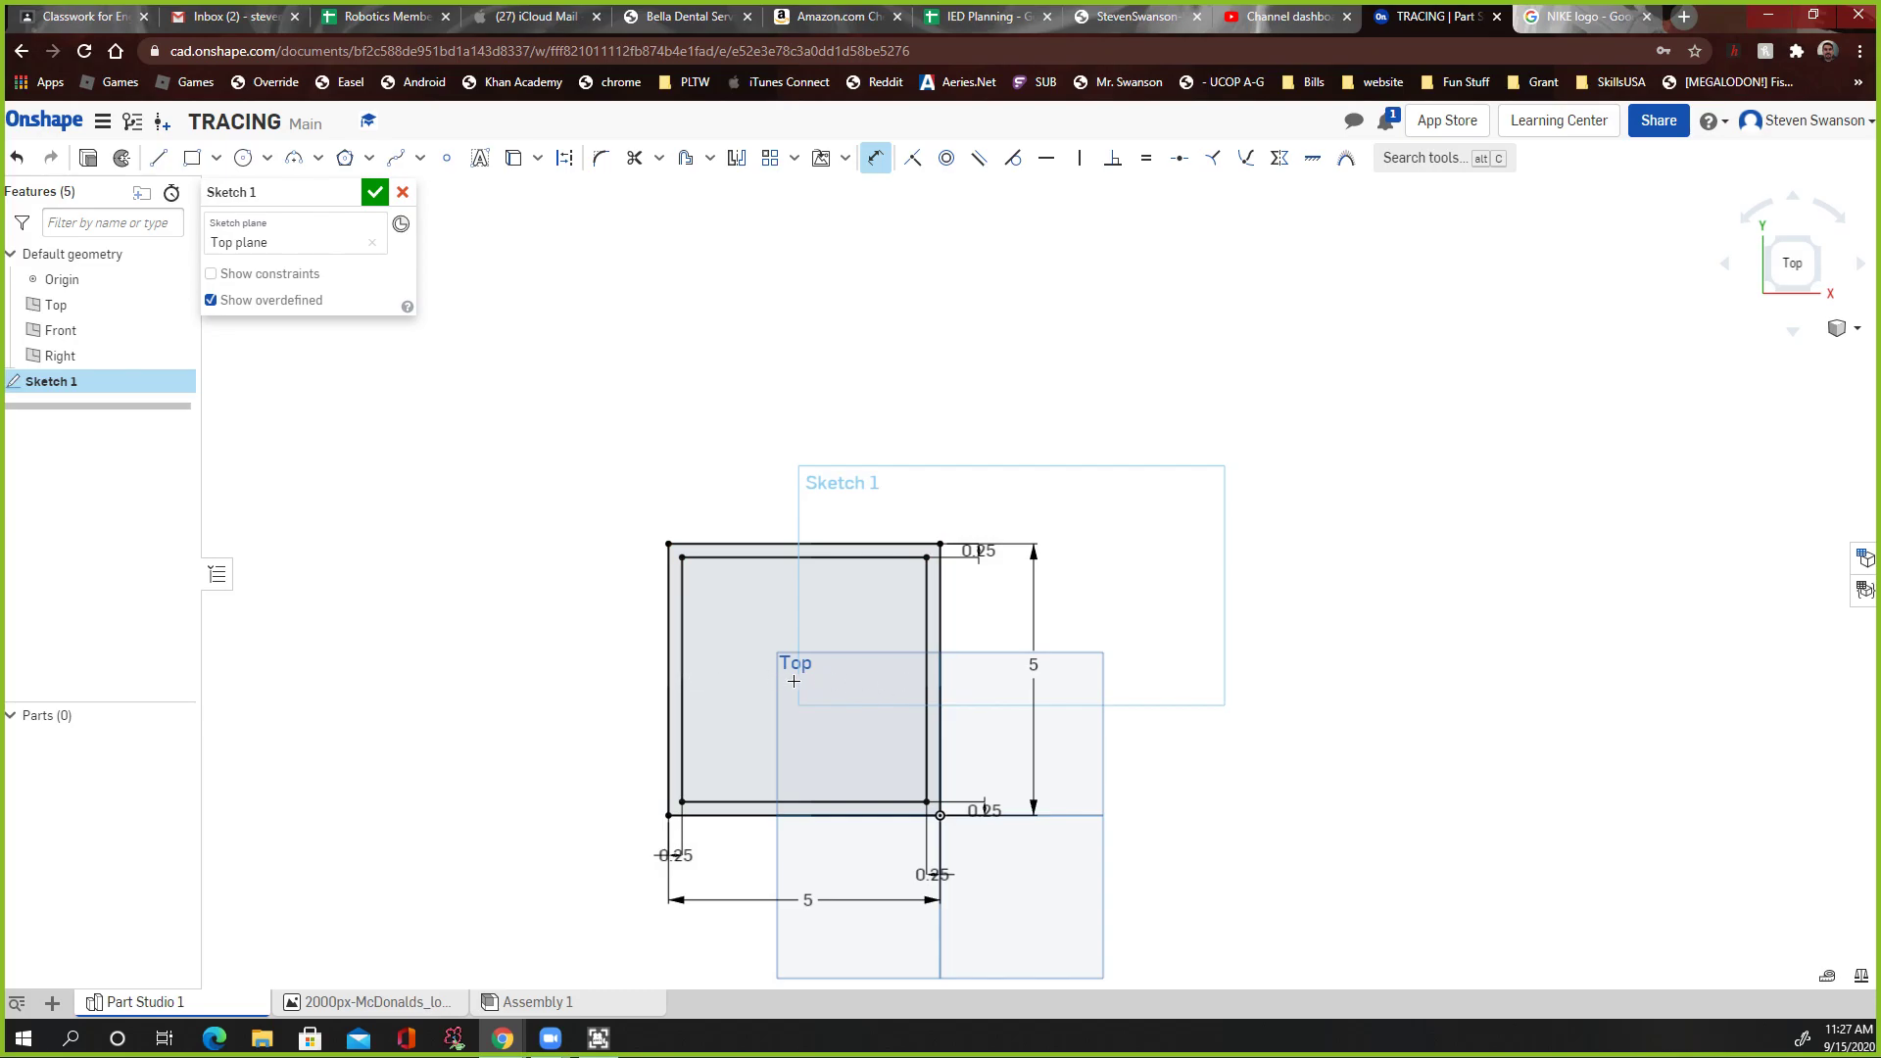
mouse_move(1012, 415)
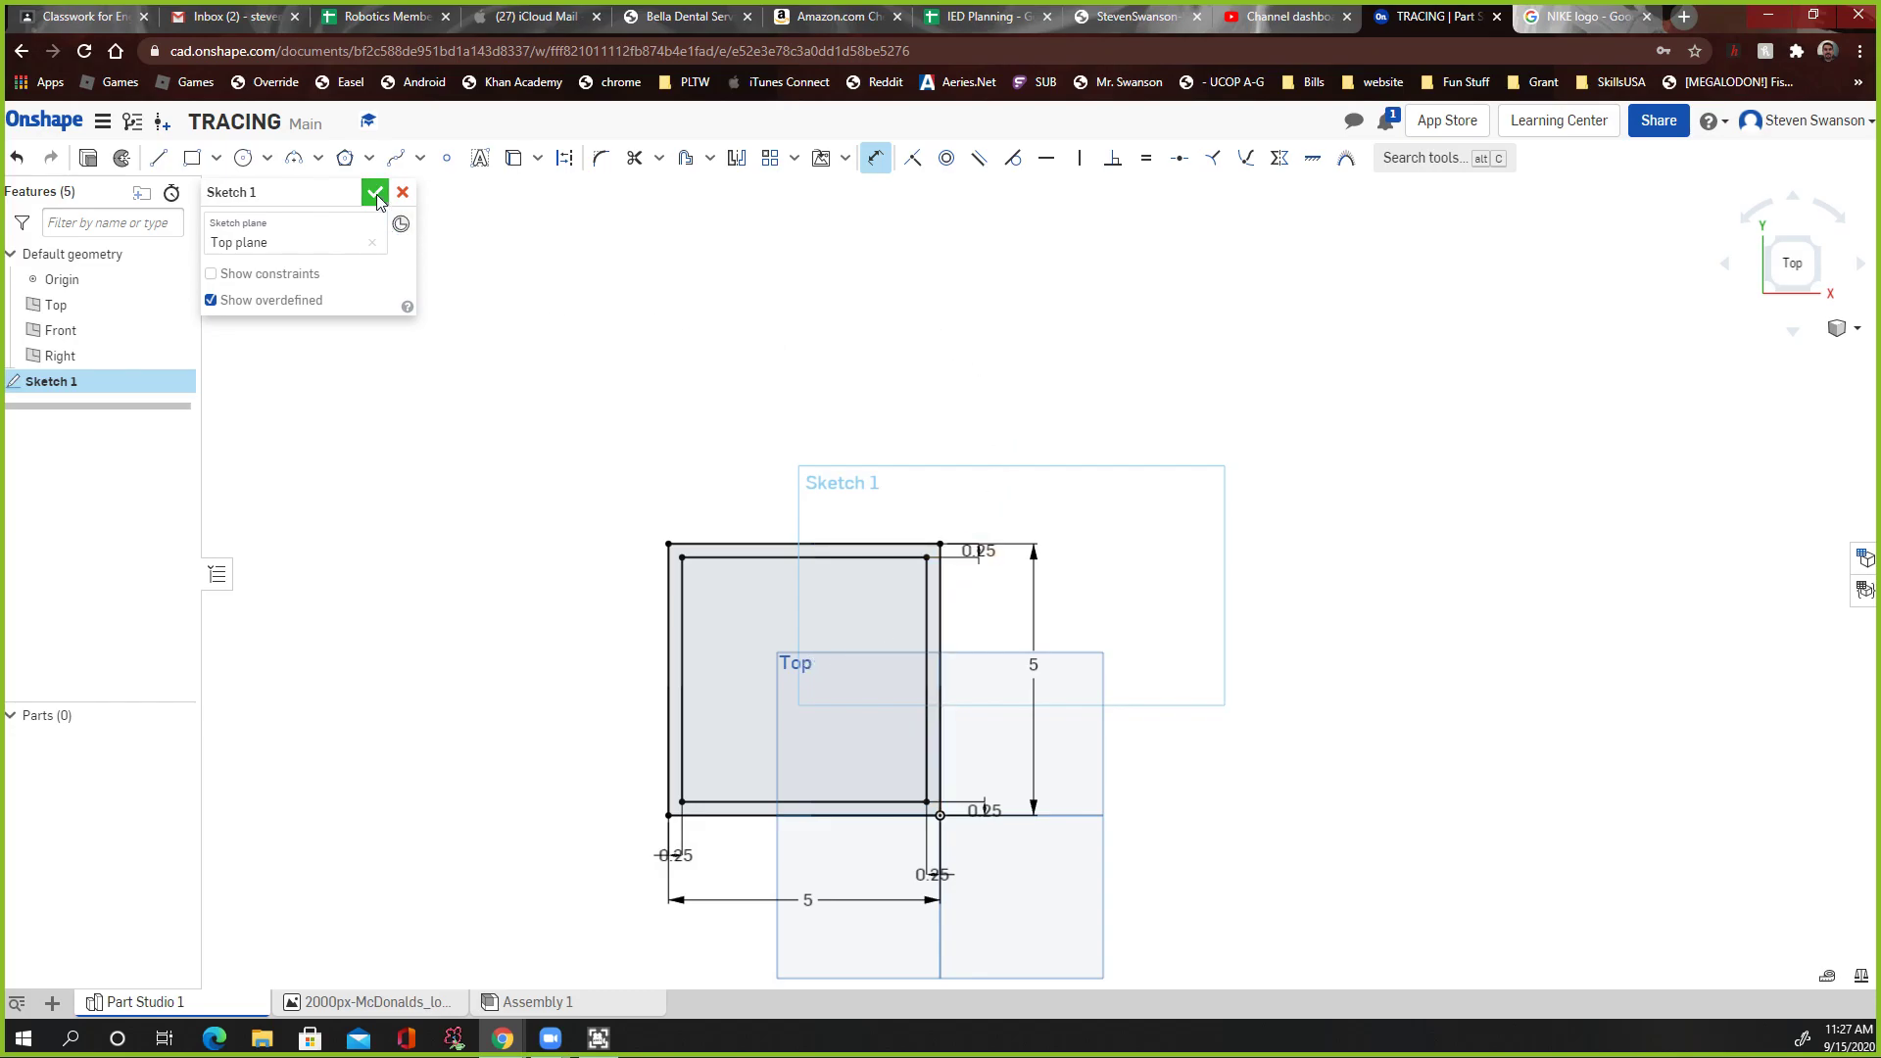
Step: Finish Sketch 1 and extrude the ring between the squares 5 in into a hollow tube
click(375, 192)
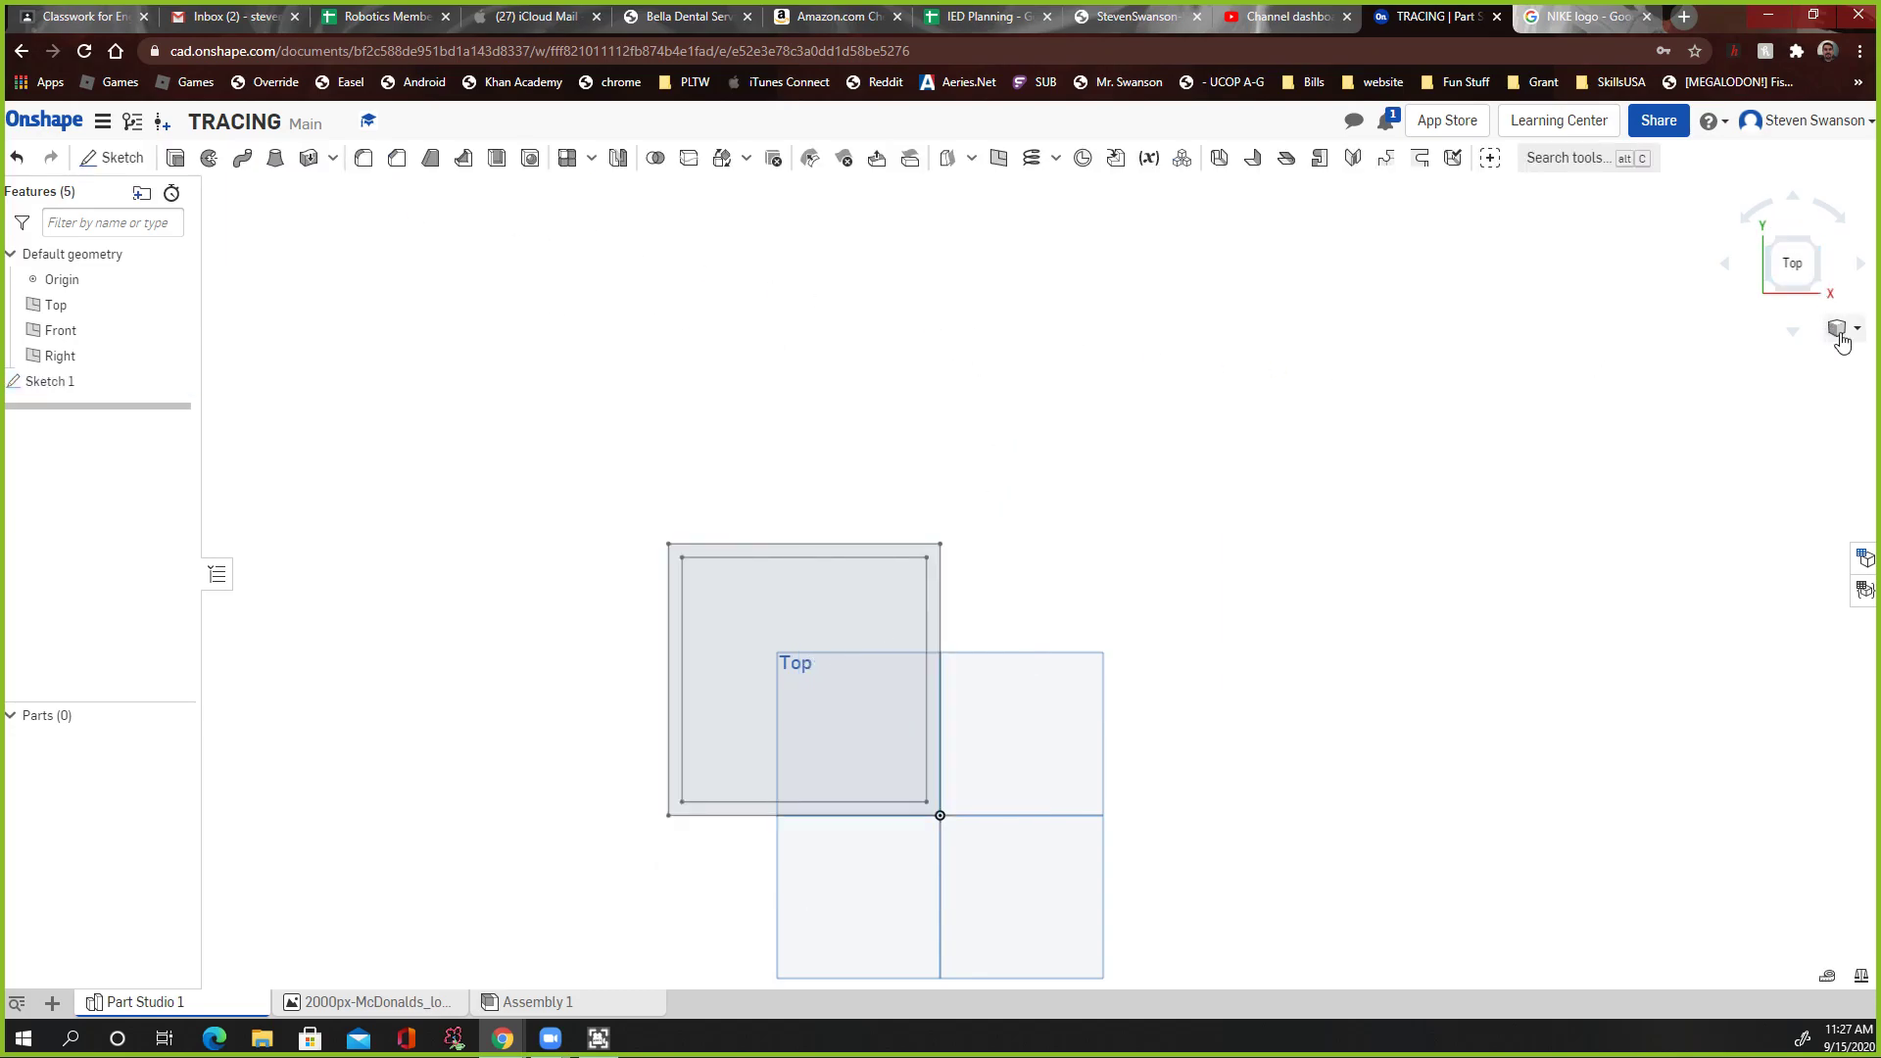
click(1838, 328)
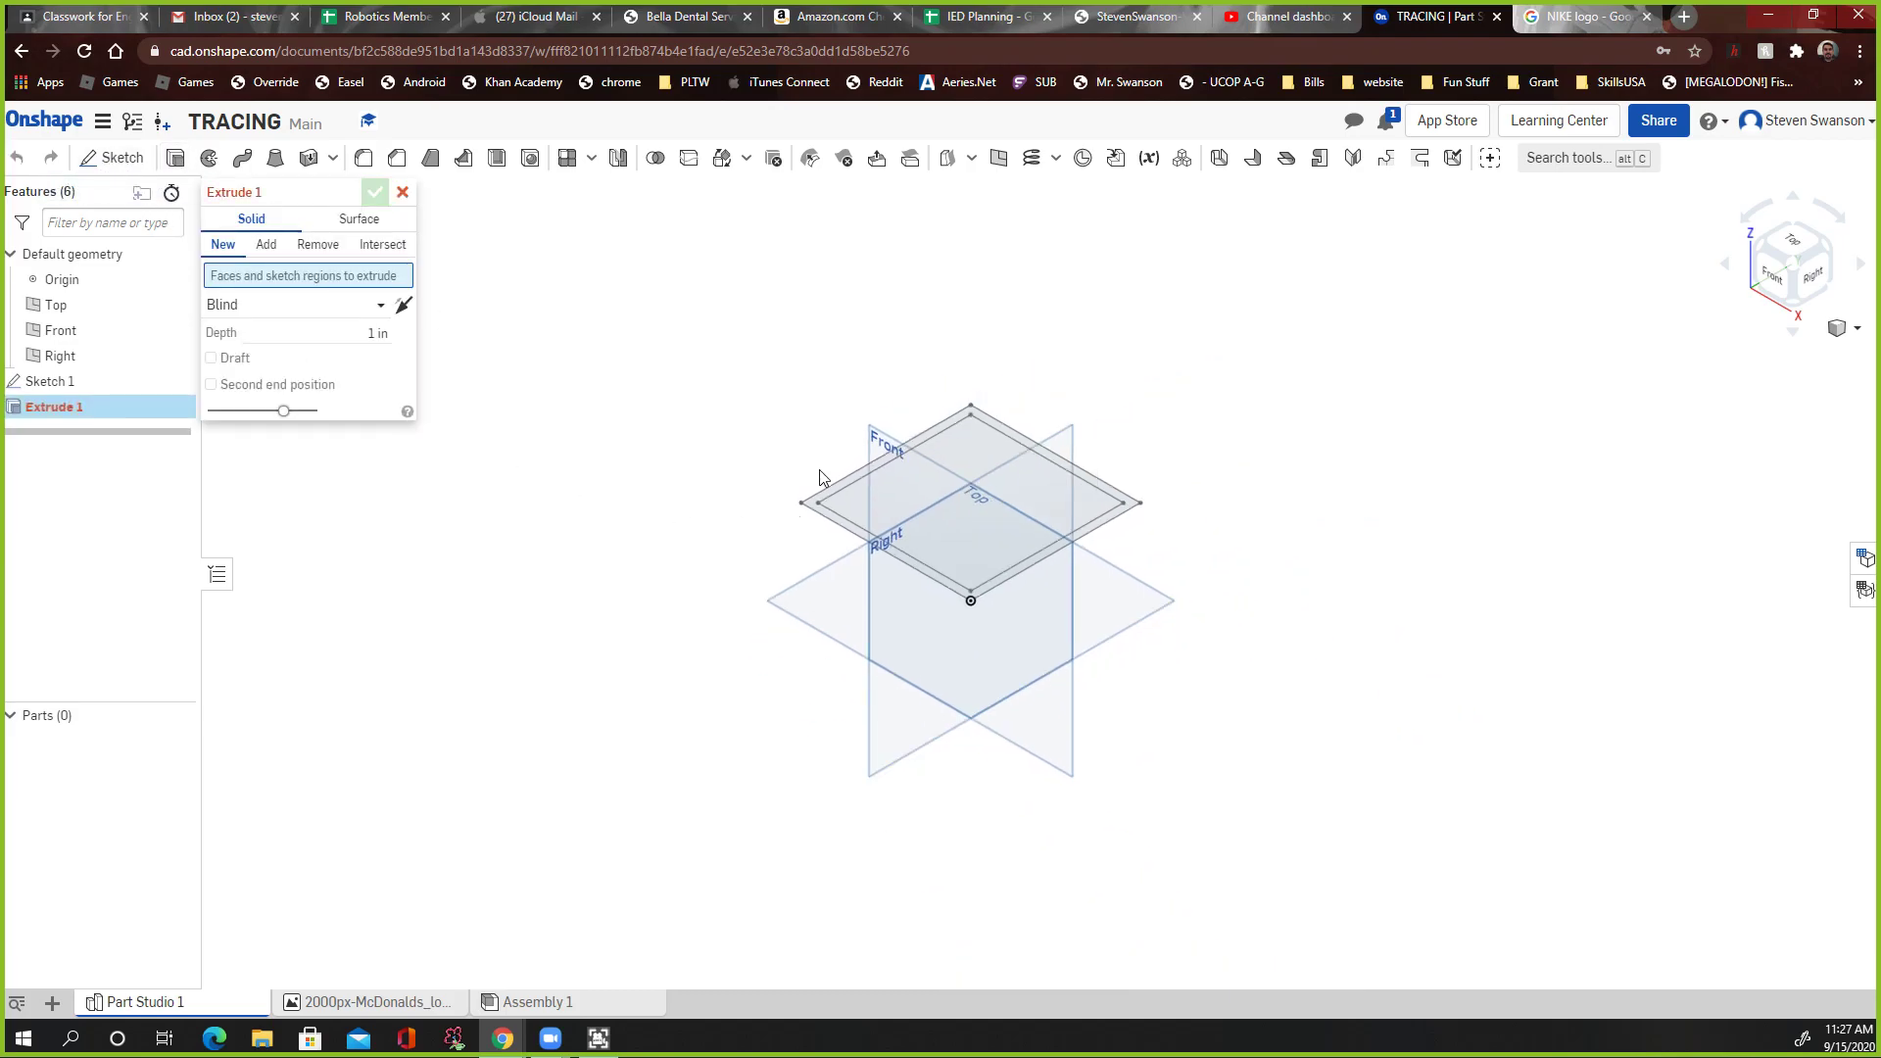
click(972, 503)
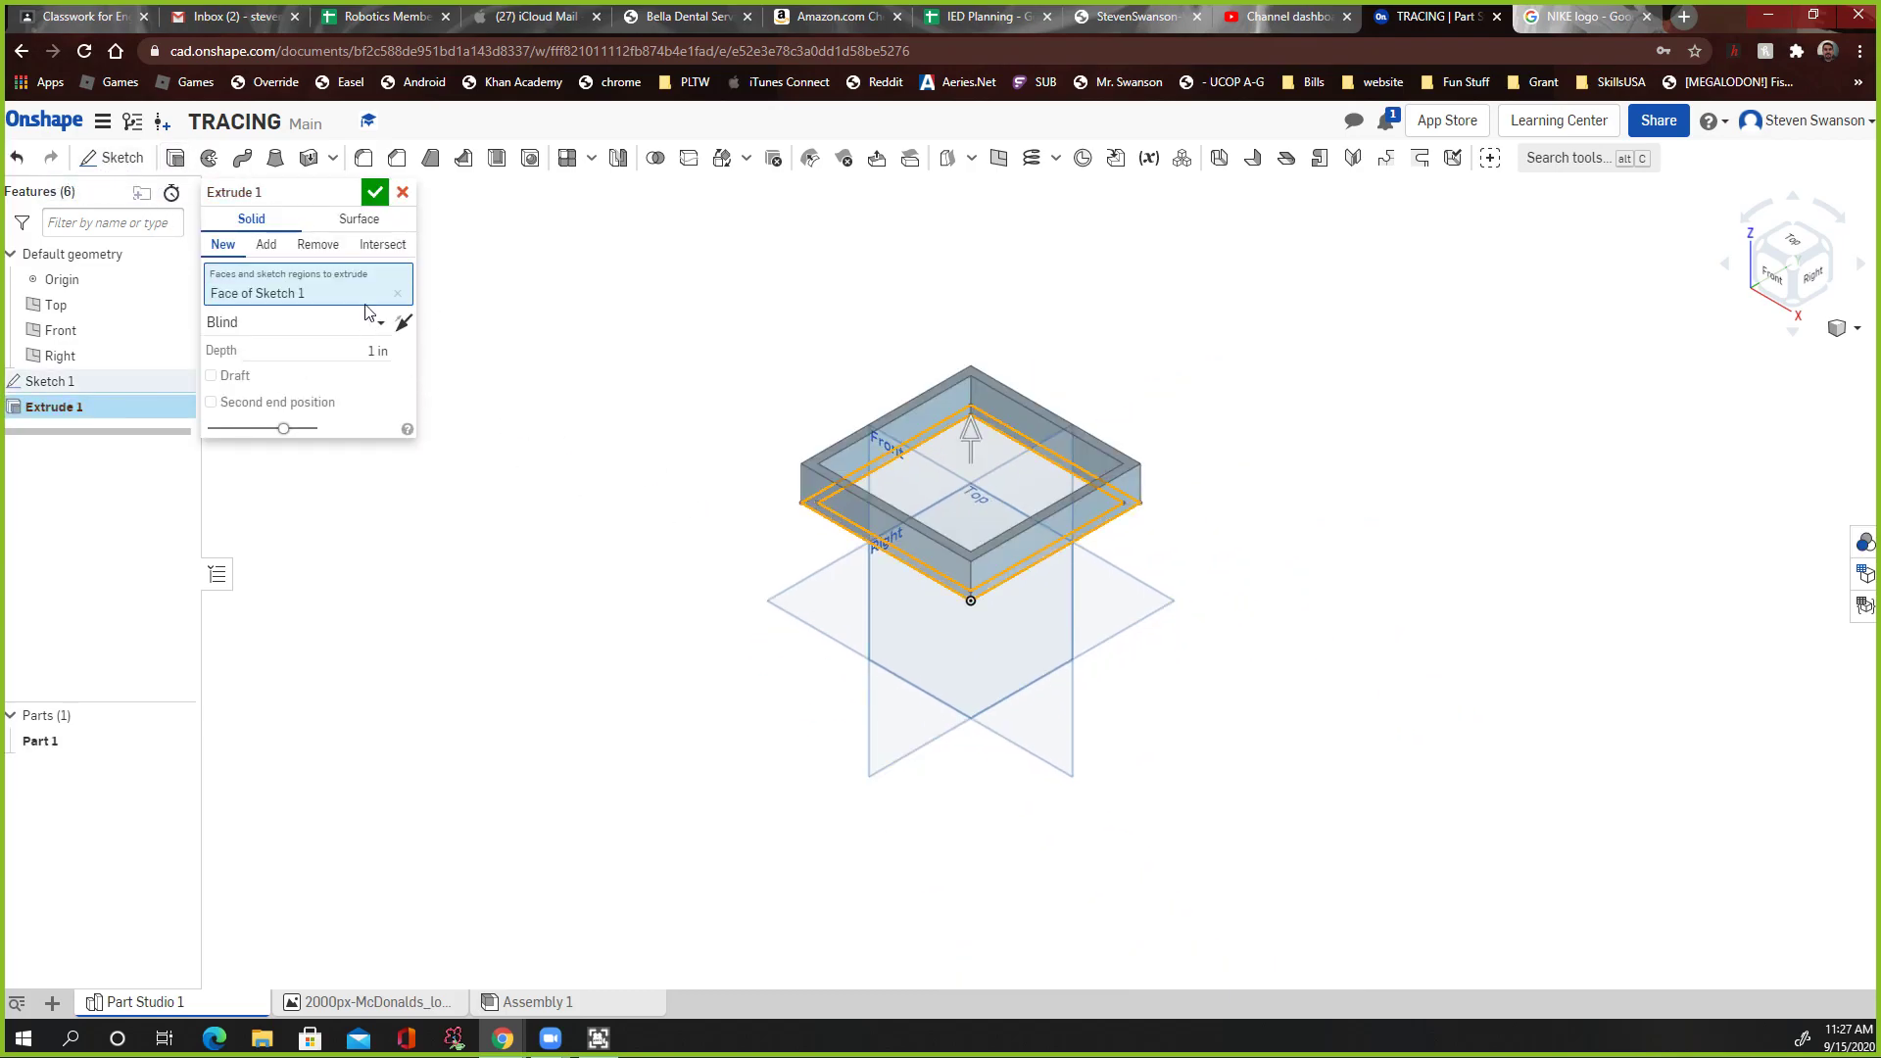
click(360, 349)
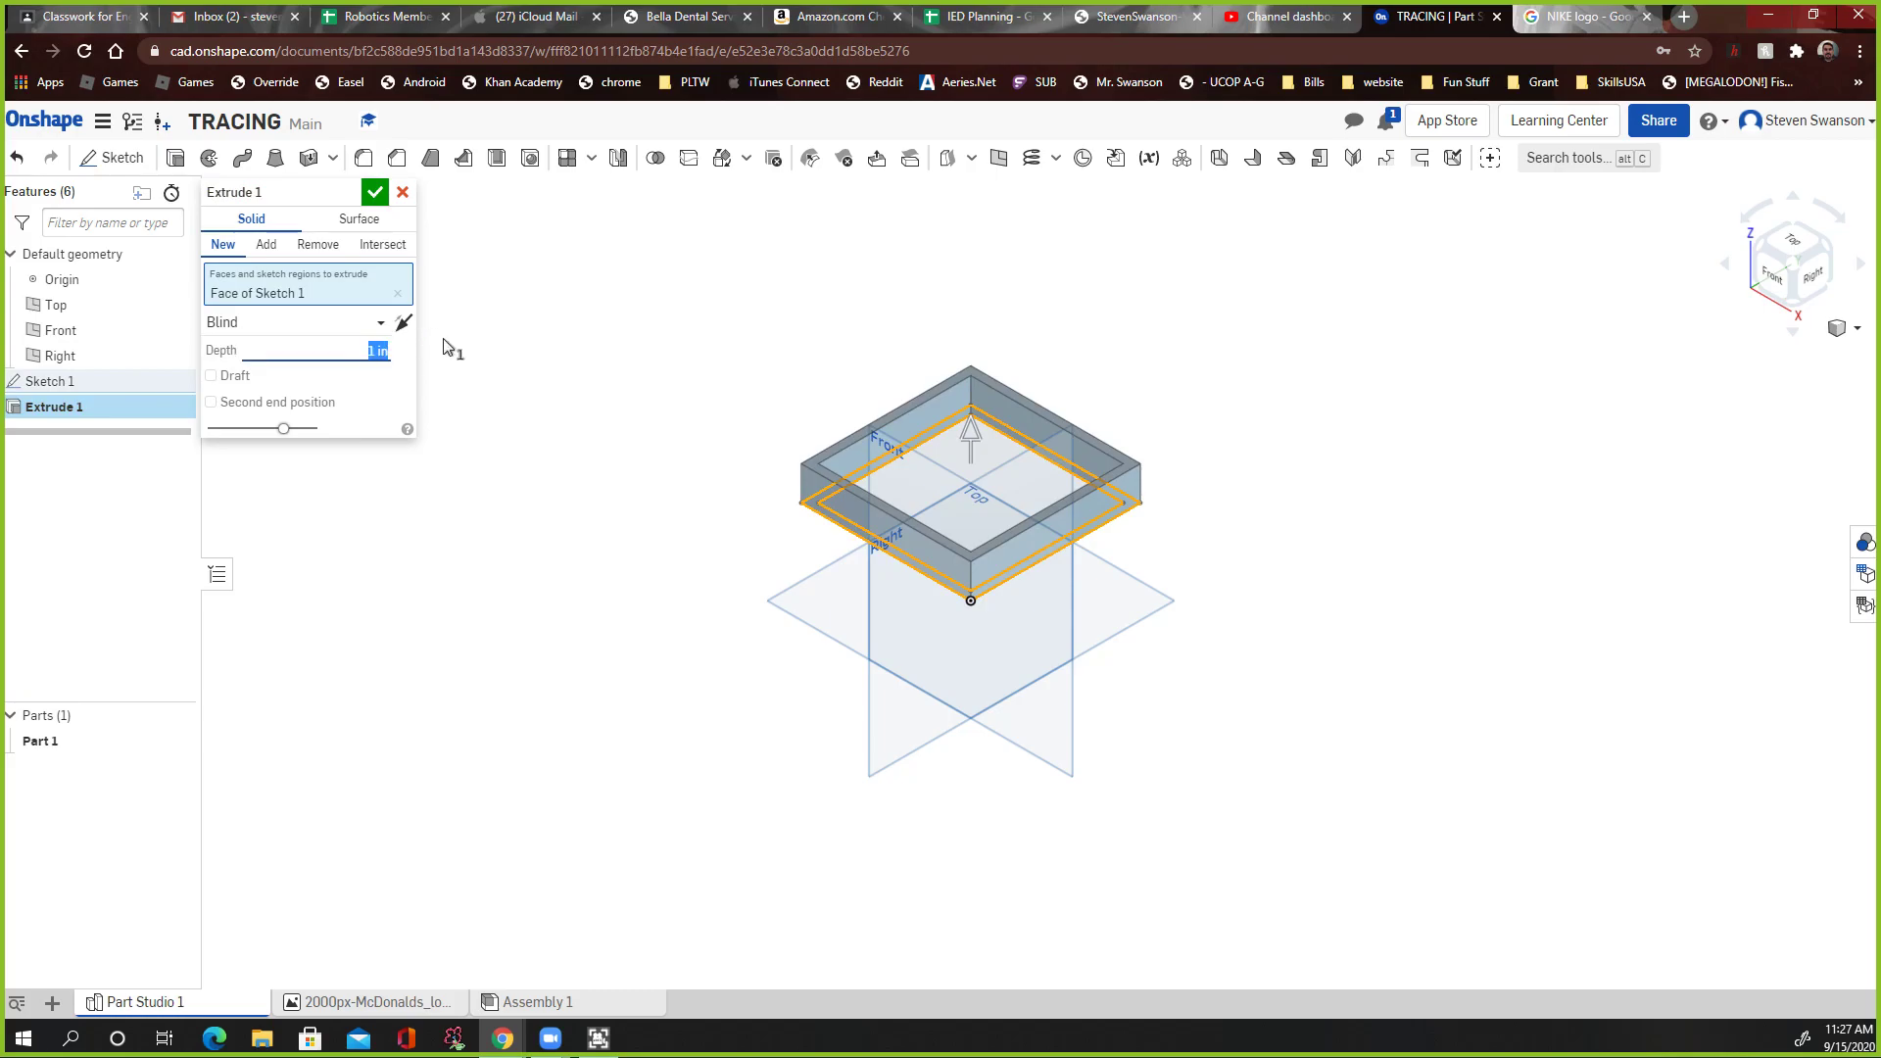
text(5)
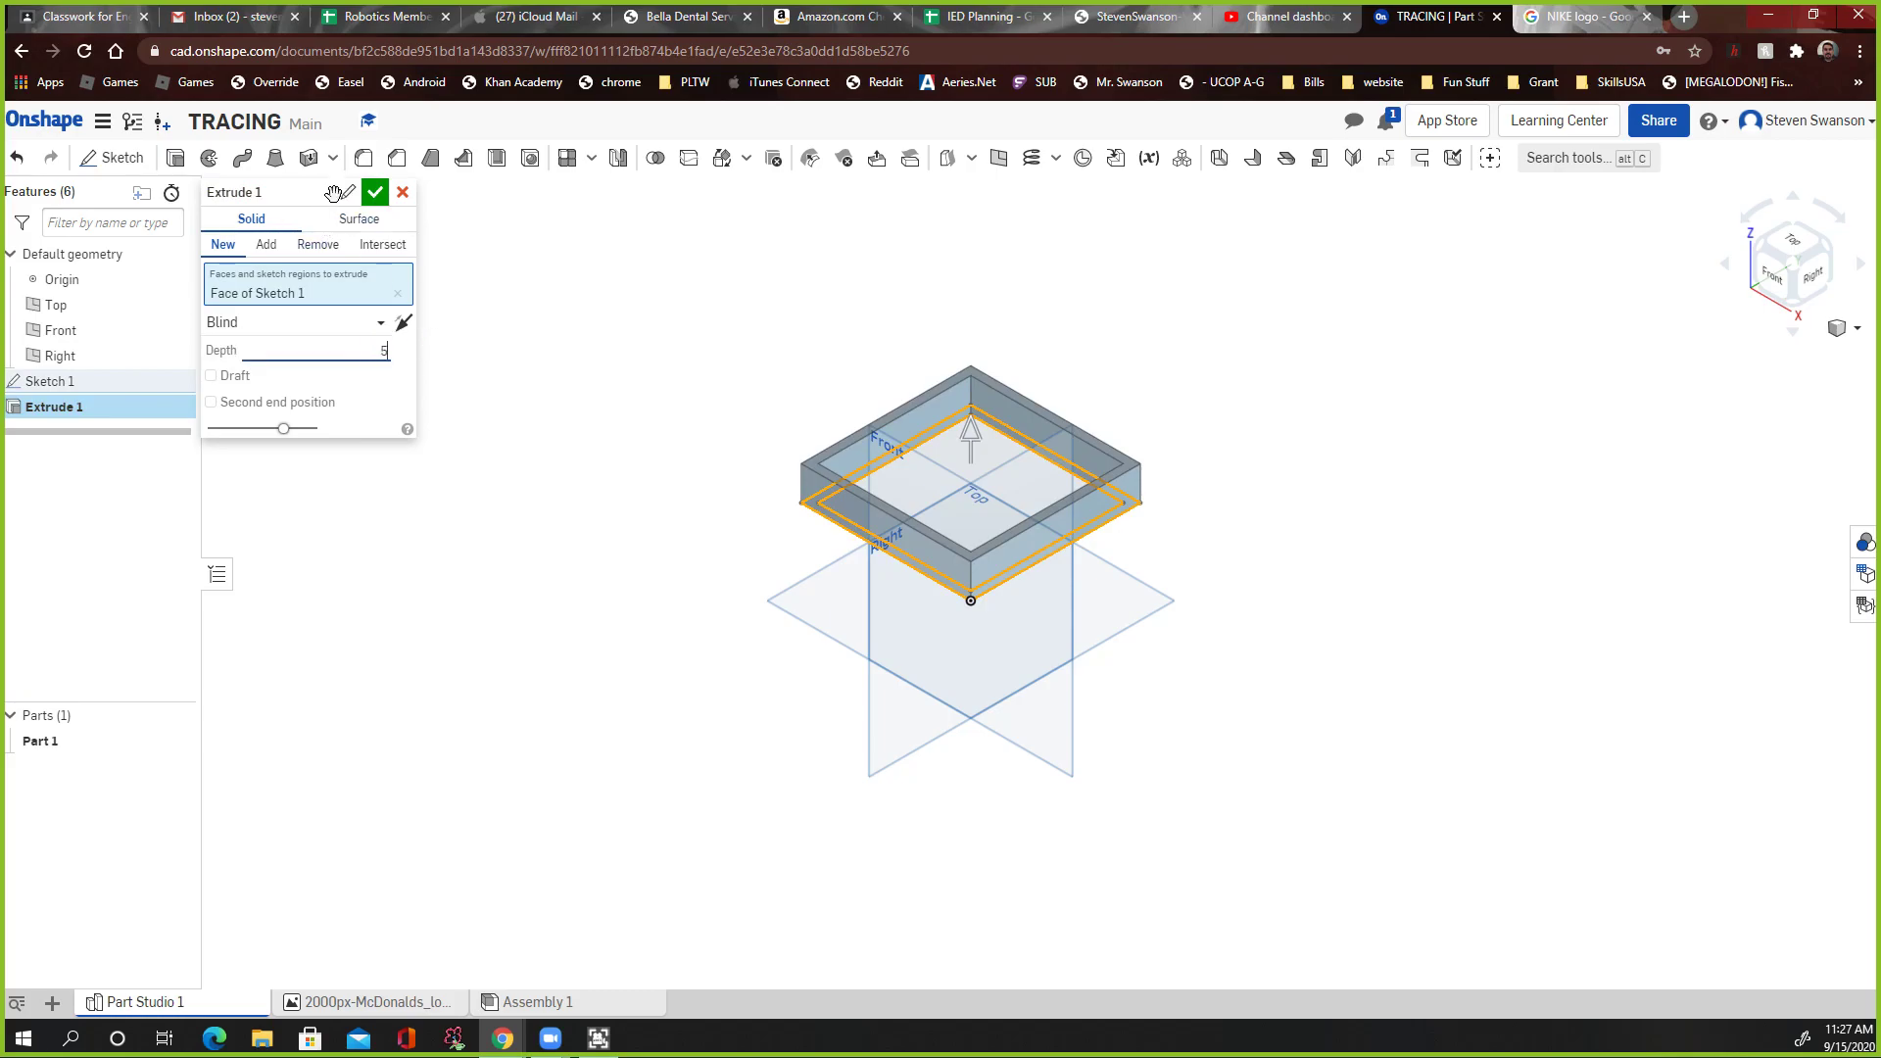
click(374, 192)
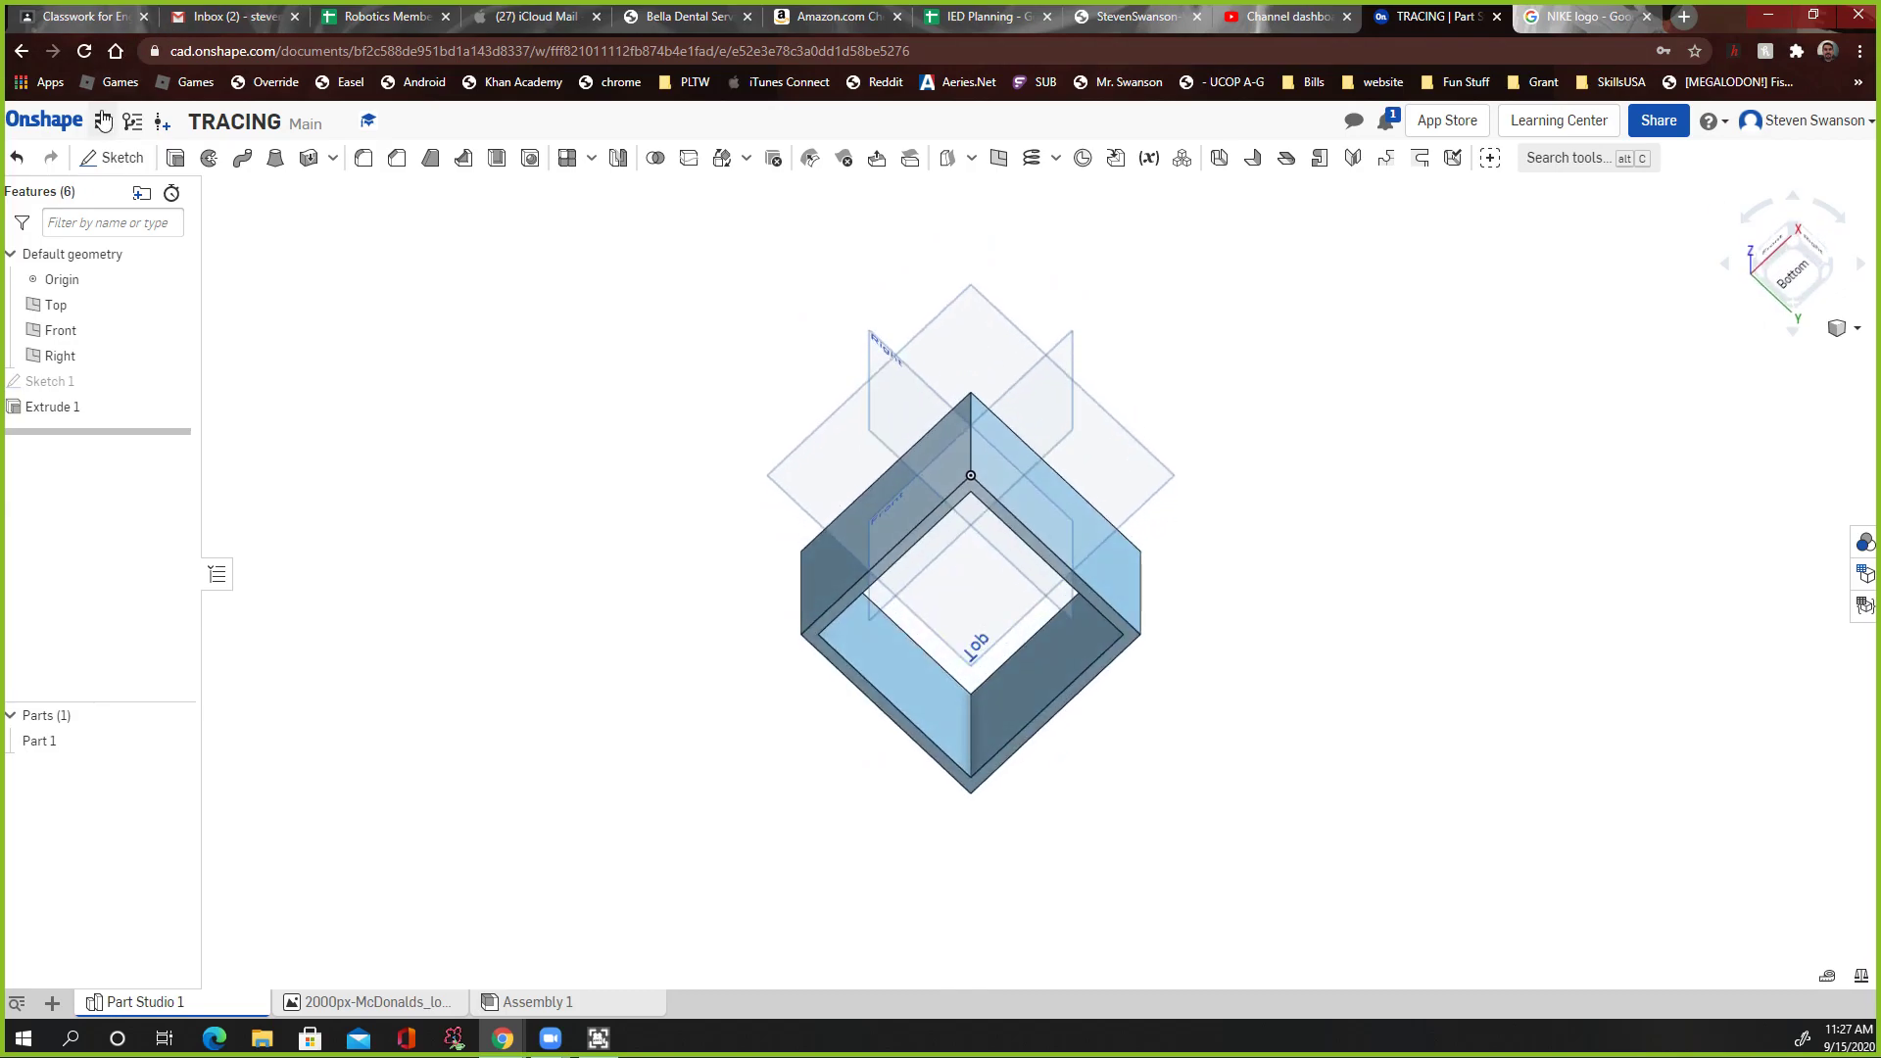
Step: Sketch a 5 in square on the tube's bottom face and finish Sketch 2
click(122, 157)
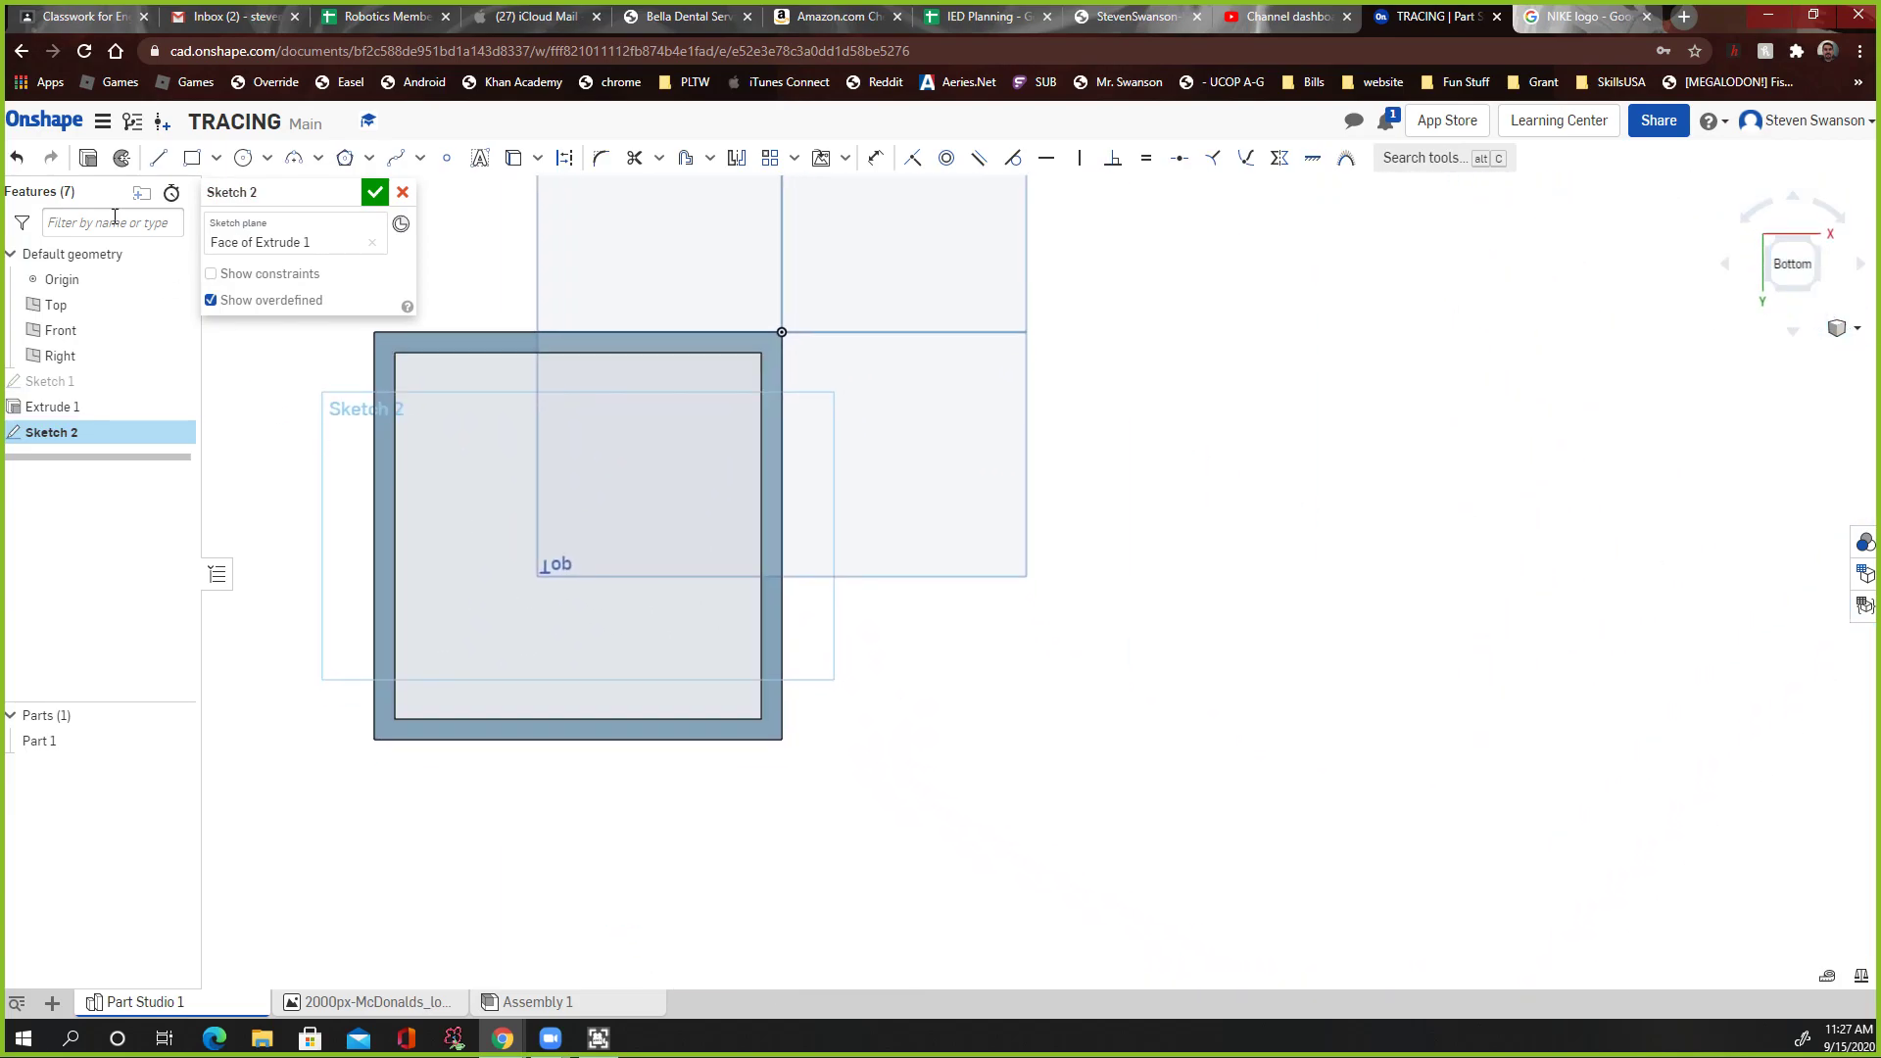
click(192, 157)
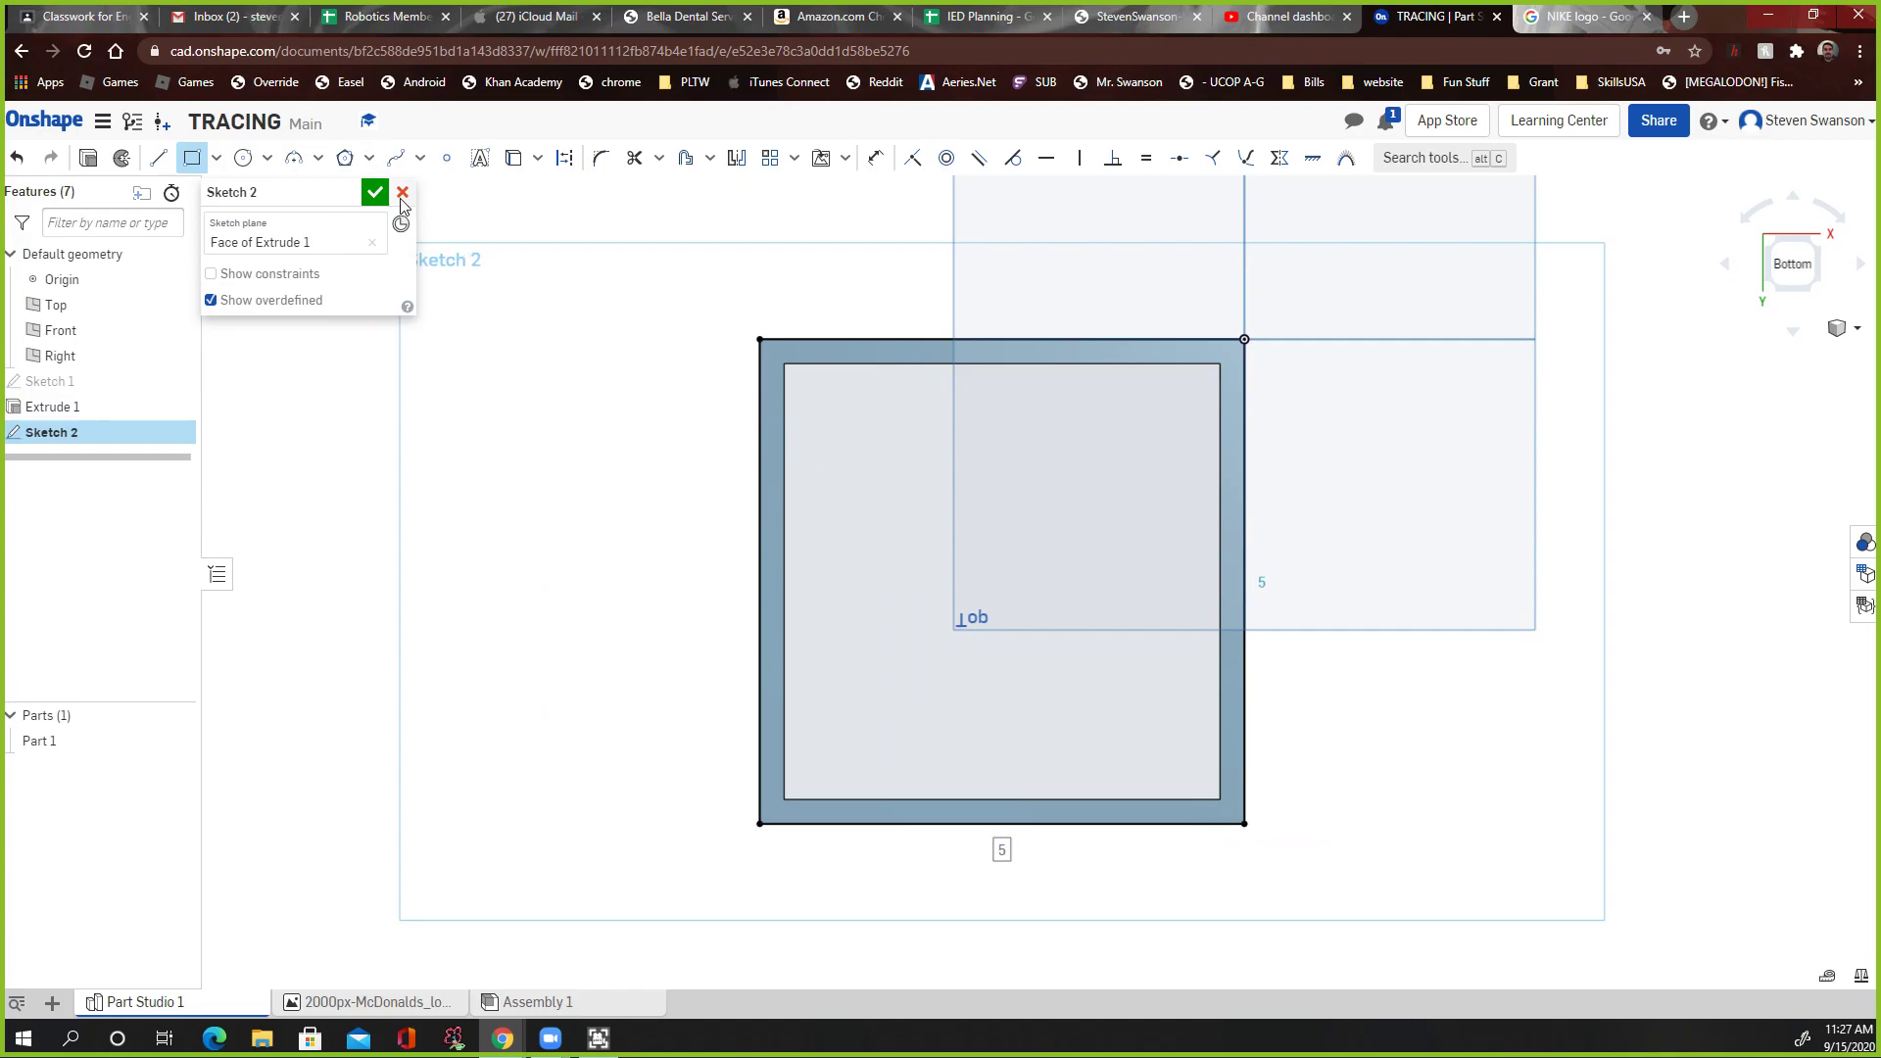
click(374, 192)
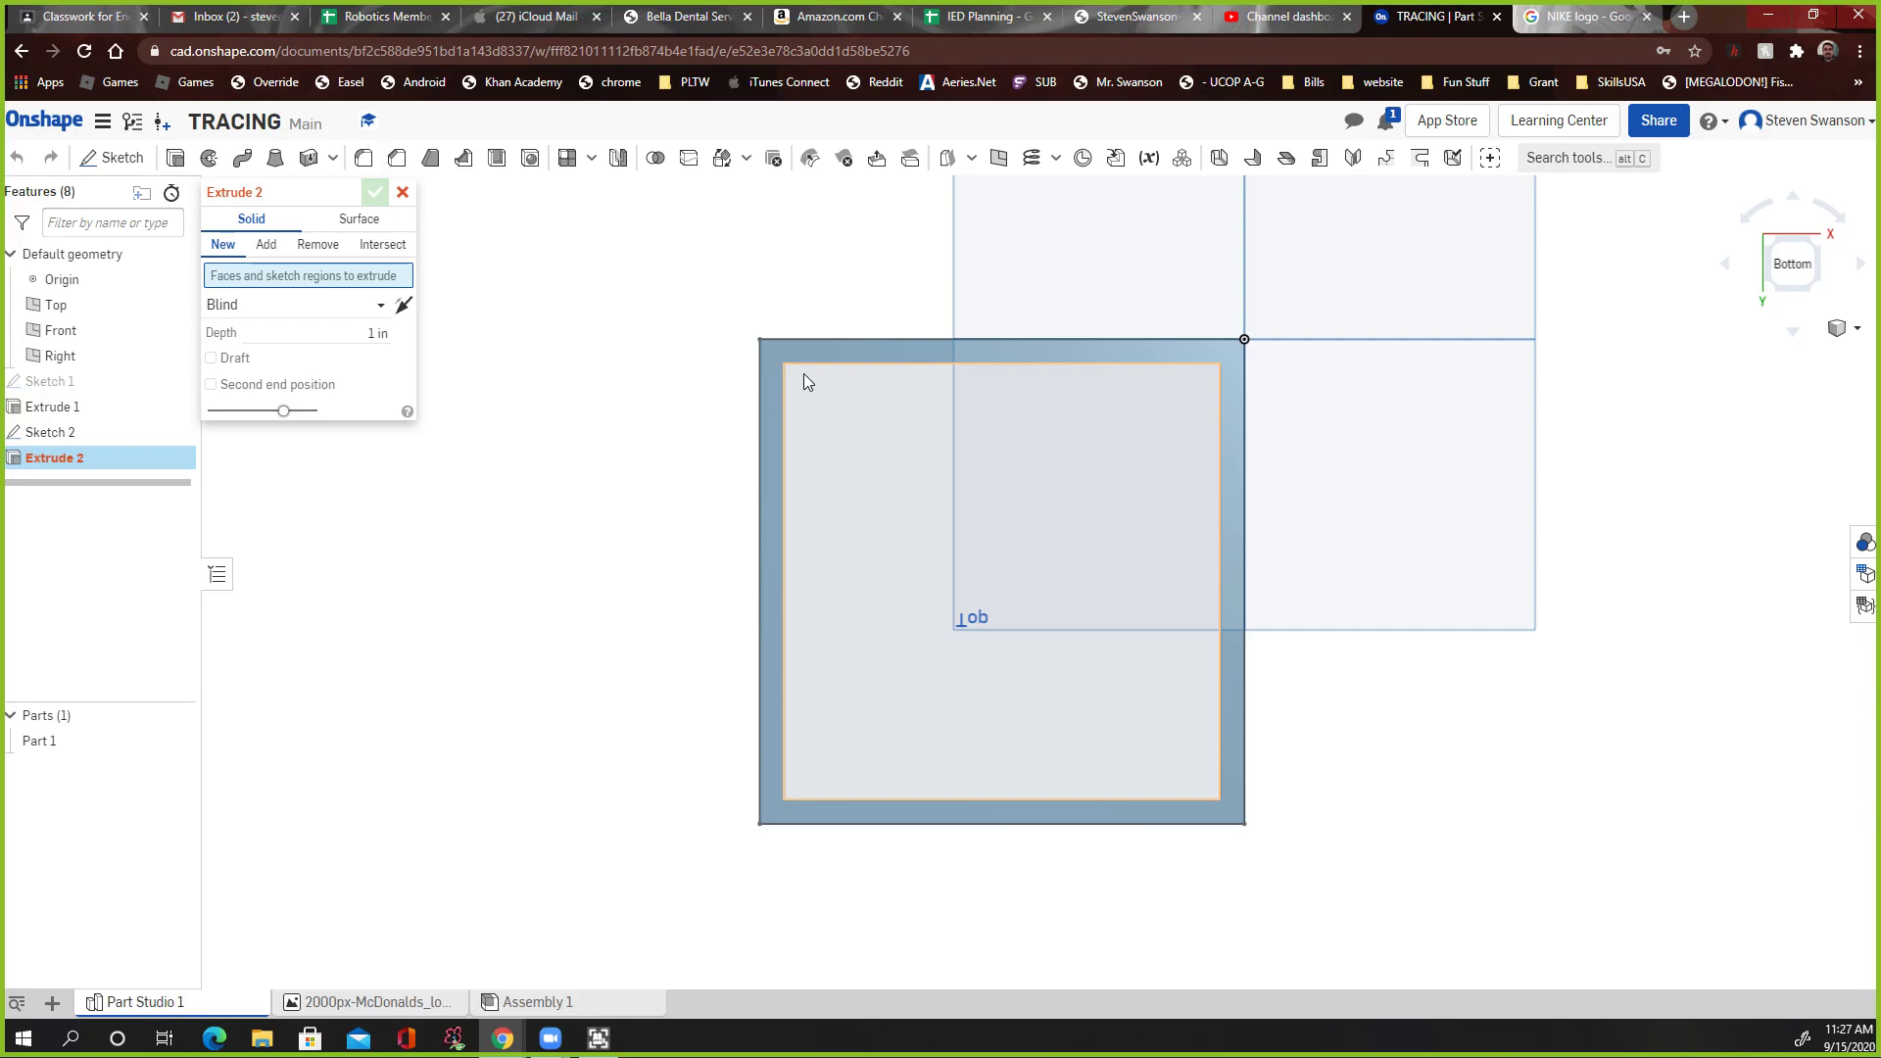
Step: Extrude the Sketch 2 region 0.25 in with Add, capping the tube's bottom
click(264, 243)
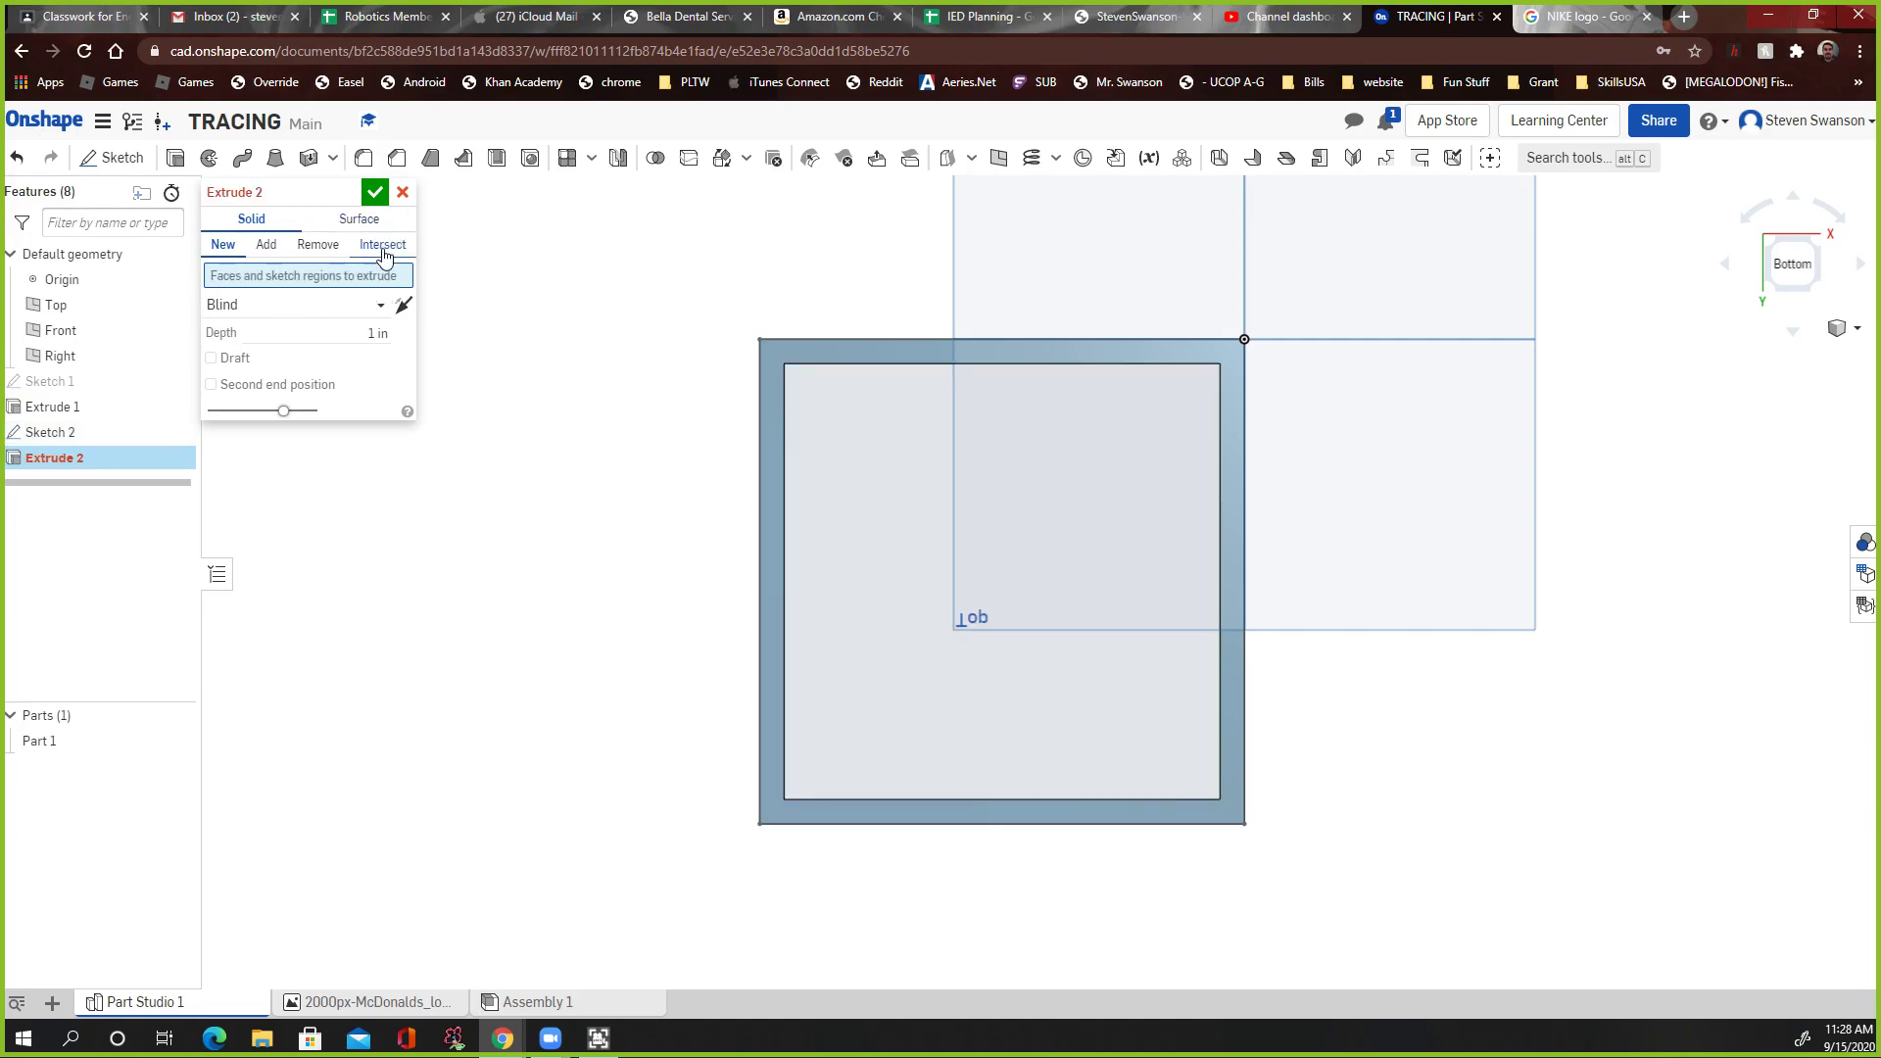
click(265, 243)
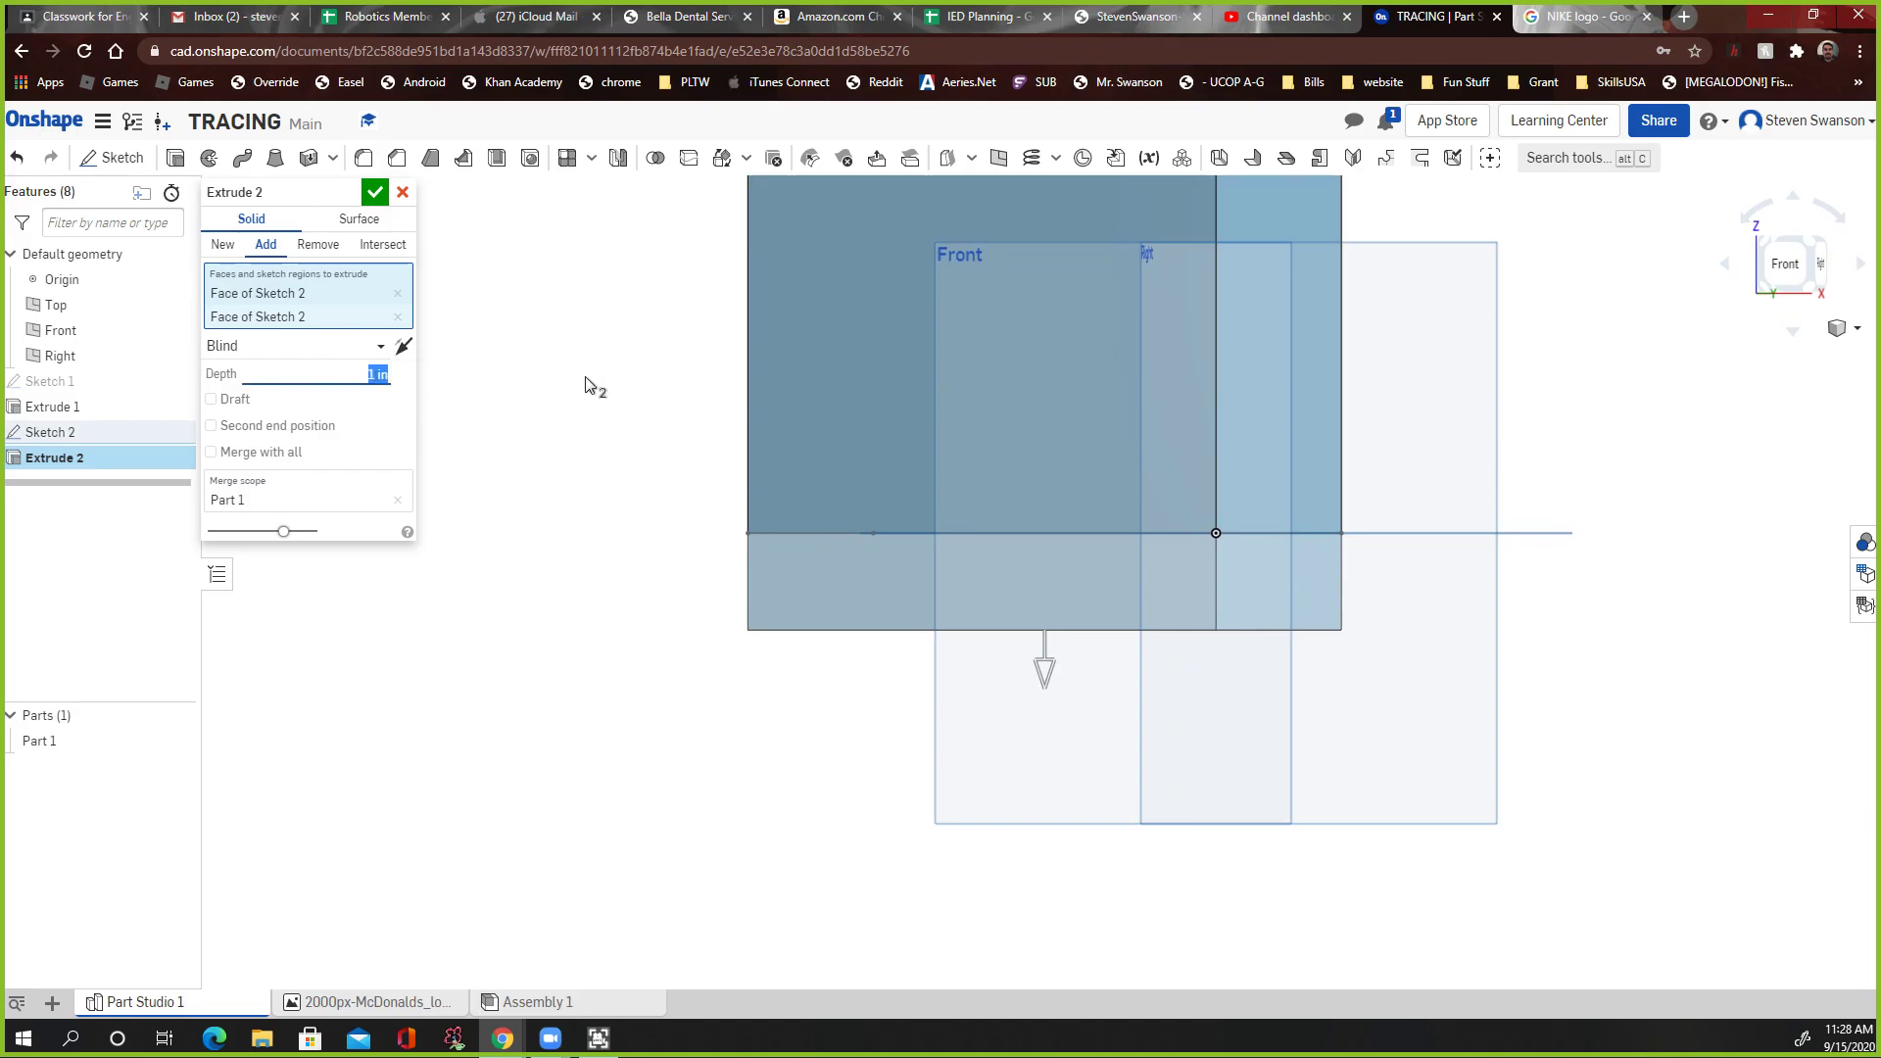
text(0.25)
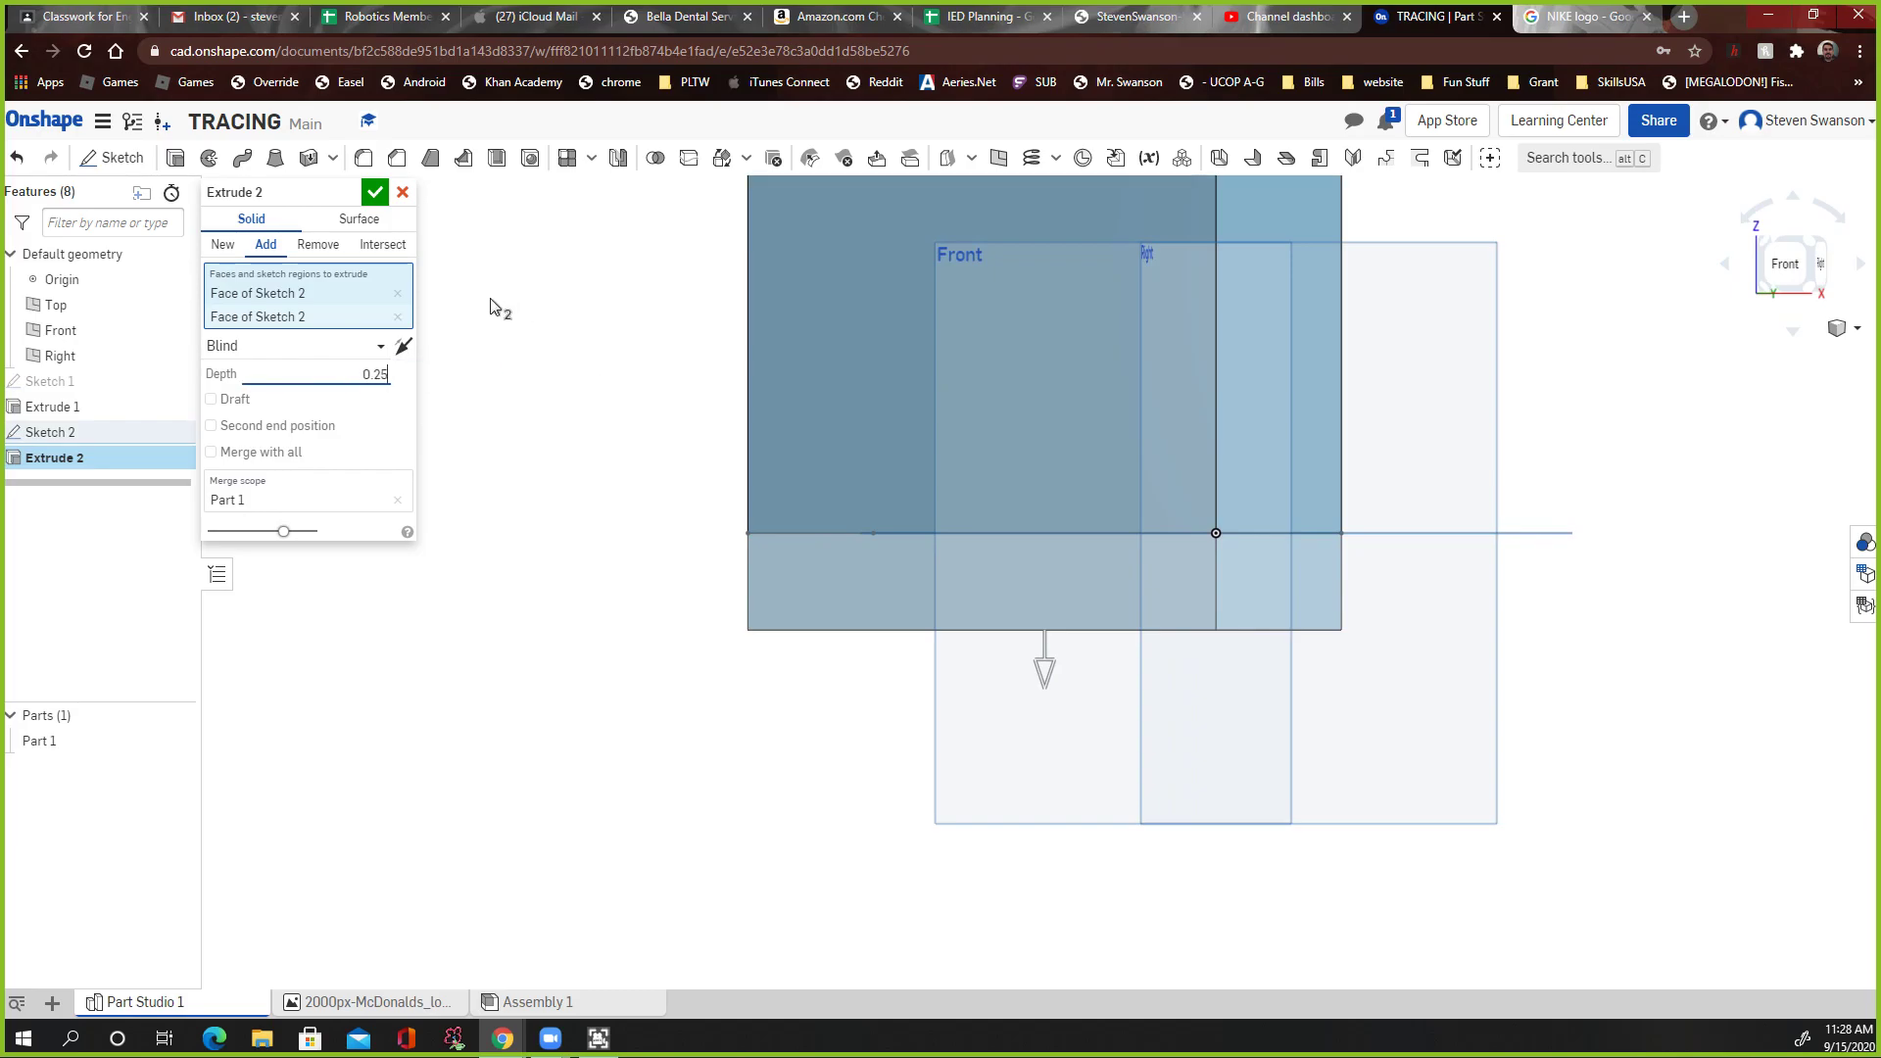
click(374, 192)
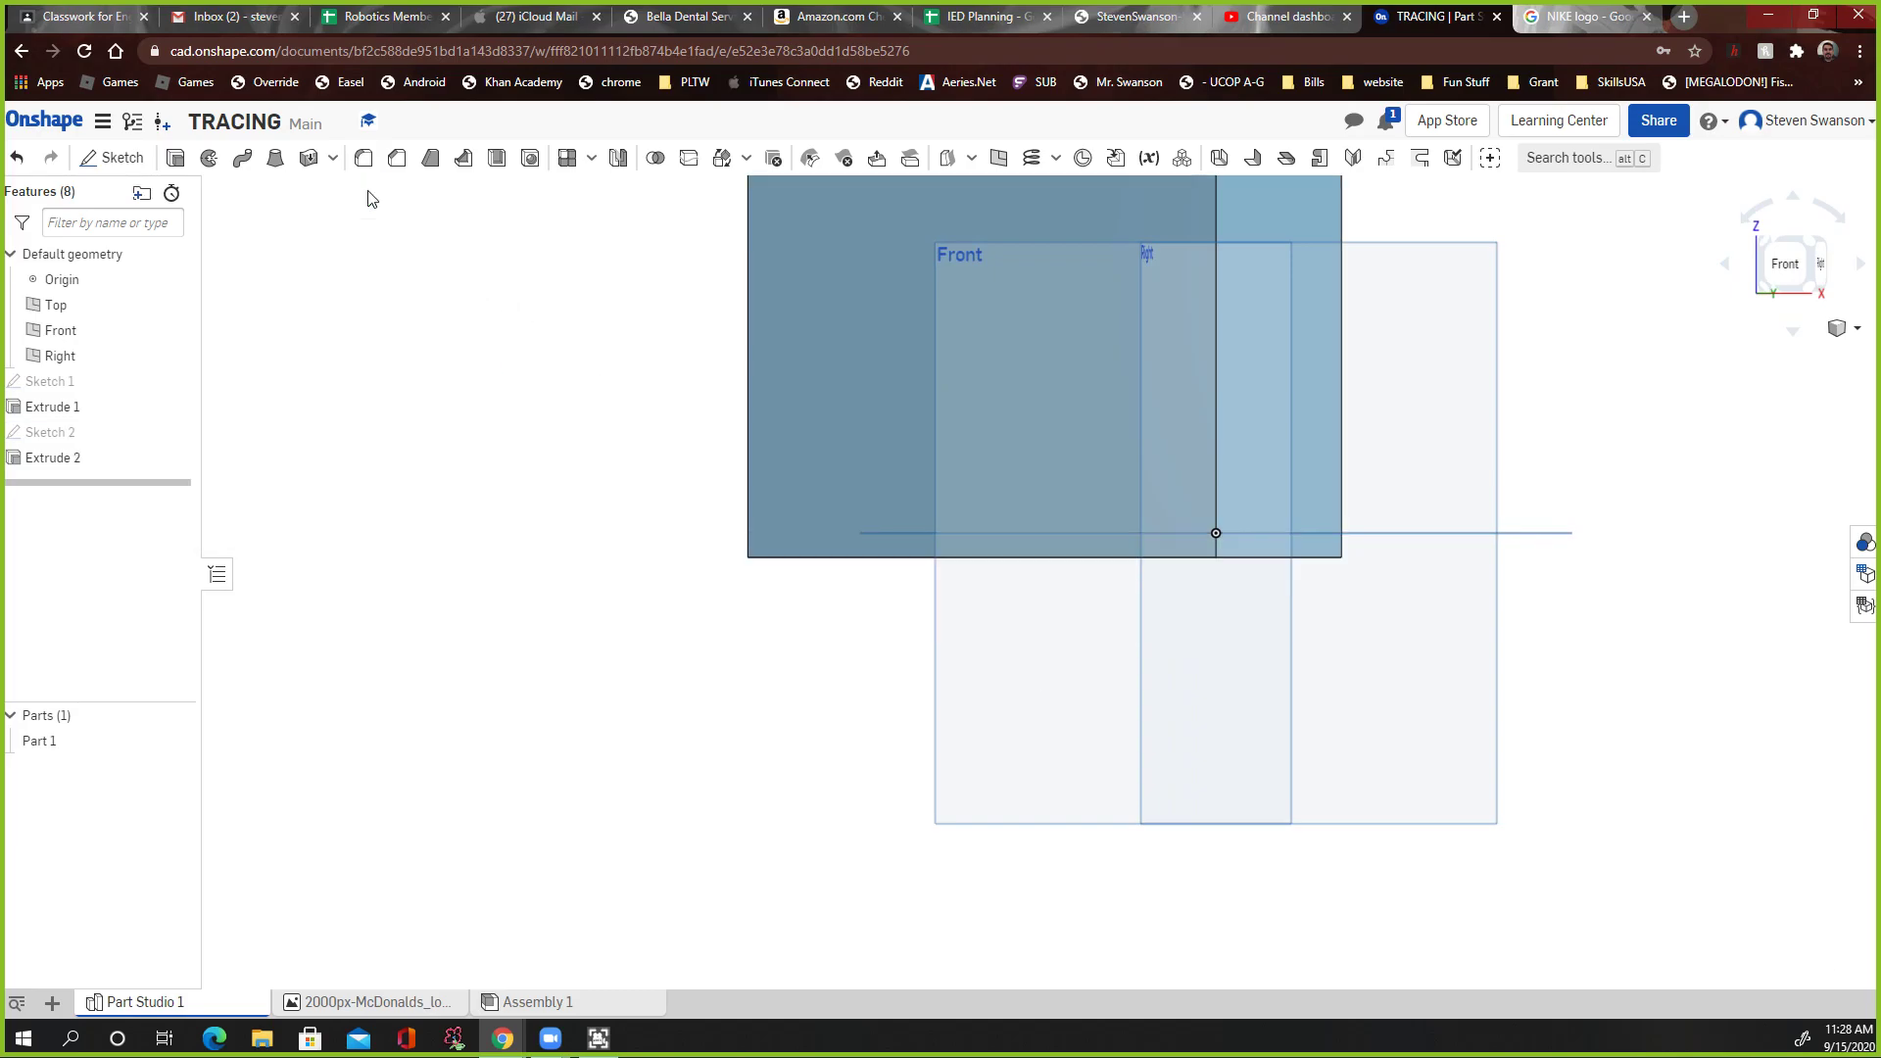
mouse_move(1848, 331)
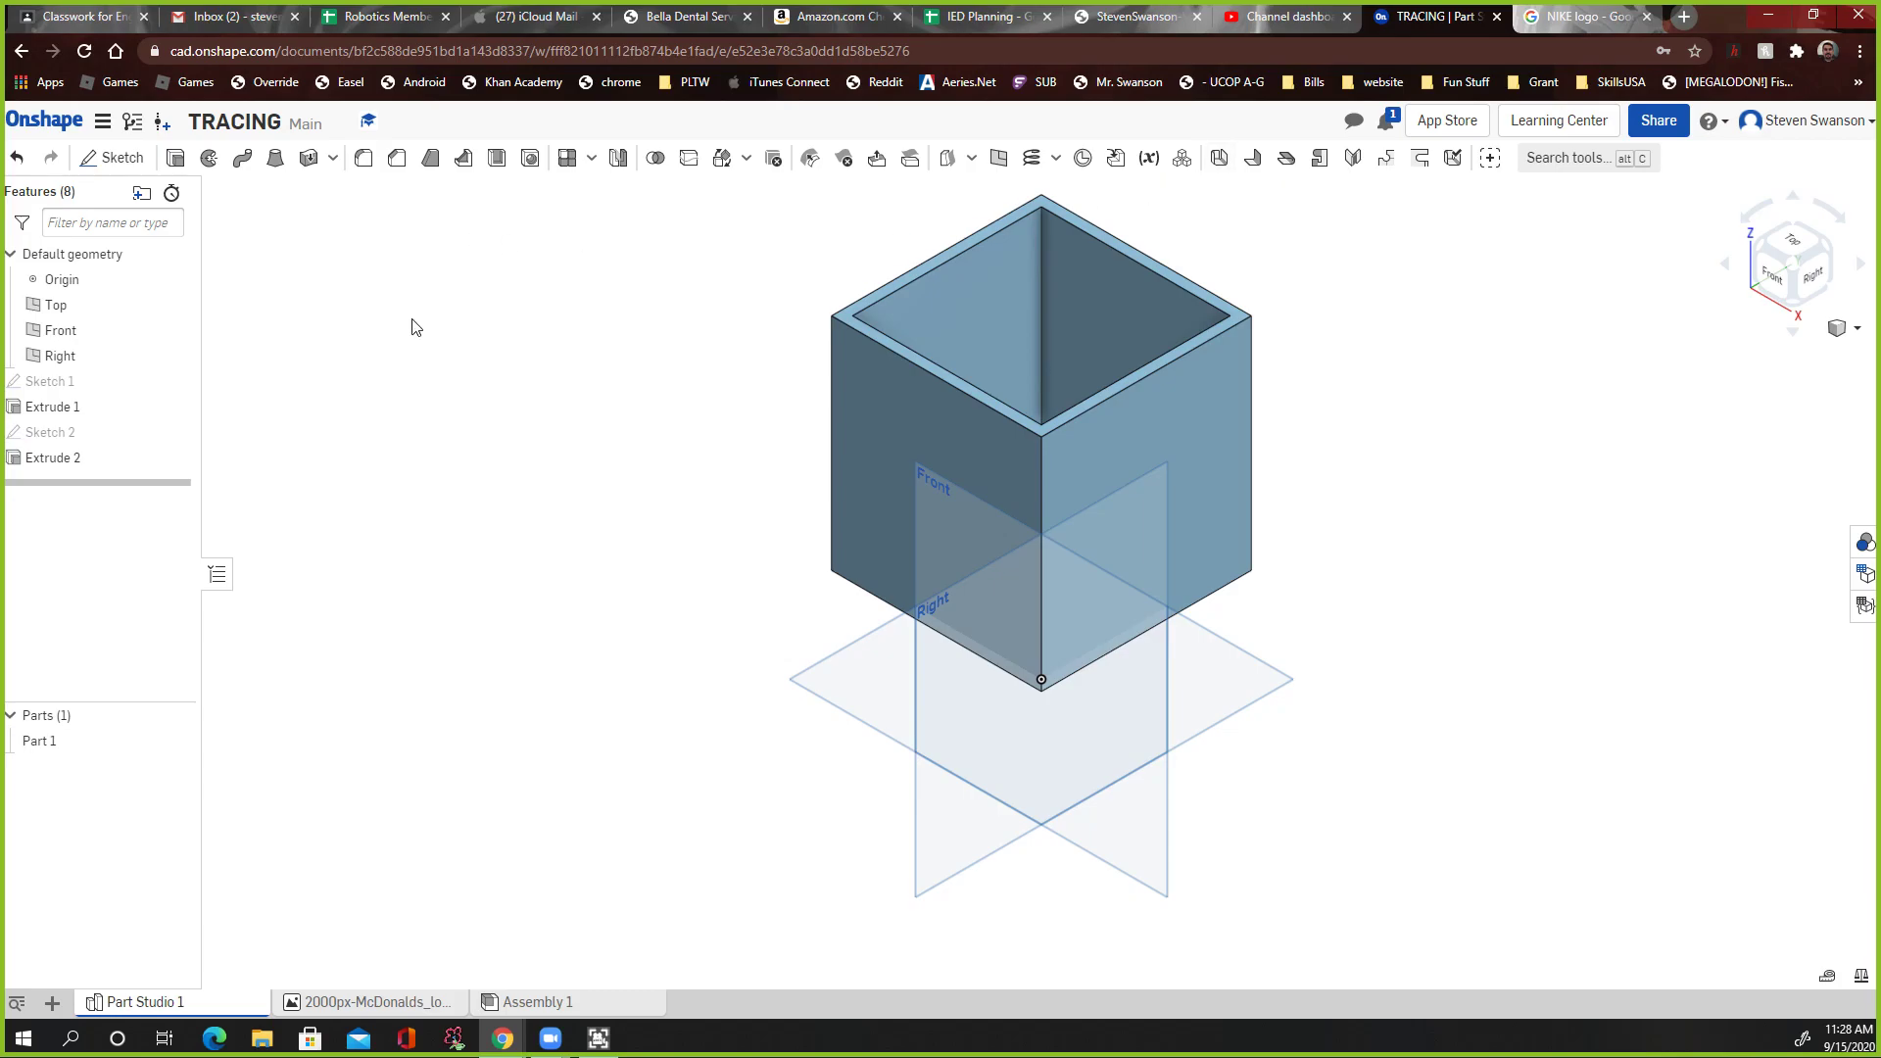
mouse_move(380, 316)
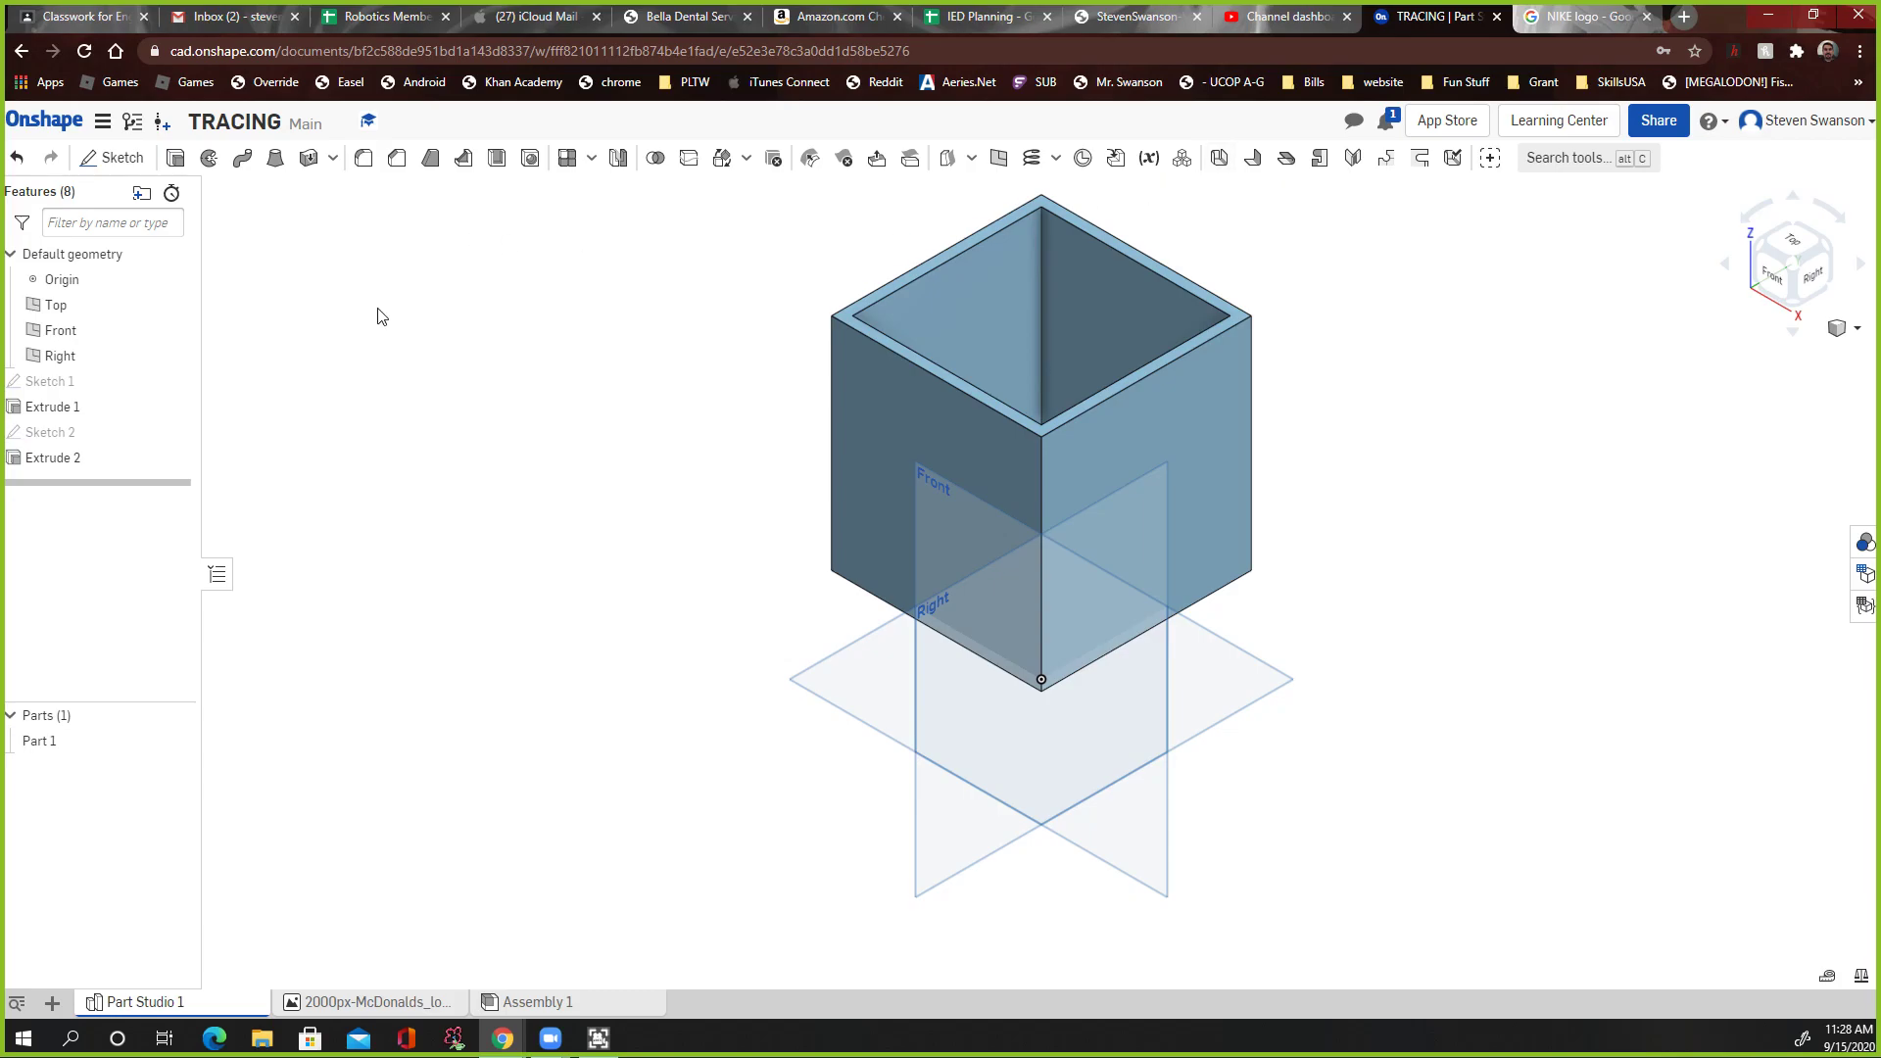
mouse_move(304, 329)
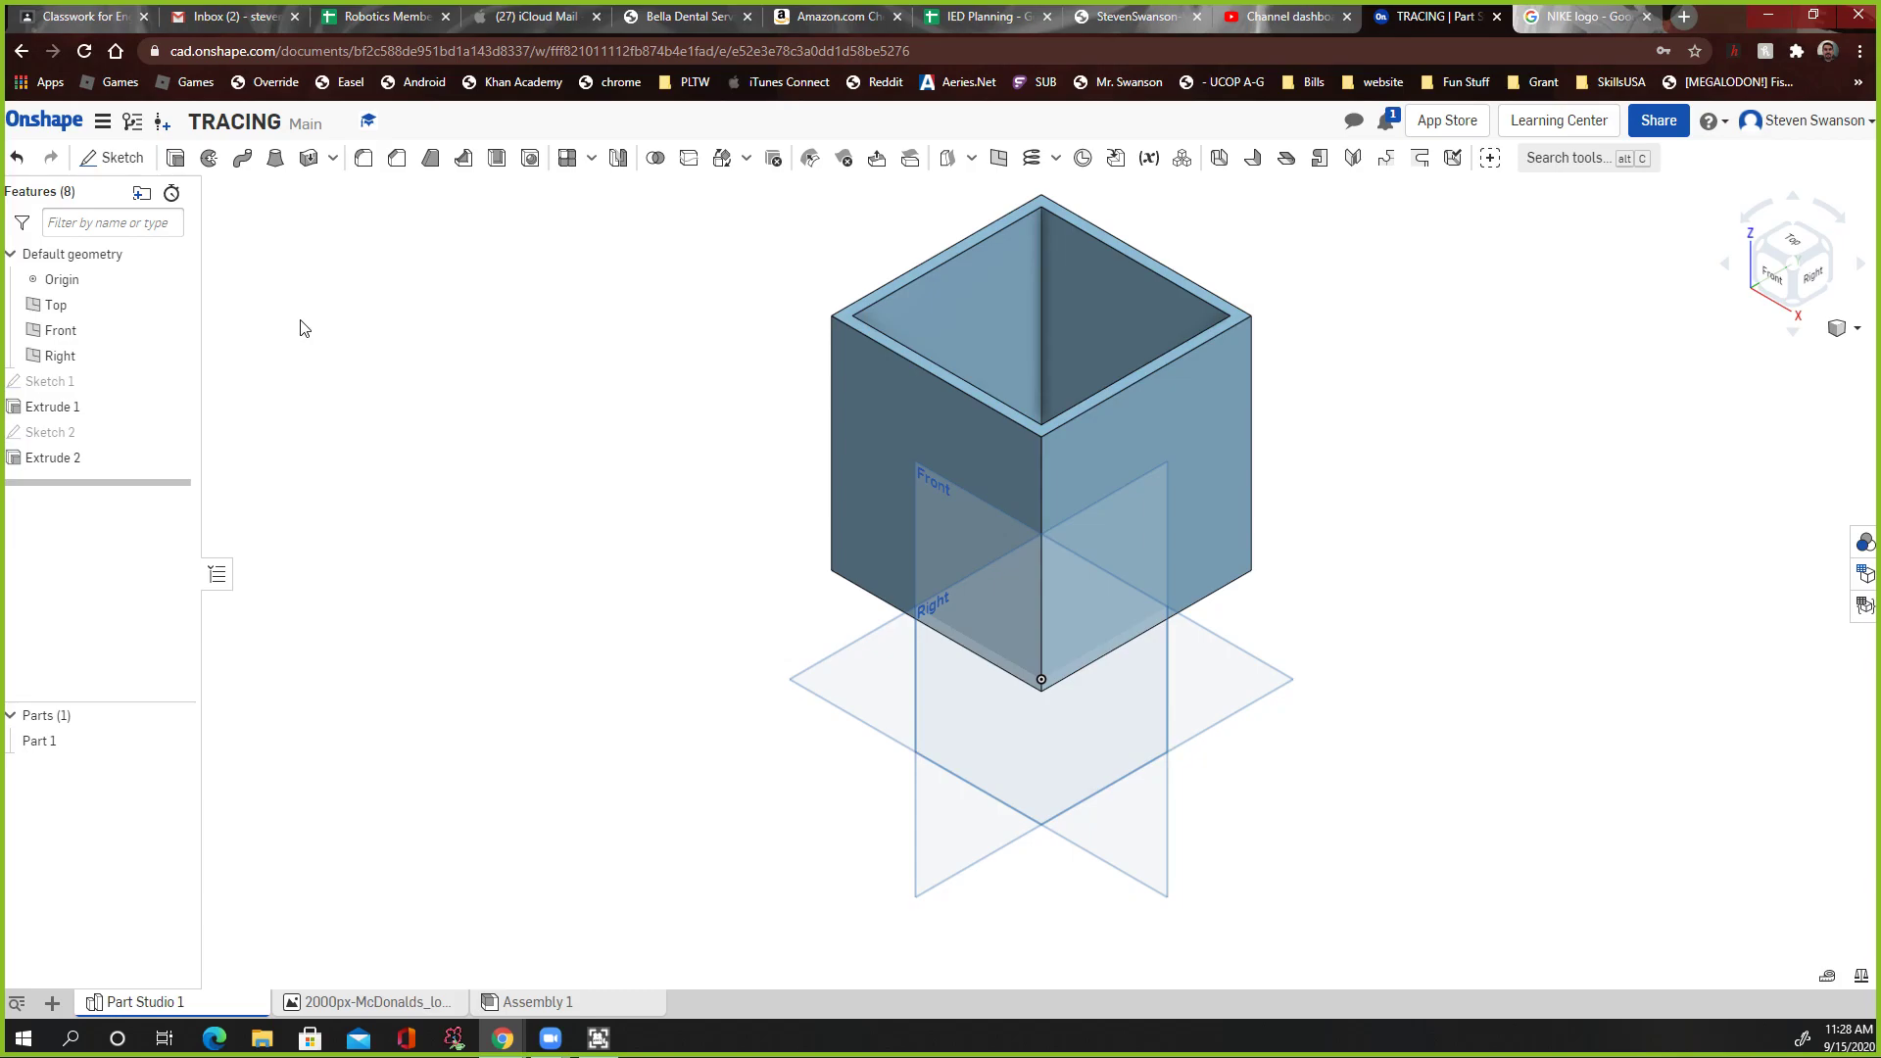
mouse_move(1140, 494)
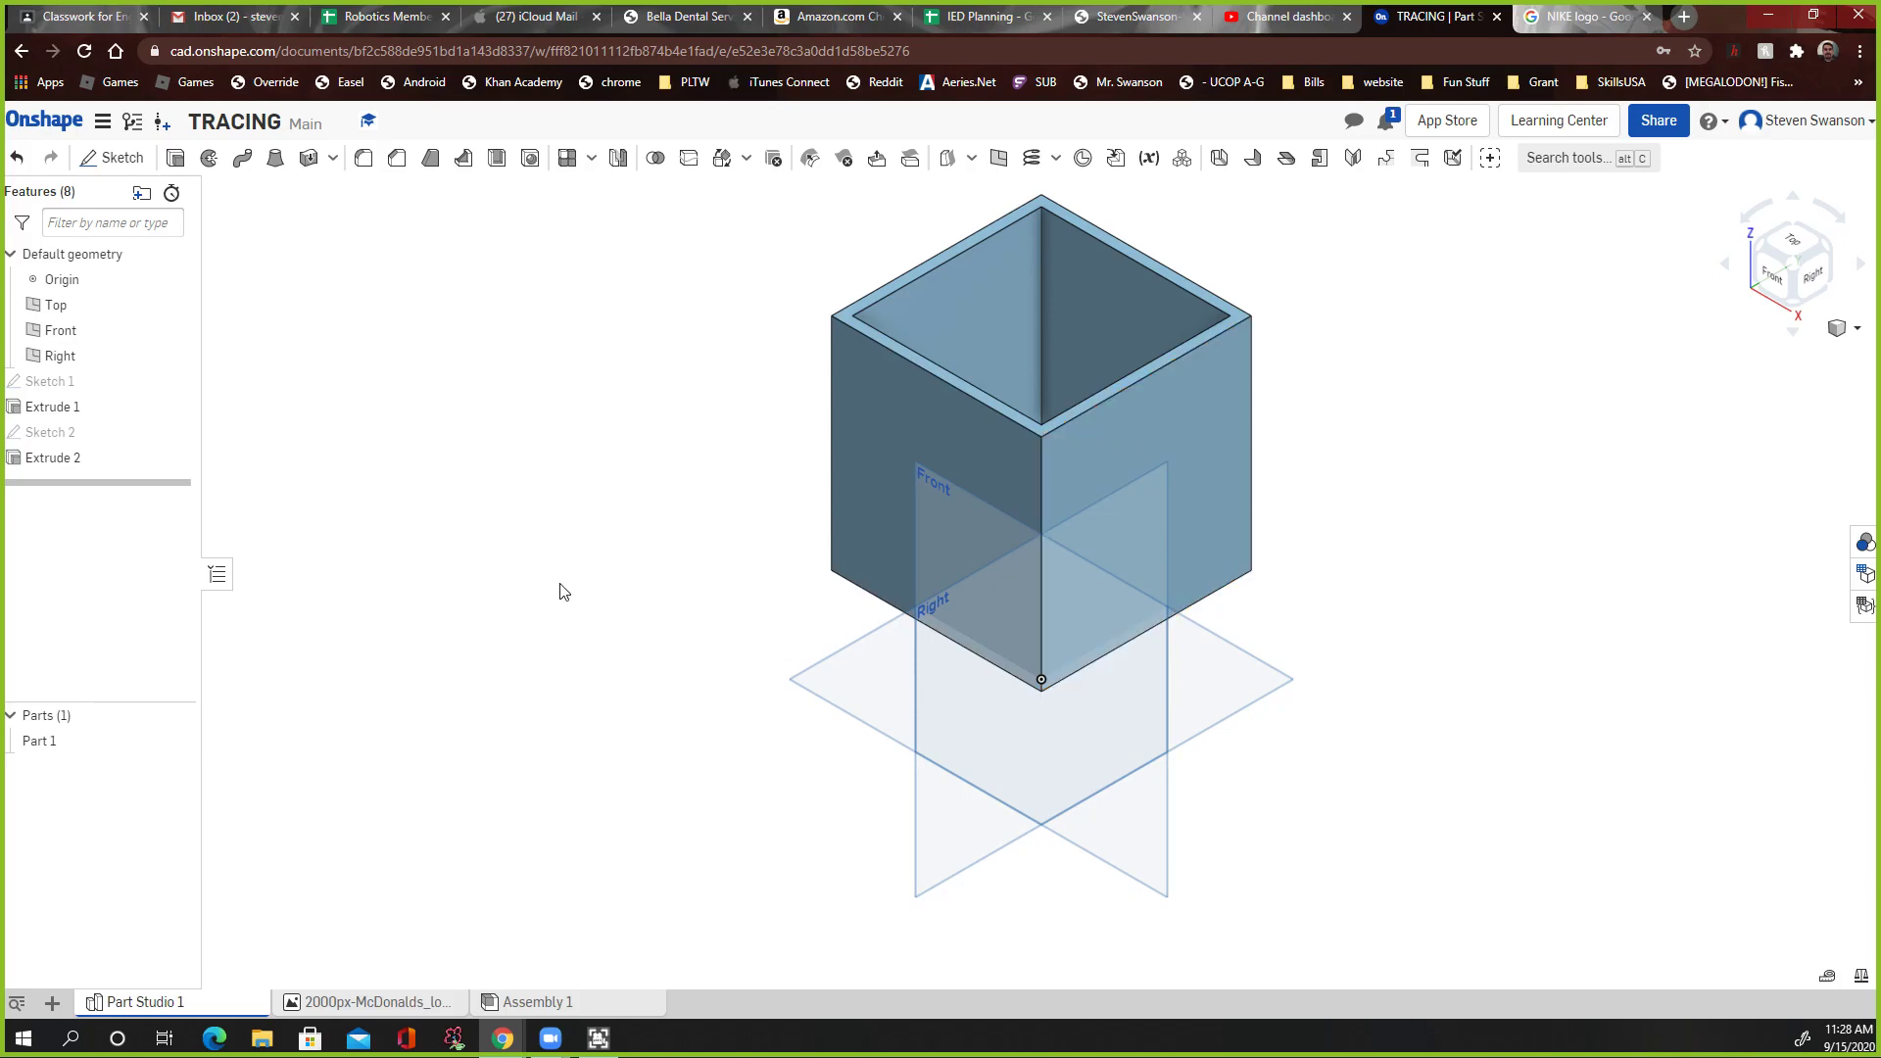
mouse_move(616, 584)
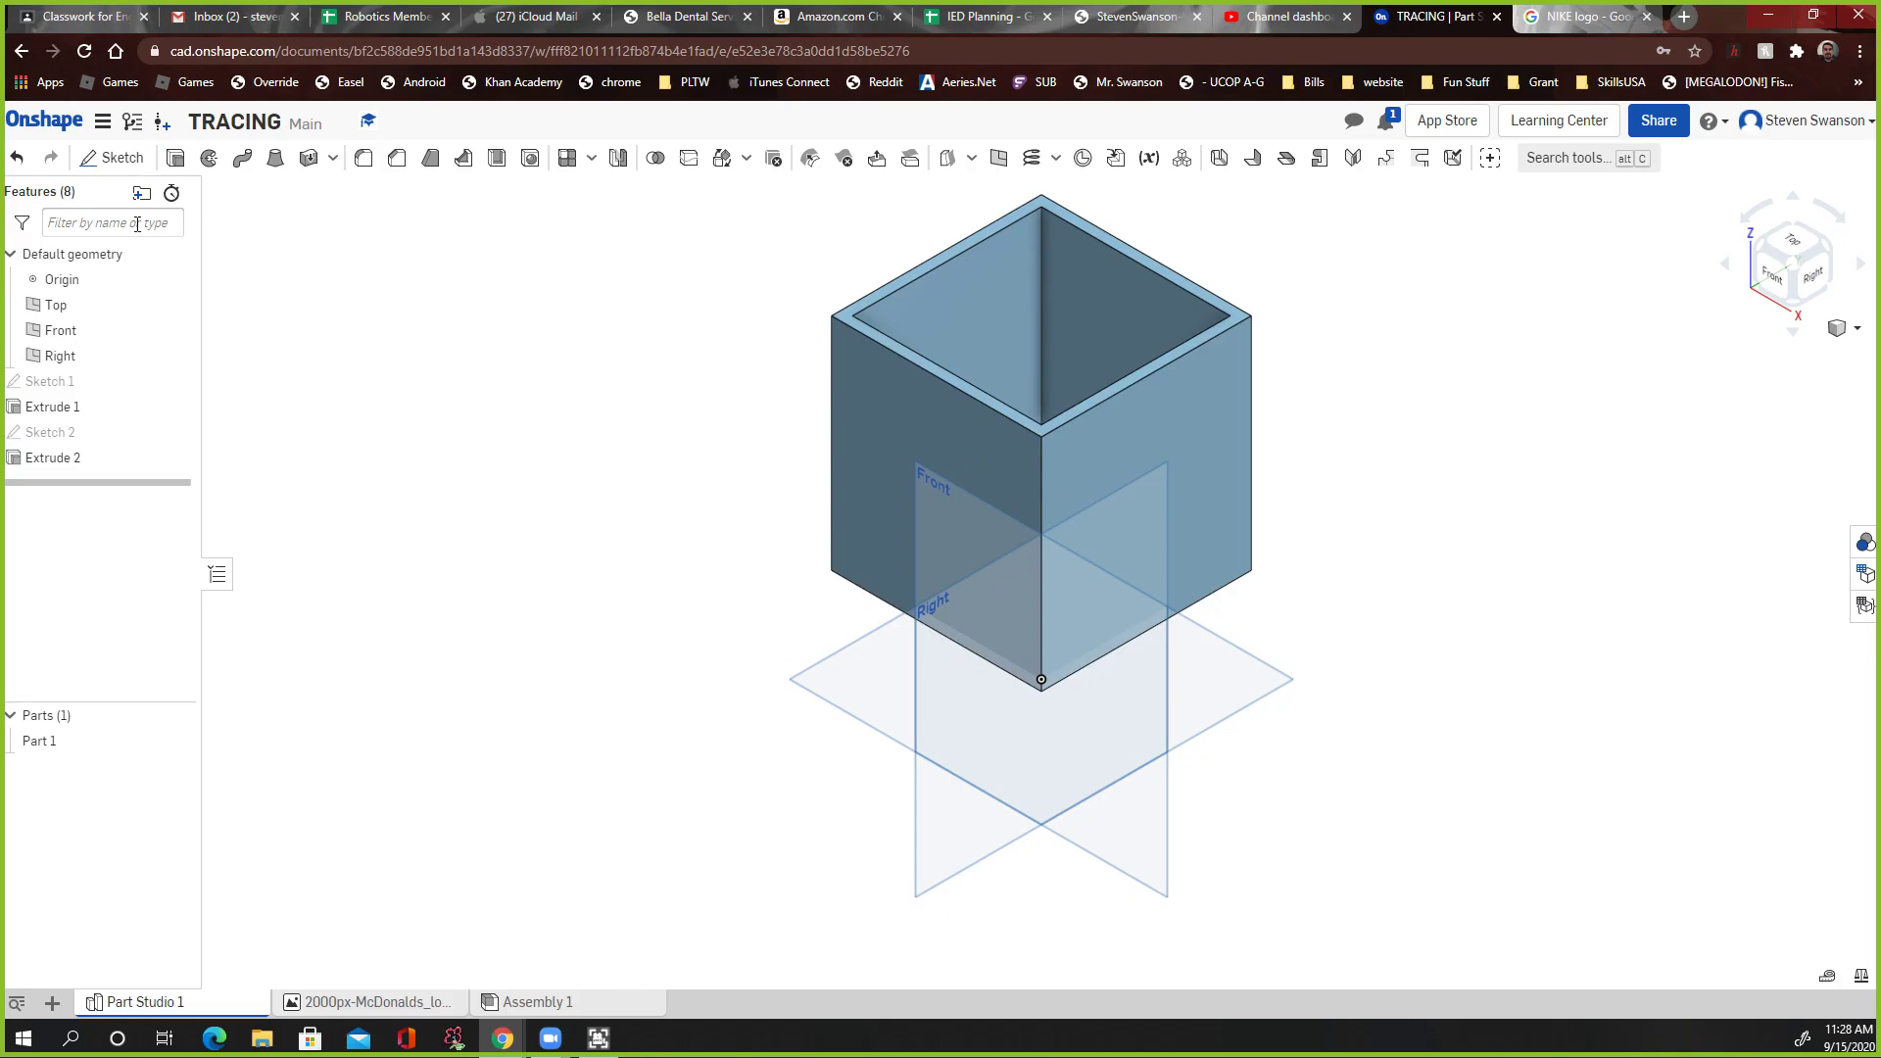
mouse_move(114, 221)
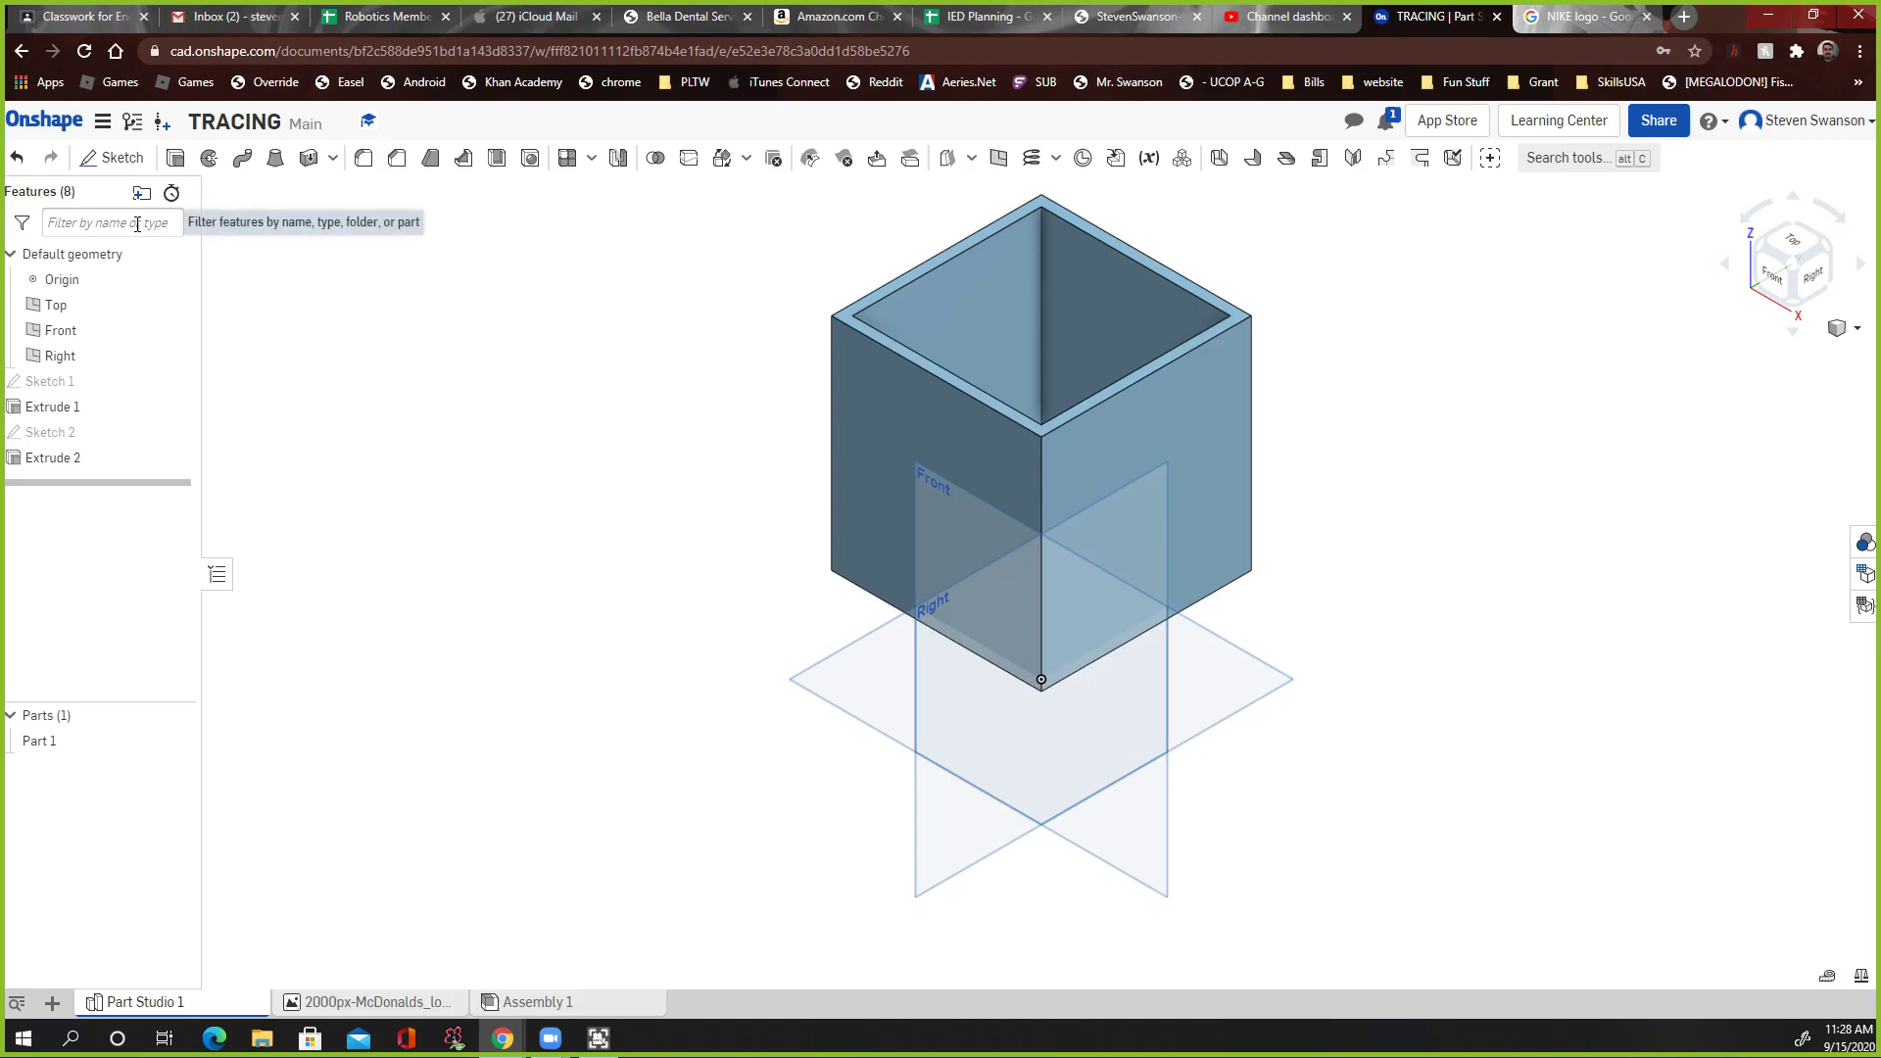
mouse_move(326, 317)
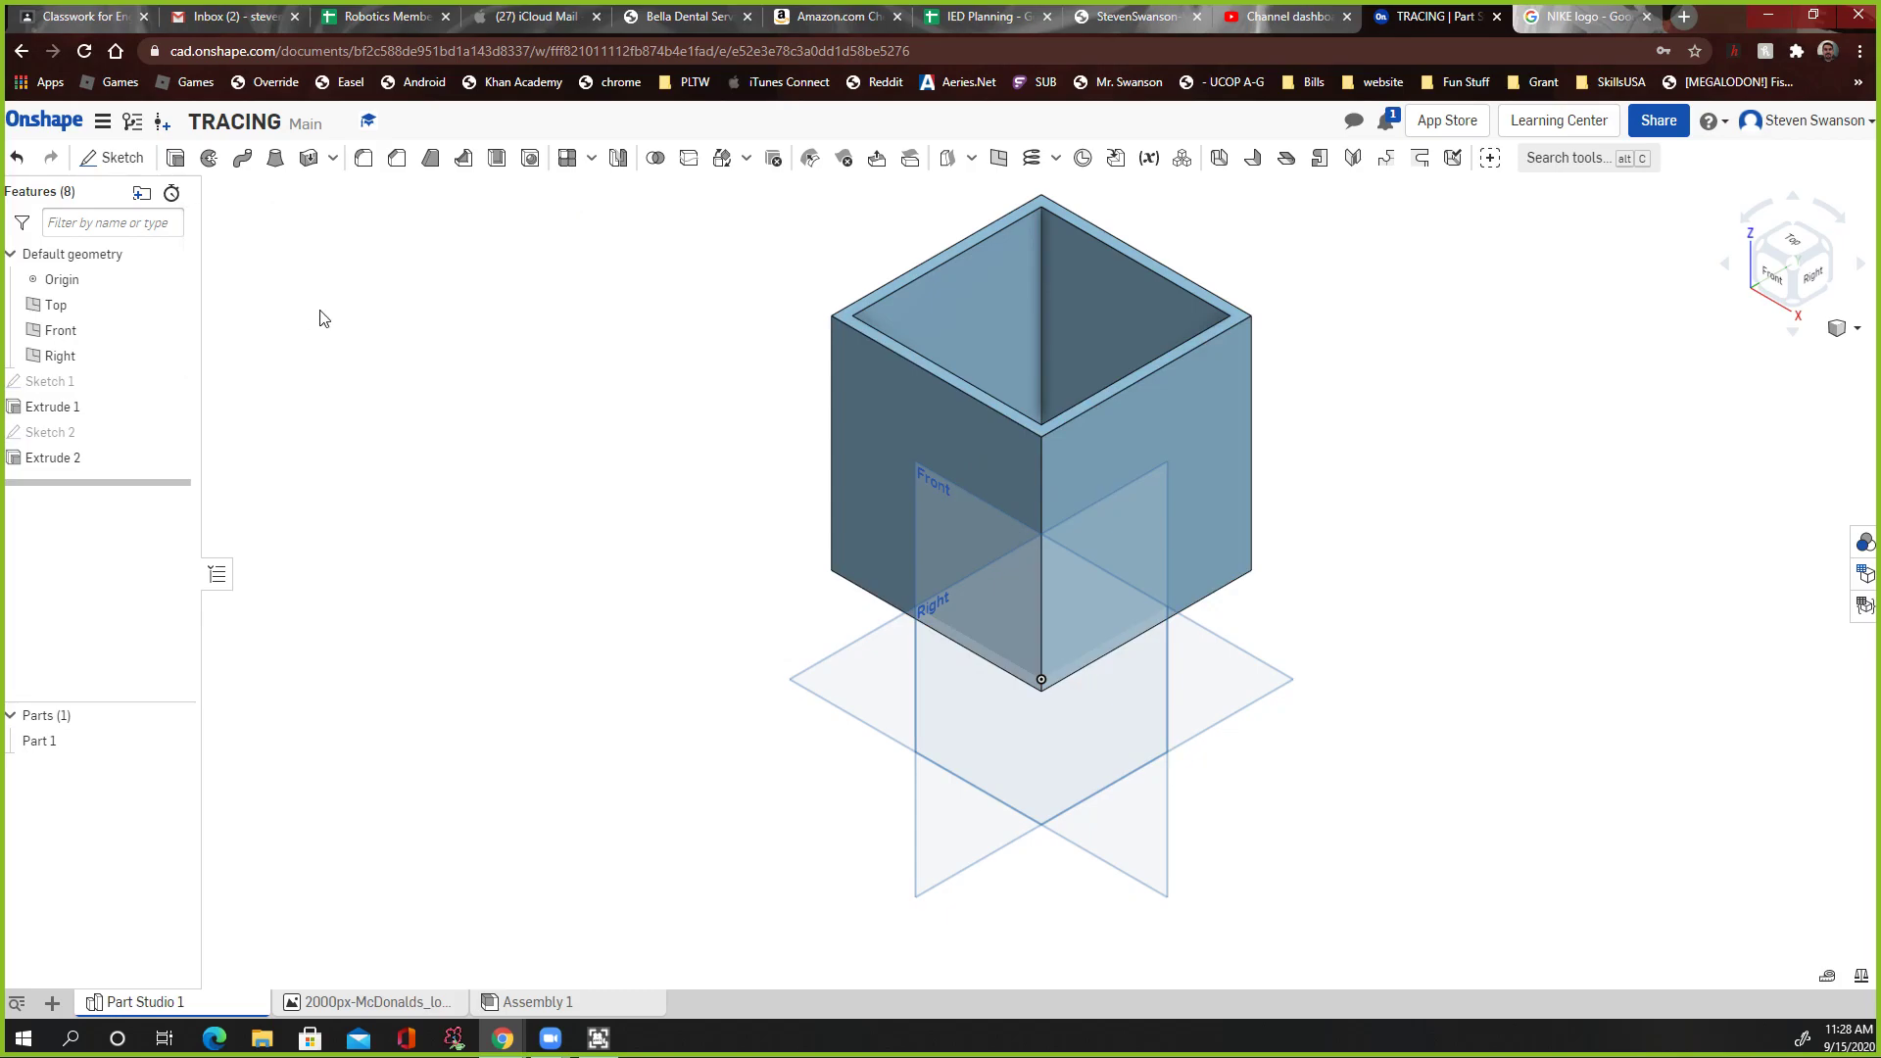
mouse_move(697, 192)
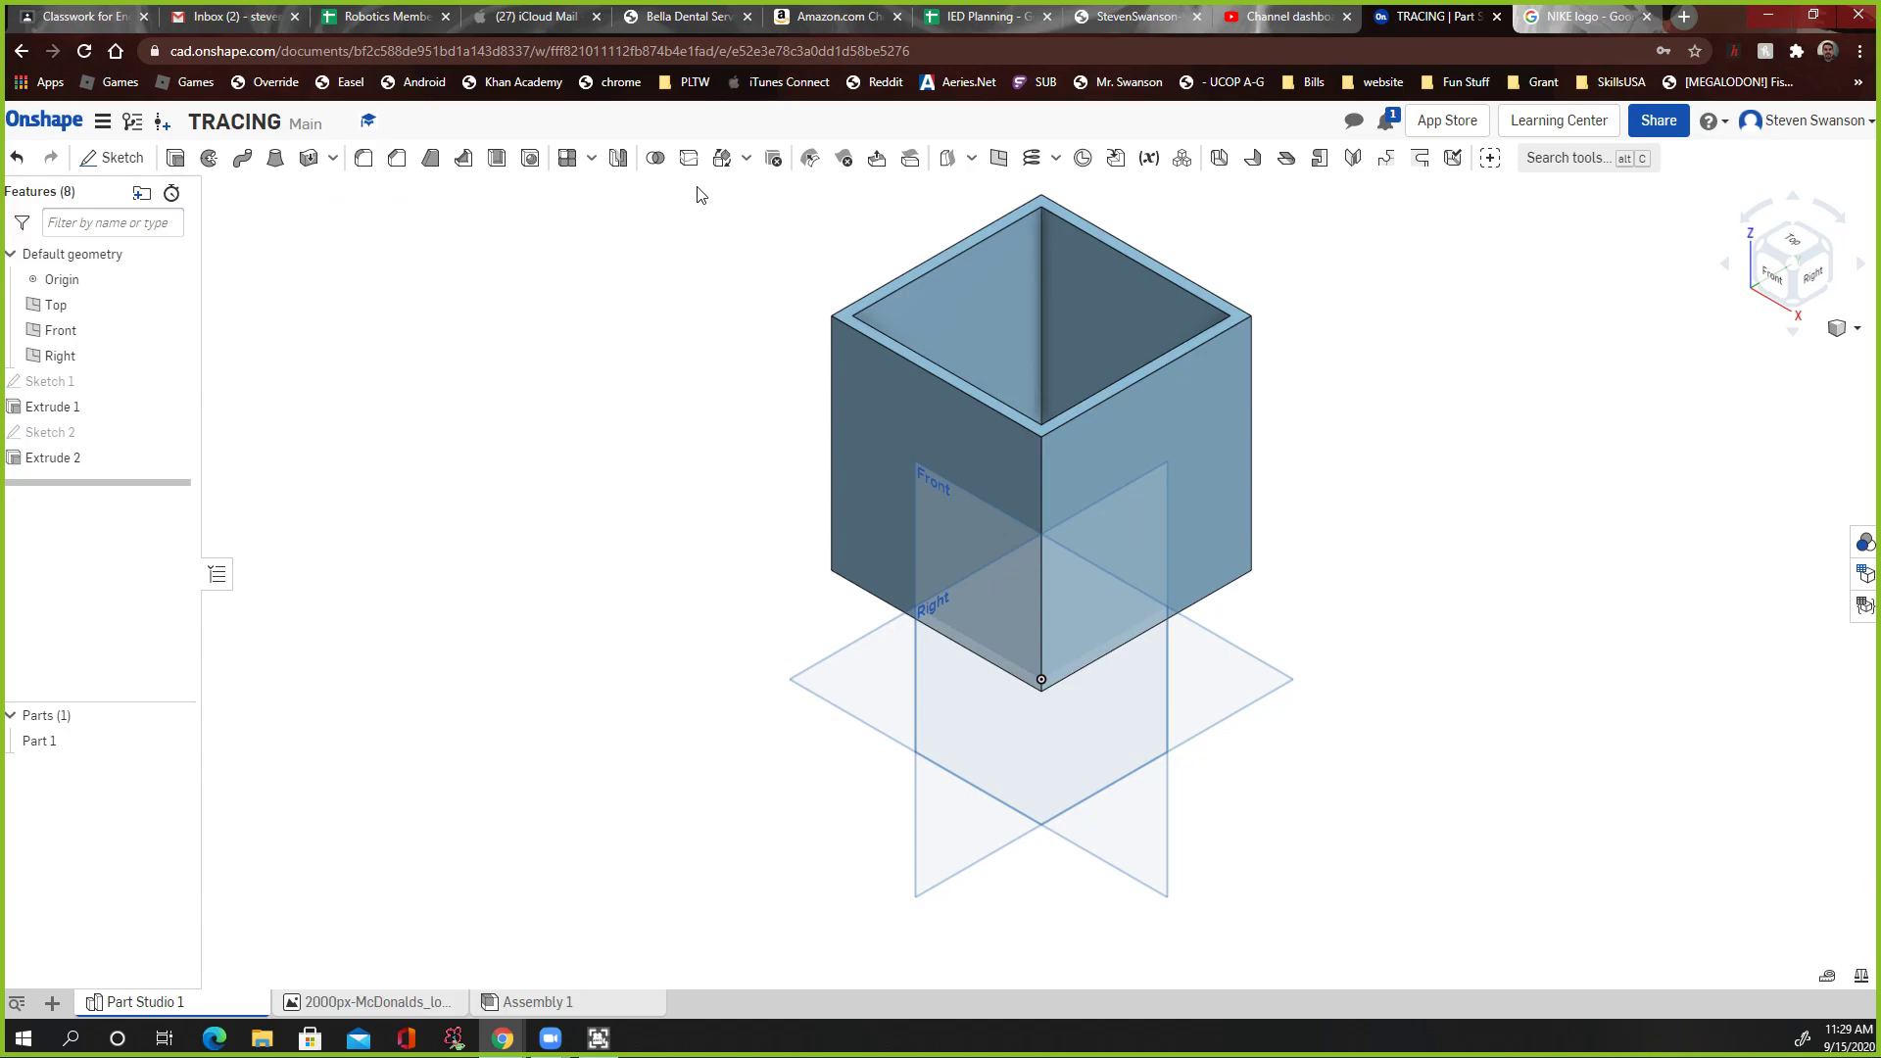
Step: Switch to the 'NIKE logo - Google Search' browser tab
click(1580, 16)
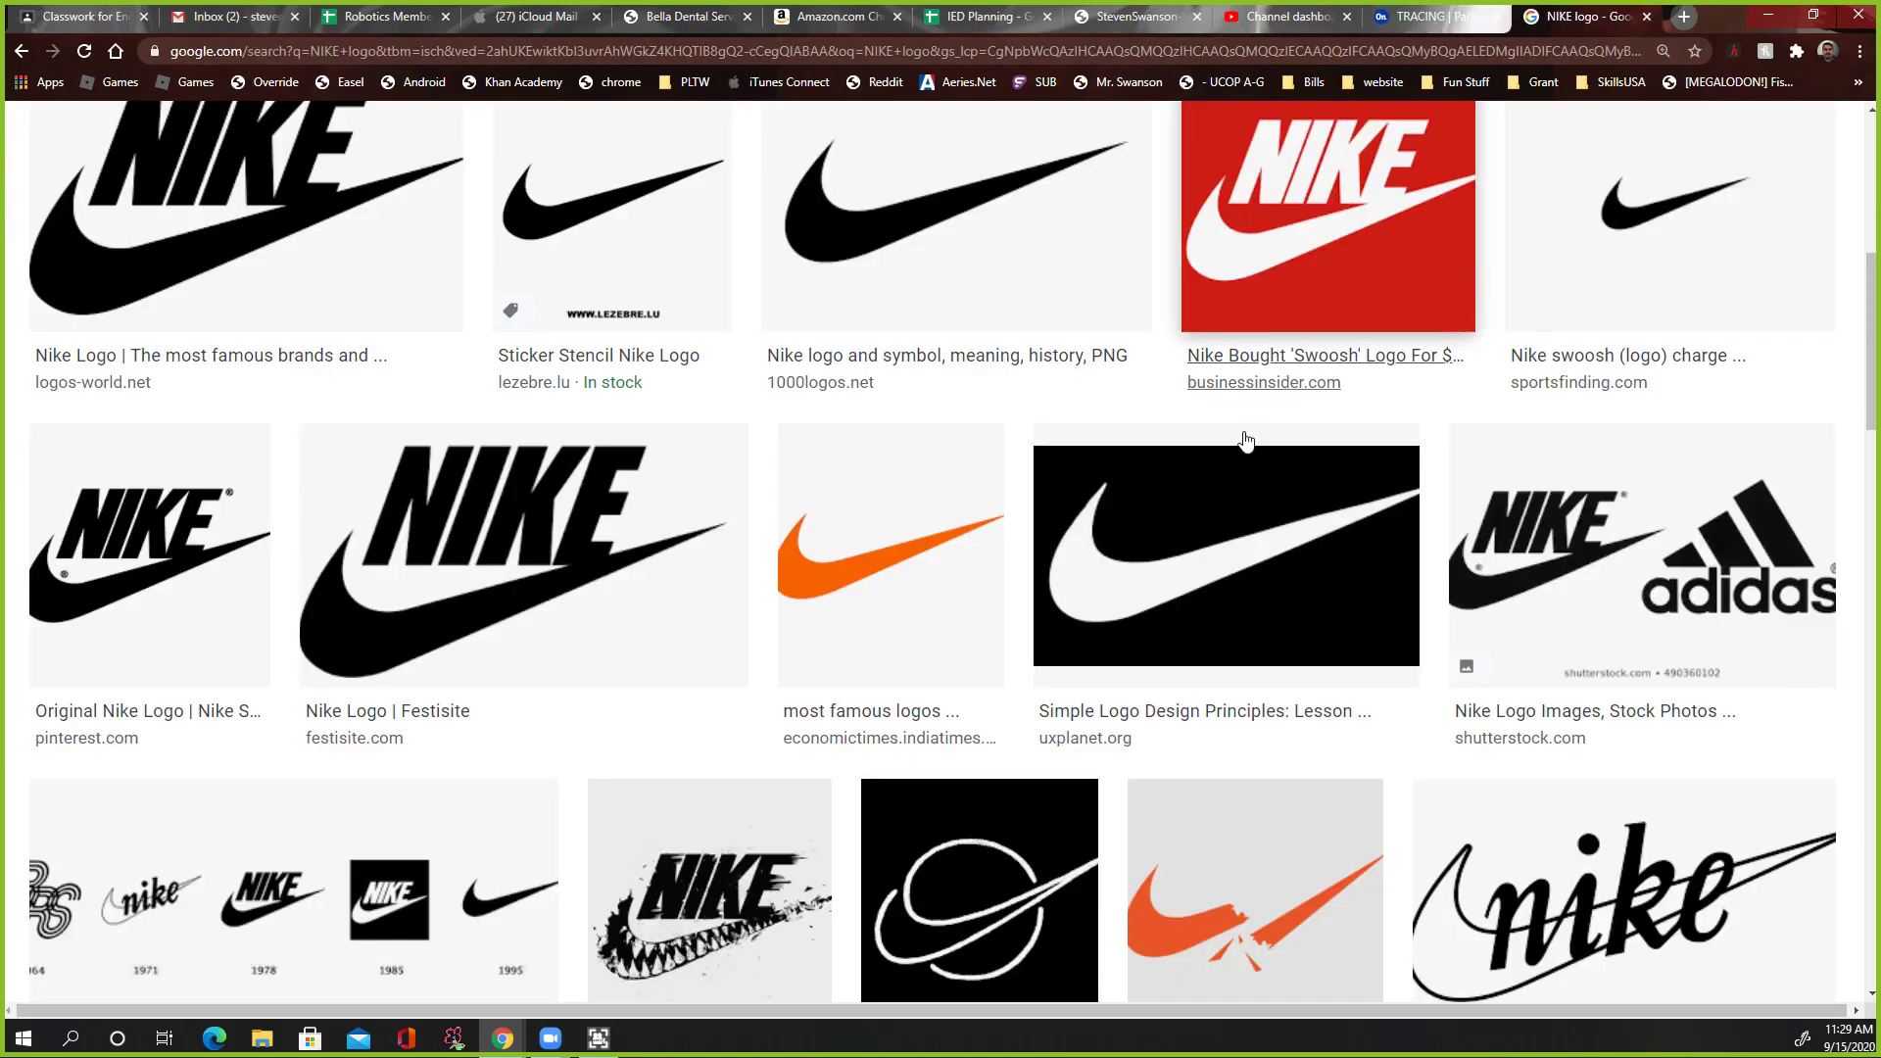
mouse_move(426, 478)
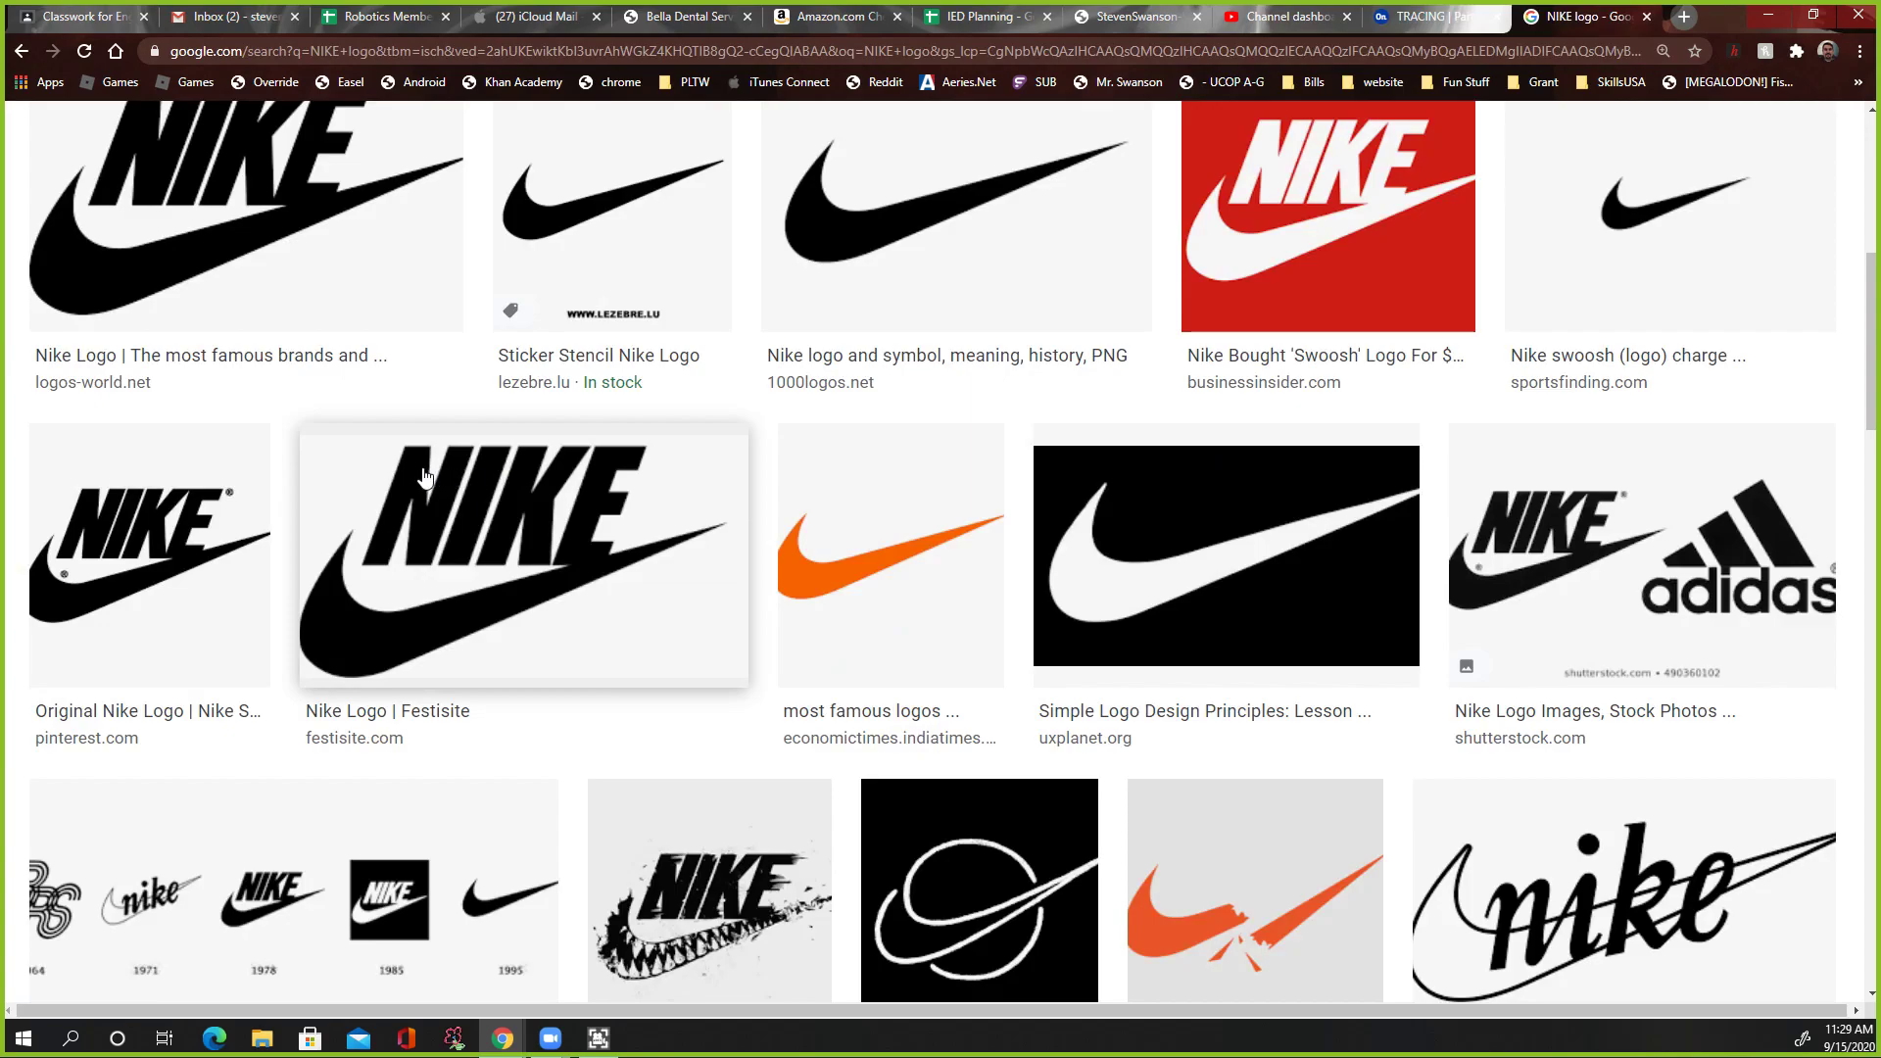
mouse_move(143, 539)
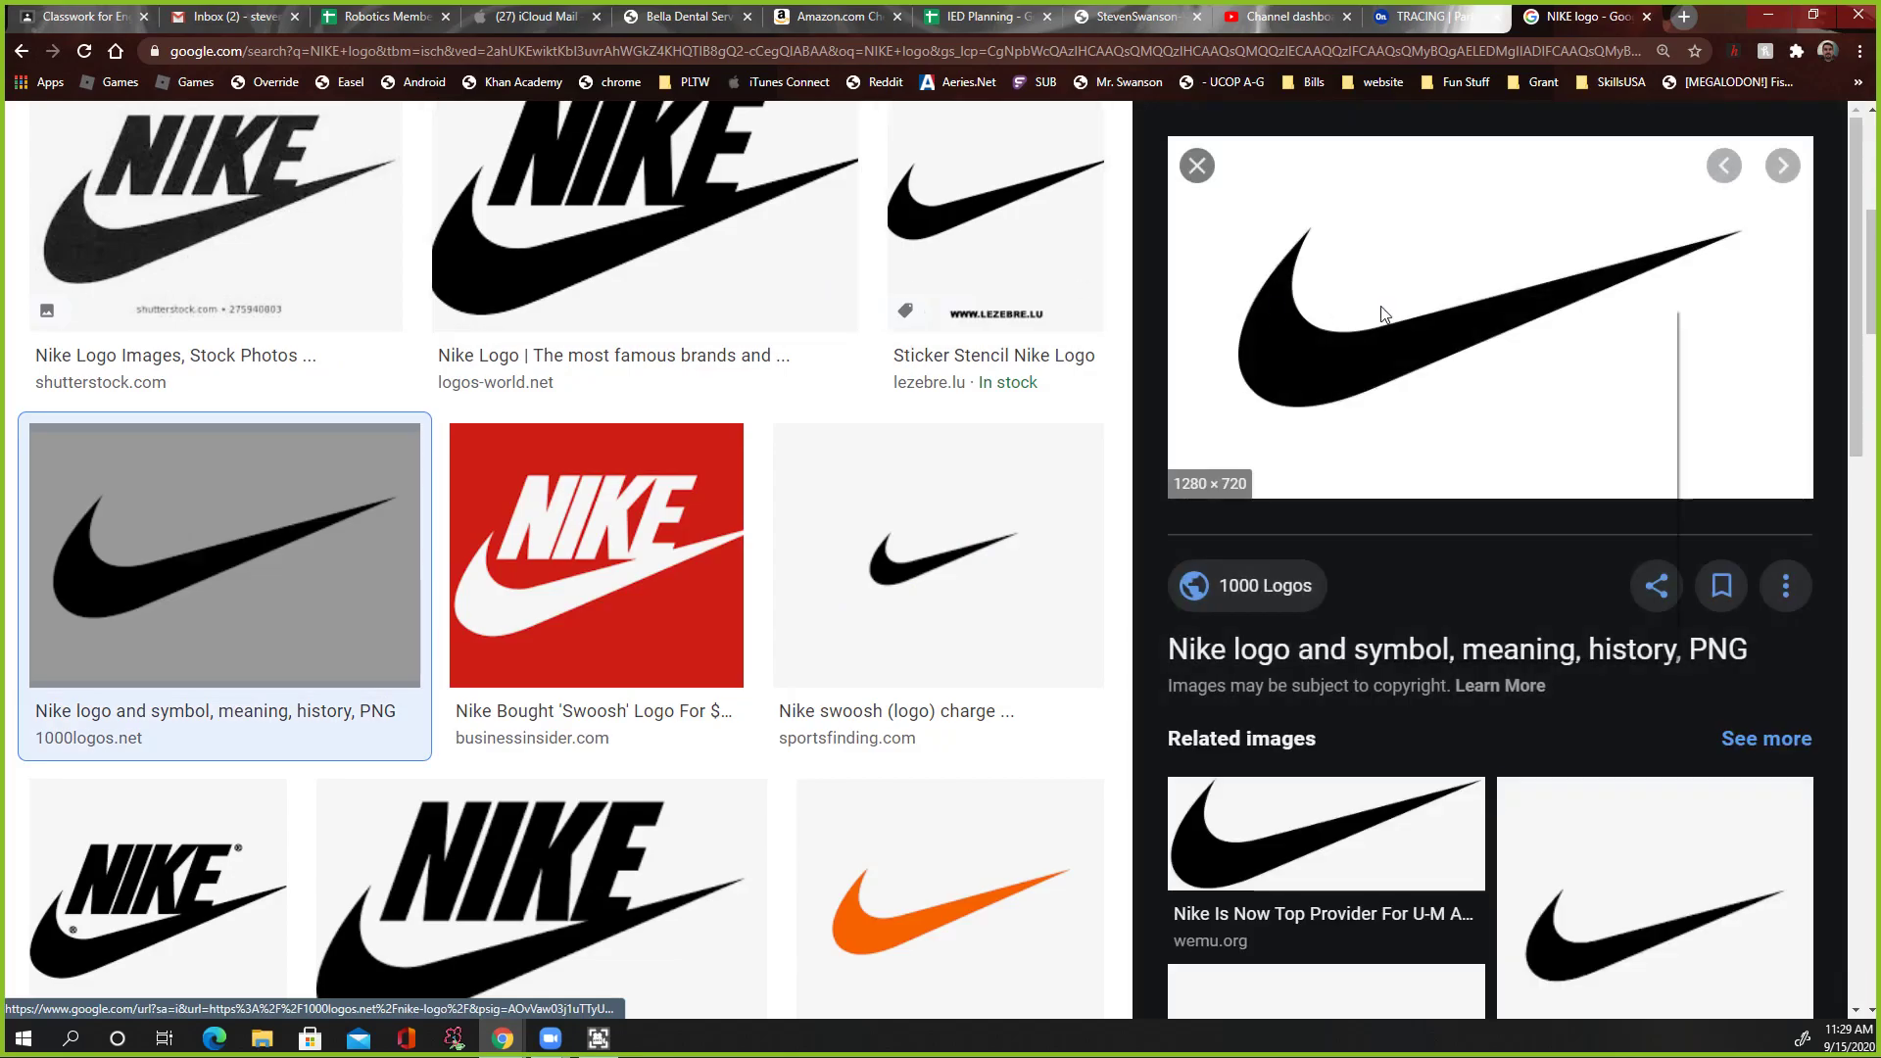
Step: Save the black swoosh image as a JPG to the desktop and return to the Onshape document
right_click(1383, 314)
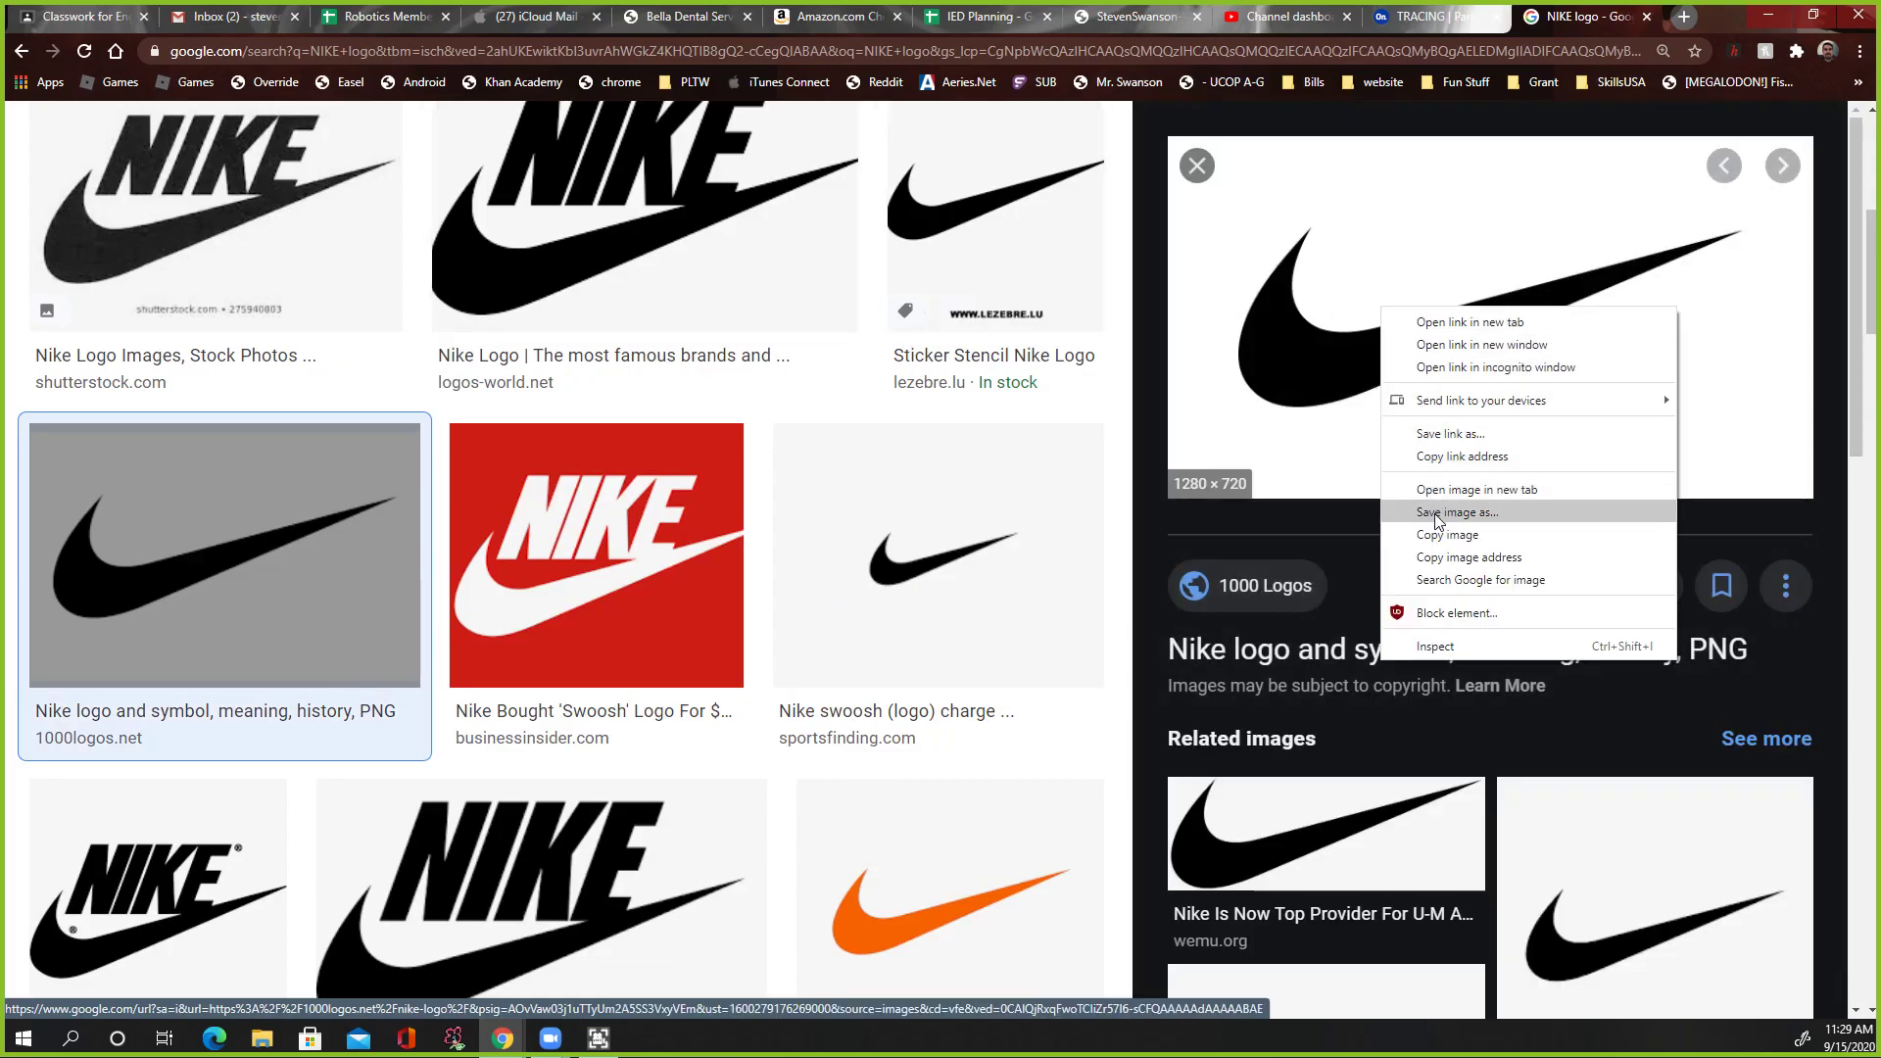
click(1456, 513)
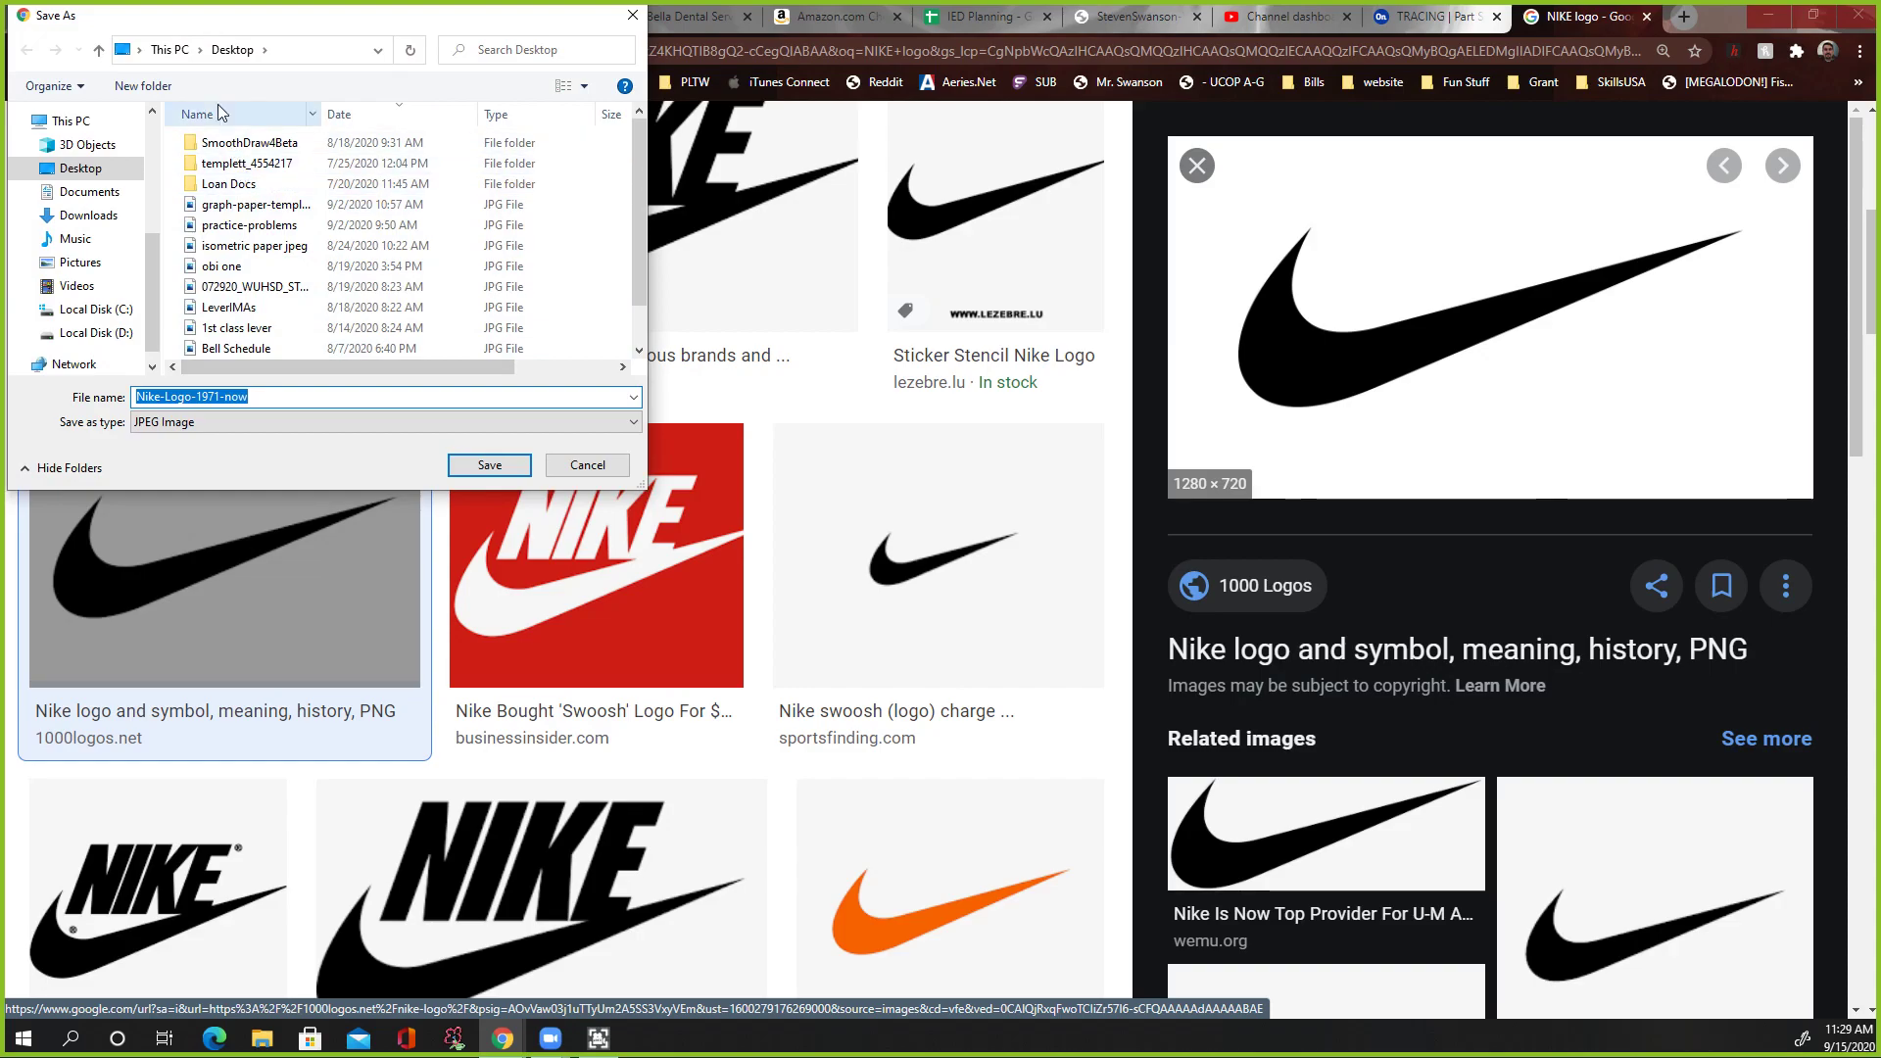
click(490, 465)
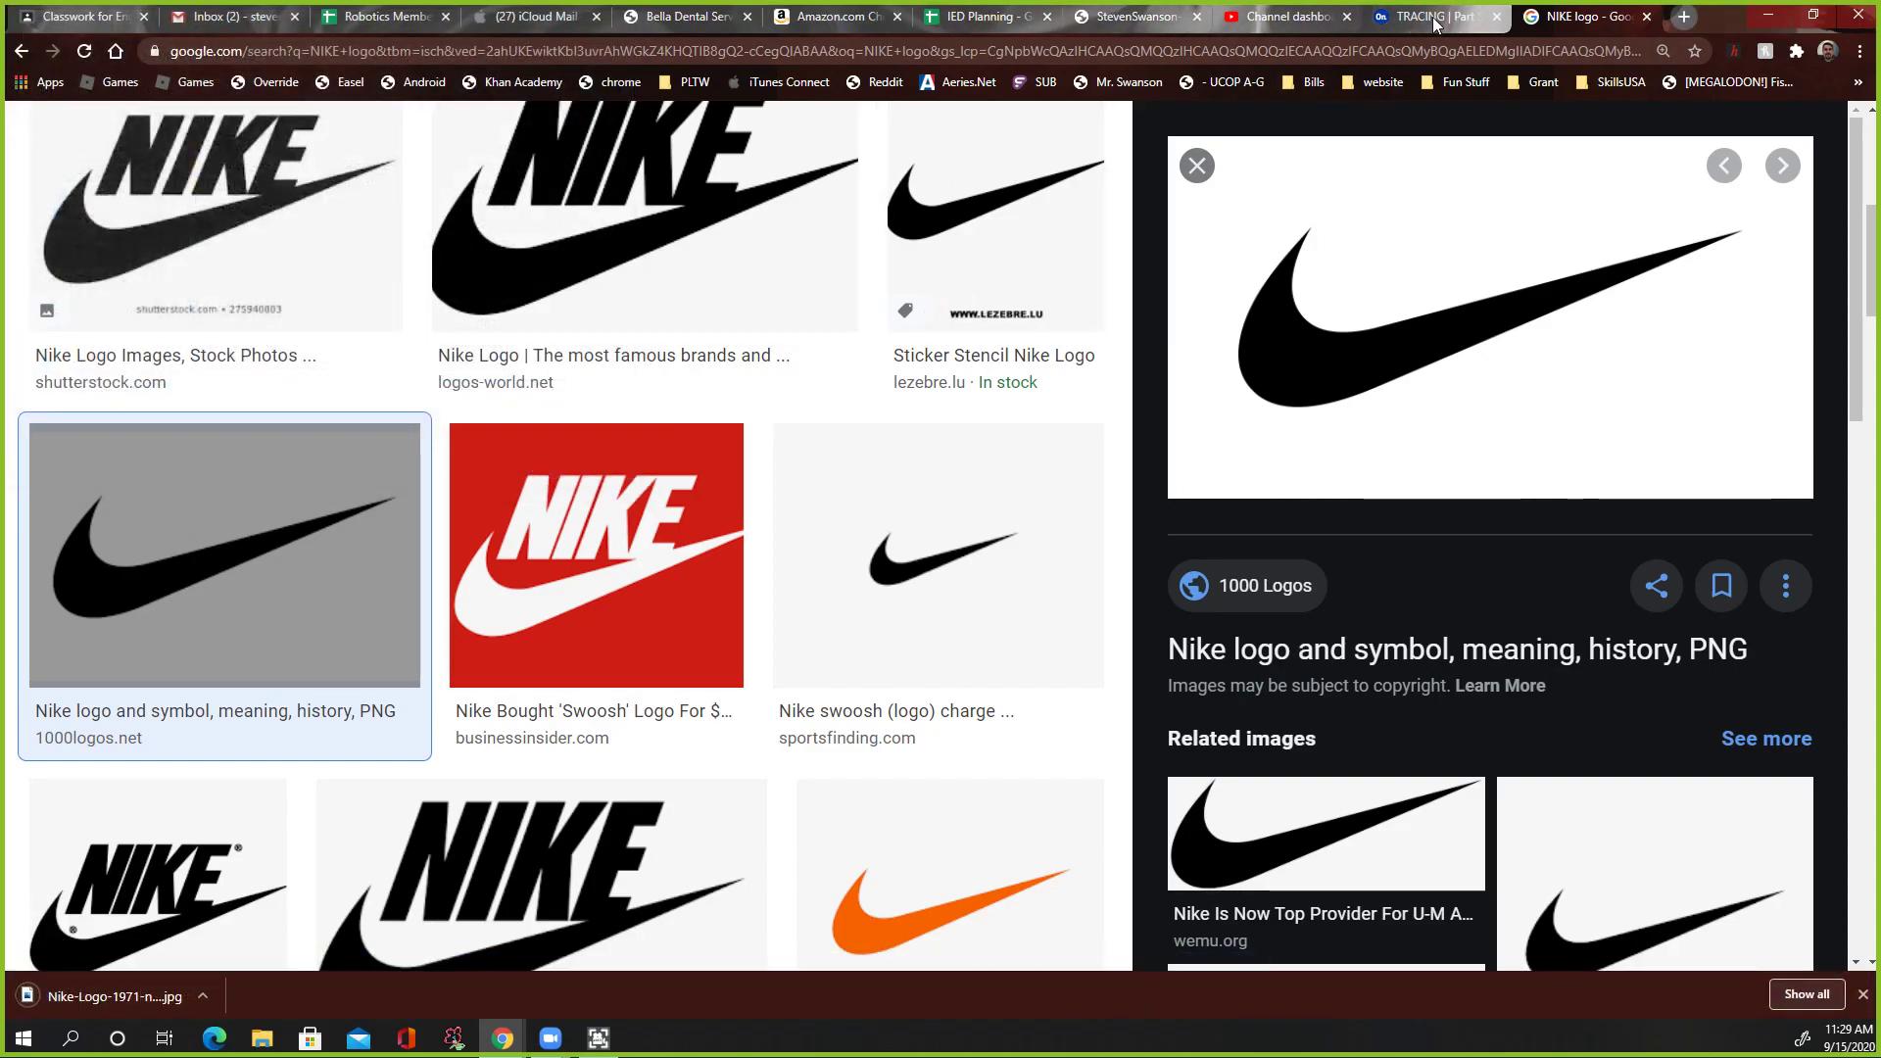
click(1427, 15)
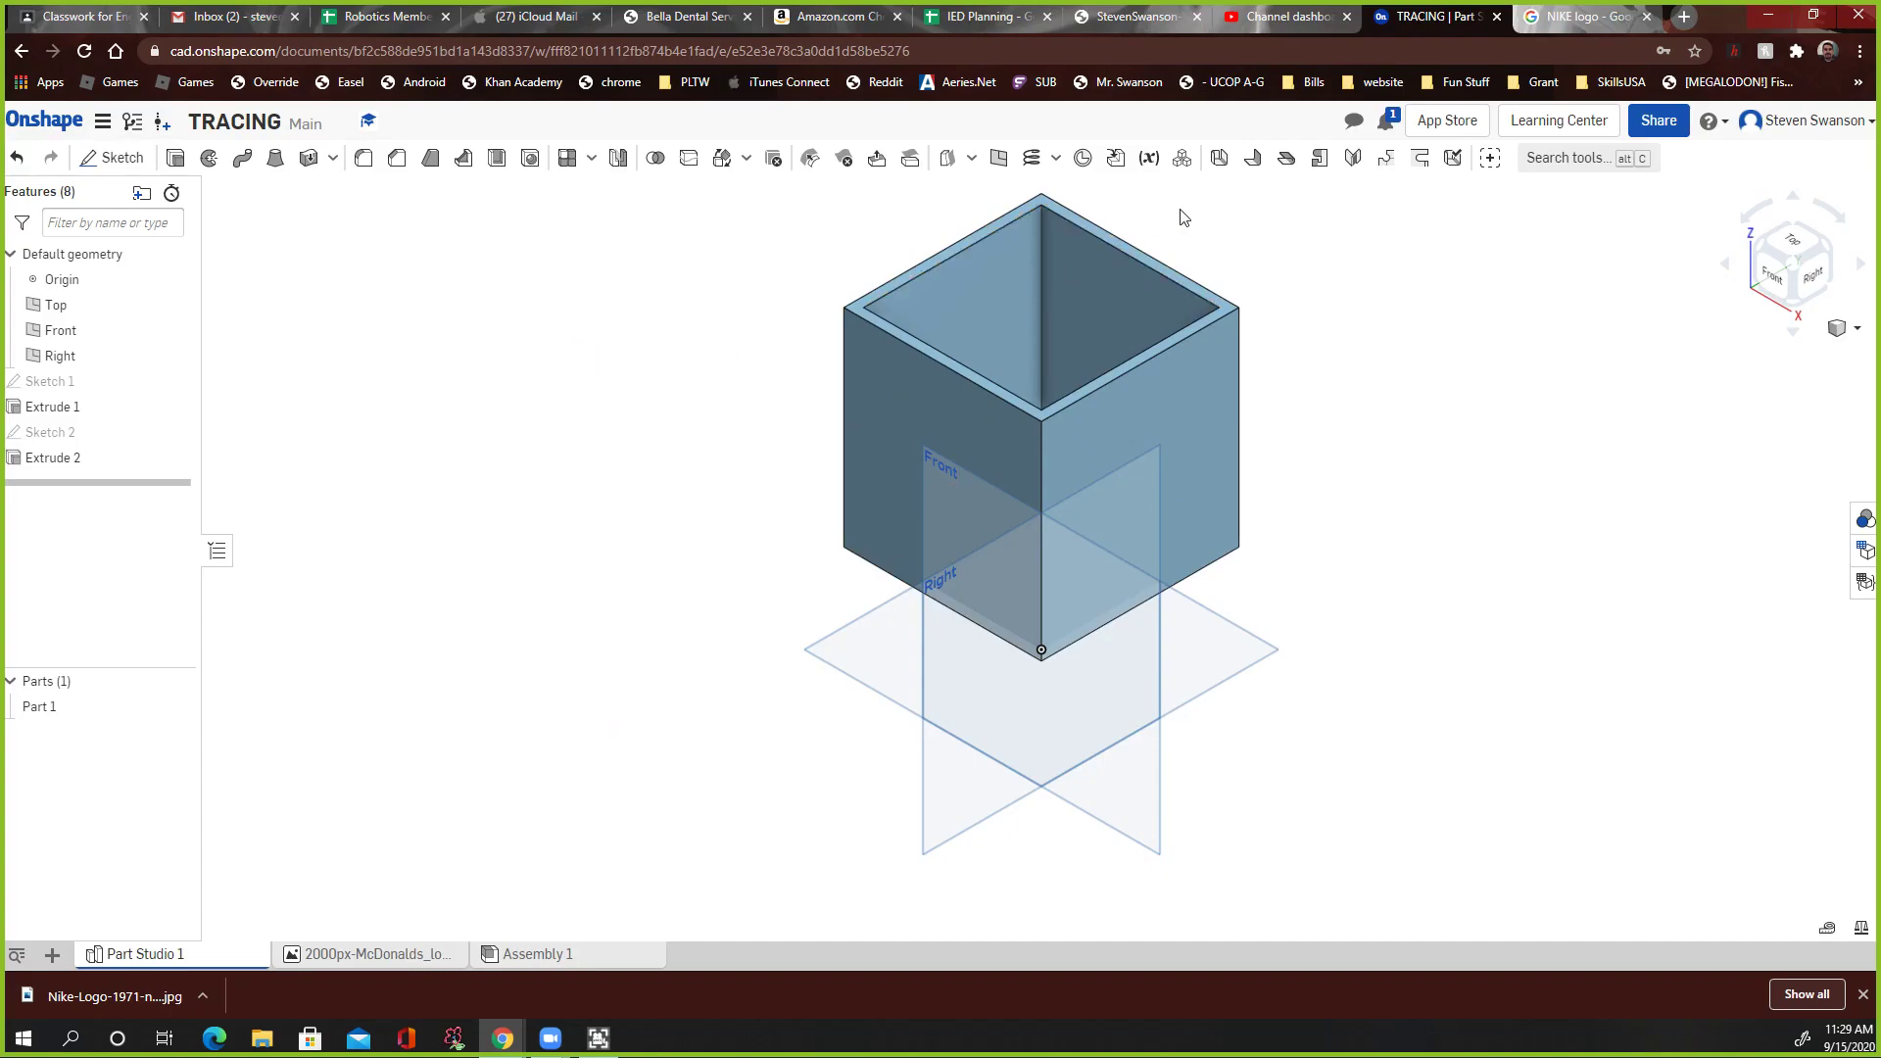
Step: Start Sketch 3 on the box's right side face and view it straight on
click(122, 157)
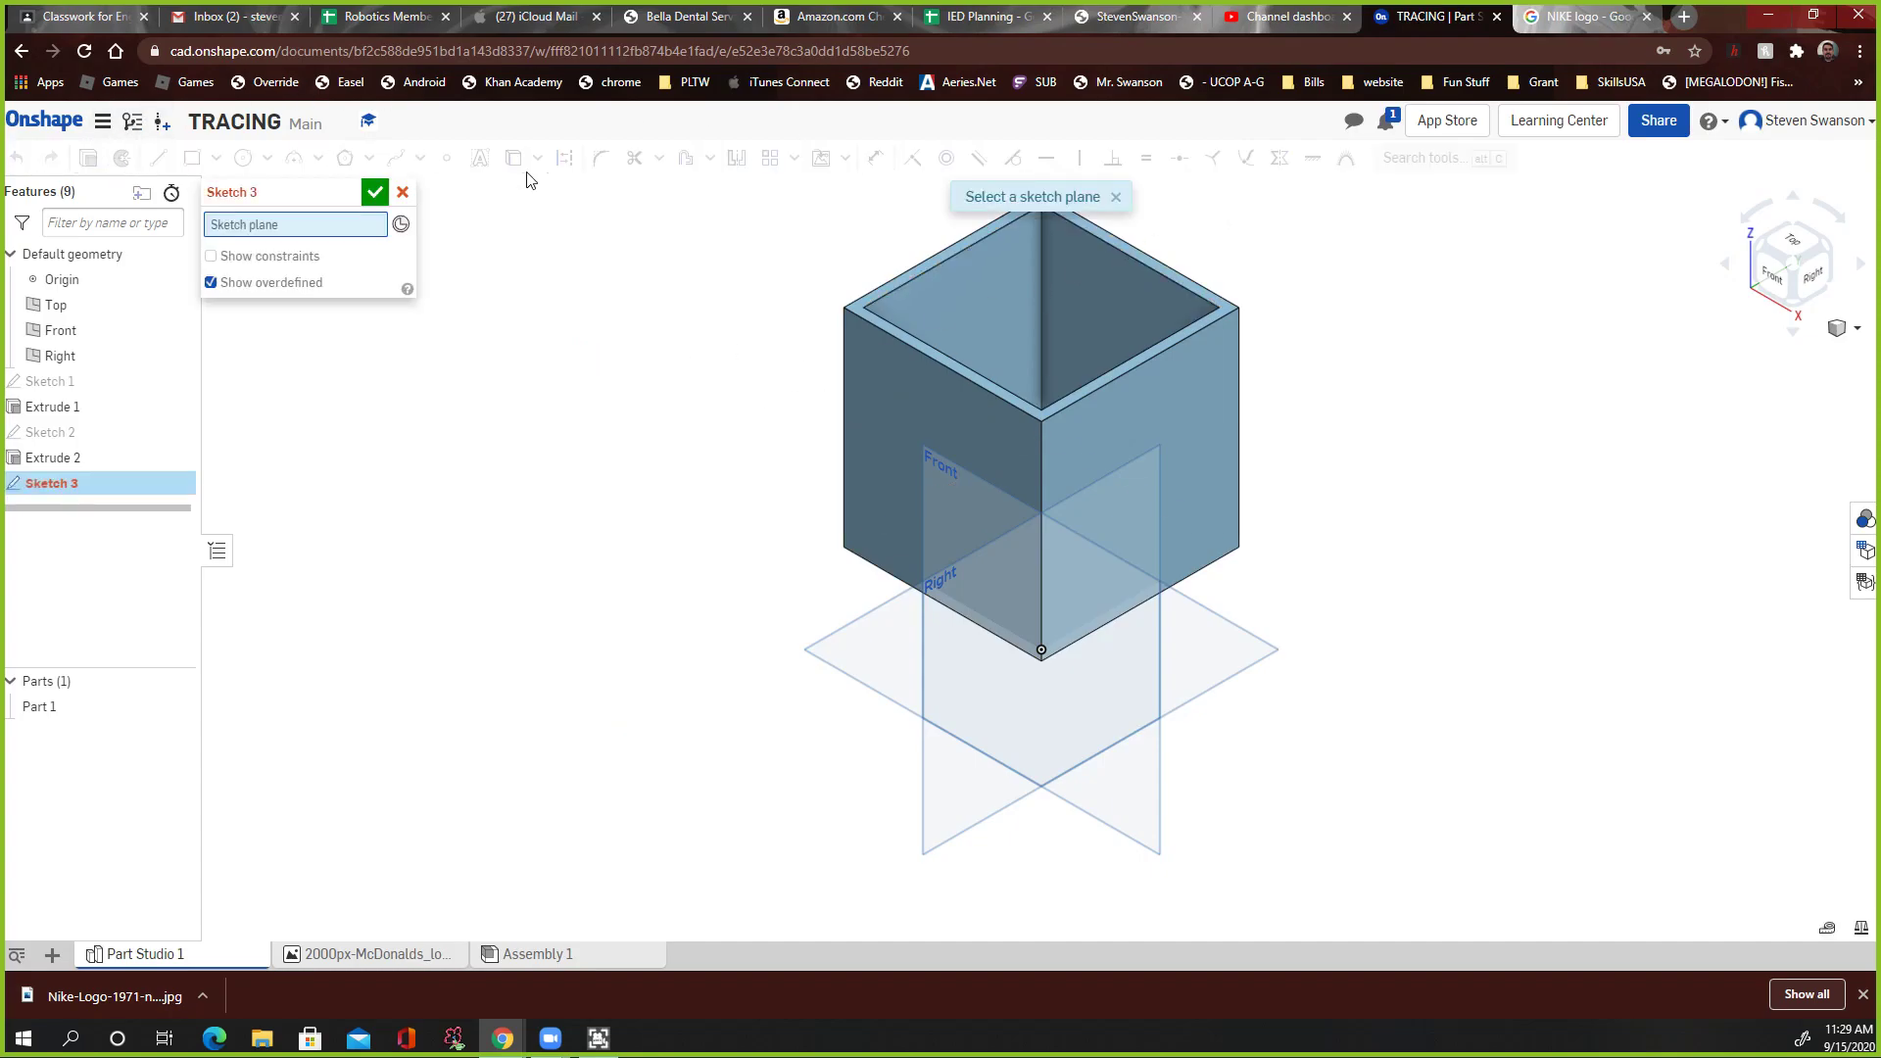
mouse_move(1158, 428)
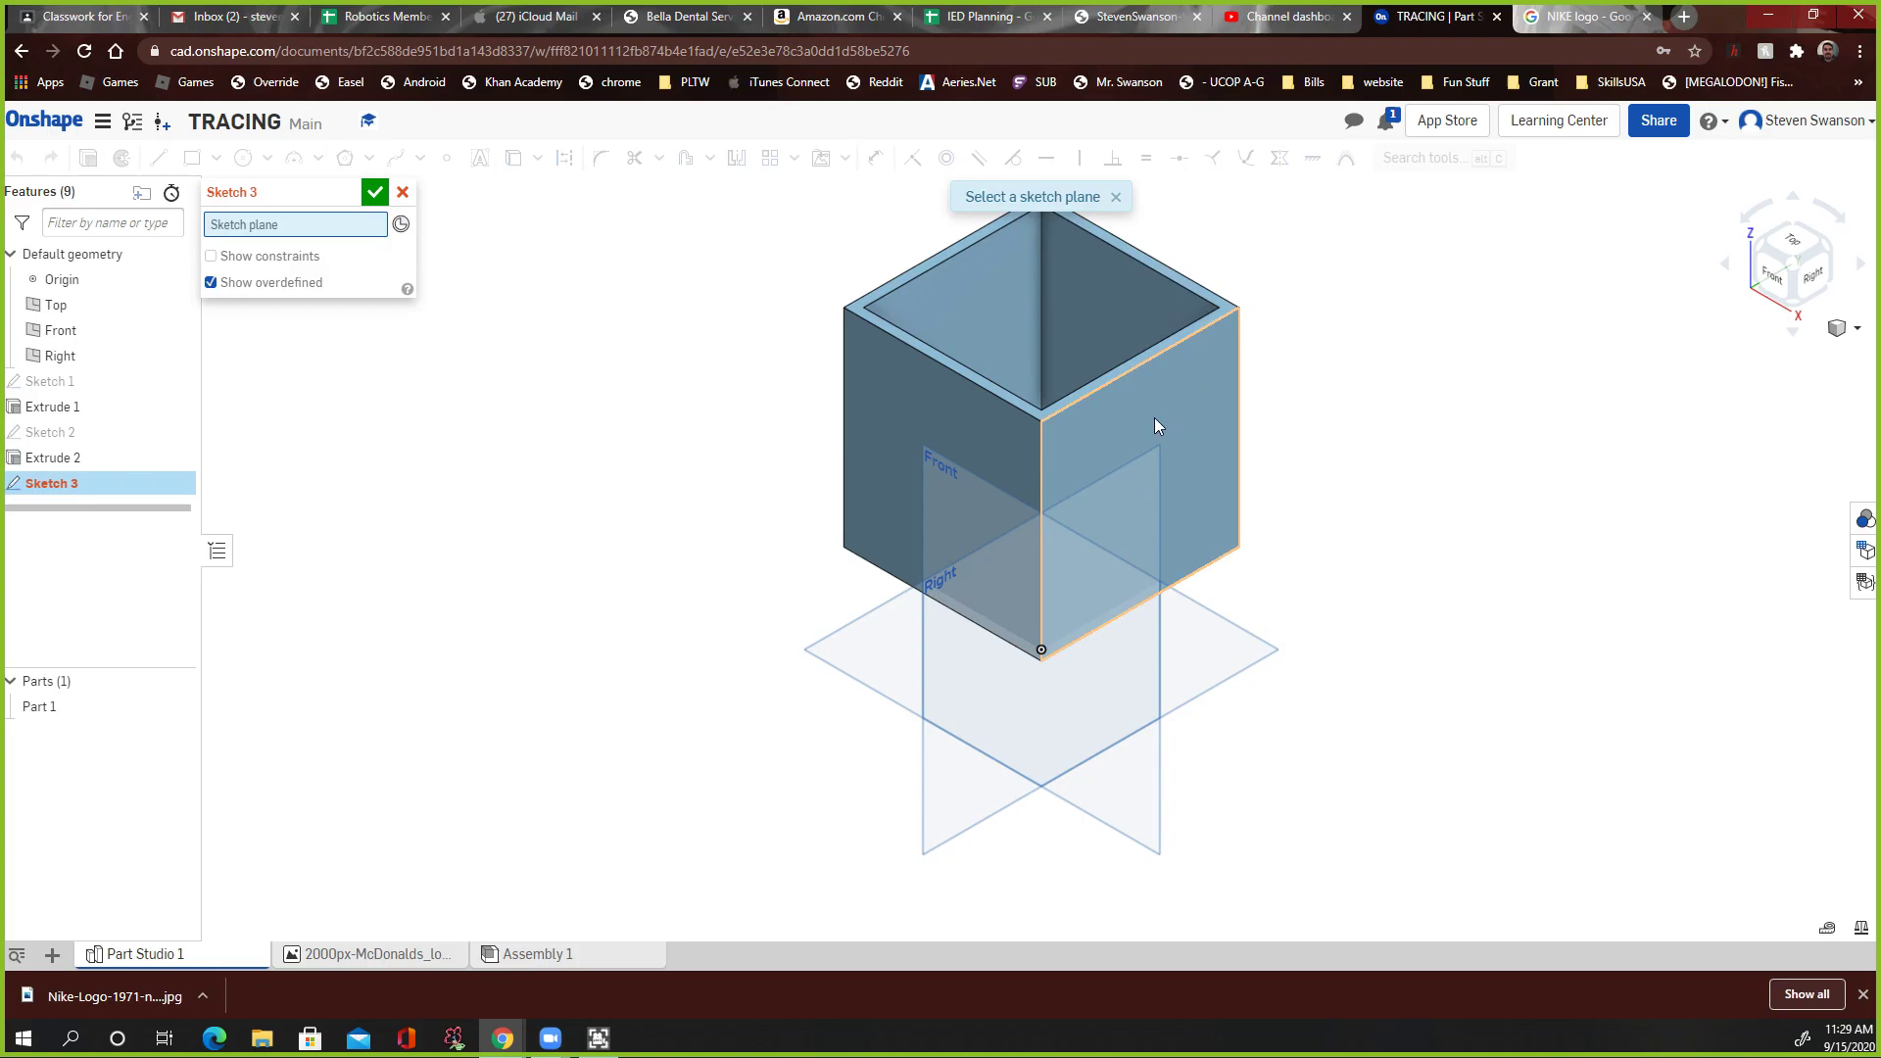
click(1156, 425)
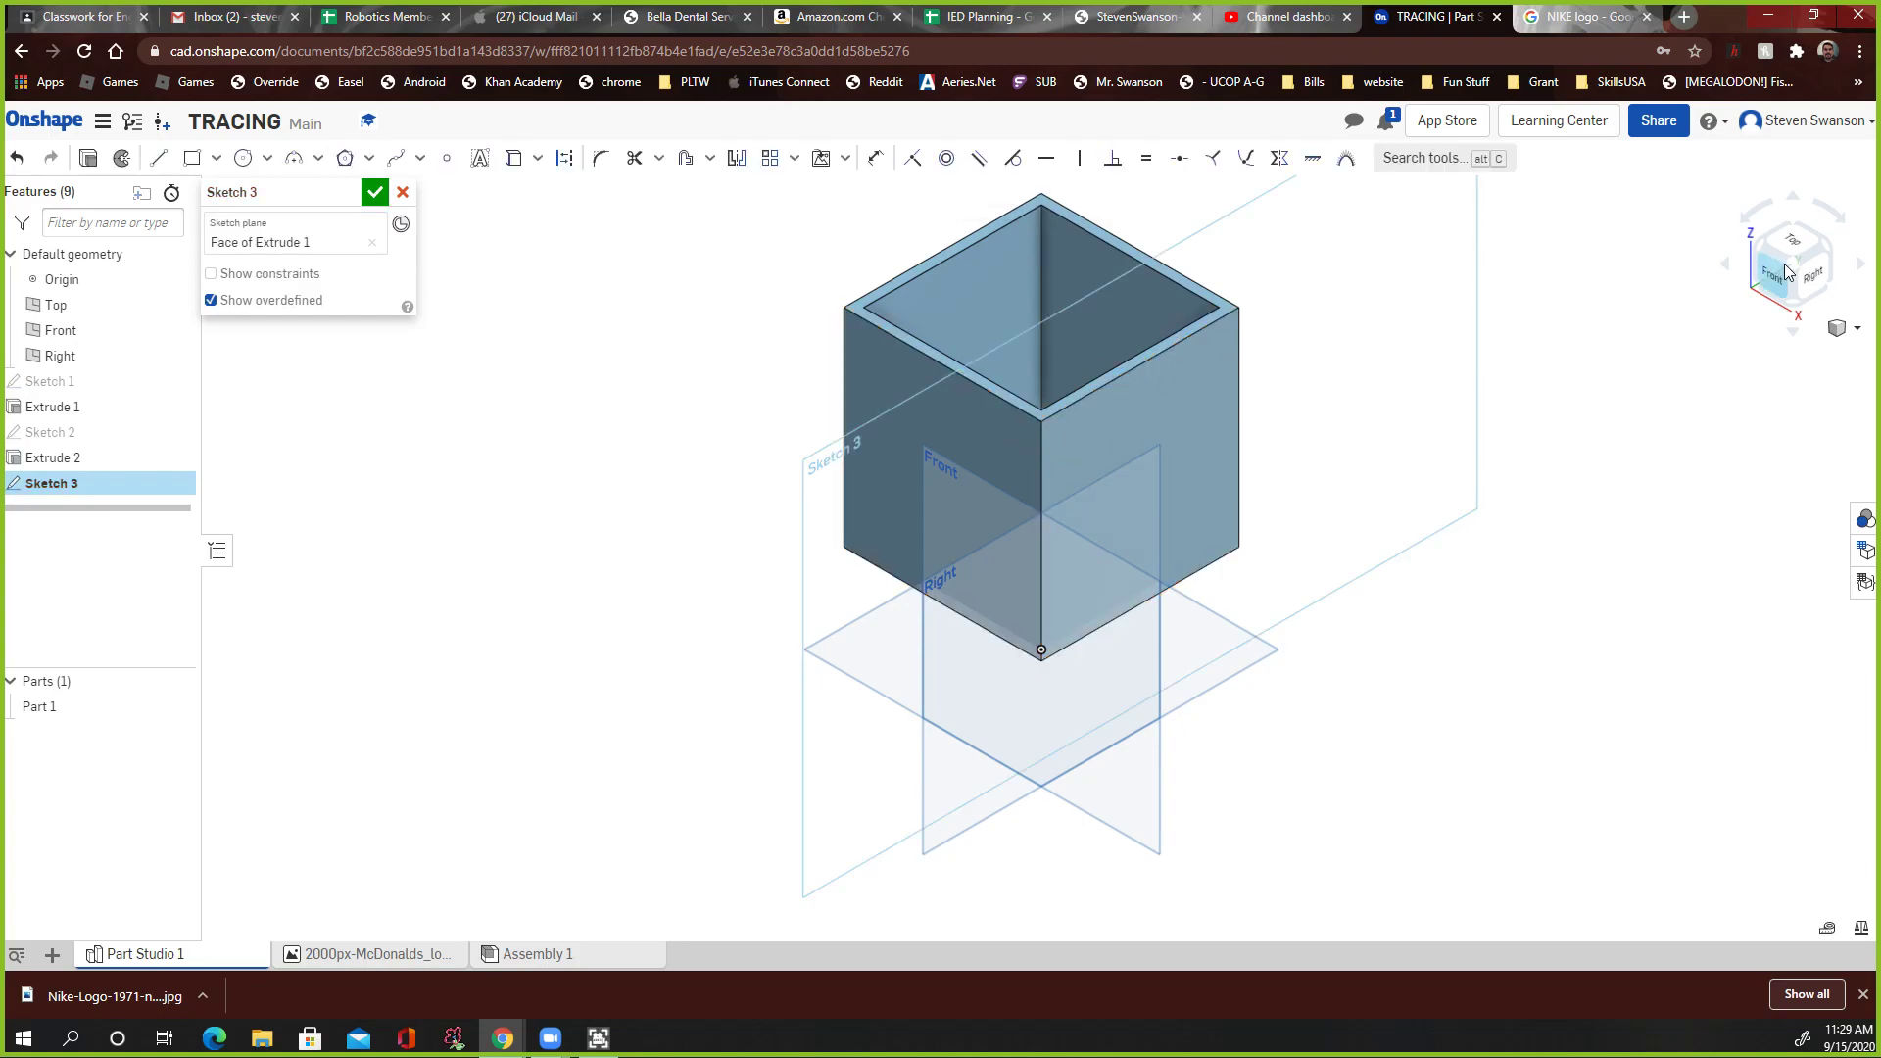
click(1809, 272)
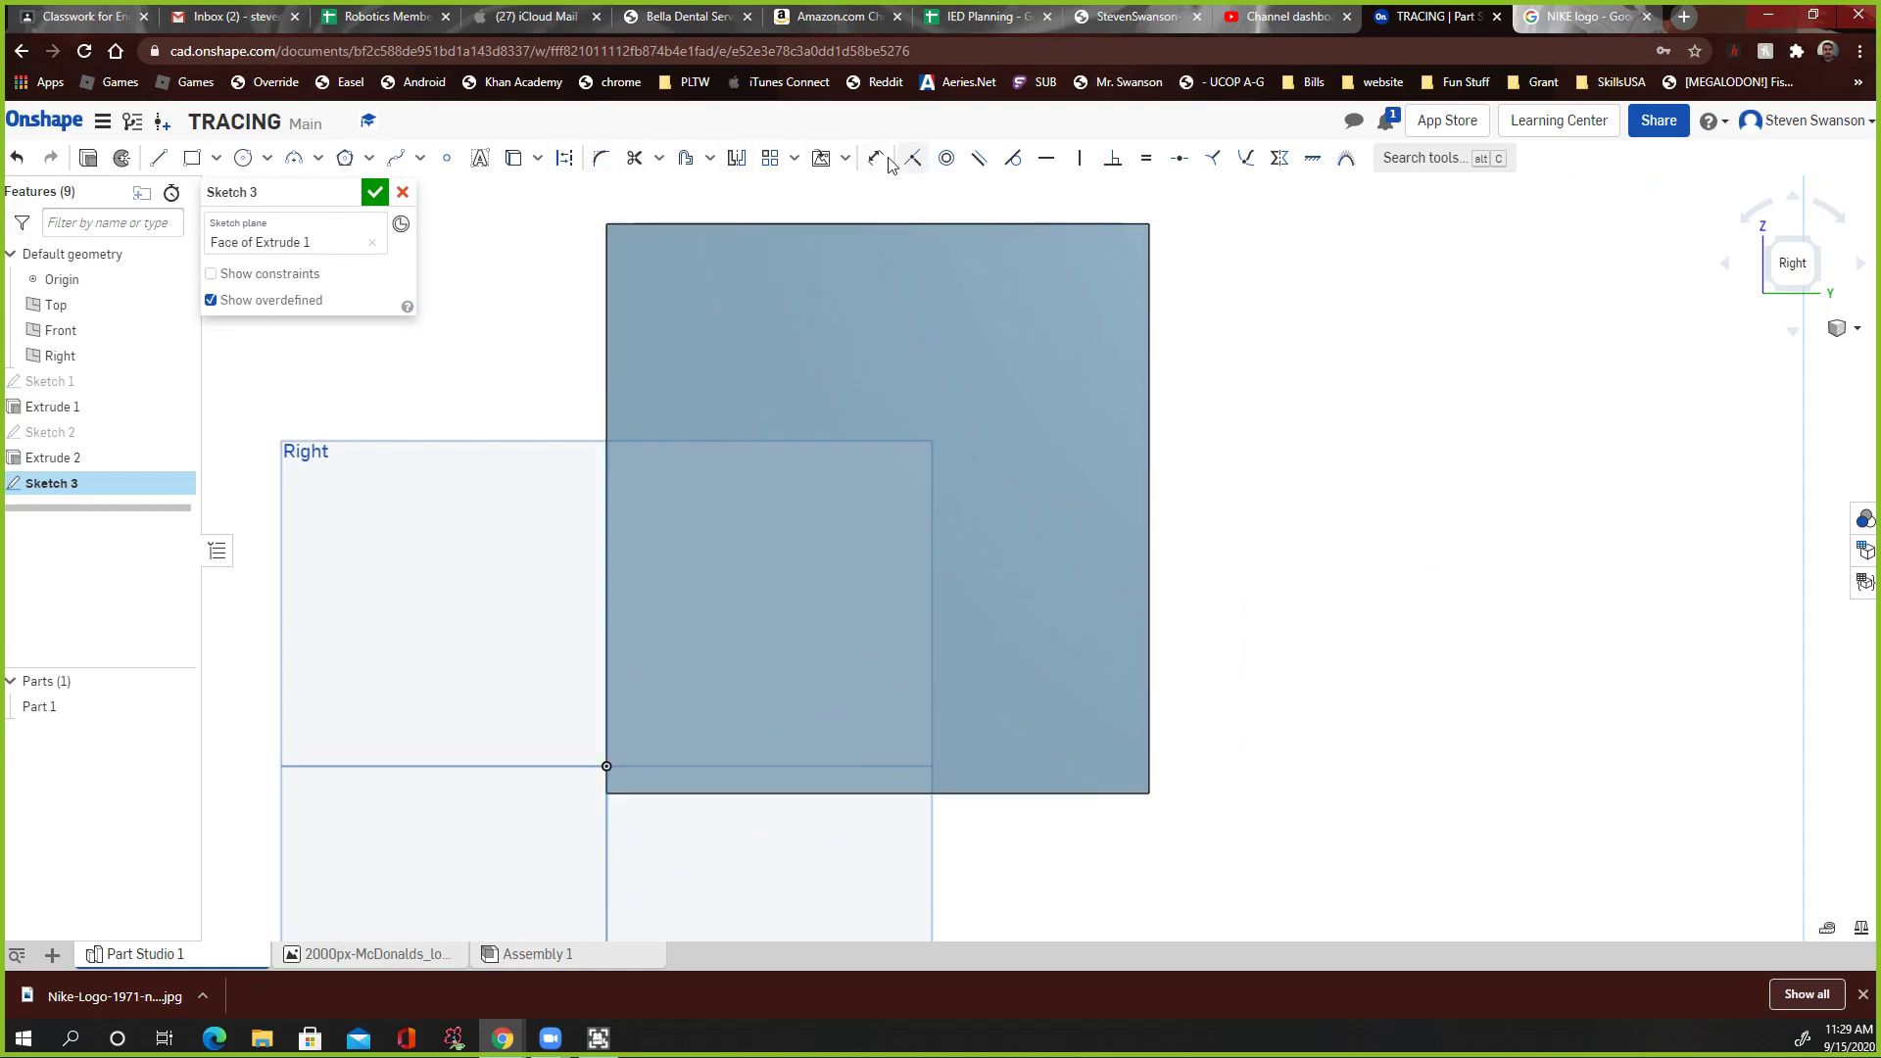
mouse_move(855, 166)
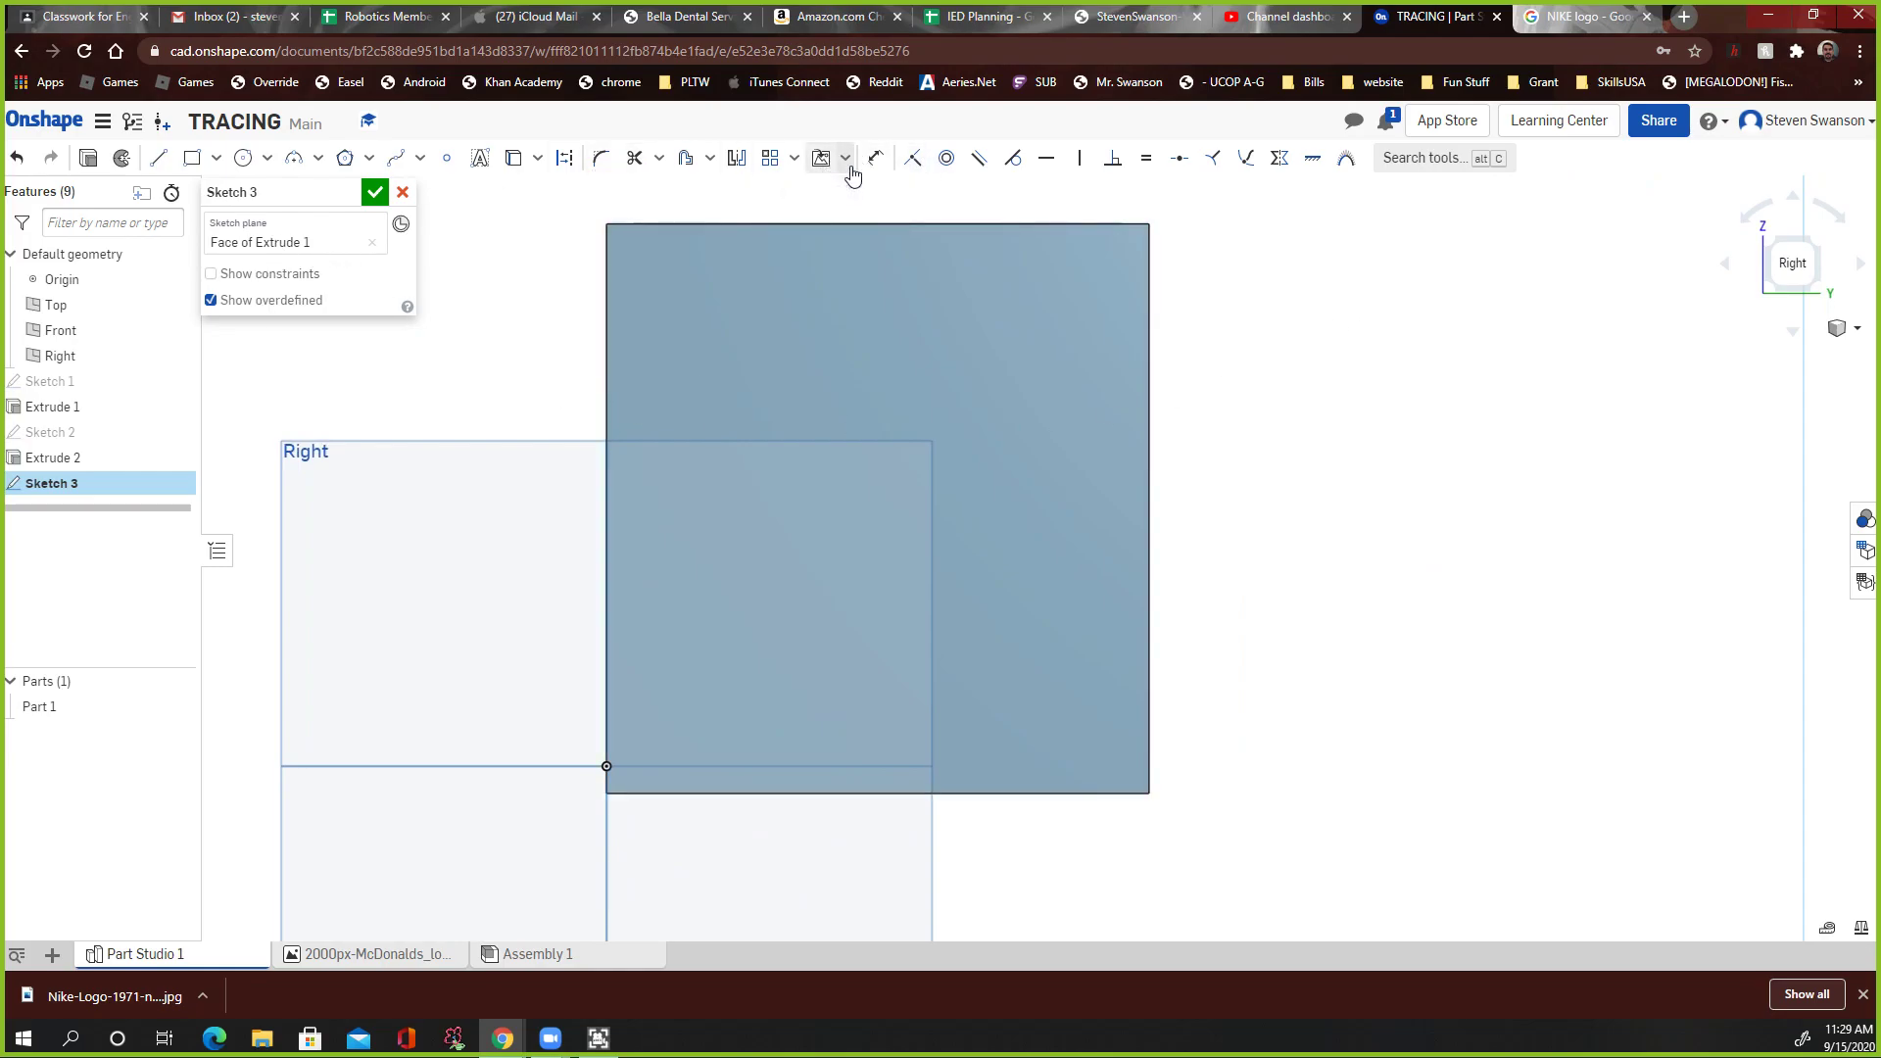
Step: Begin inserting an image into the sketch and choose to import a new file
click(845, 156)
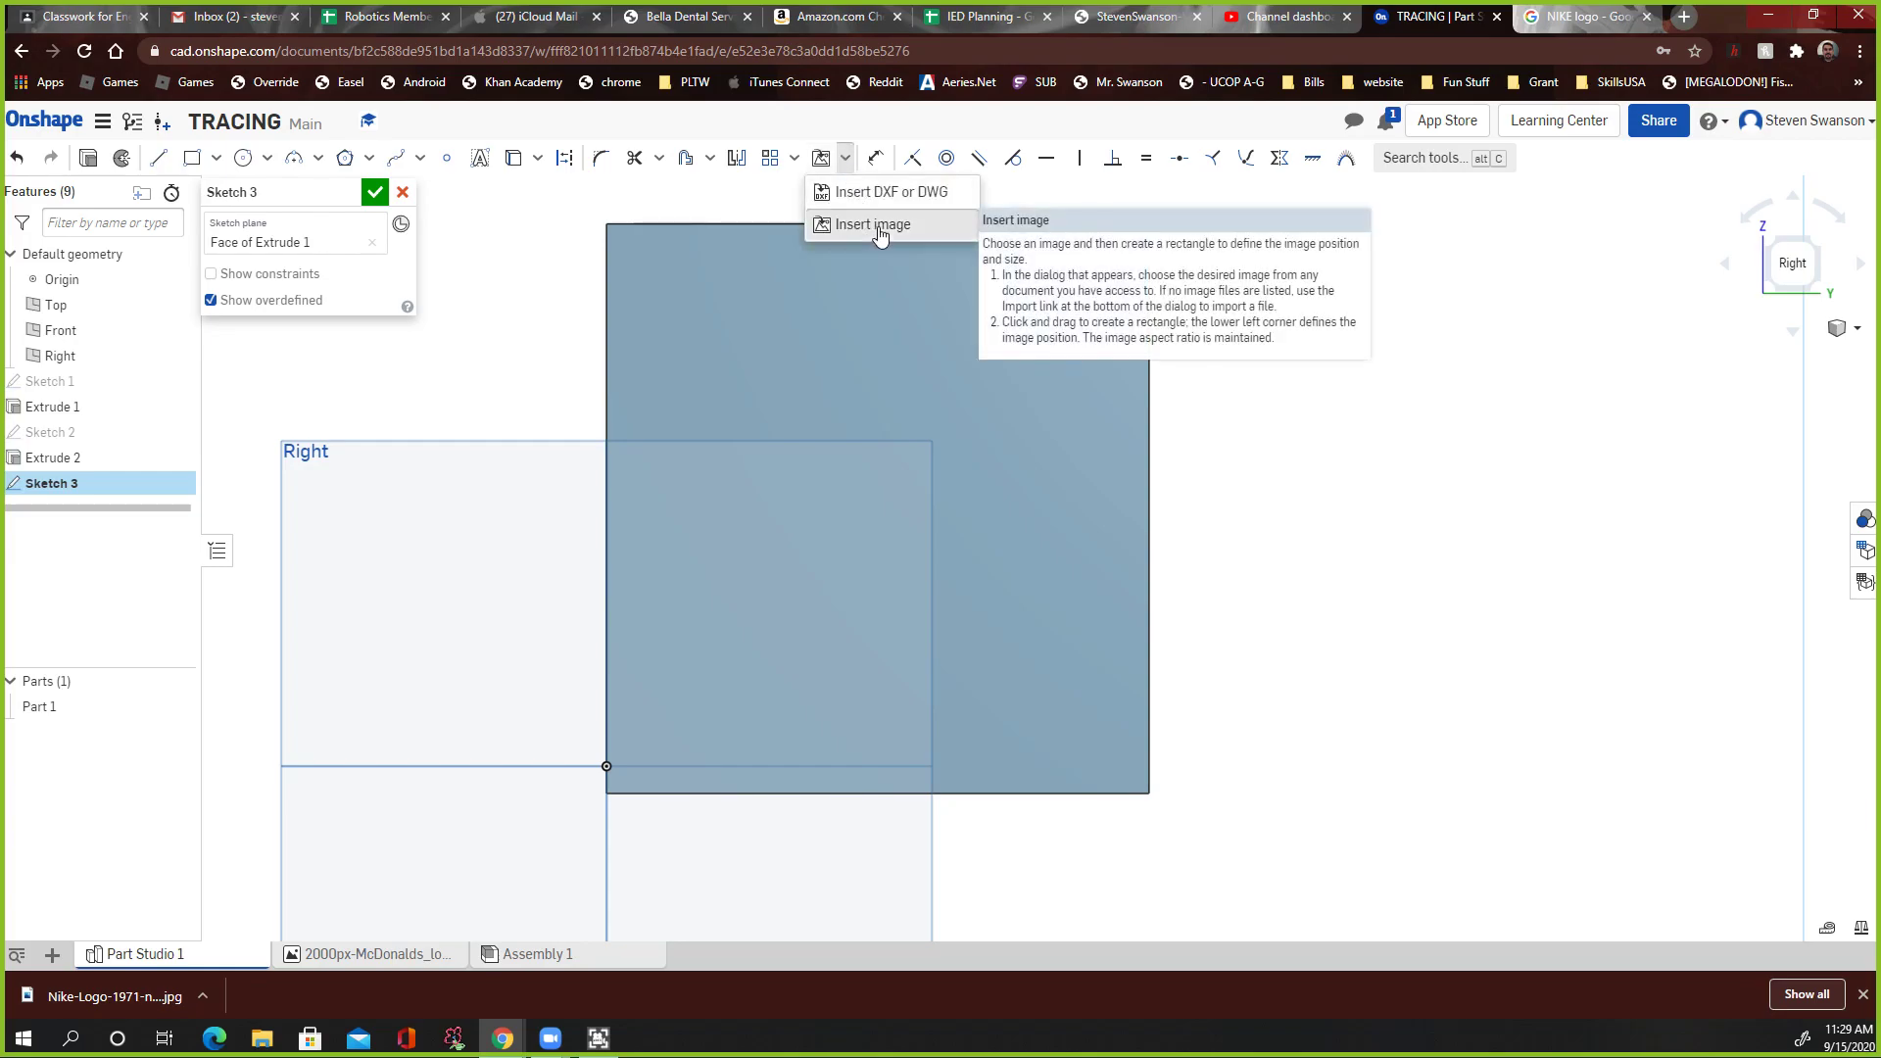
click(872, 224)
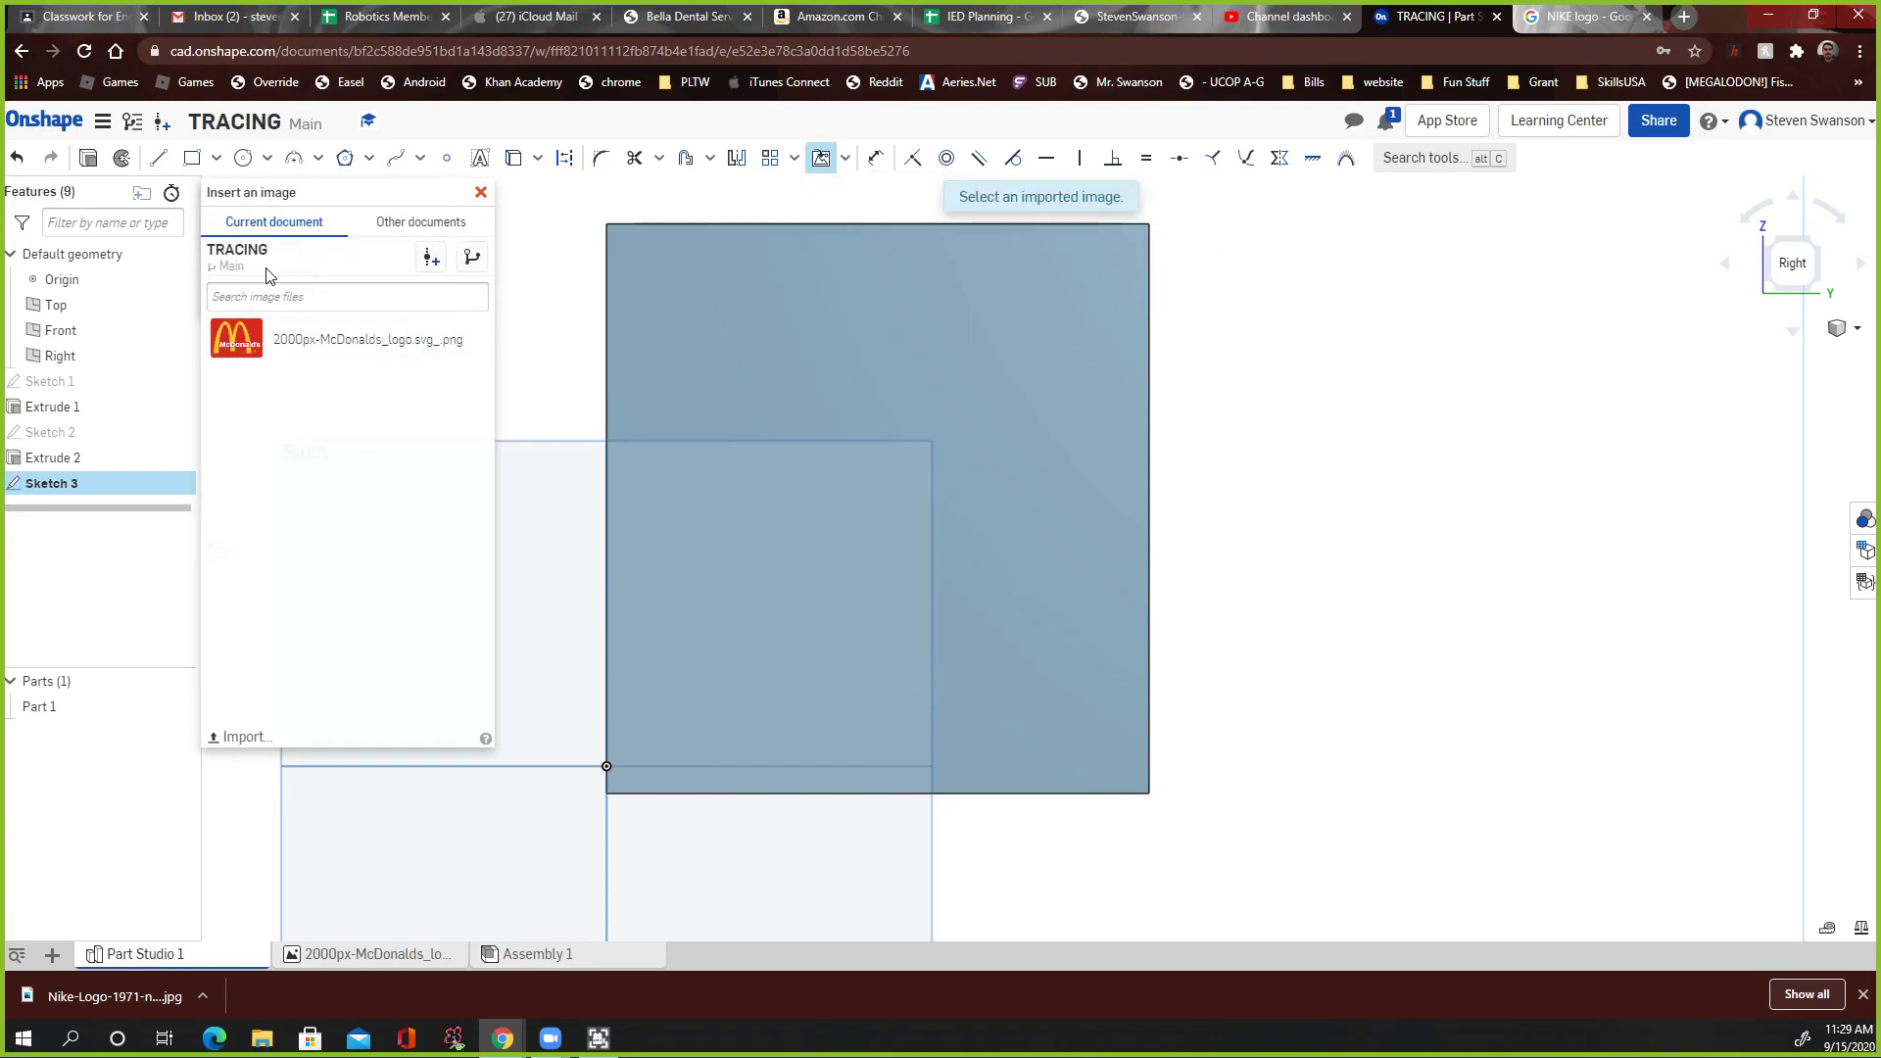
mouse_move(316, 276)
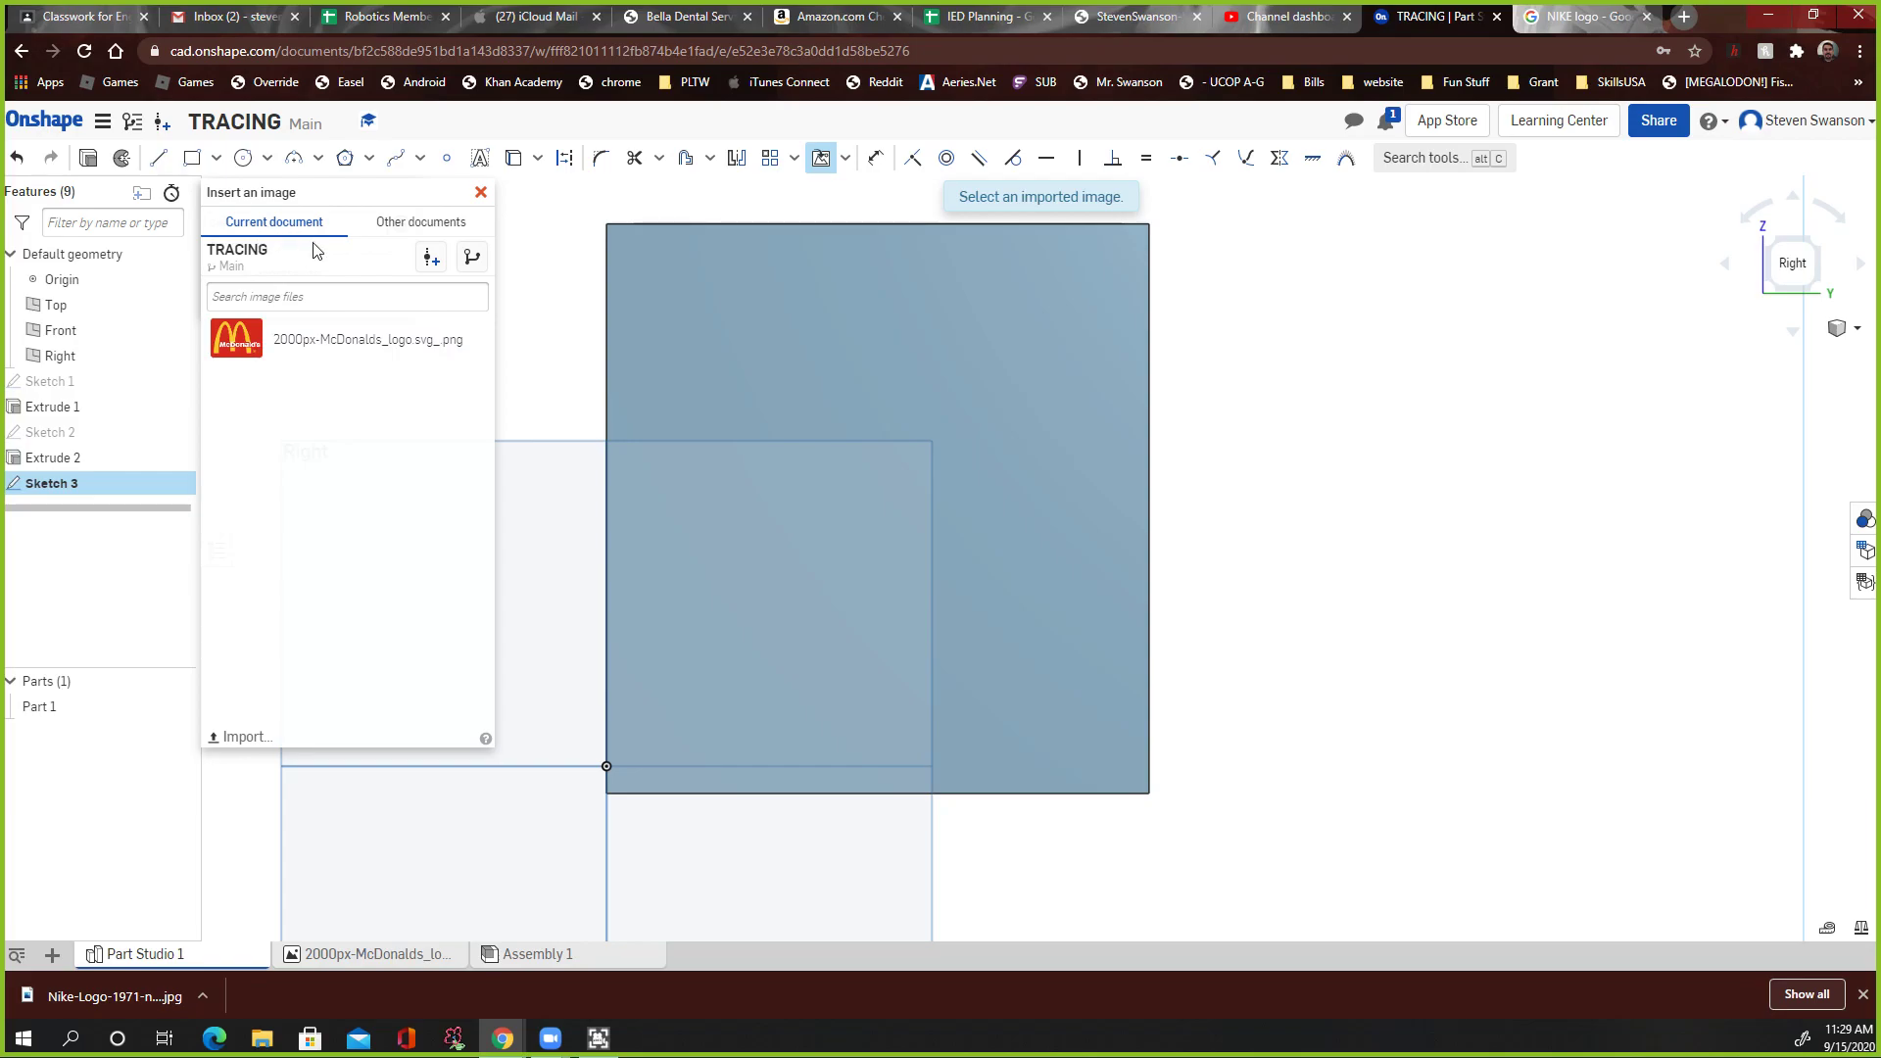
mouse_move(243, 737)
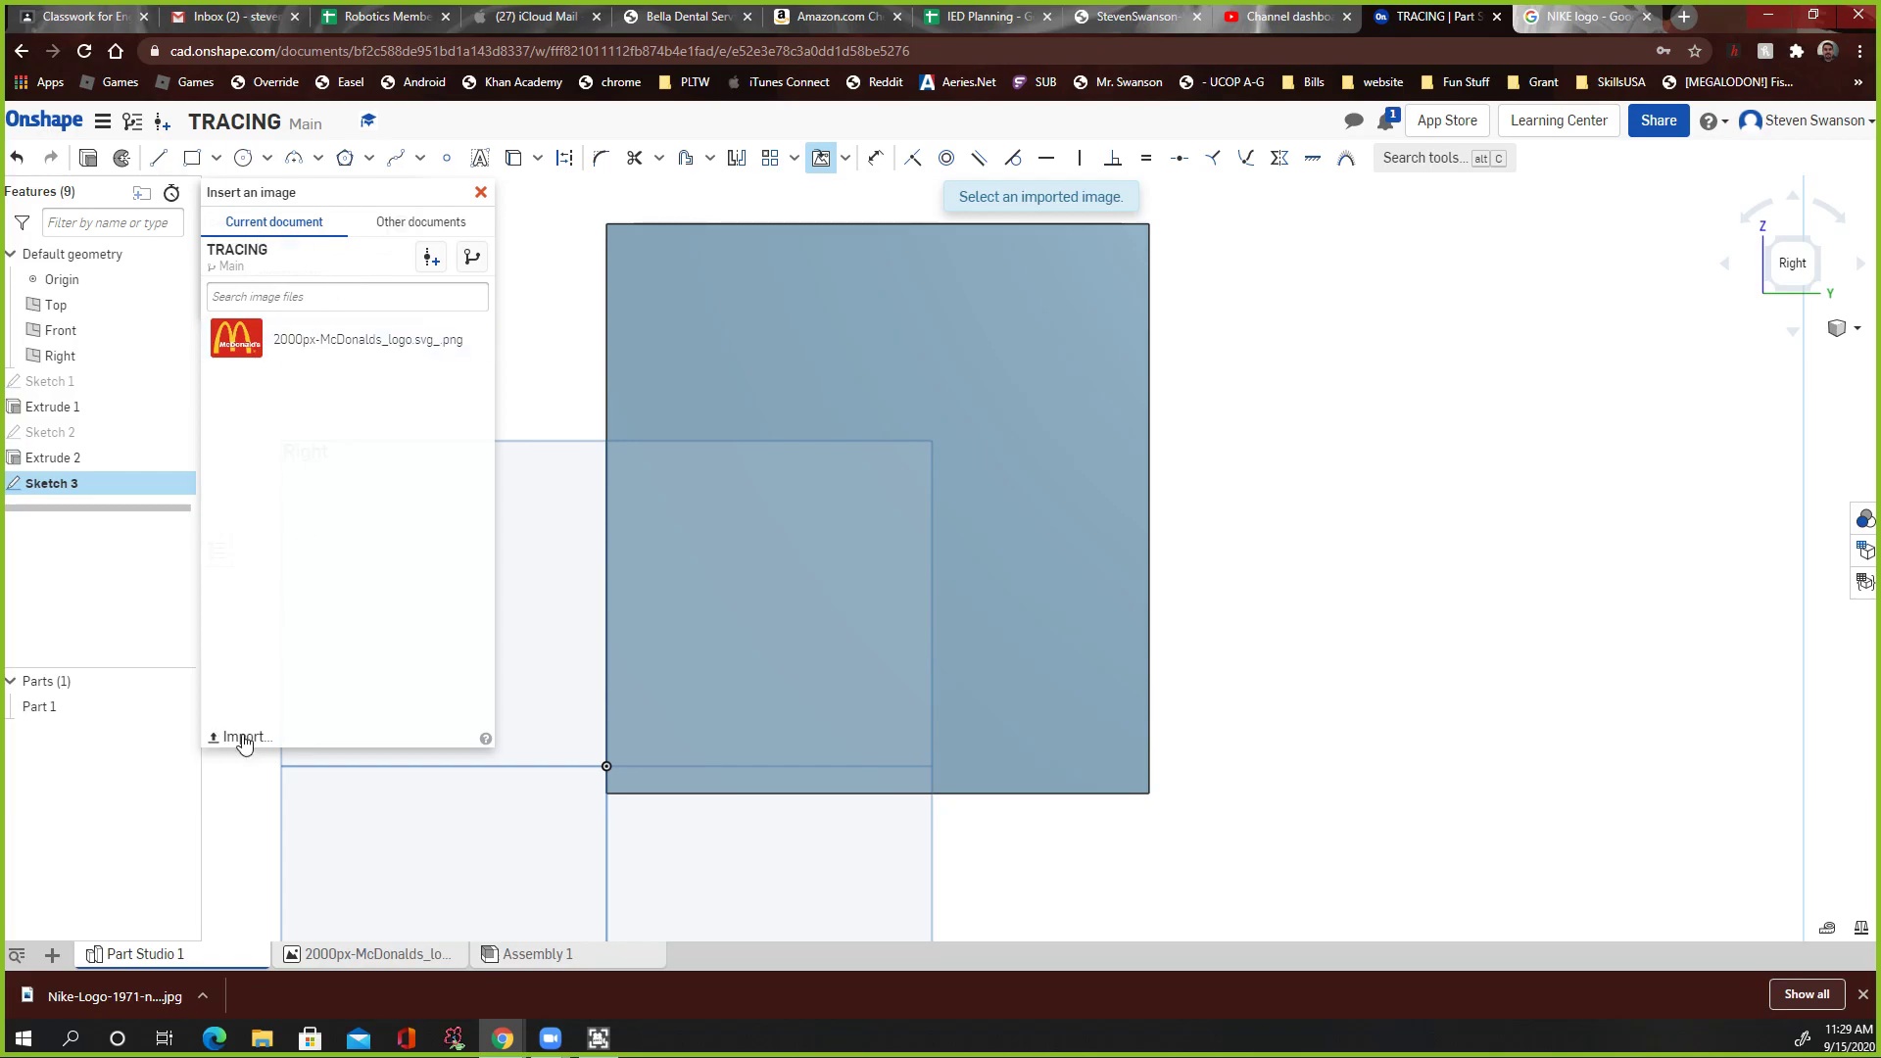
click(243, 736)
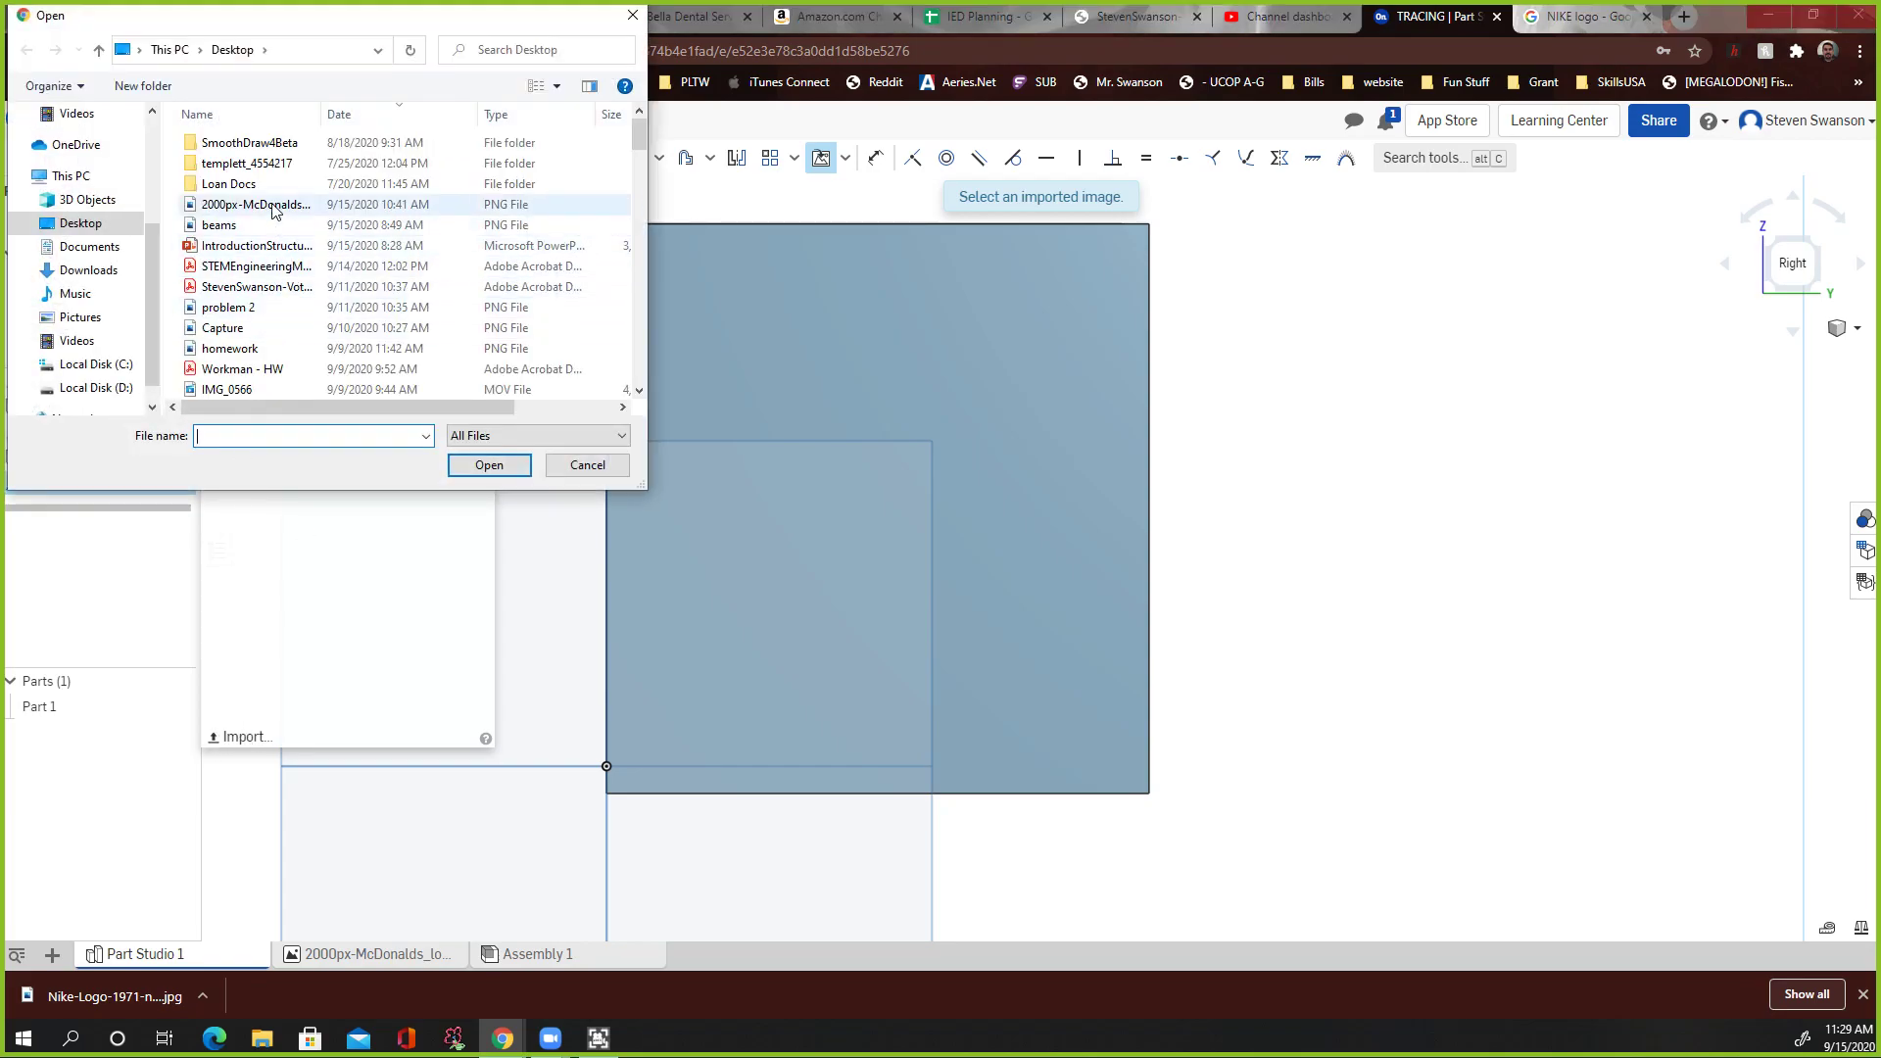
mouse_move(279, 210)
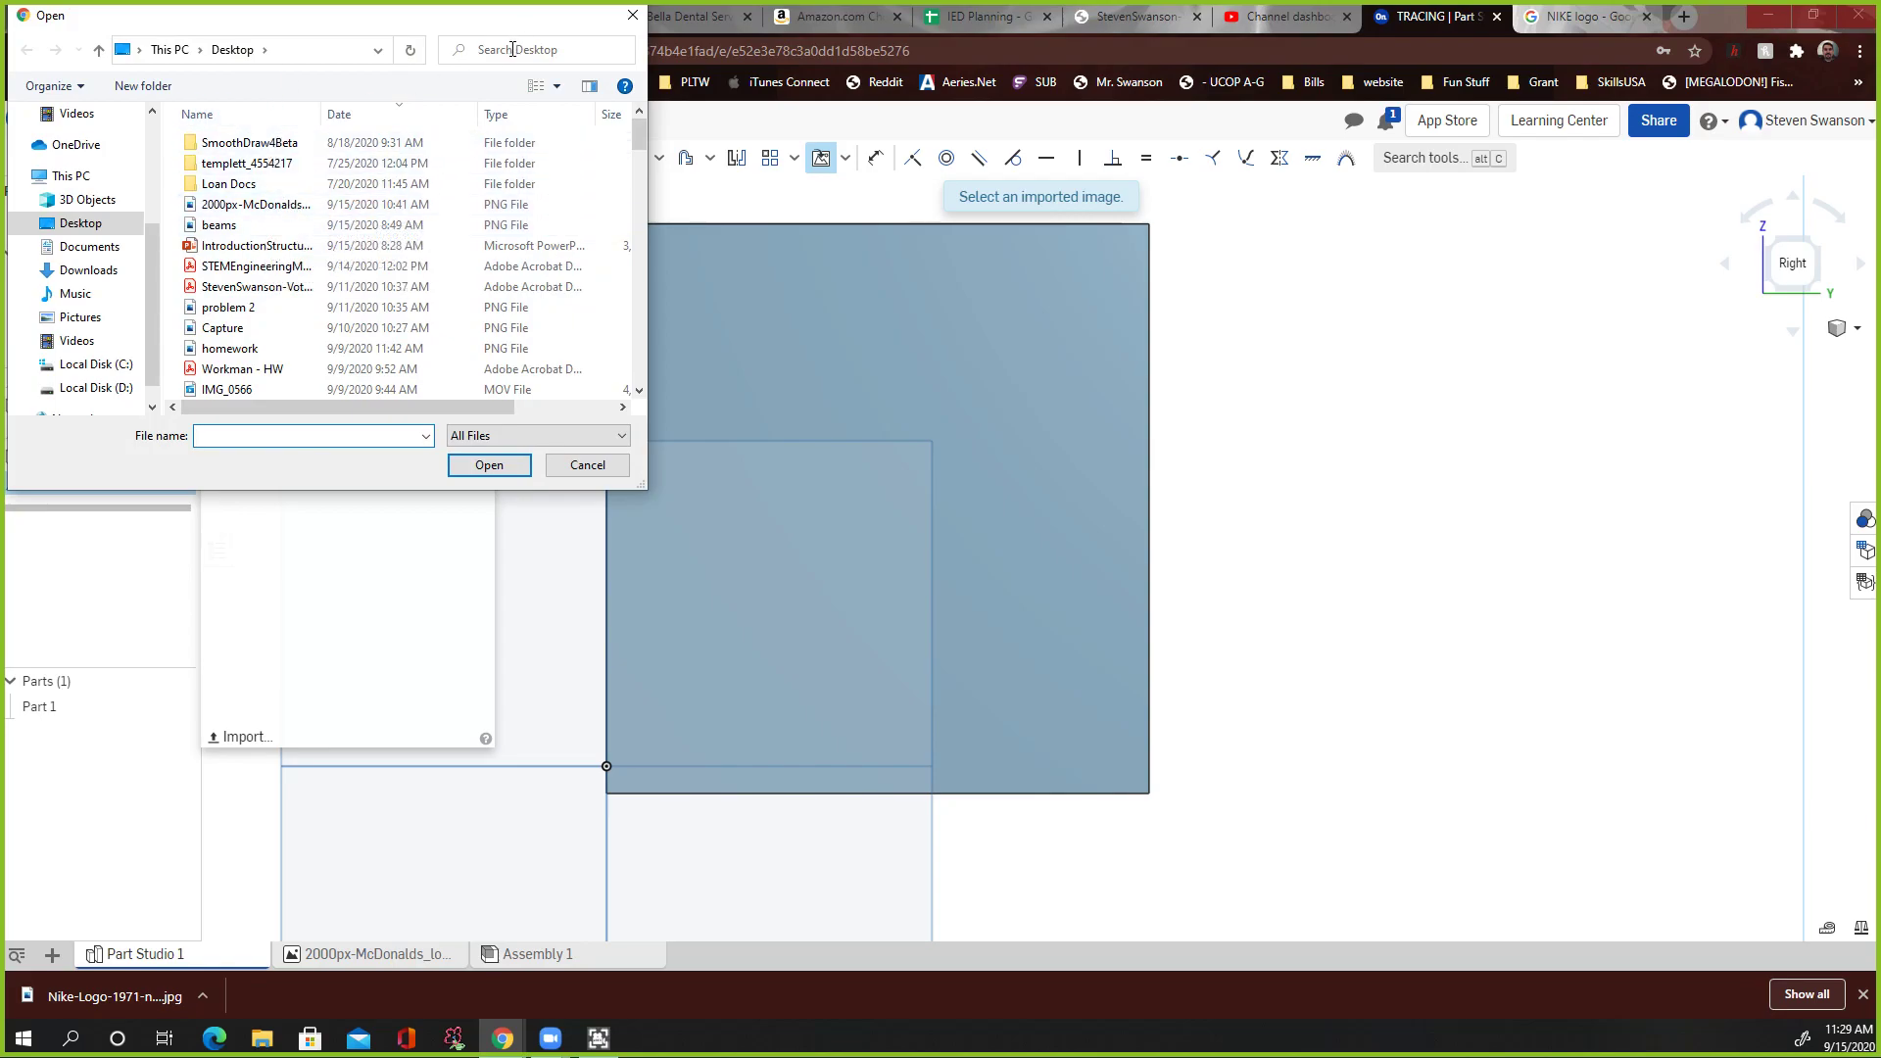
Step: Search the Desktop for 'nike', upload Nike-Logo-1971-now.jpg and select it for insertion
text(nike)
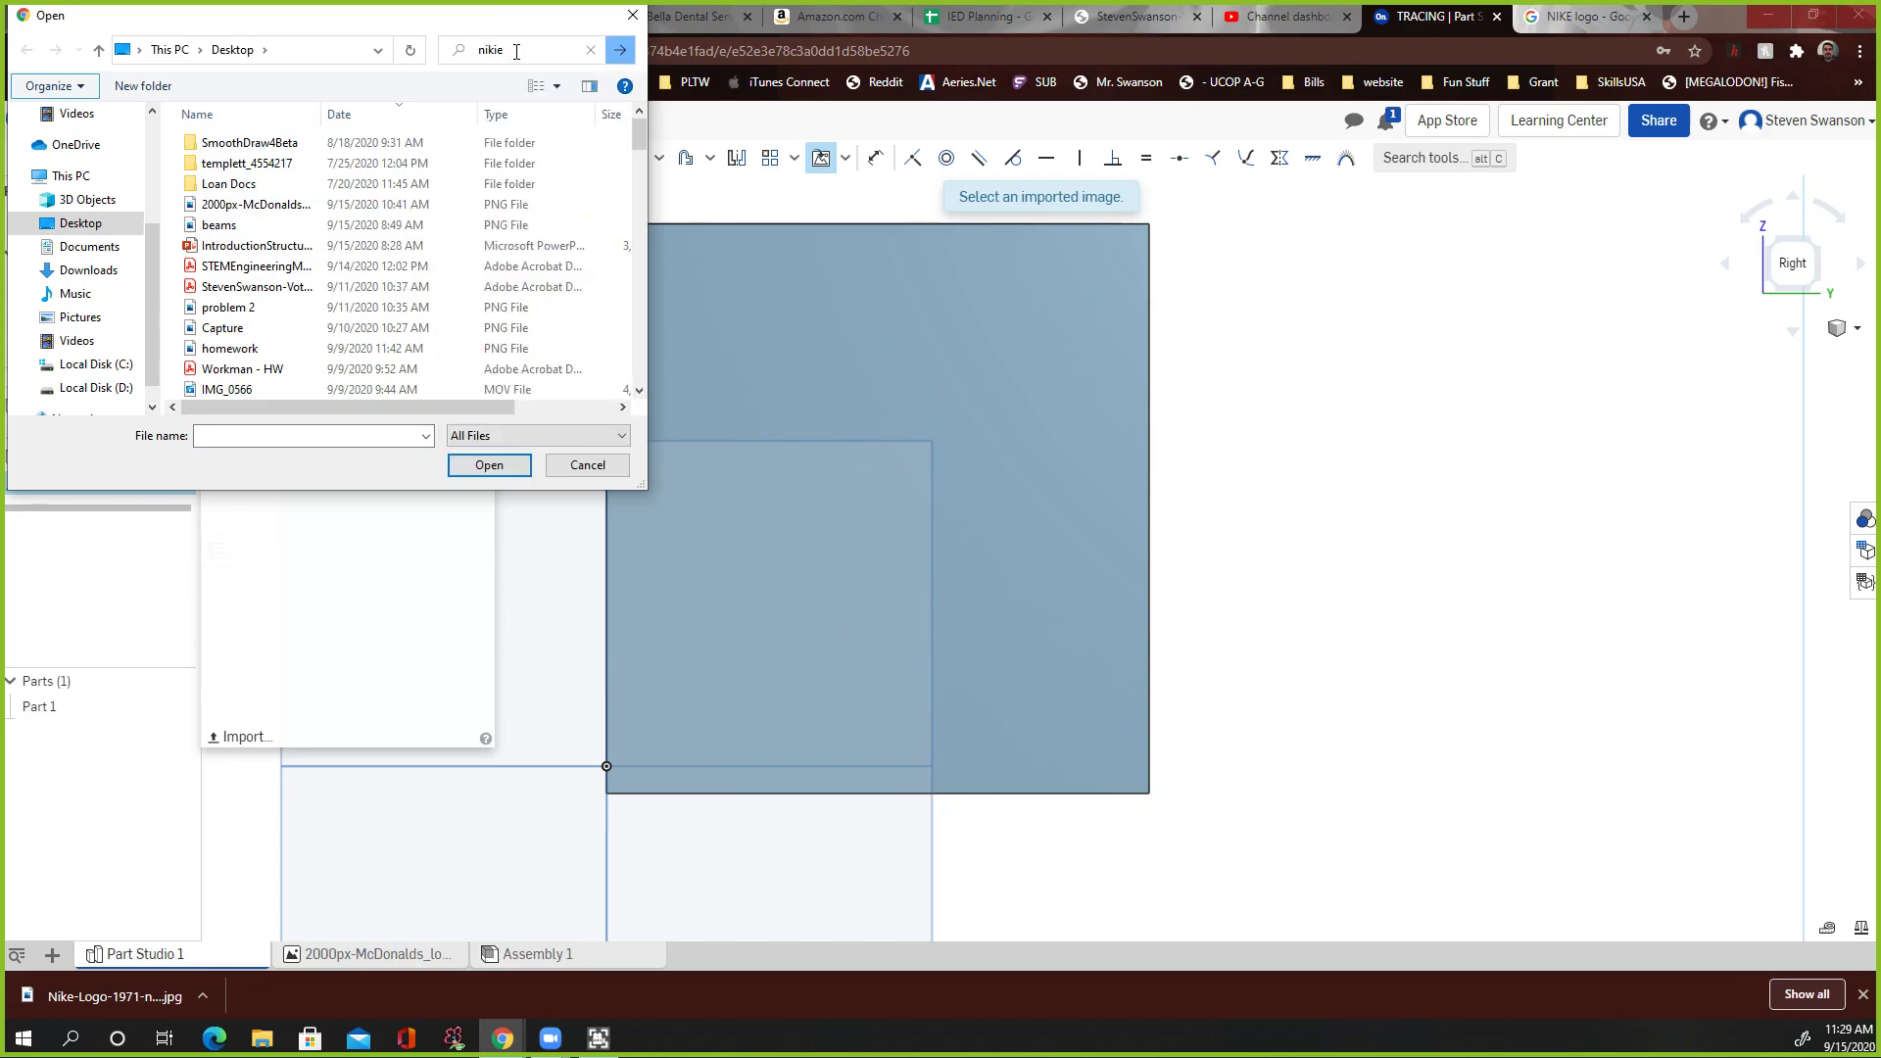
key(Enter)
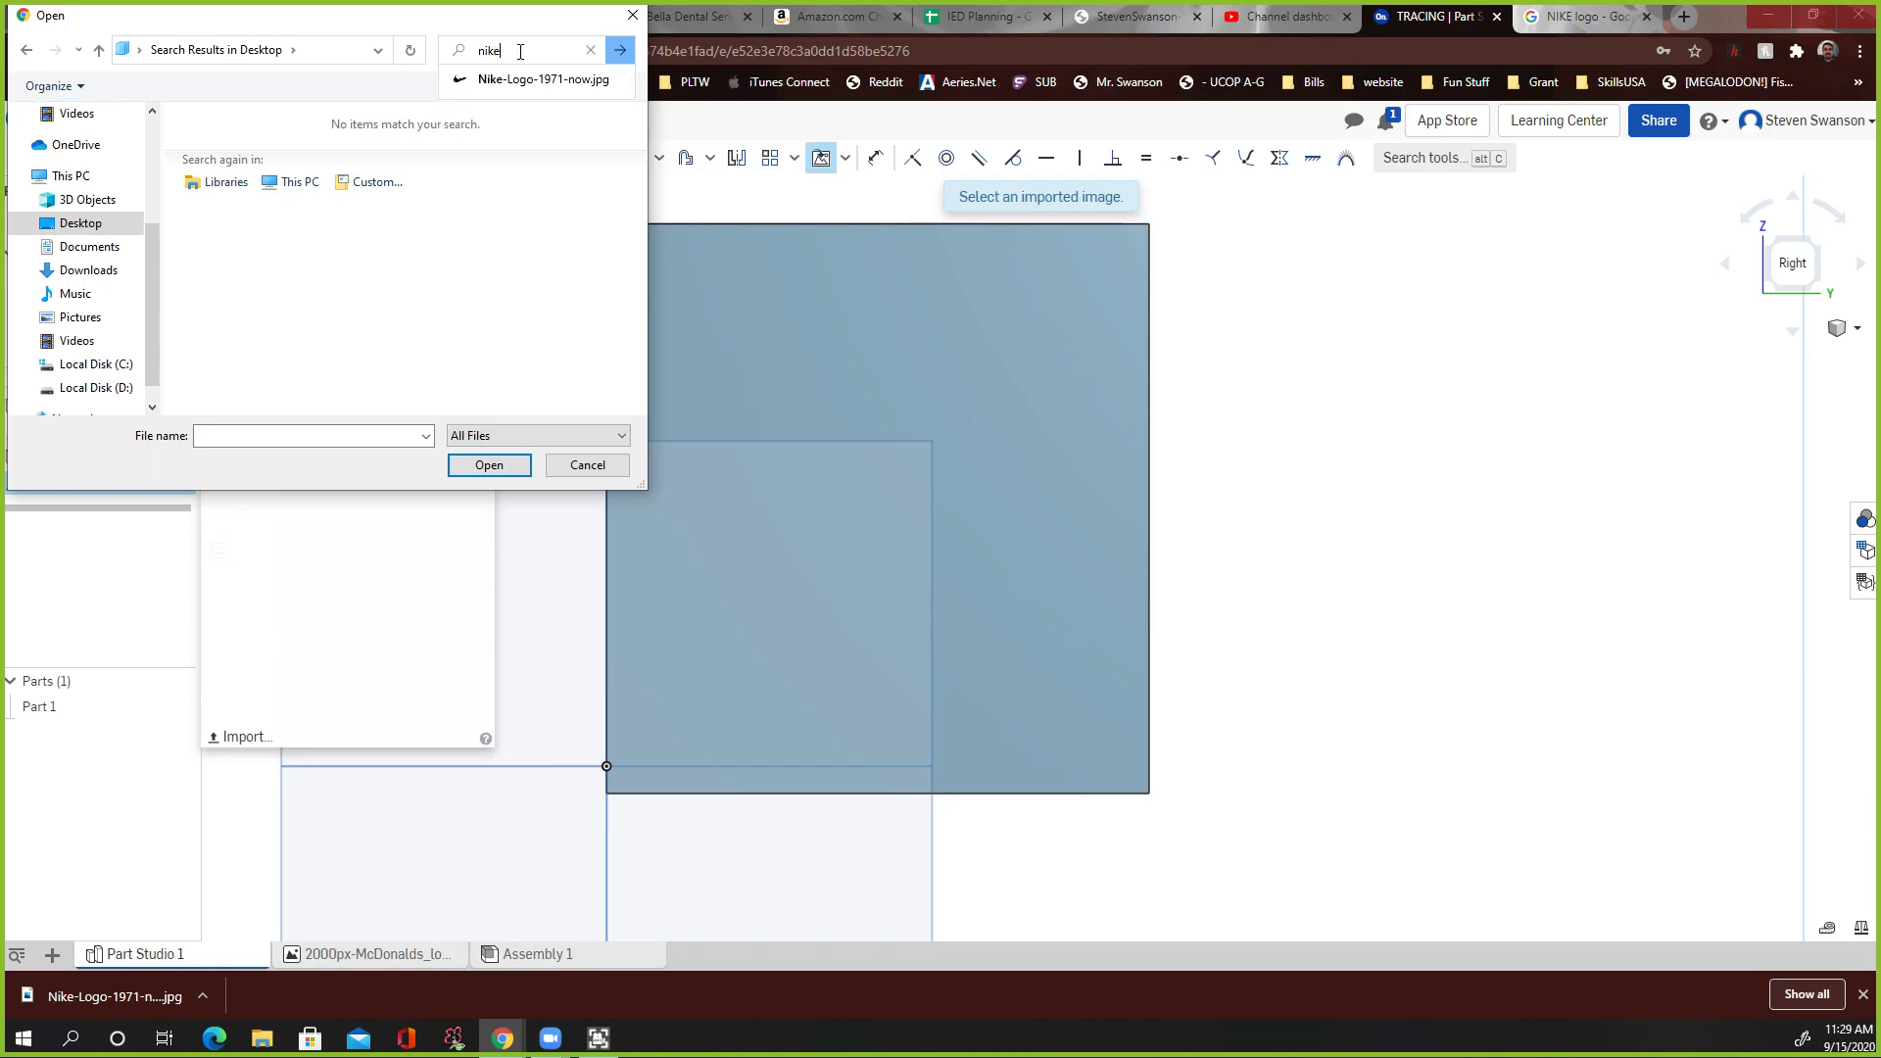
double_click(543, 79)
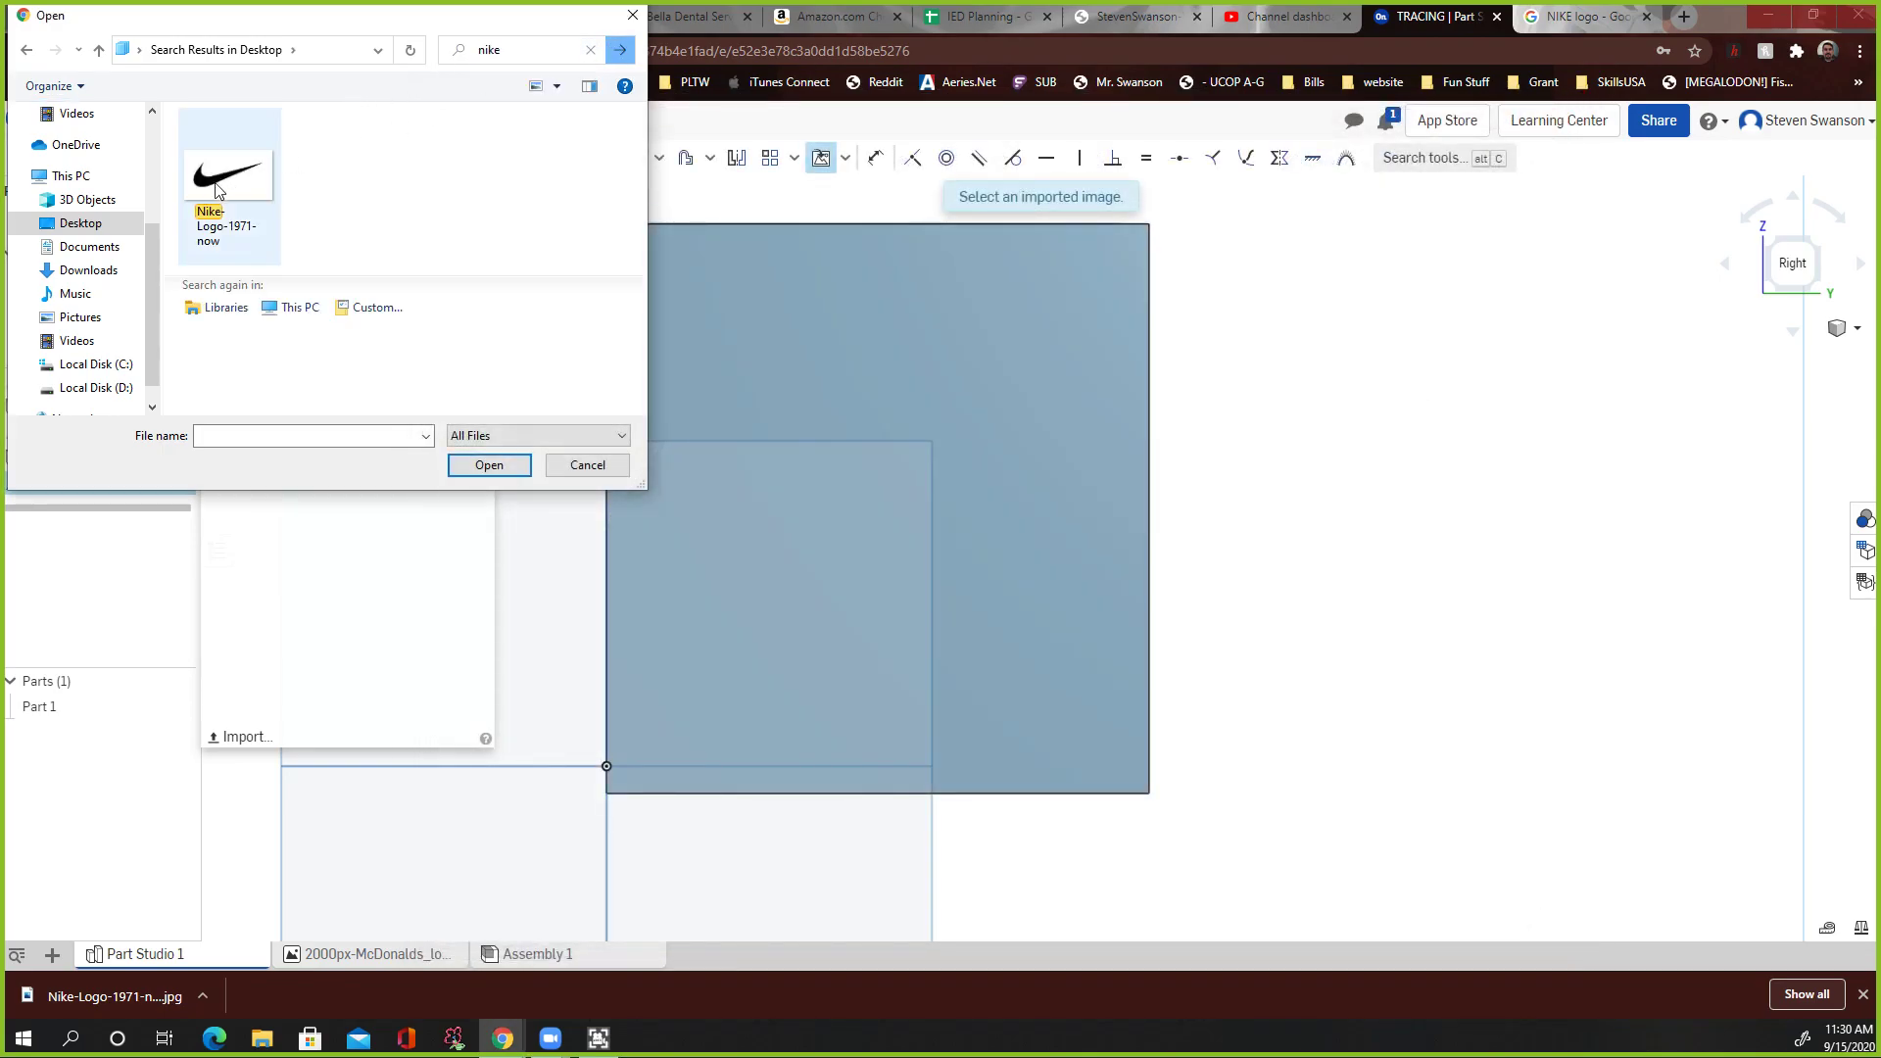
click(490, 467)
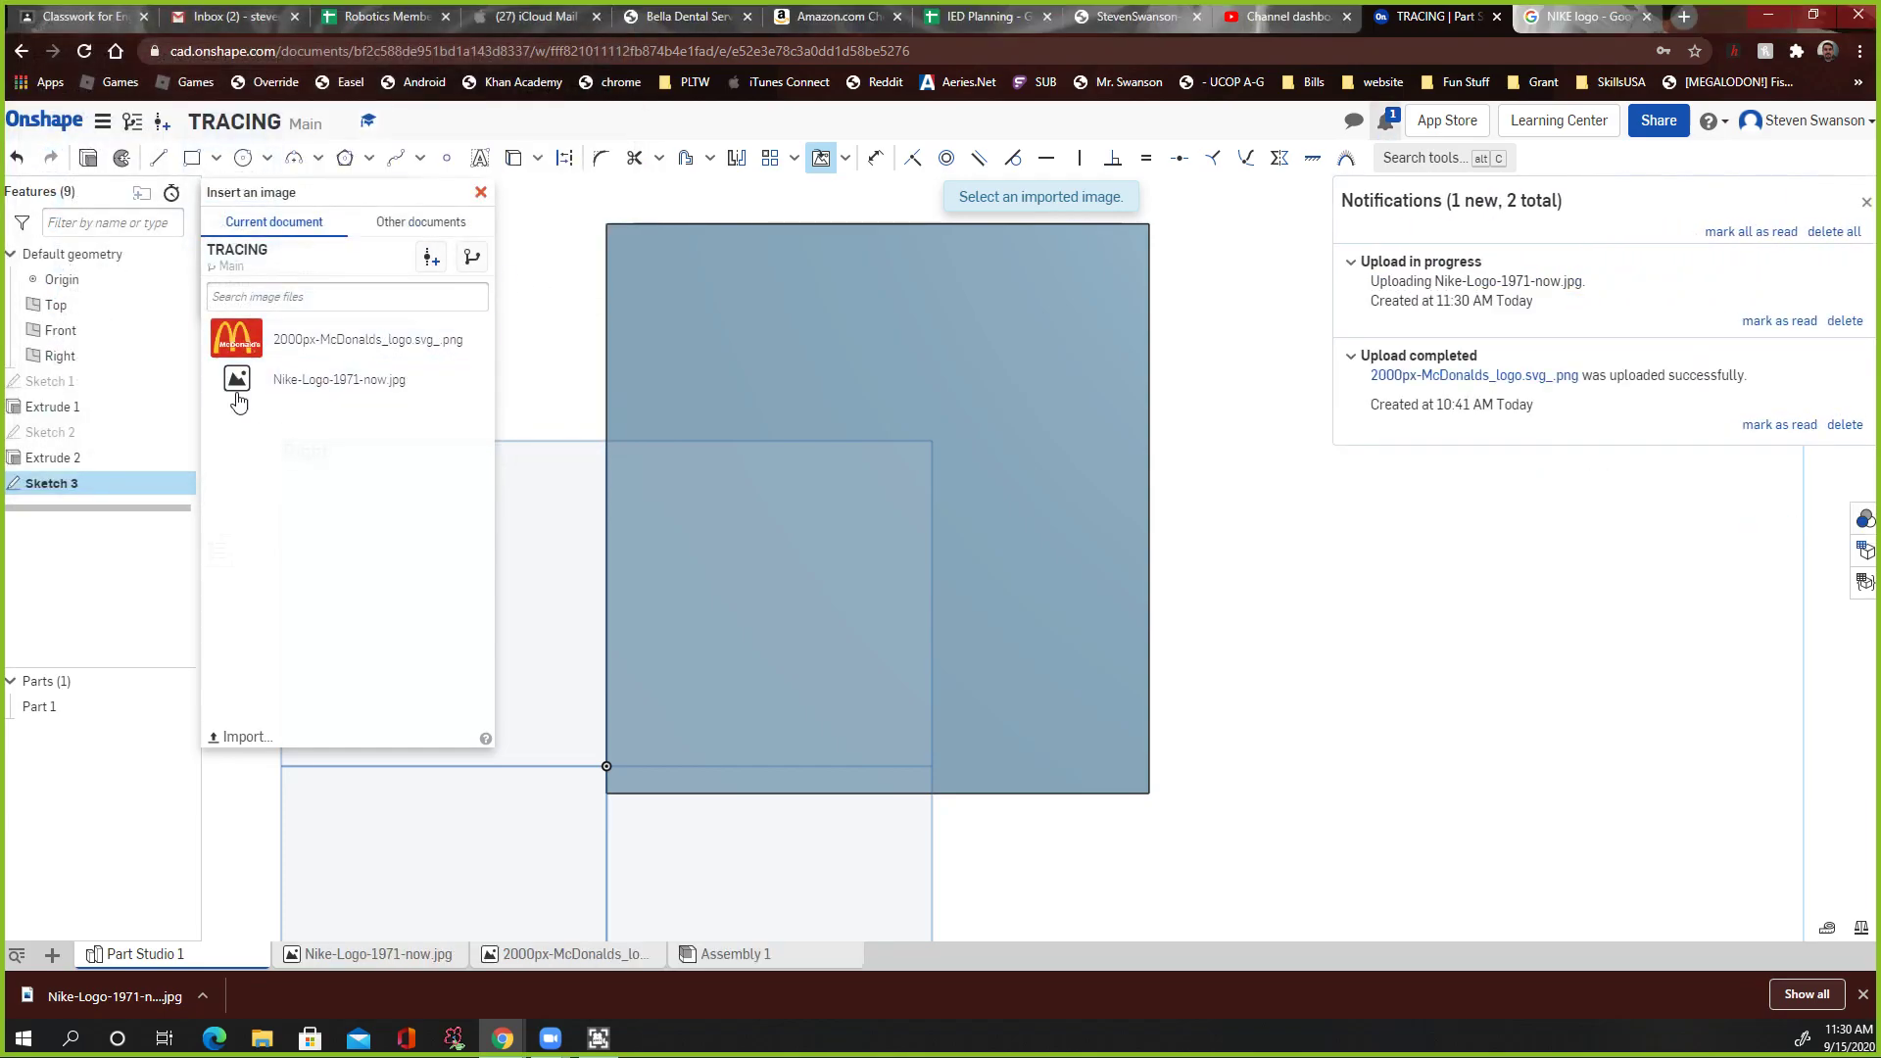
click(236, 378)
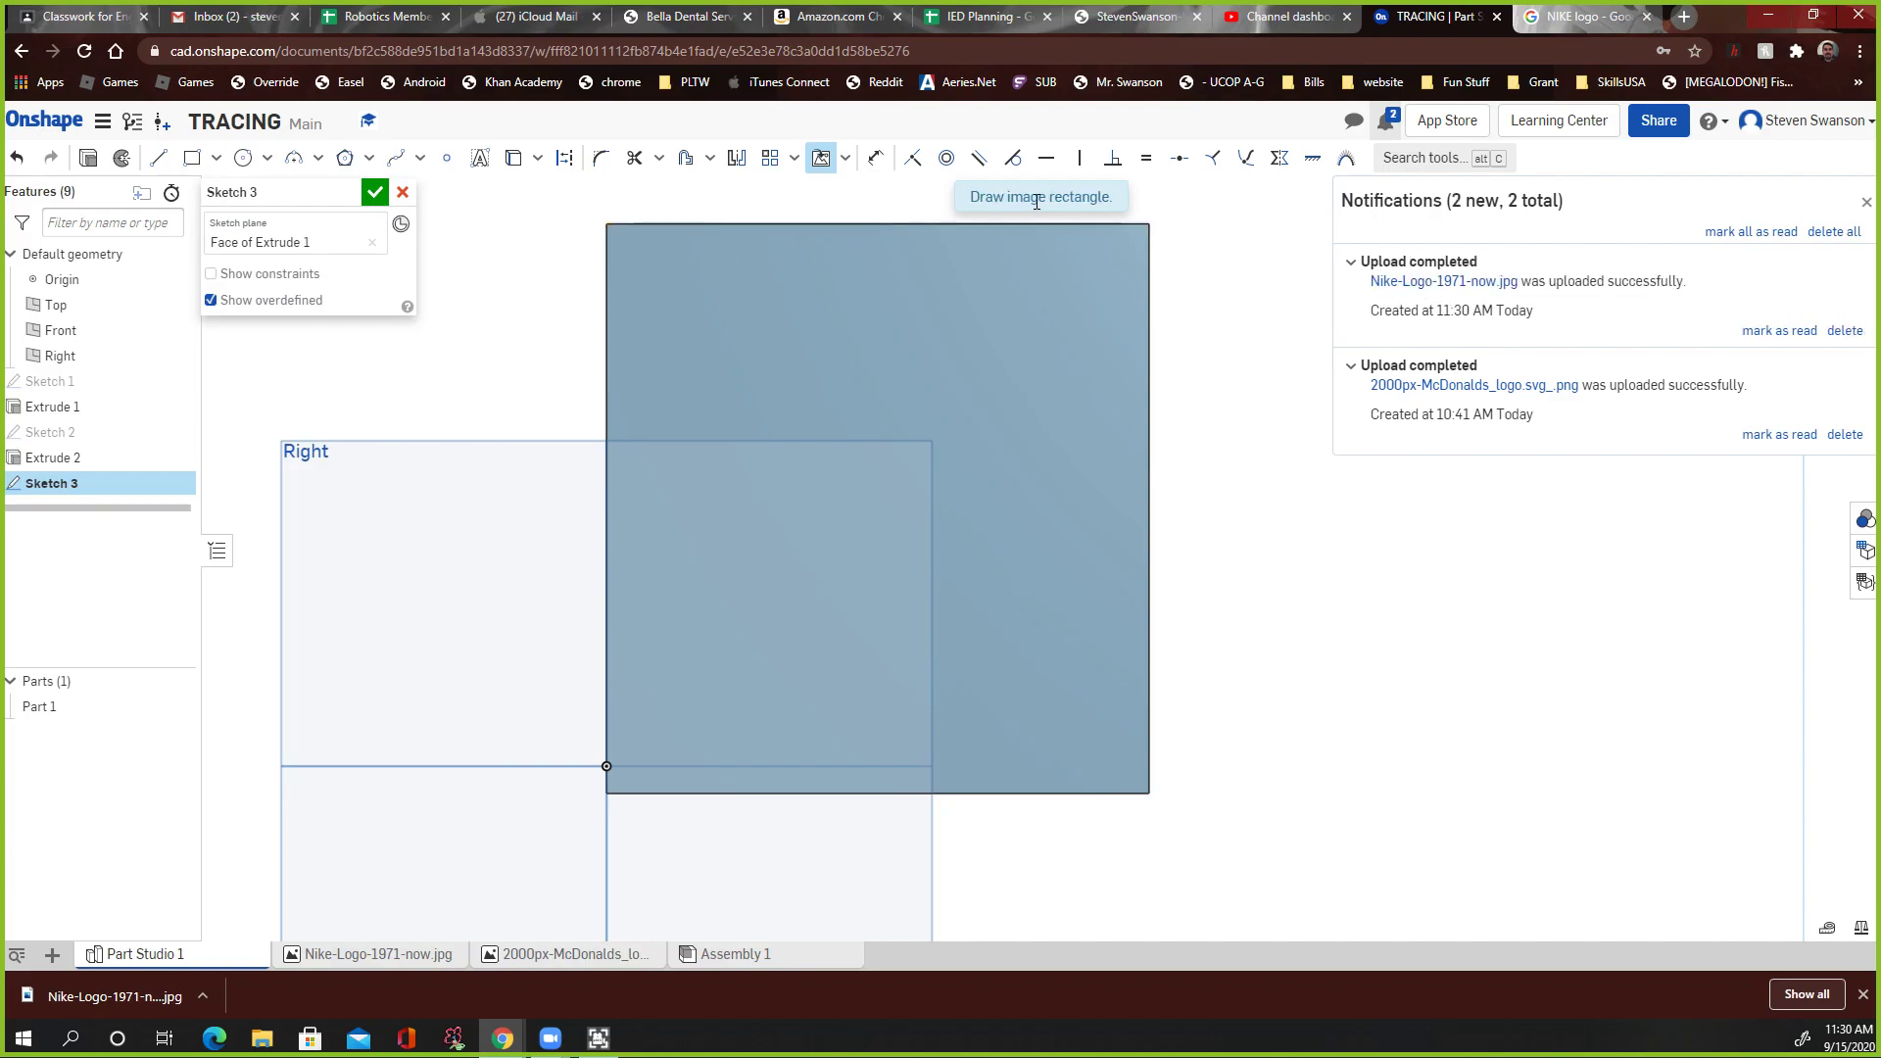
mouse_move(623, 237)
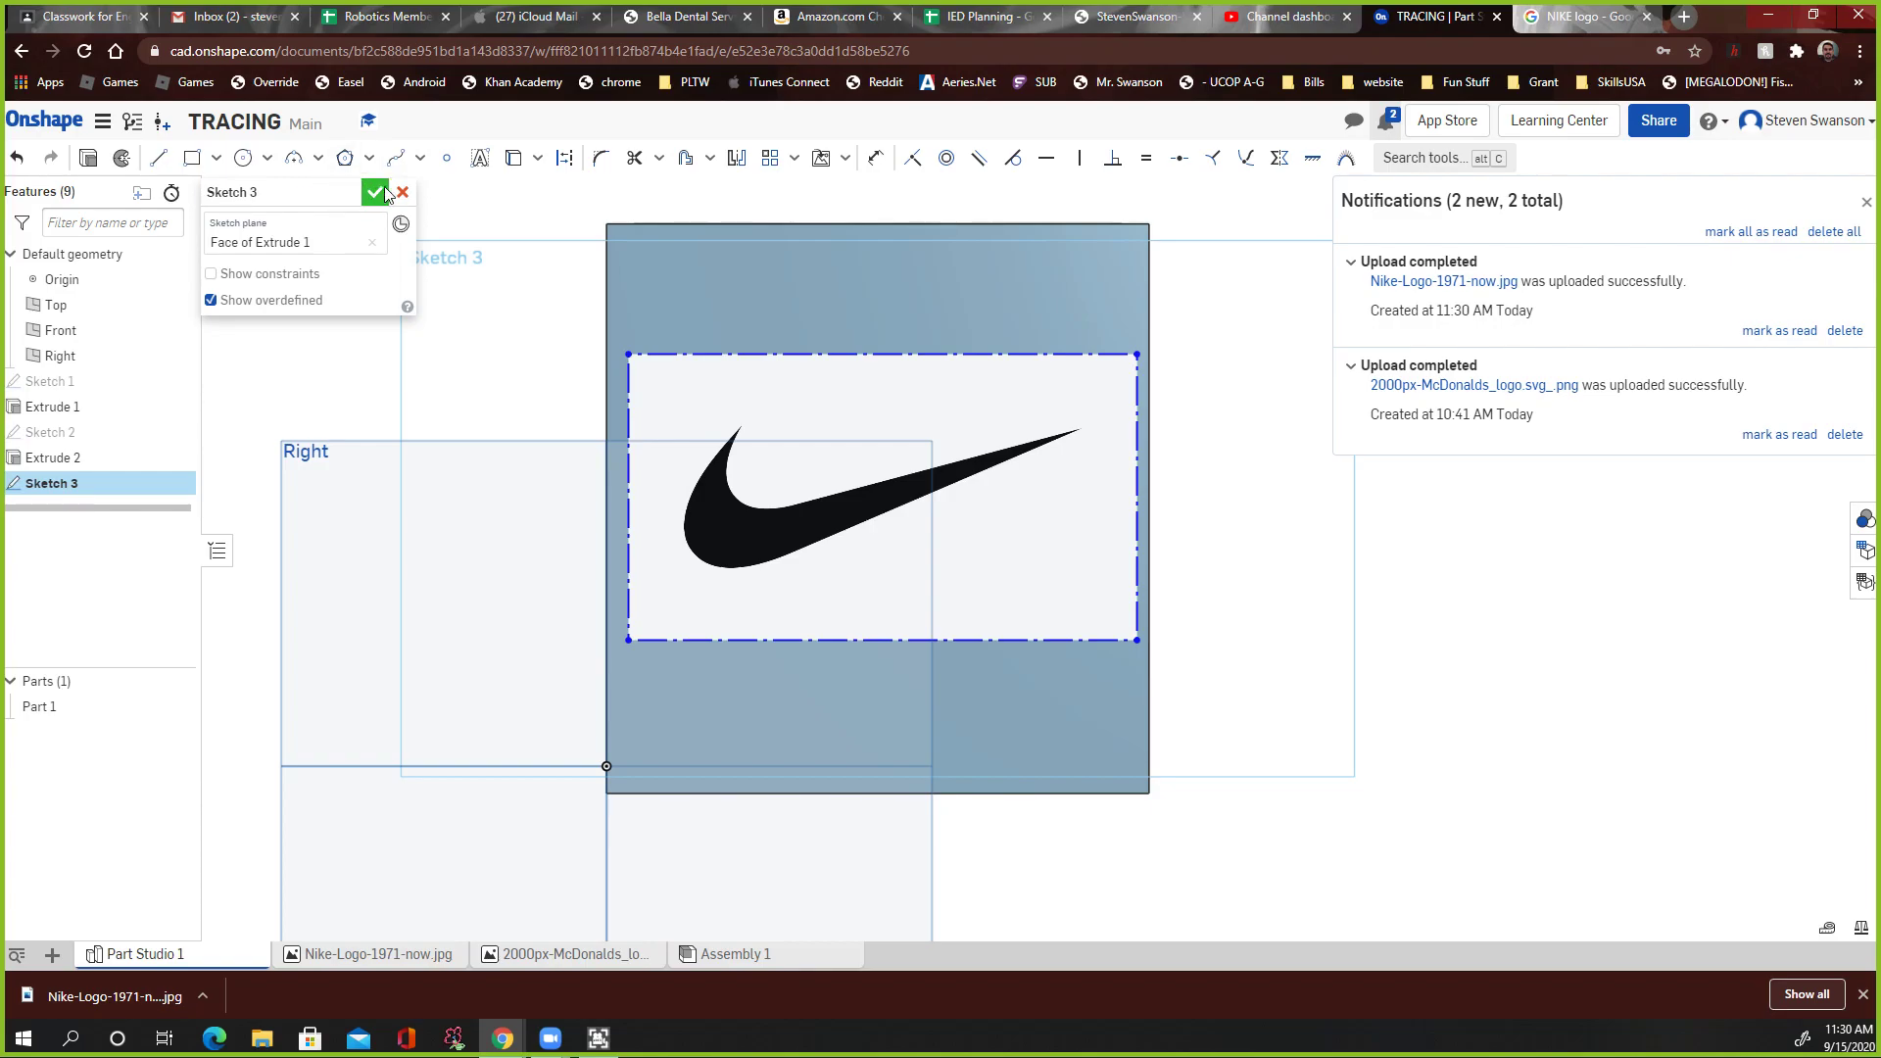
Step: Accept Sketch 3 with the Nike swoosh image placed on the box face
click(374, 192)
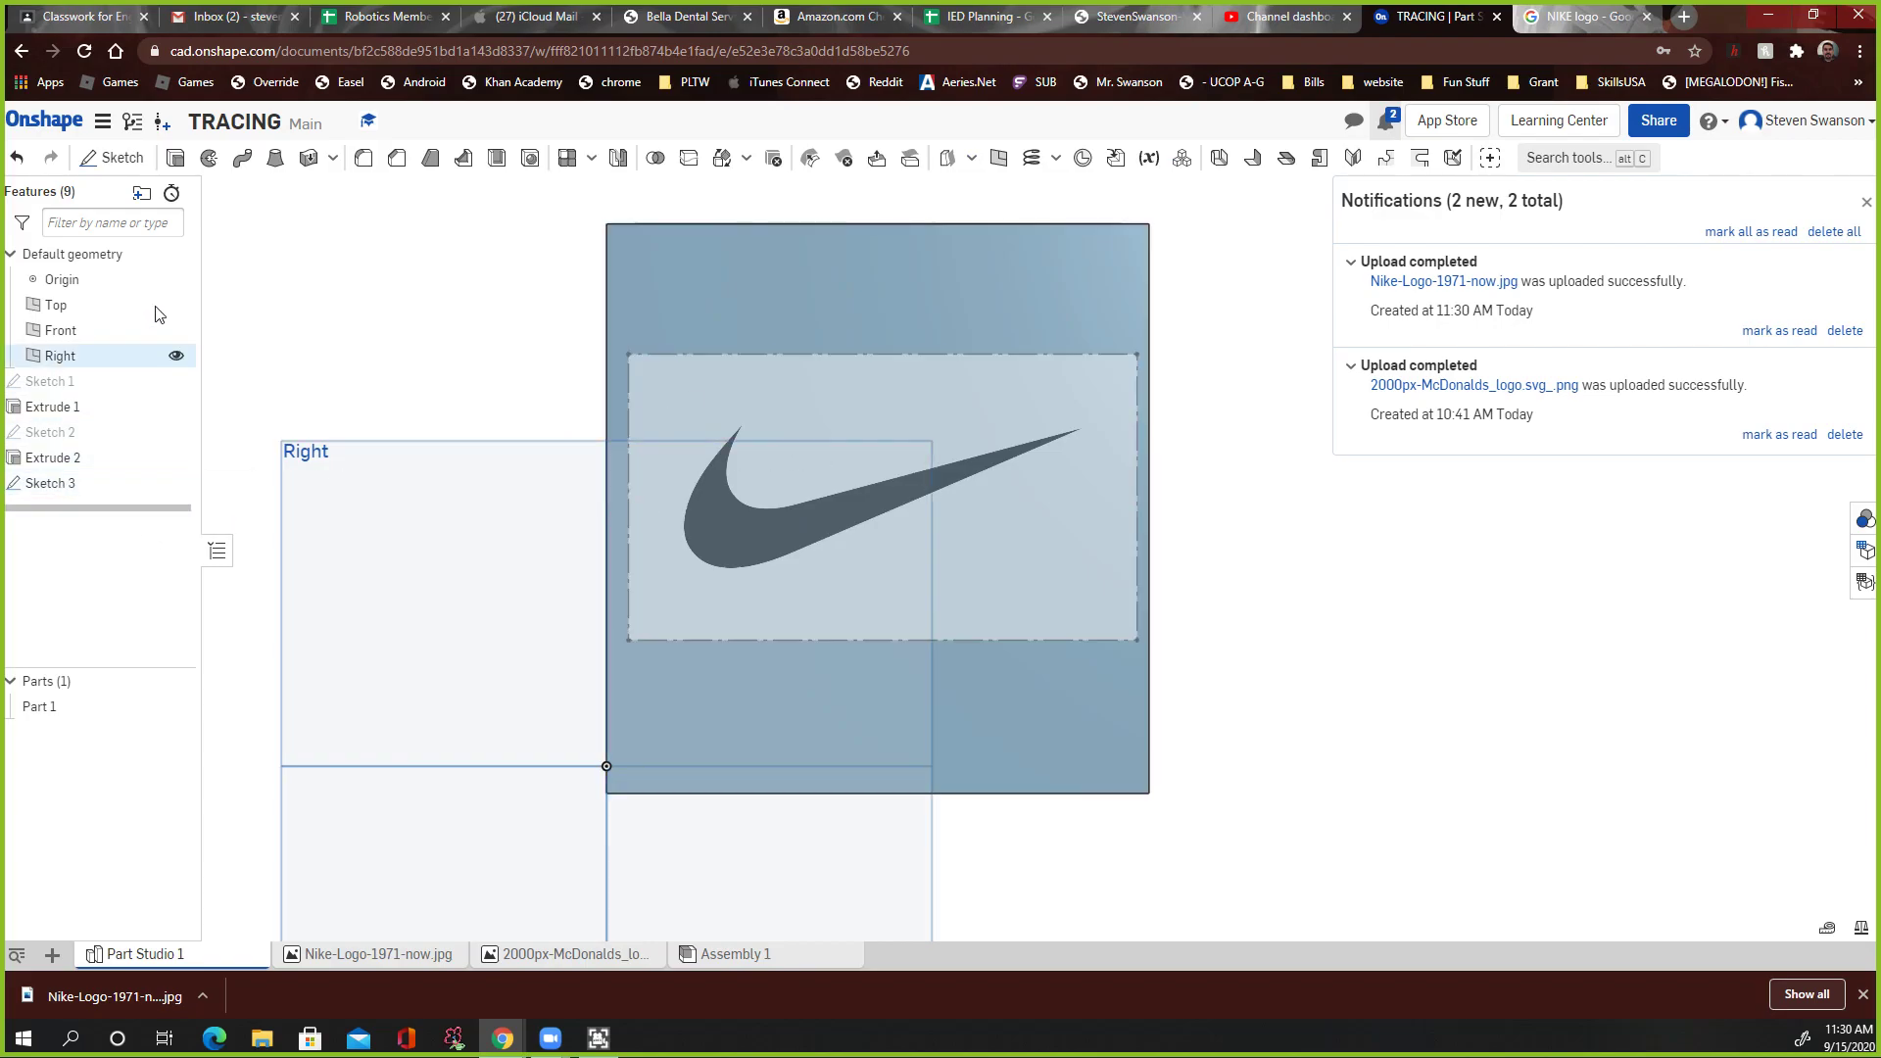
Step: Begin Sketch 4 on the face holding the swoosh image for tracing
click(110, 157)
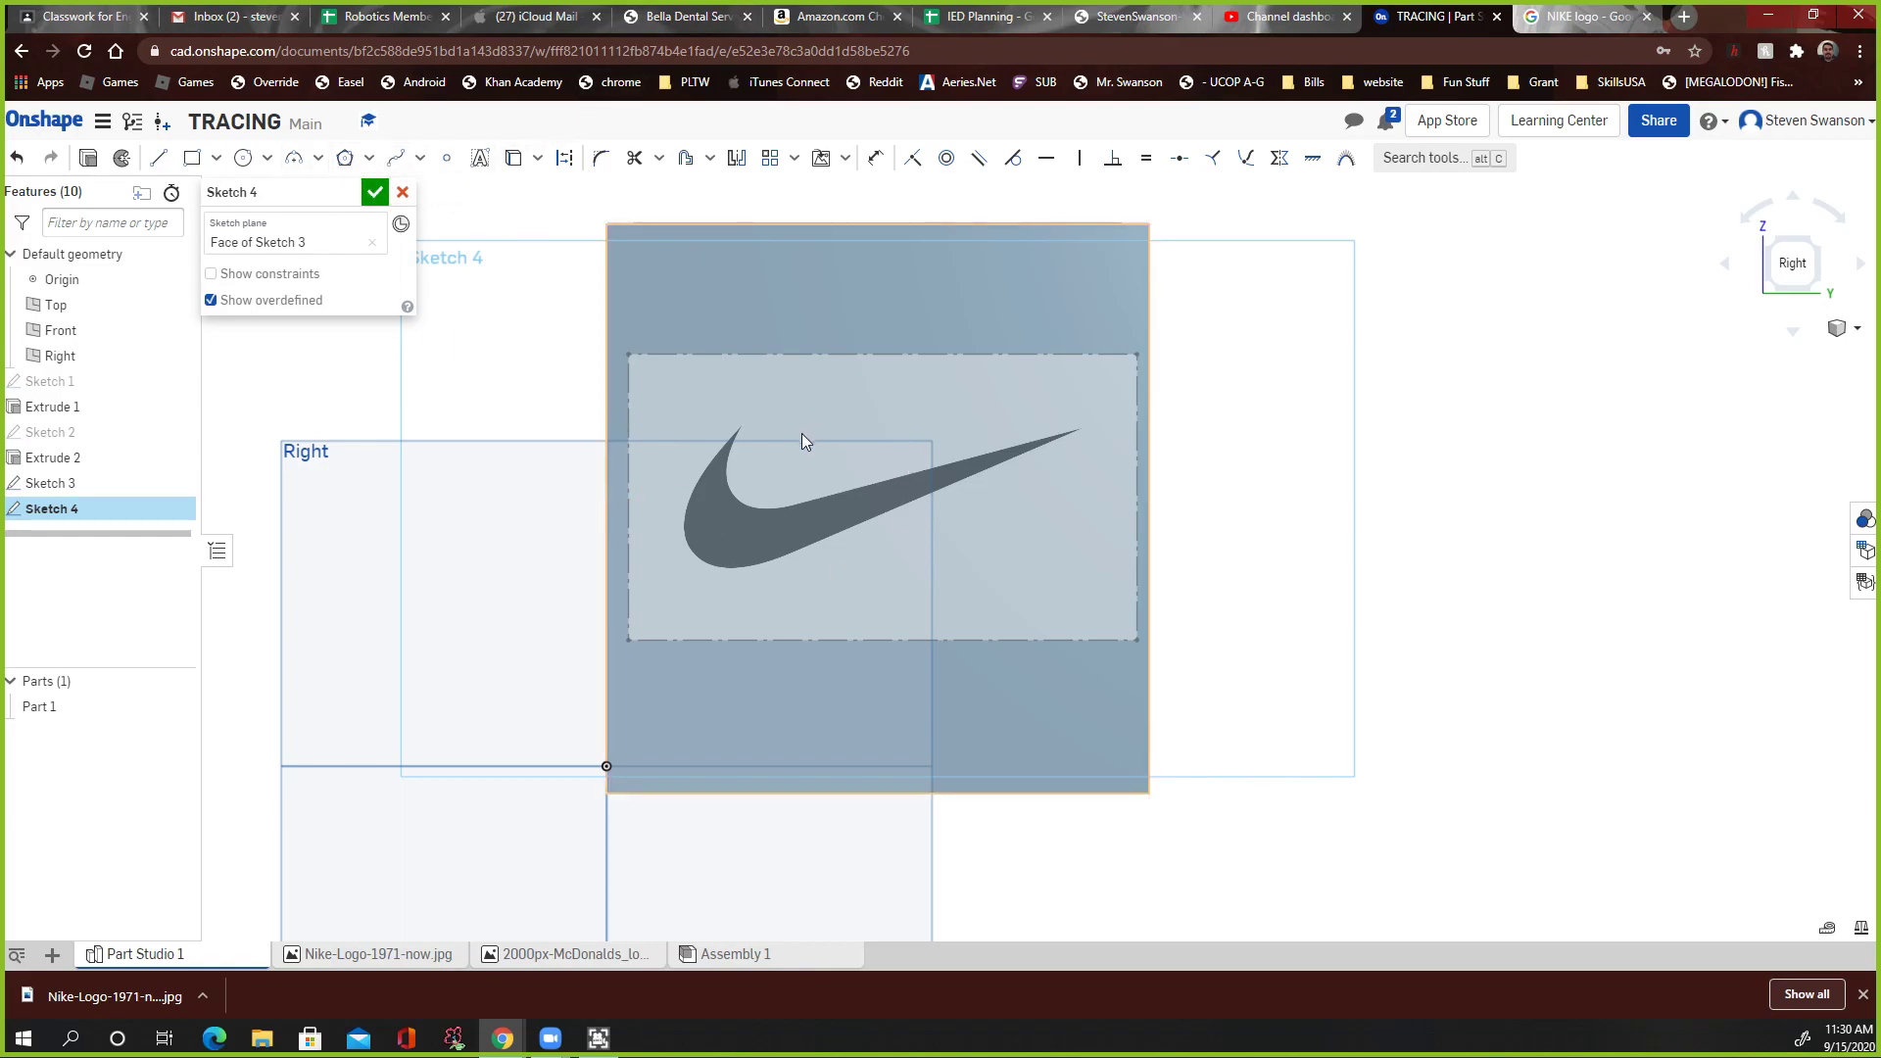
mouse_move(909, 482)
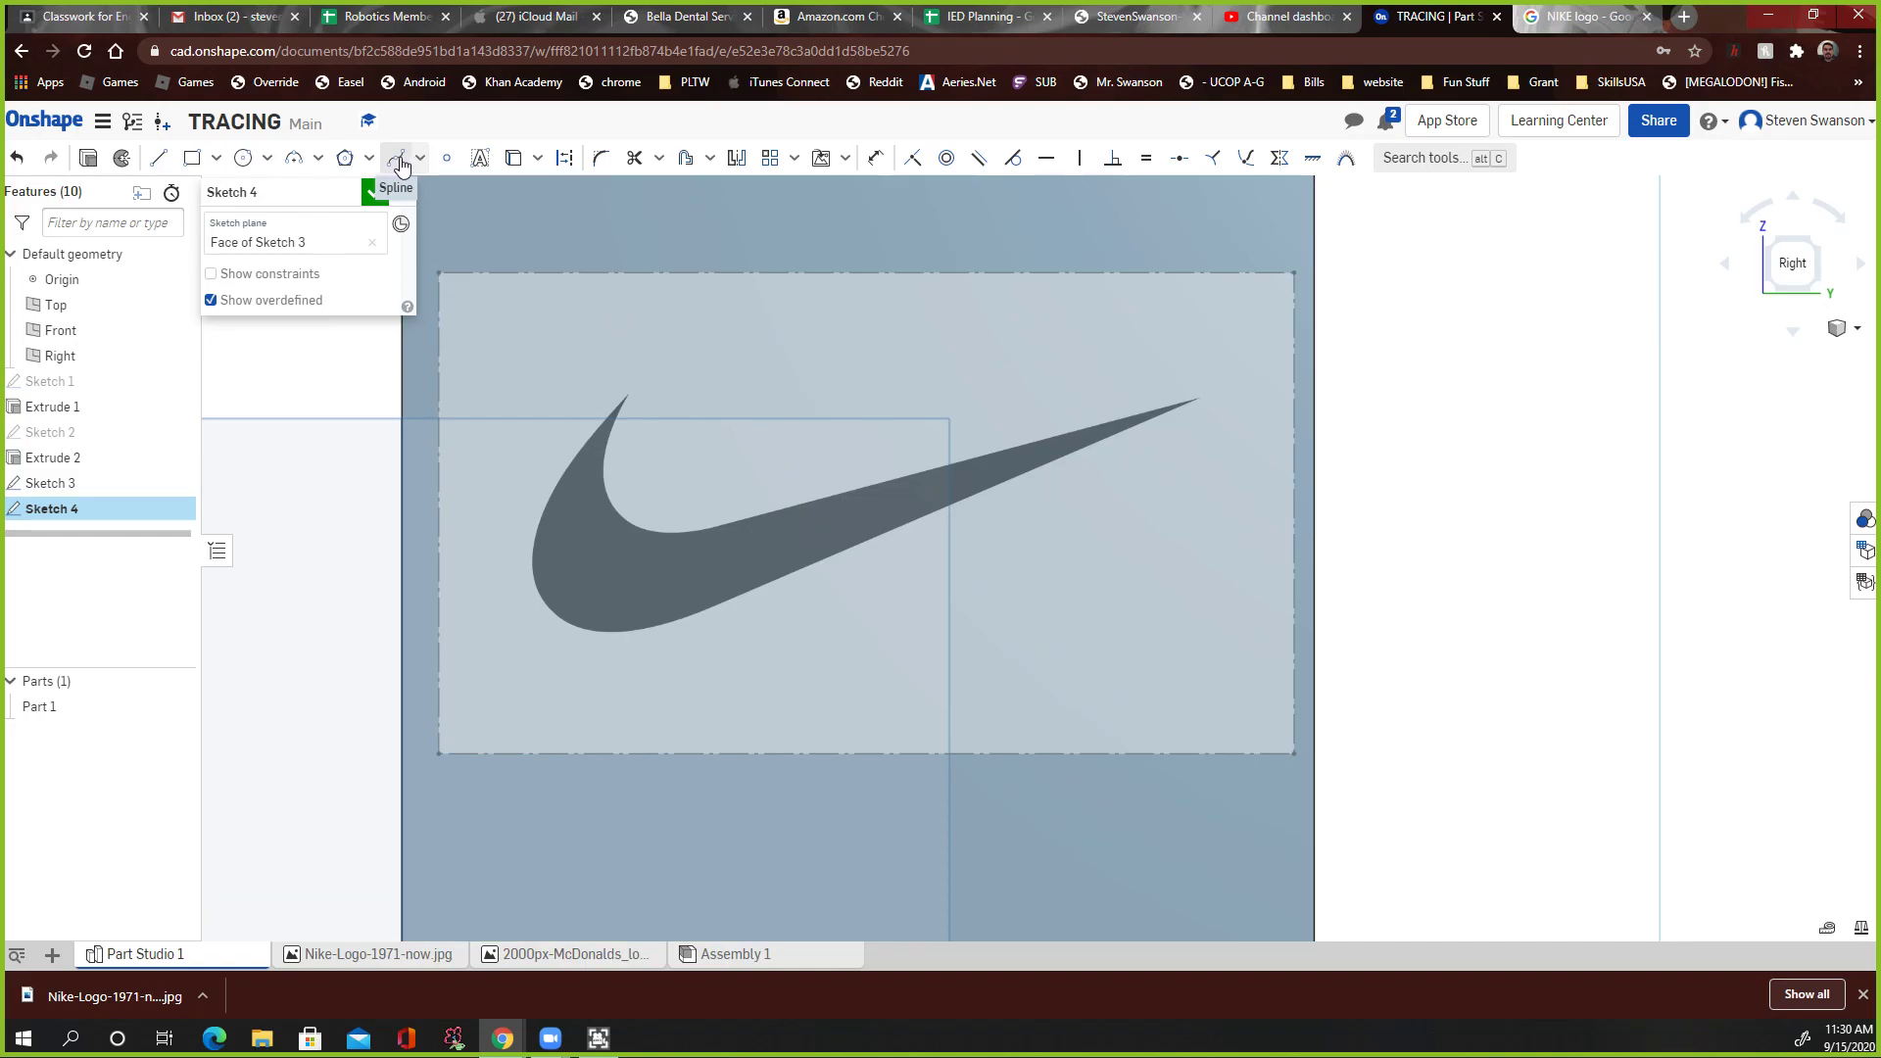
Step: Trace the swoosh's inner edge to its tip with a spline and begin the outer edge
click(393, 157)
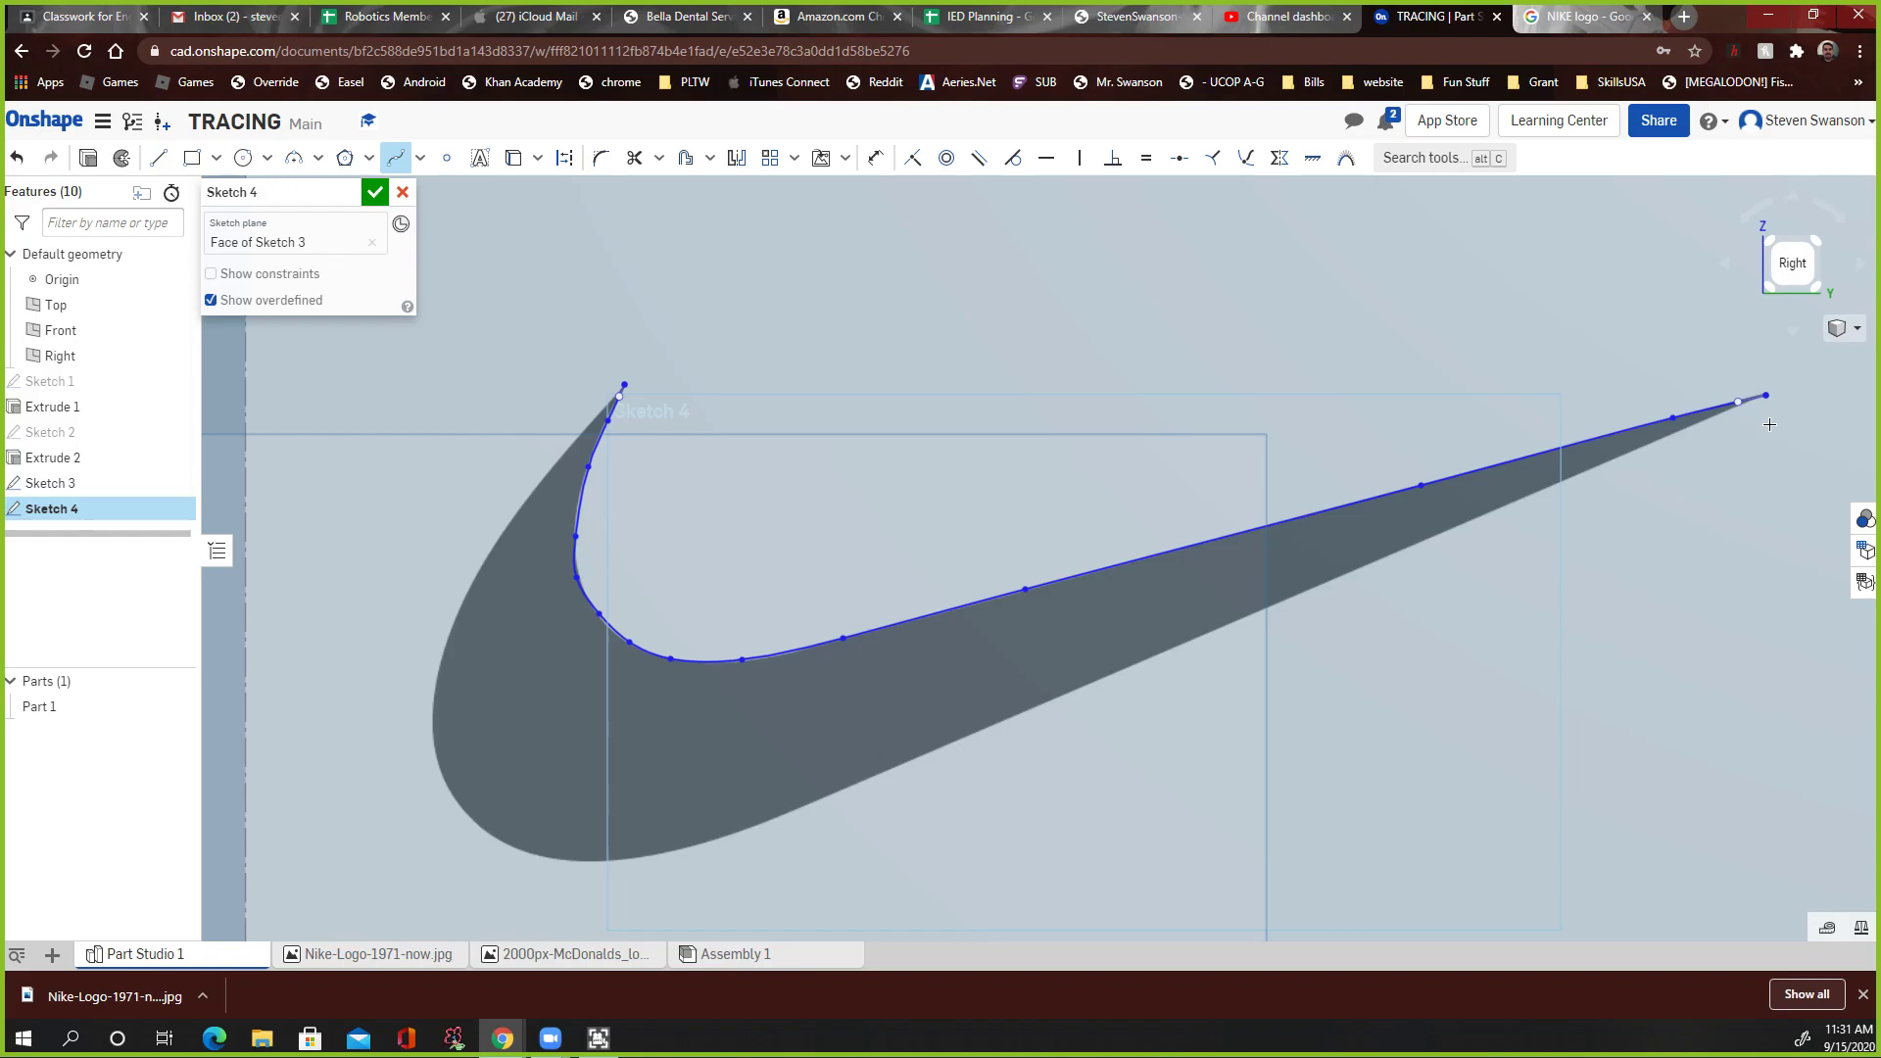
mouse_move(1671, 402)
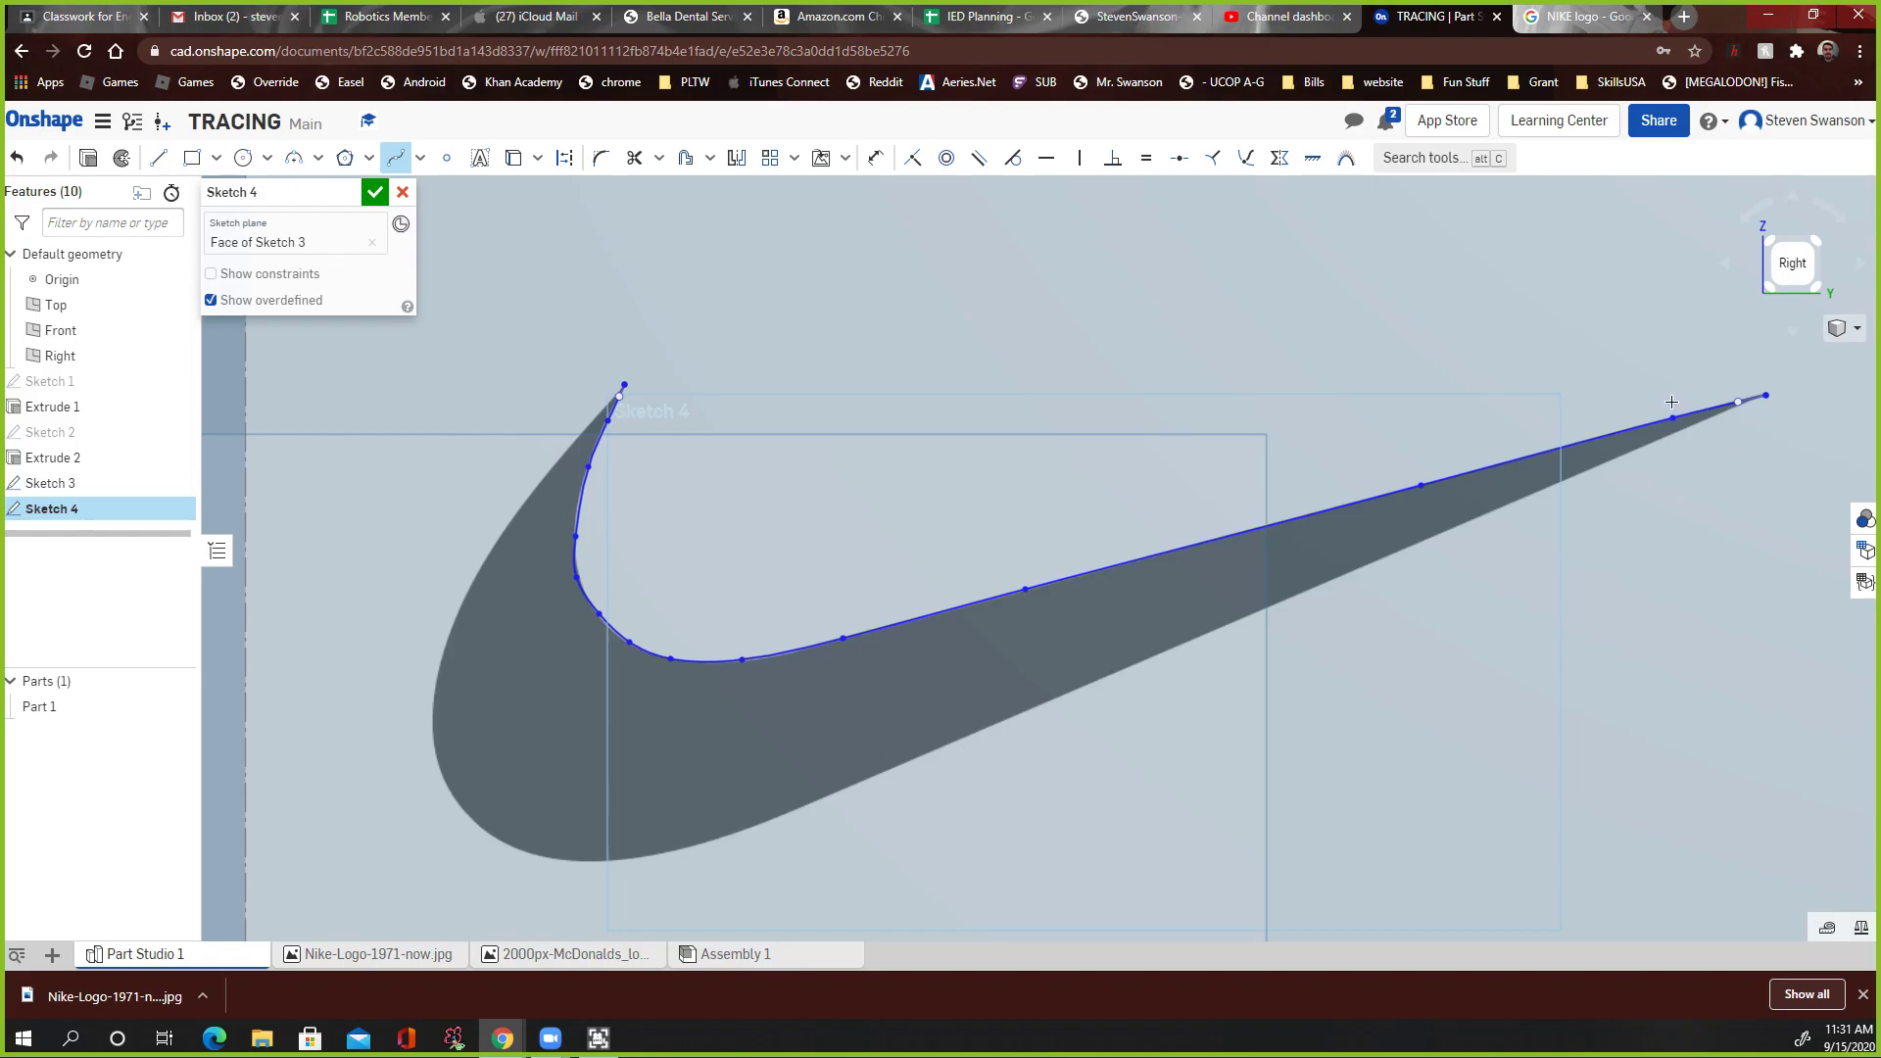
mouse_move(1666, 401)
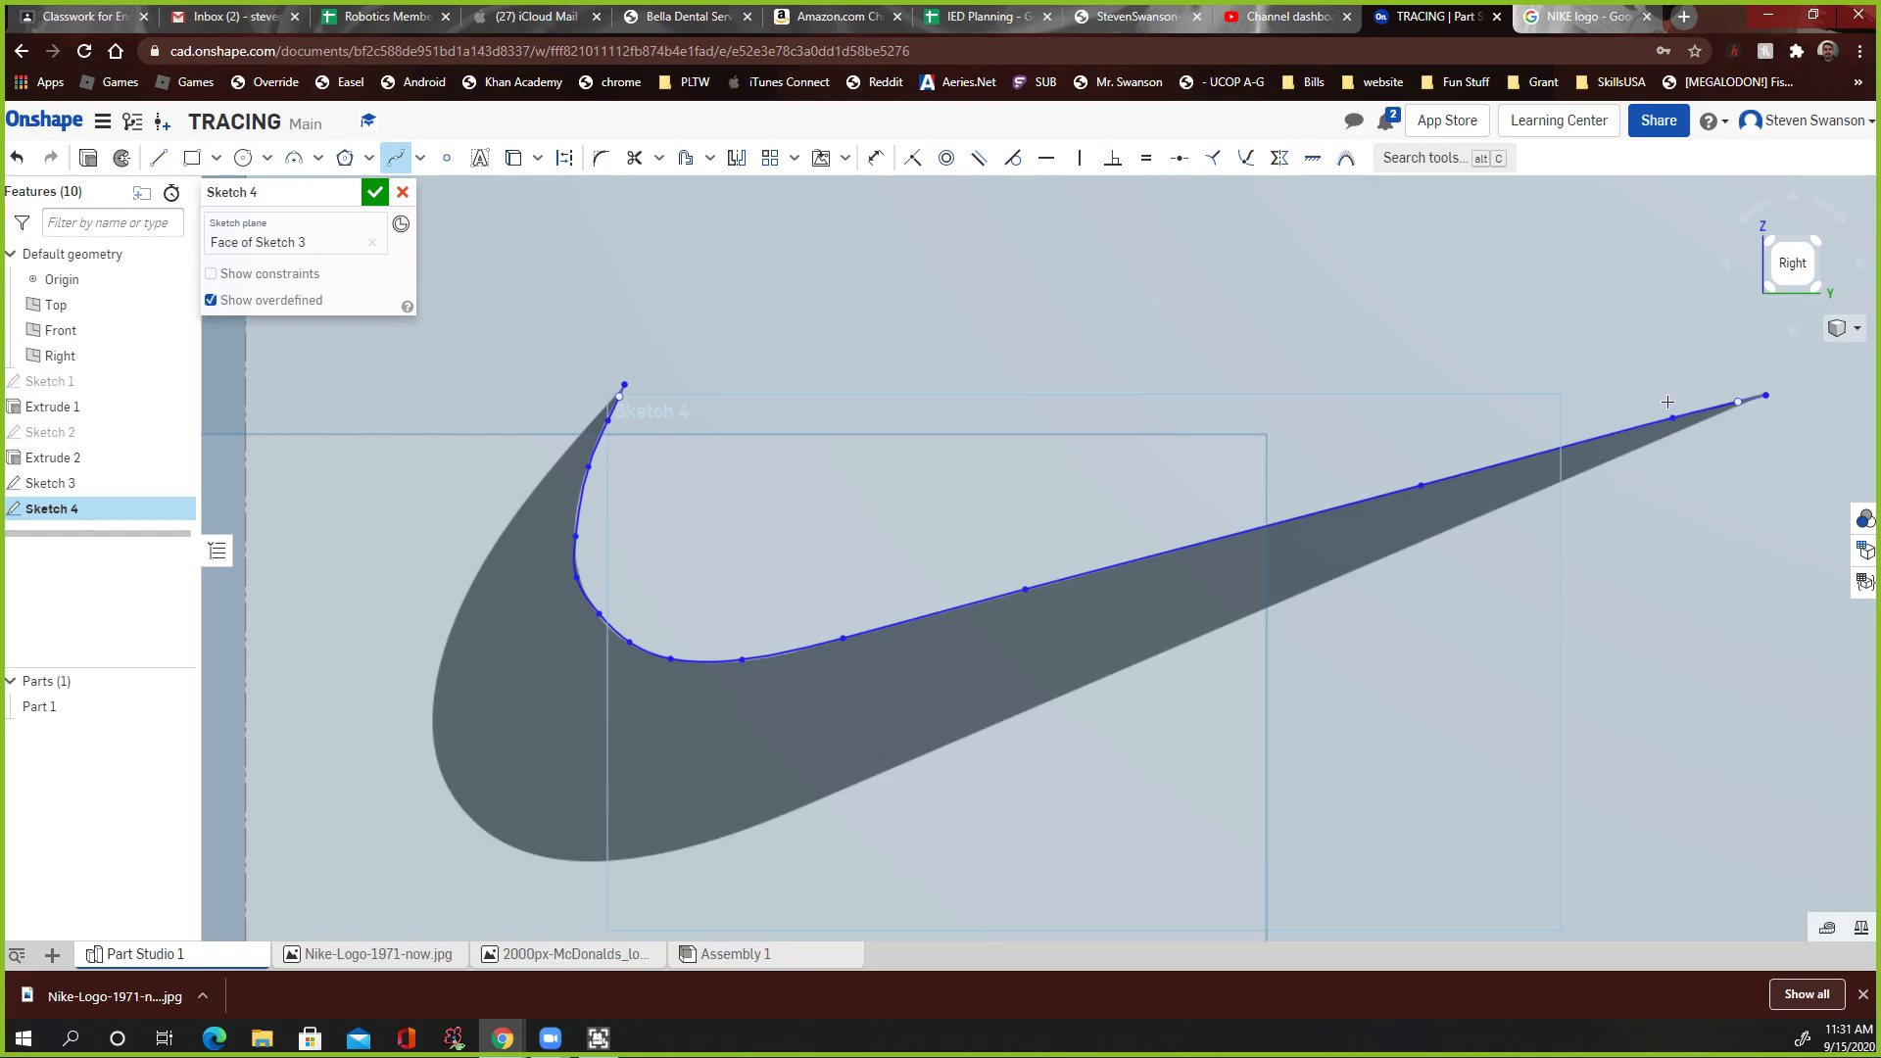
mouse_move(1665, 402)
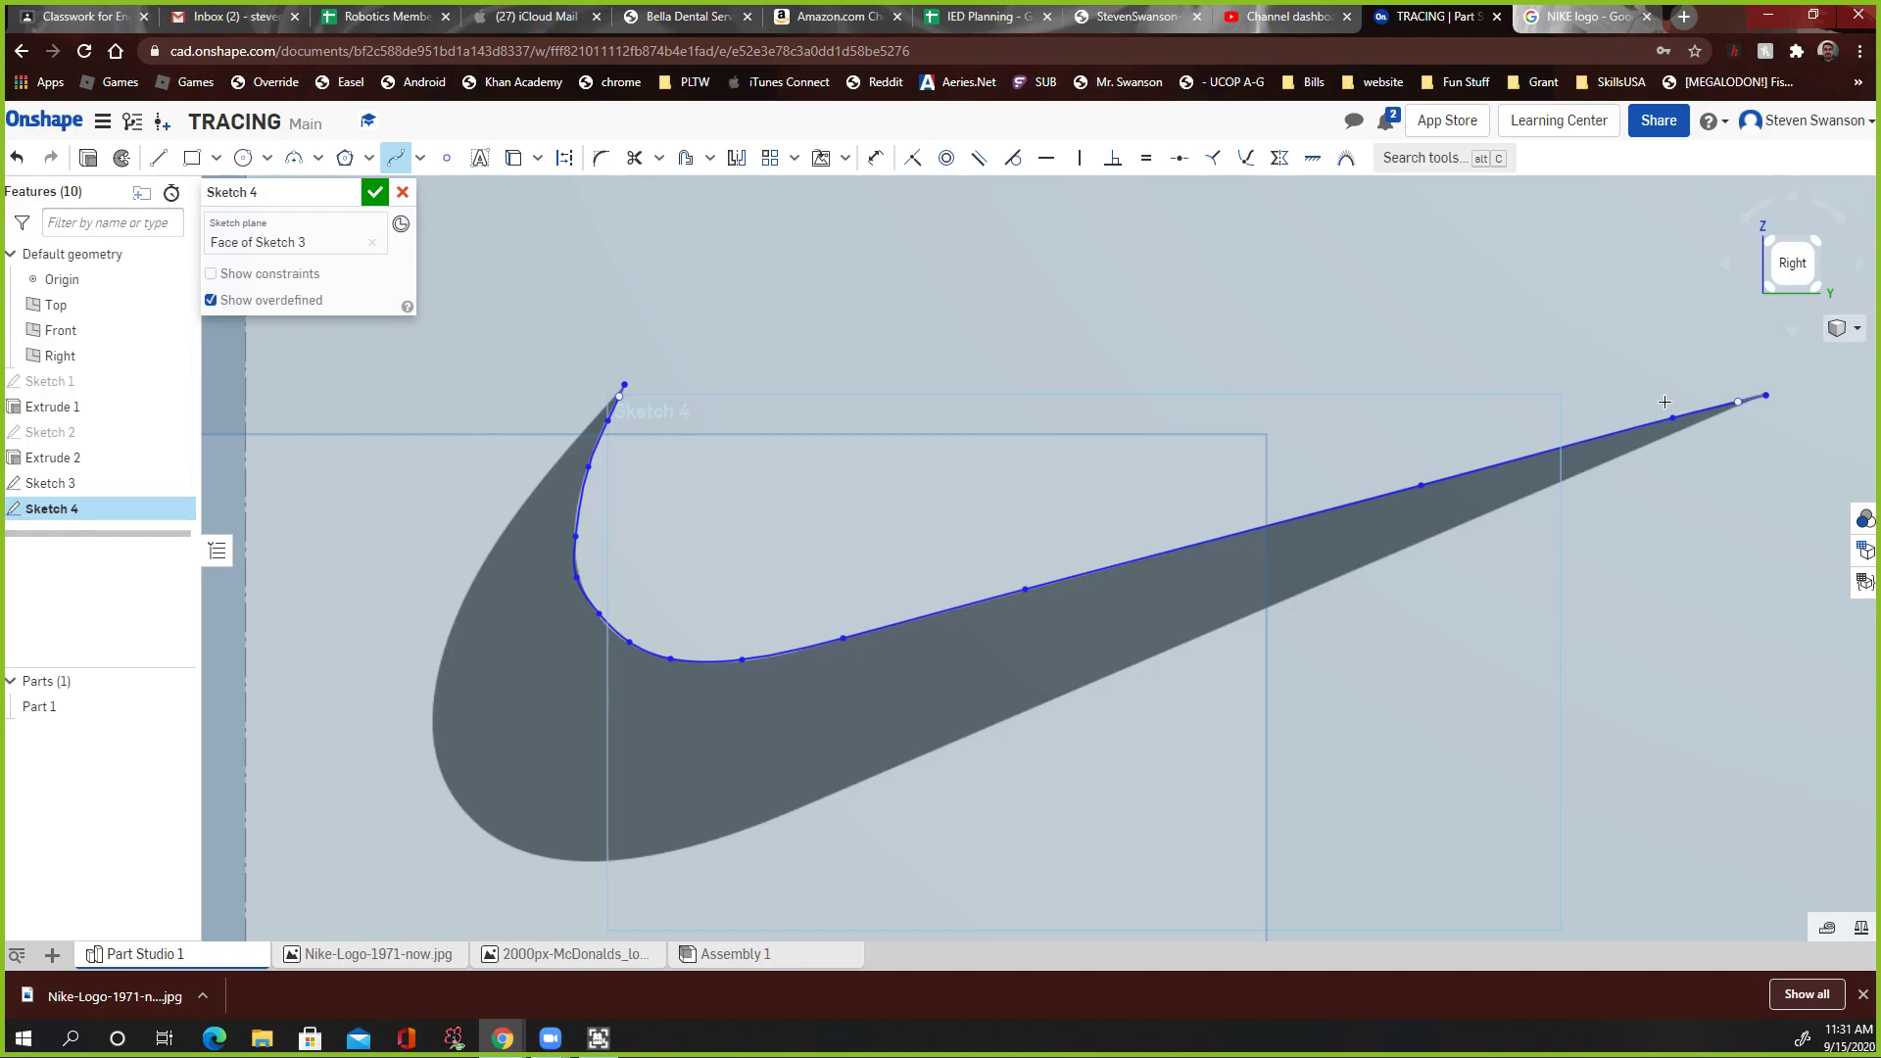
mouse_move(1611, 388)
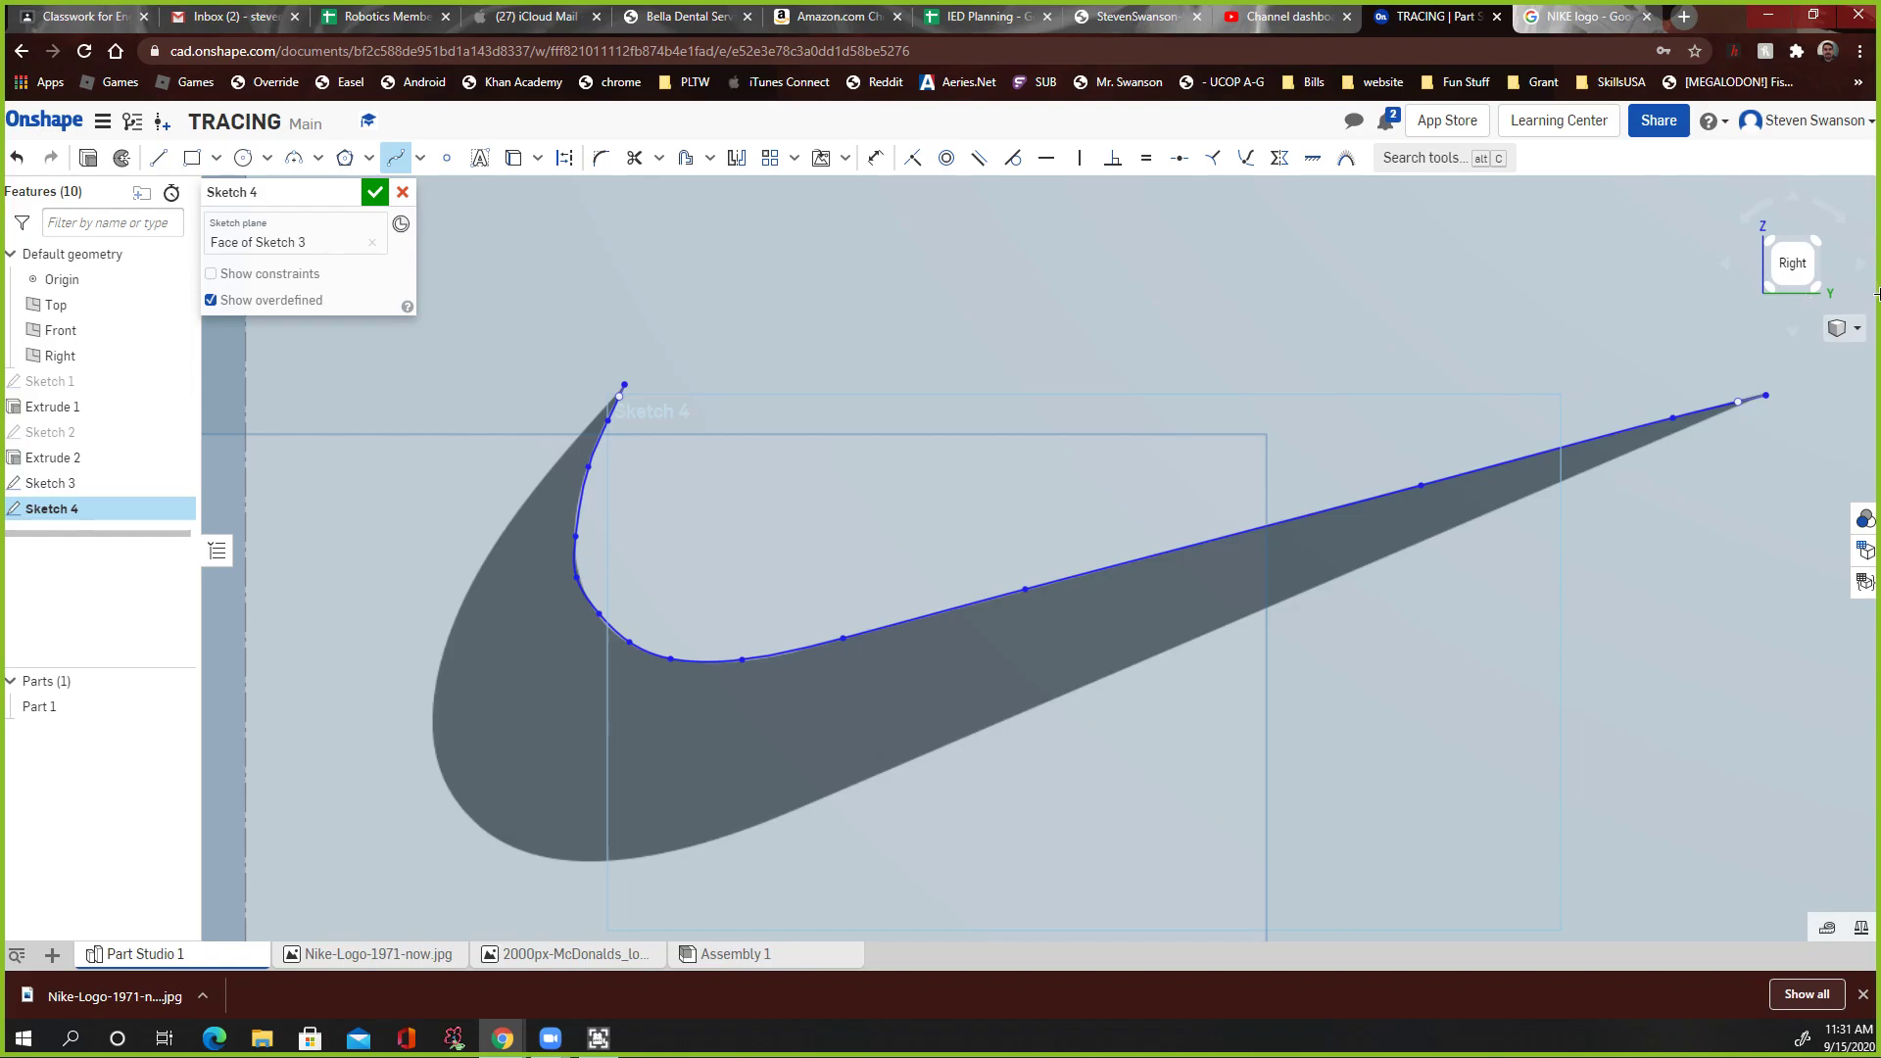
mouse_move(461, 233)
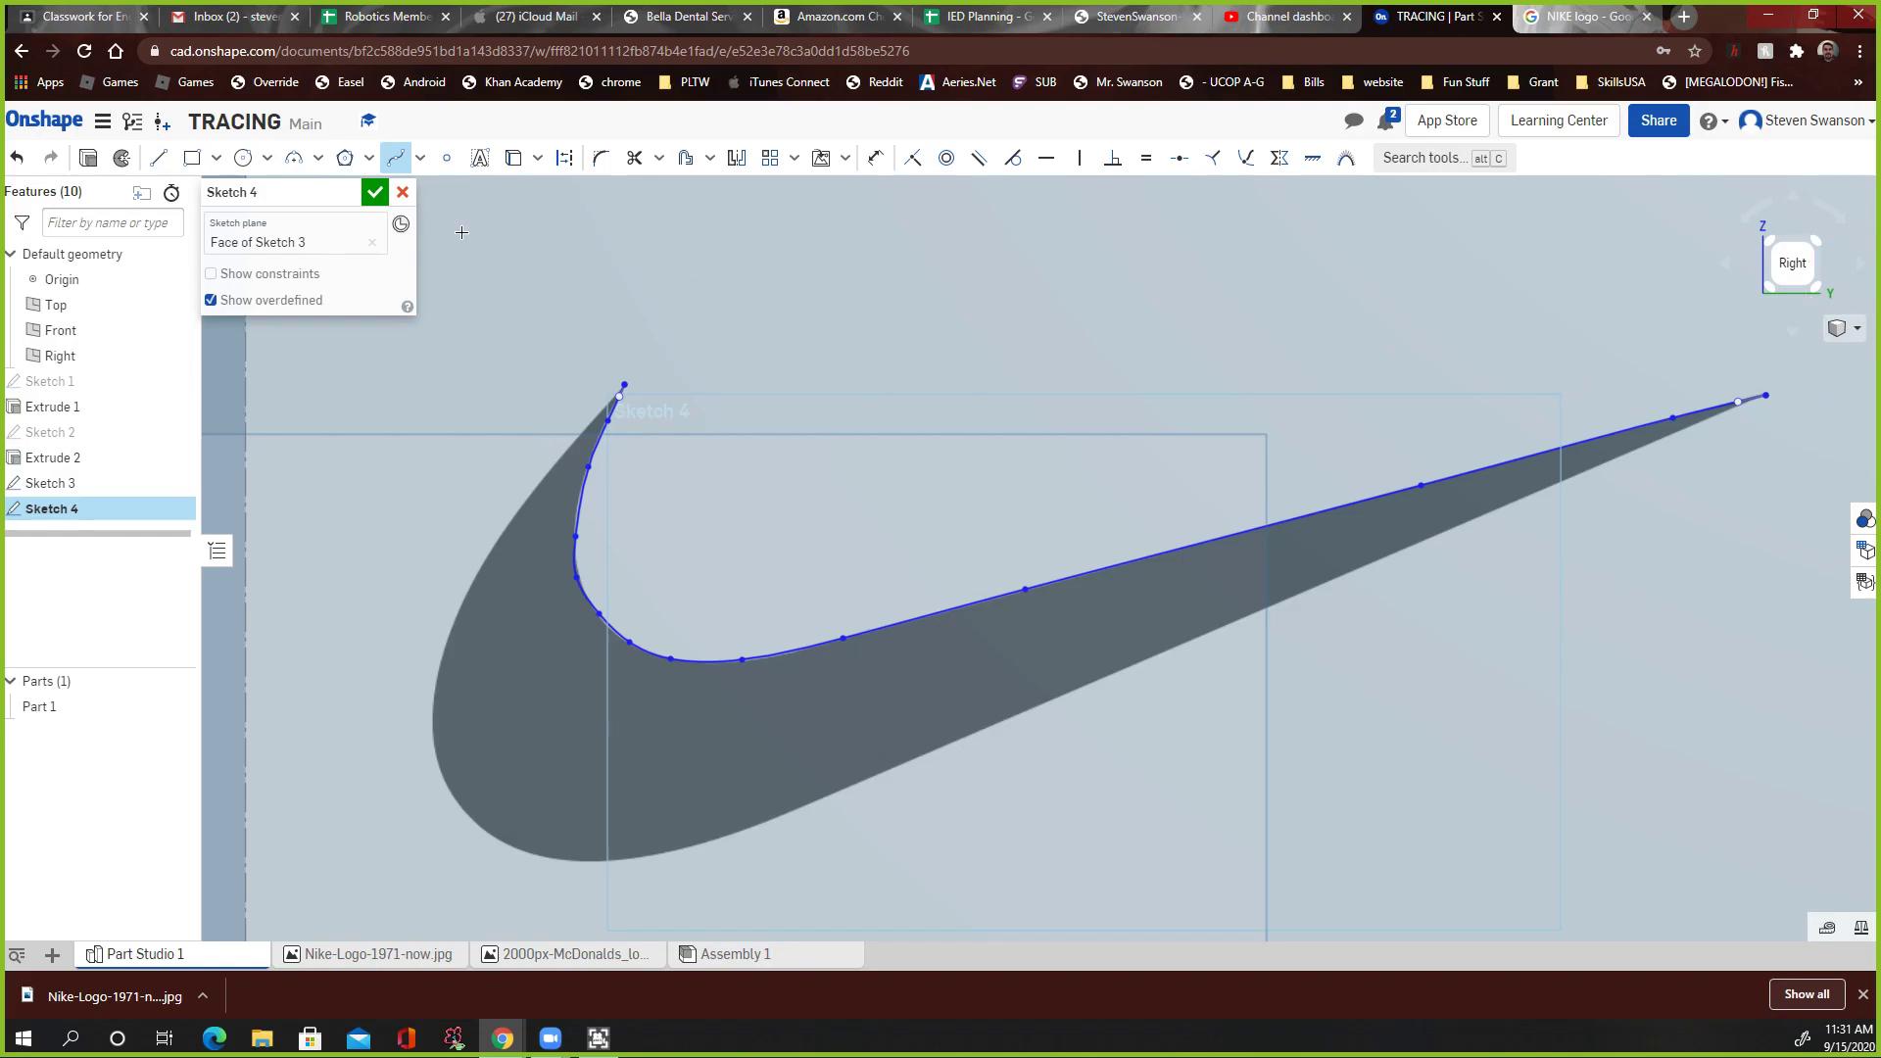
mouse_move(486, 358)
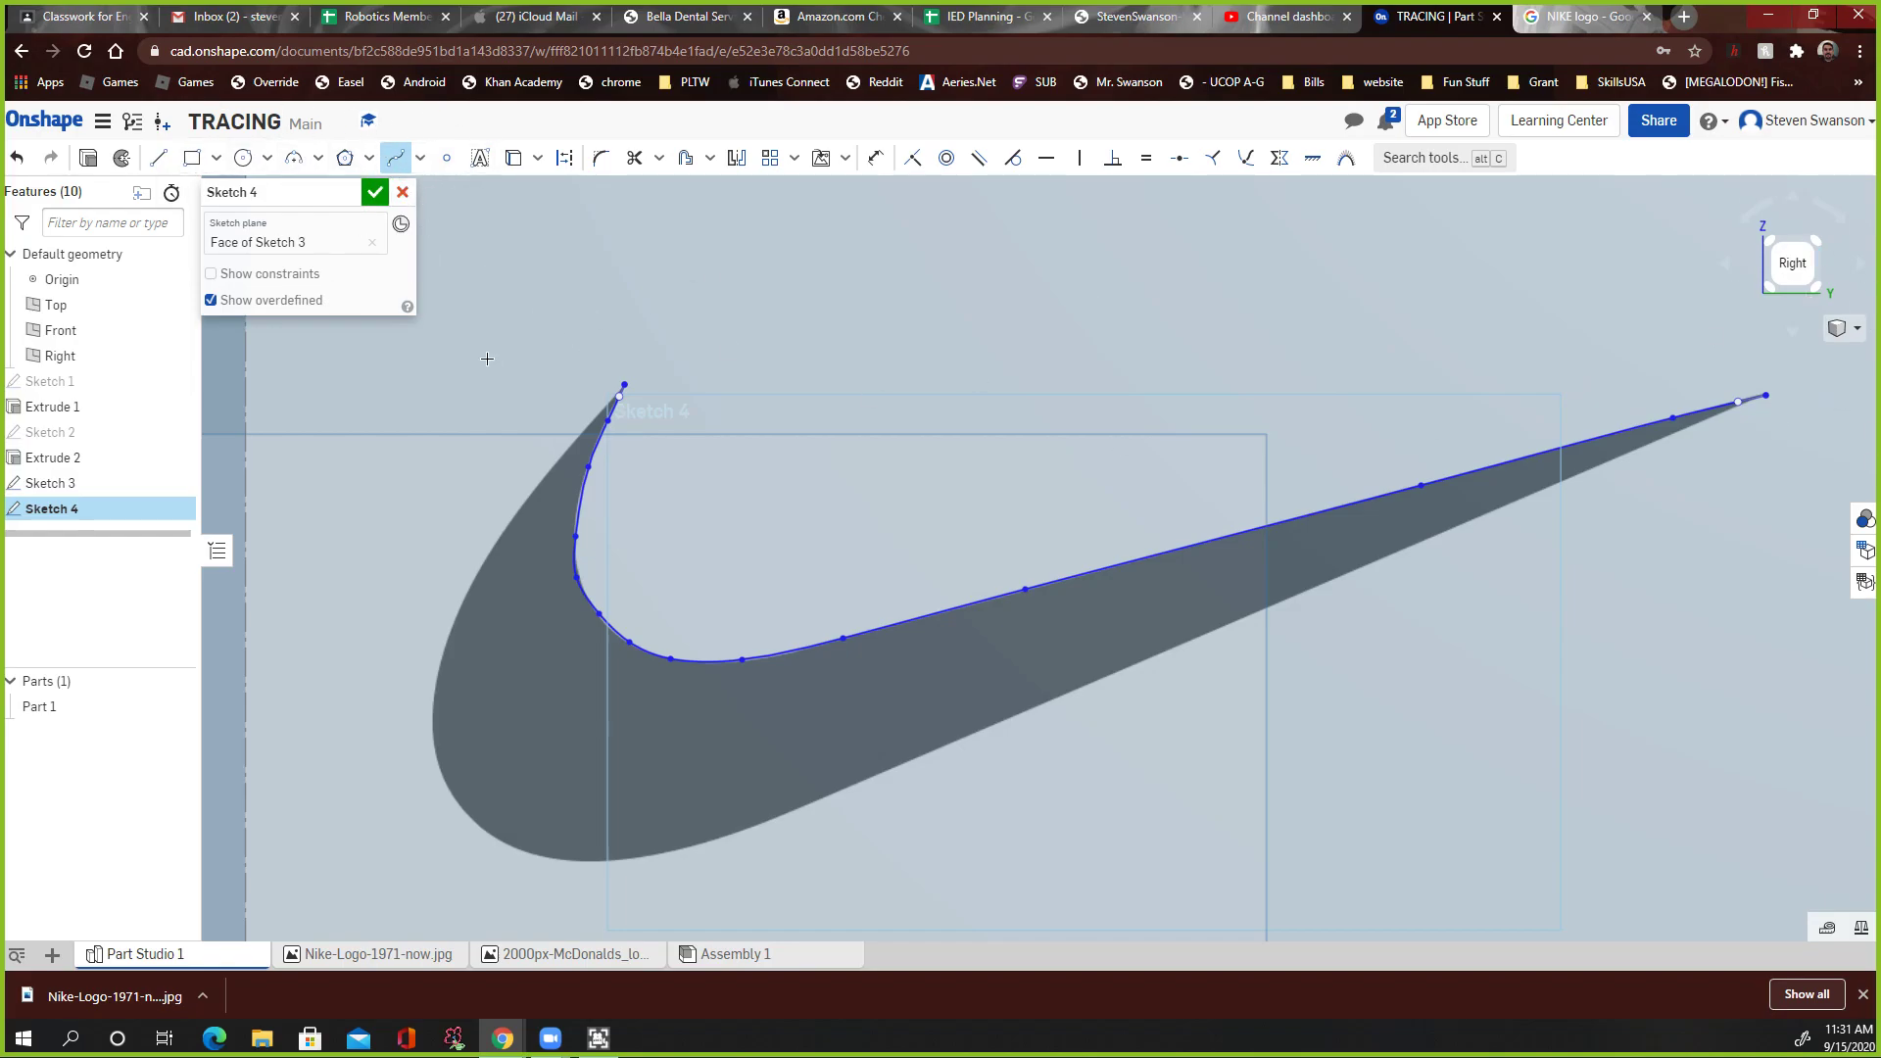
click(607, 404)
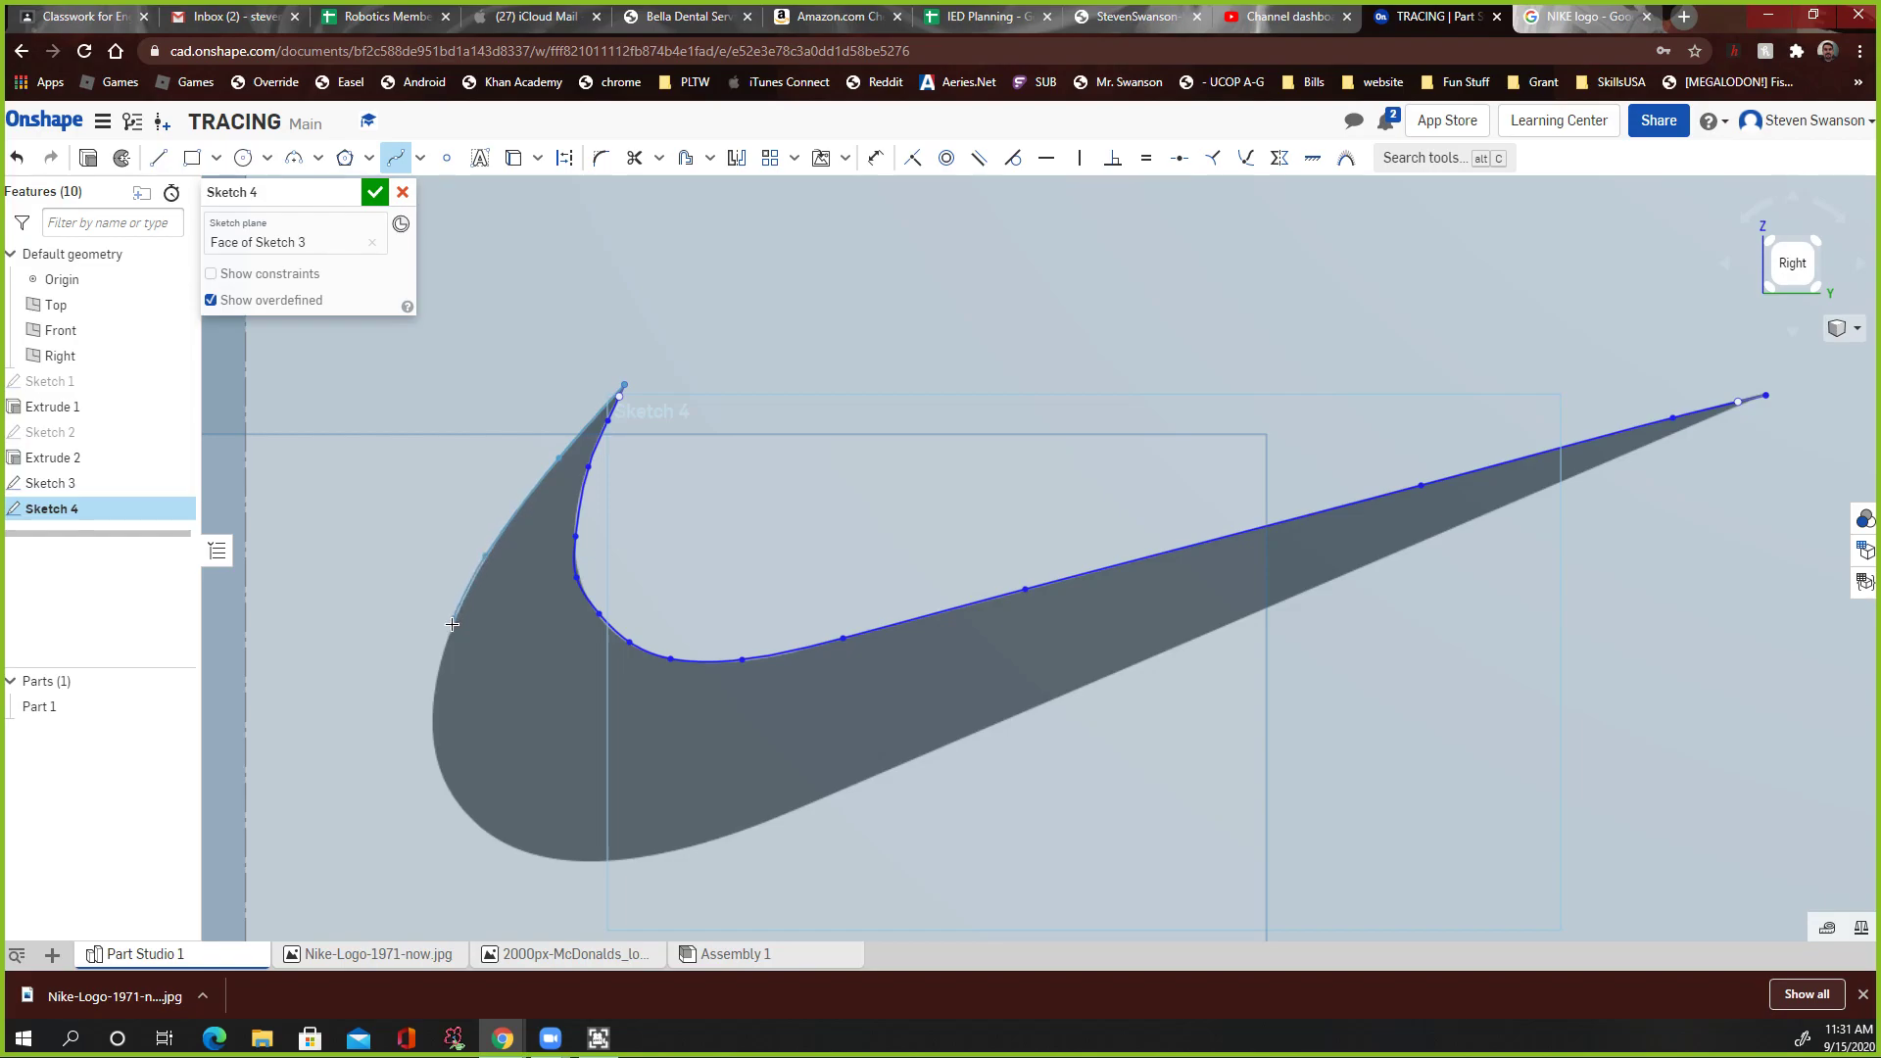
mouse_move(428, 740)
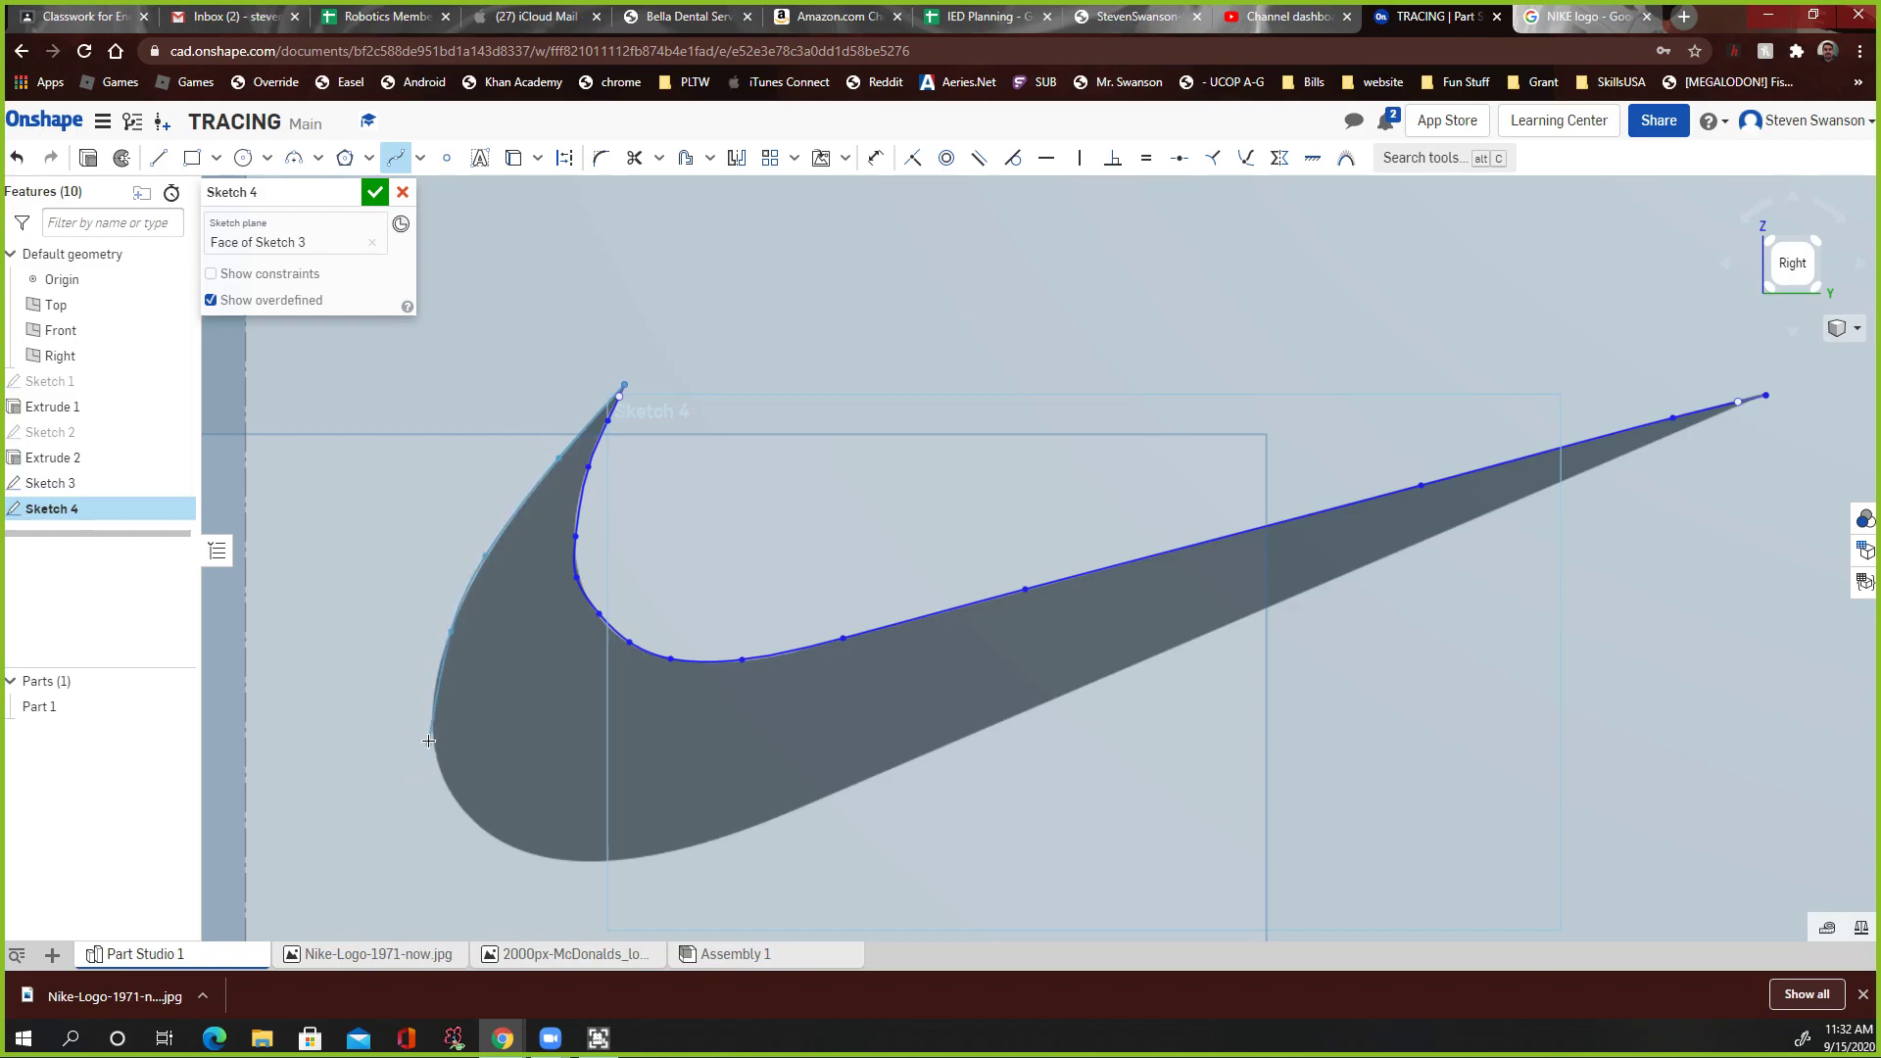
mouse_move(435, 690)
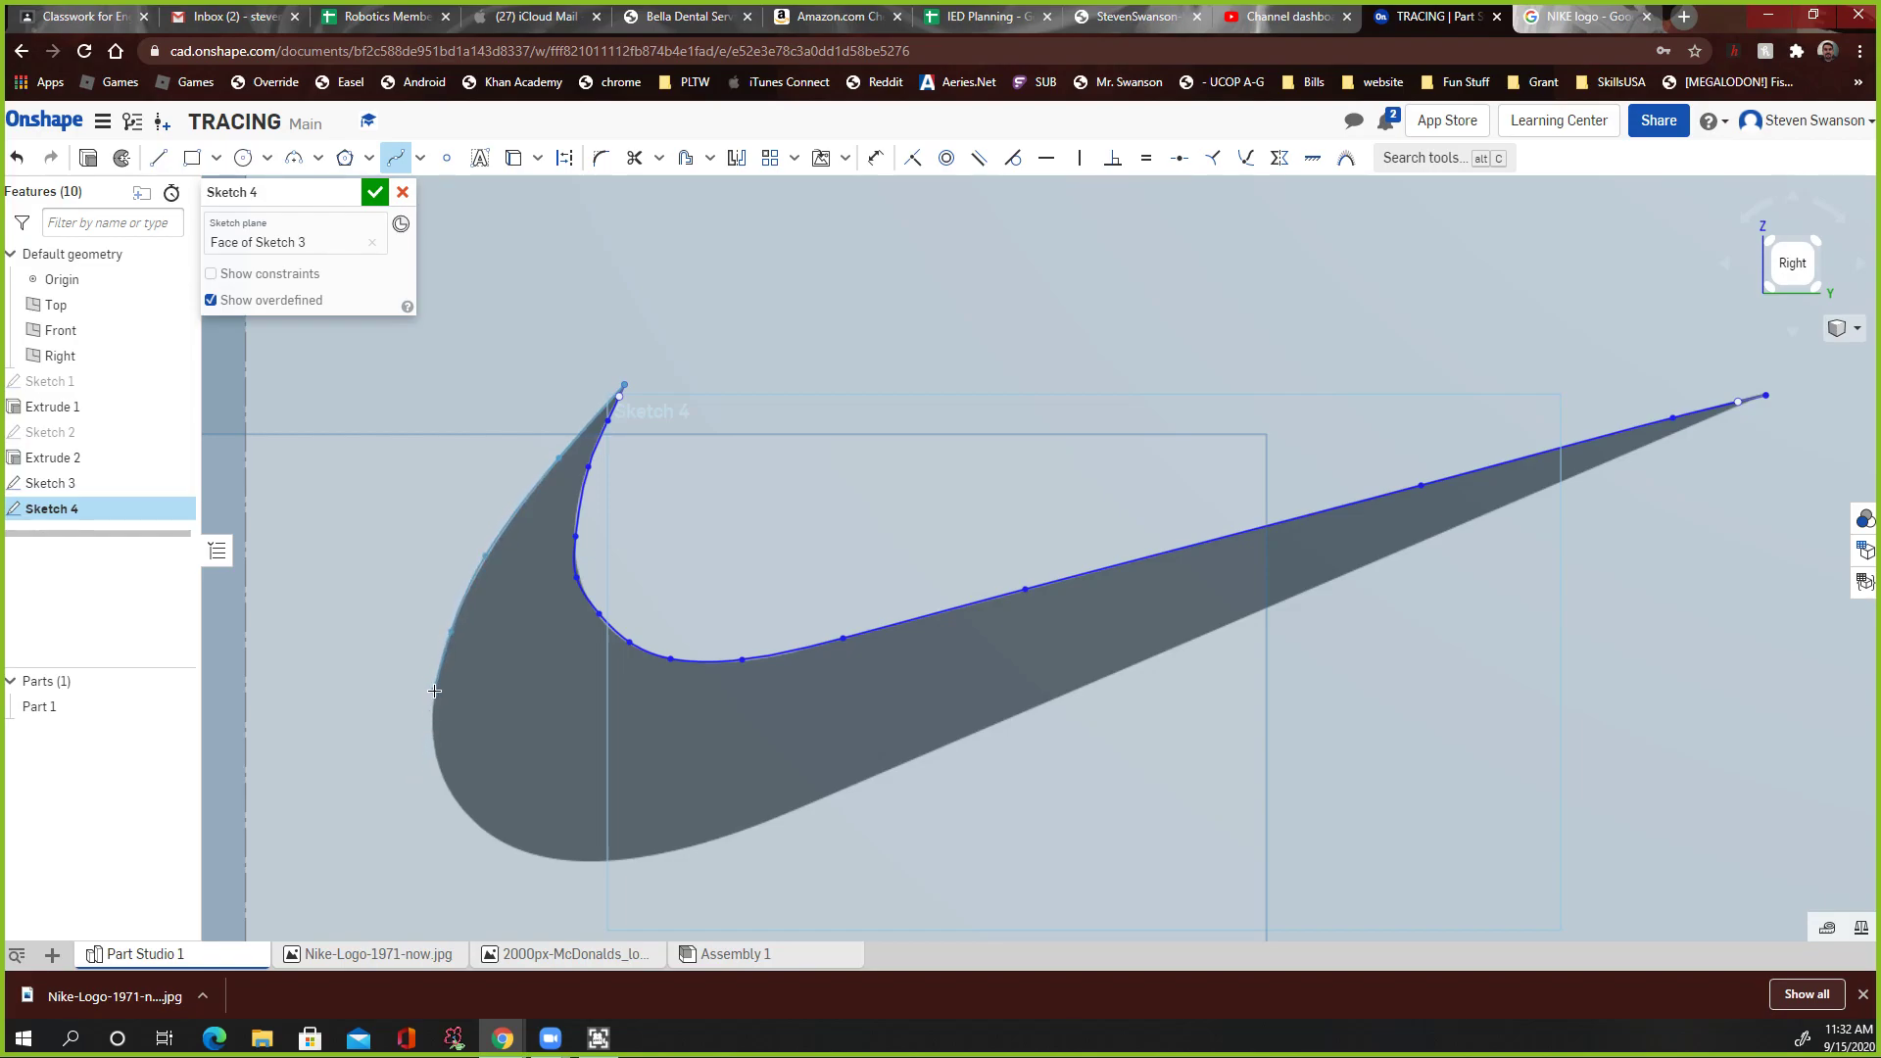
mouse_move(442, 768)
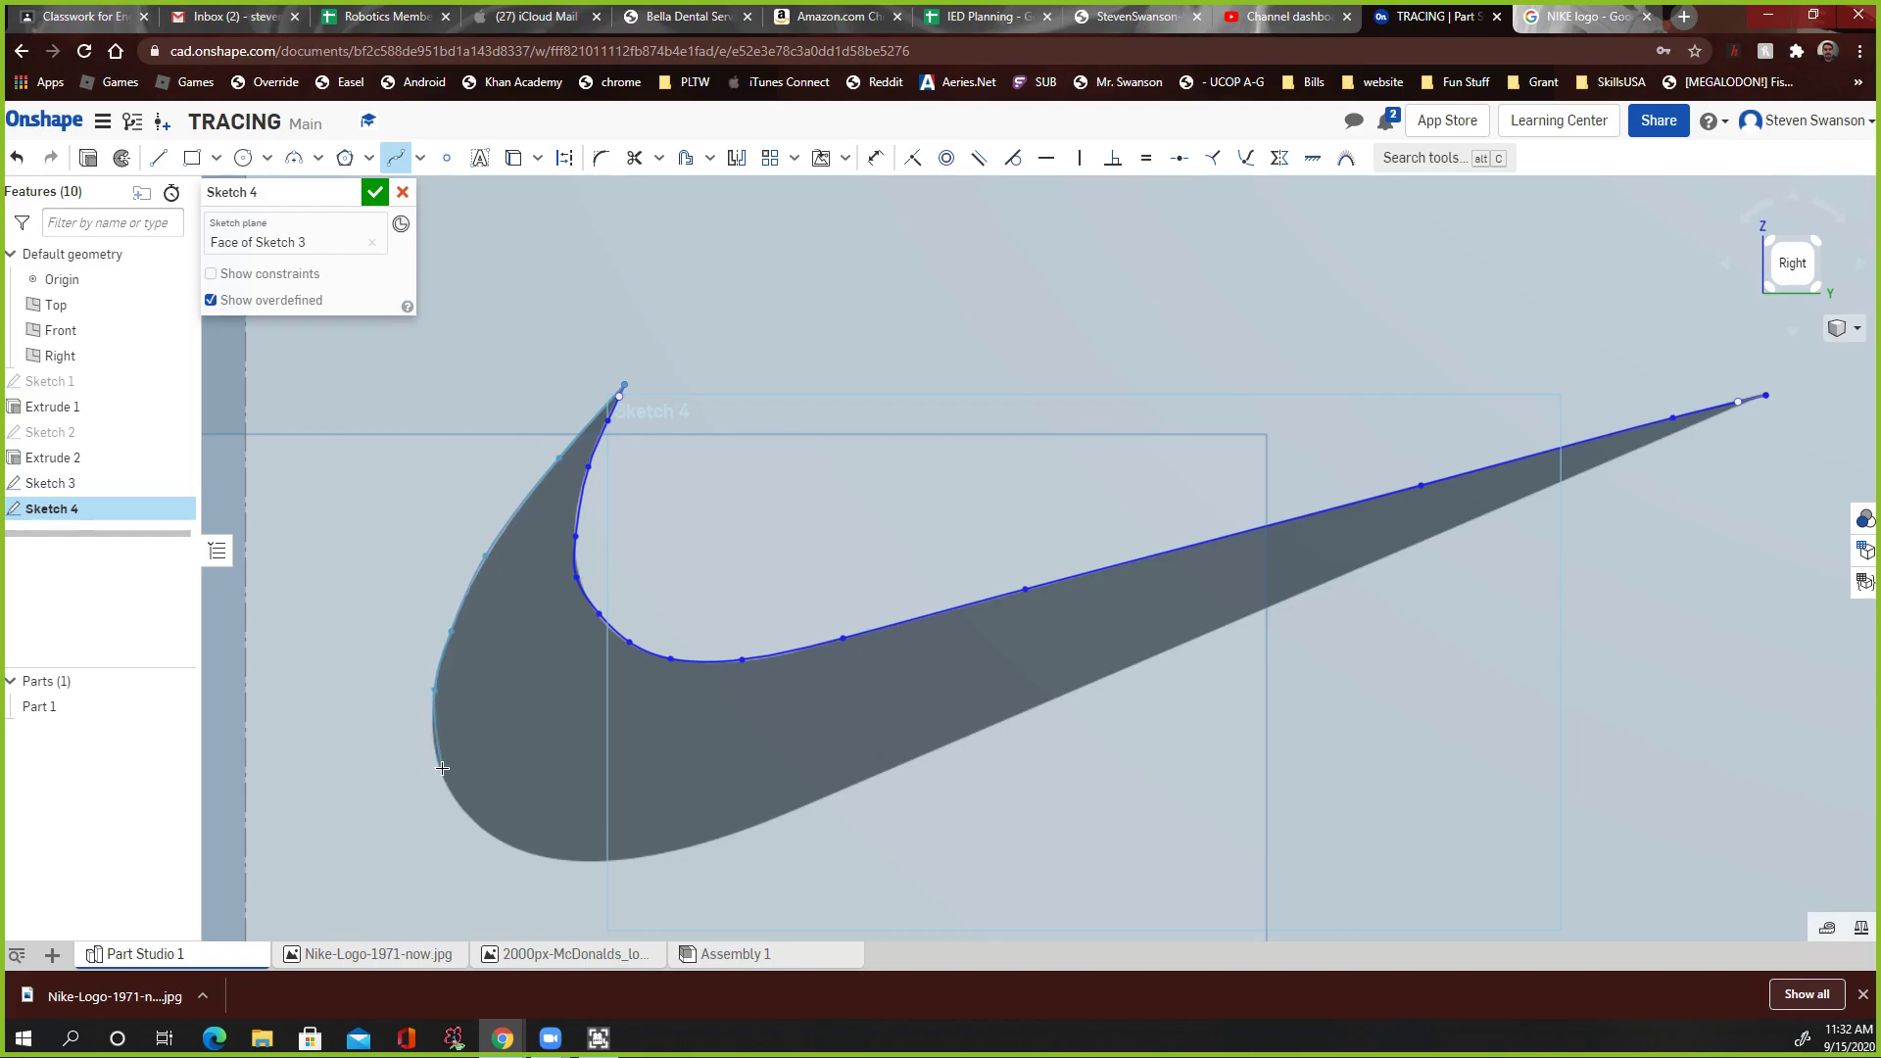
mouse_move(439, 792)
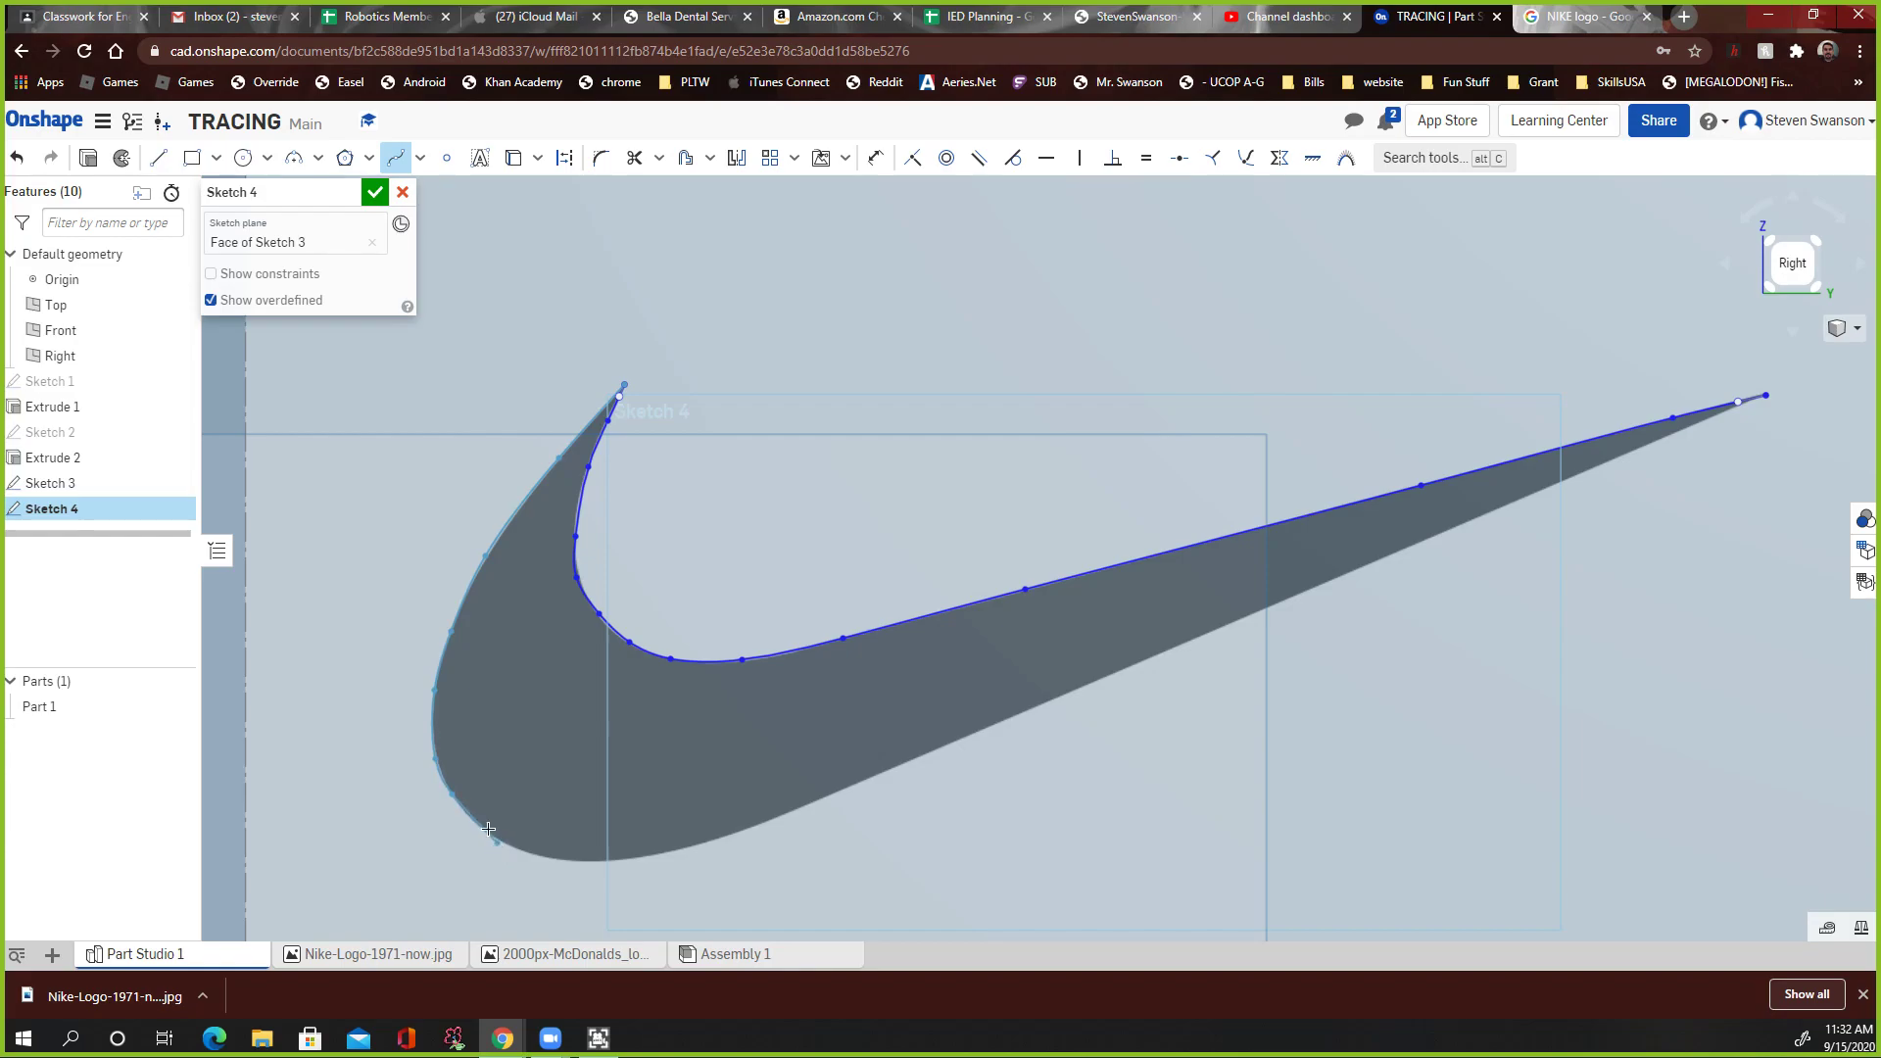
mouse_move(485, 836)
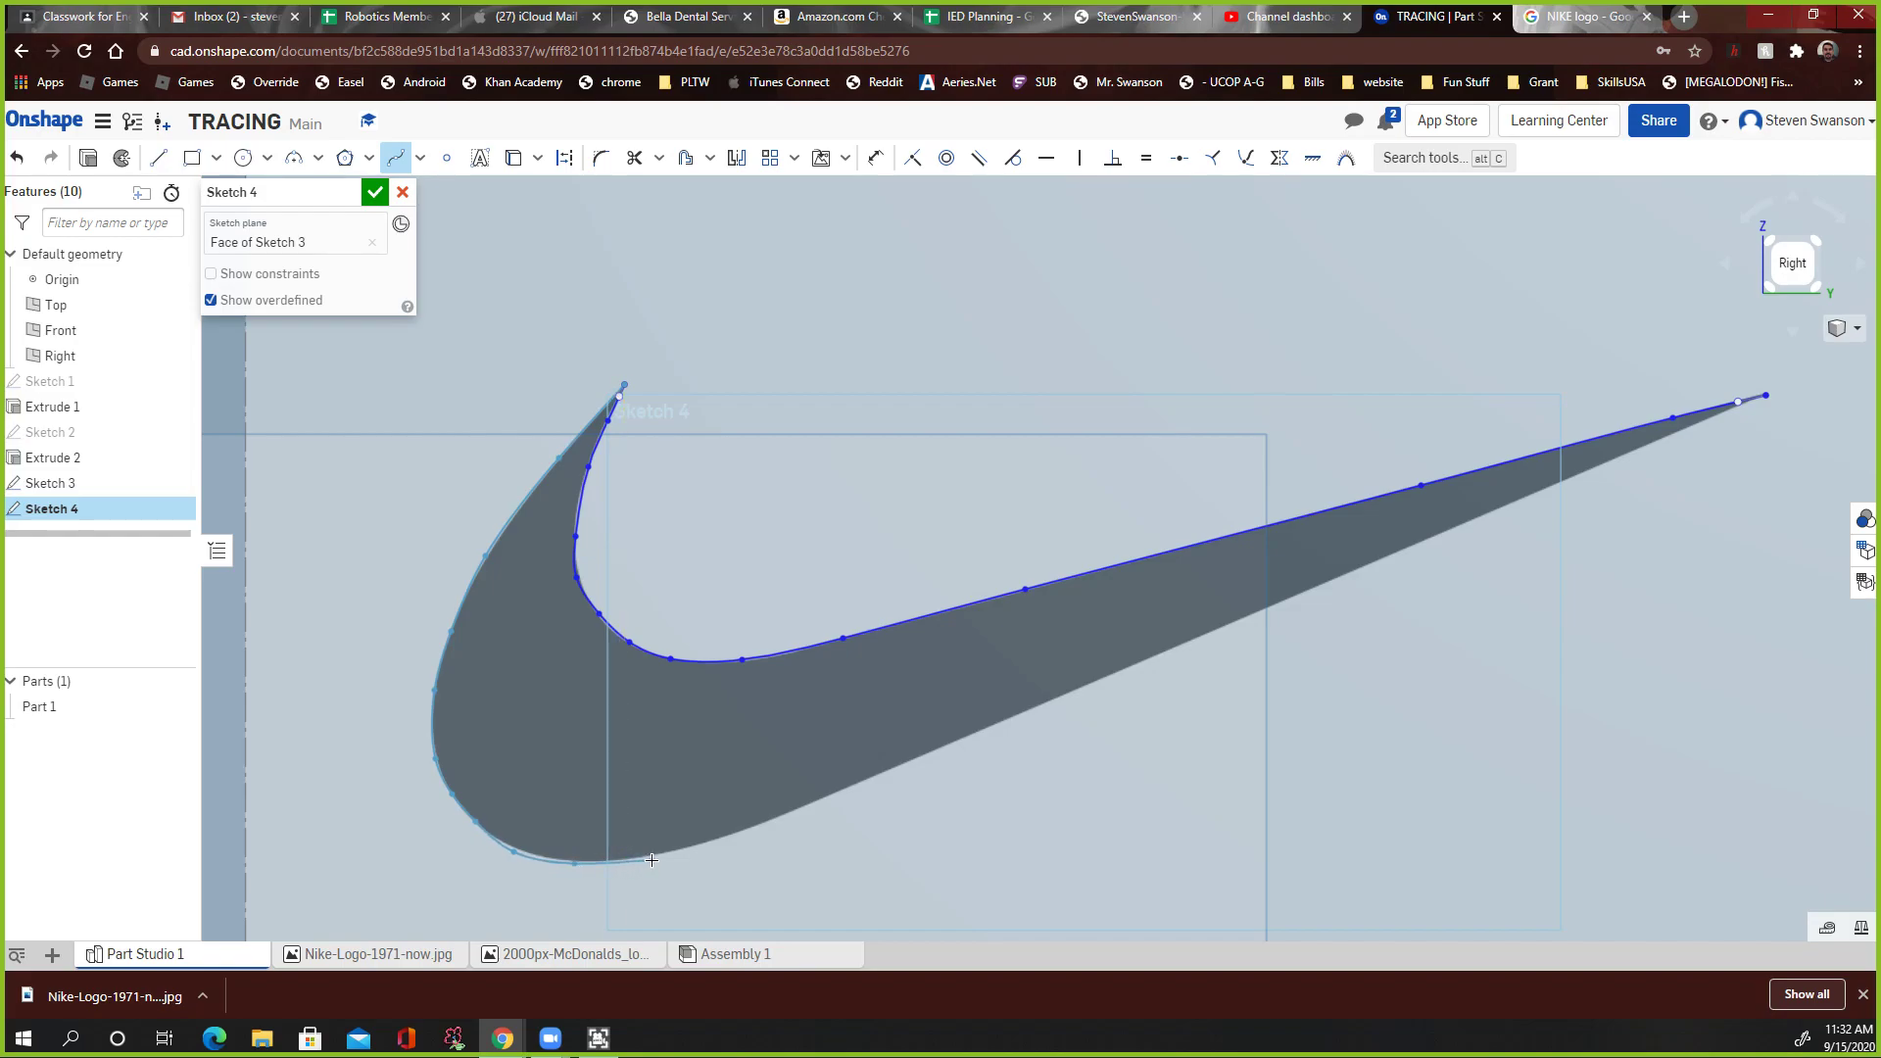
mouse_move(787, 811)
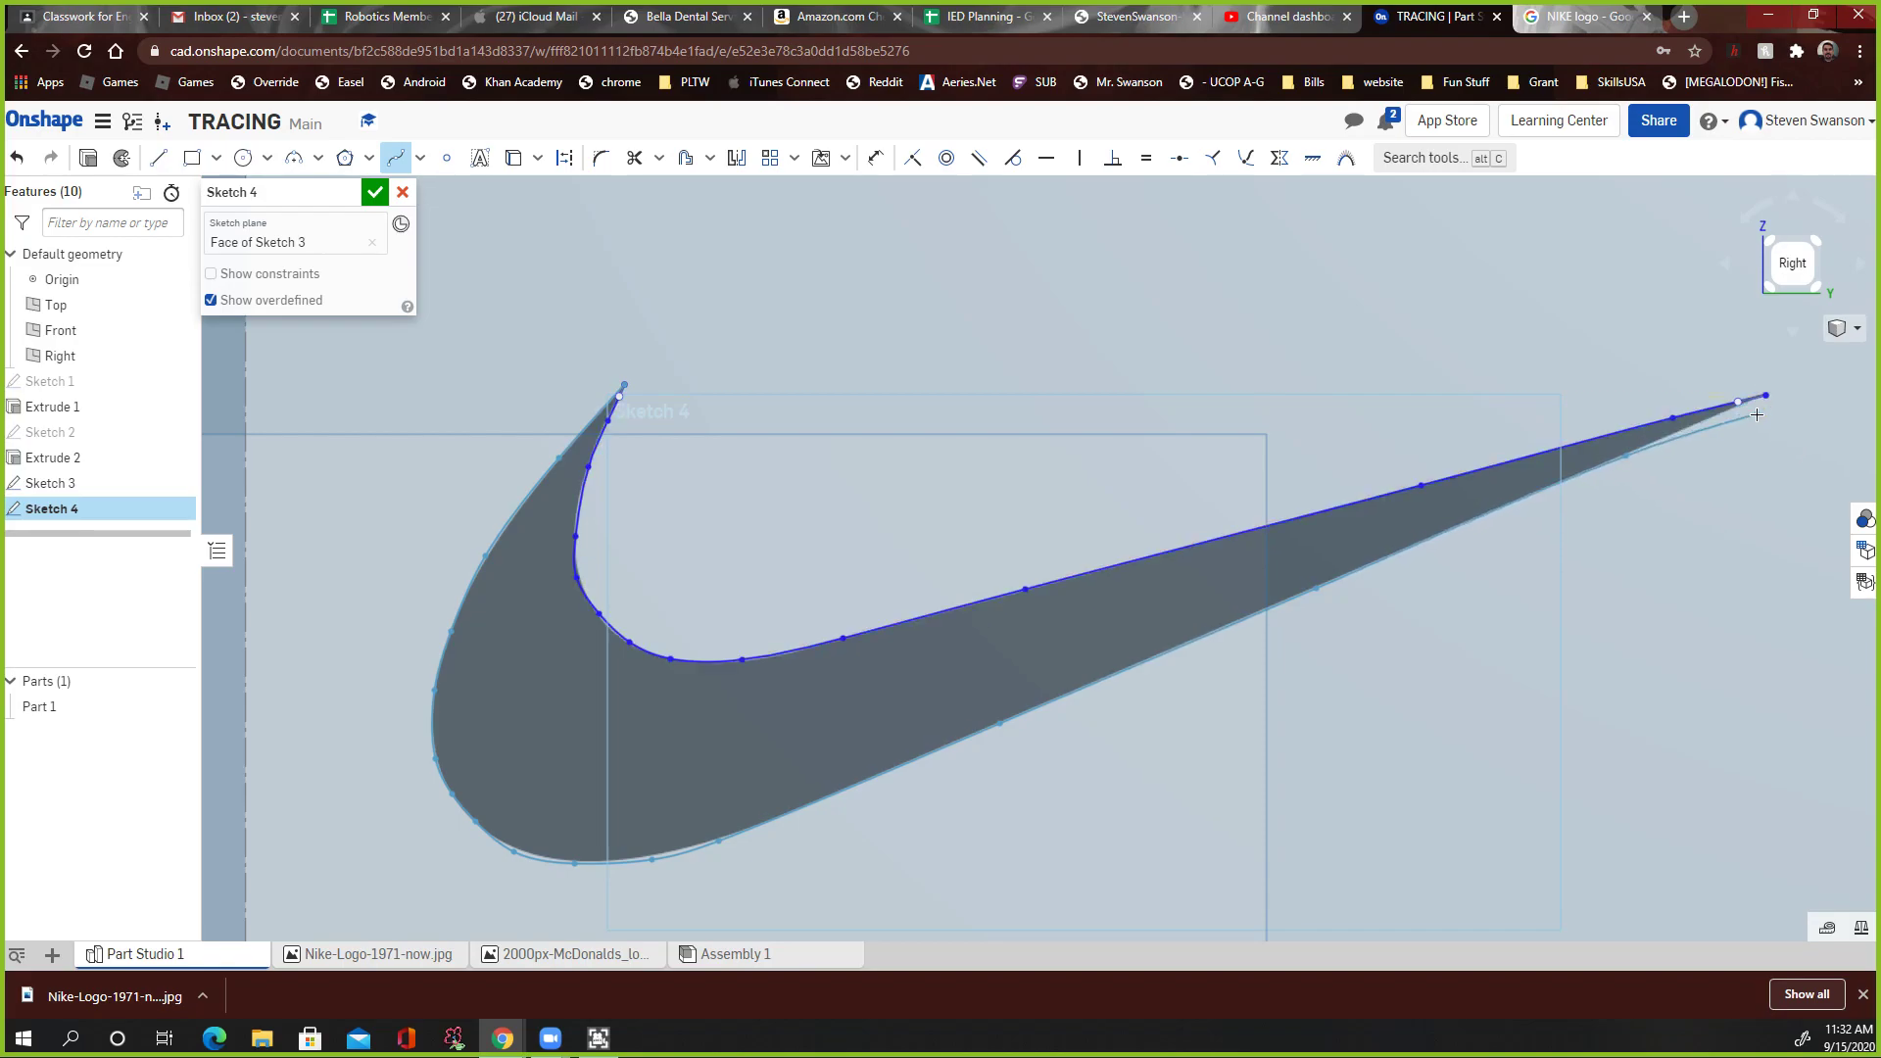
mouse_move(1771, 405)
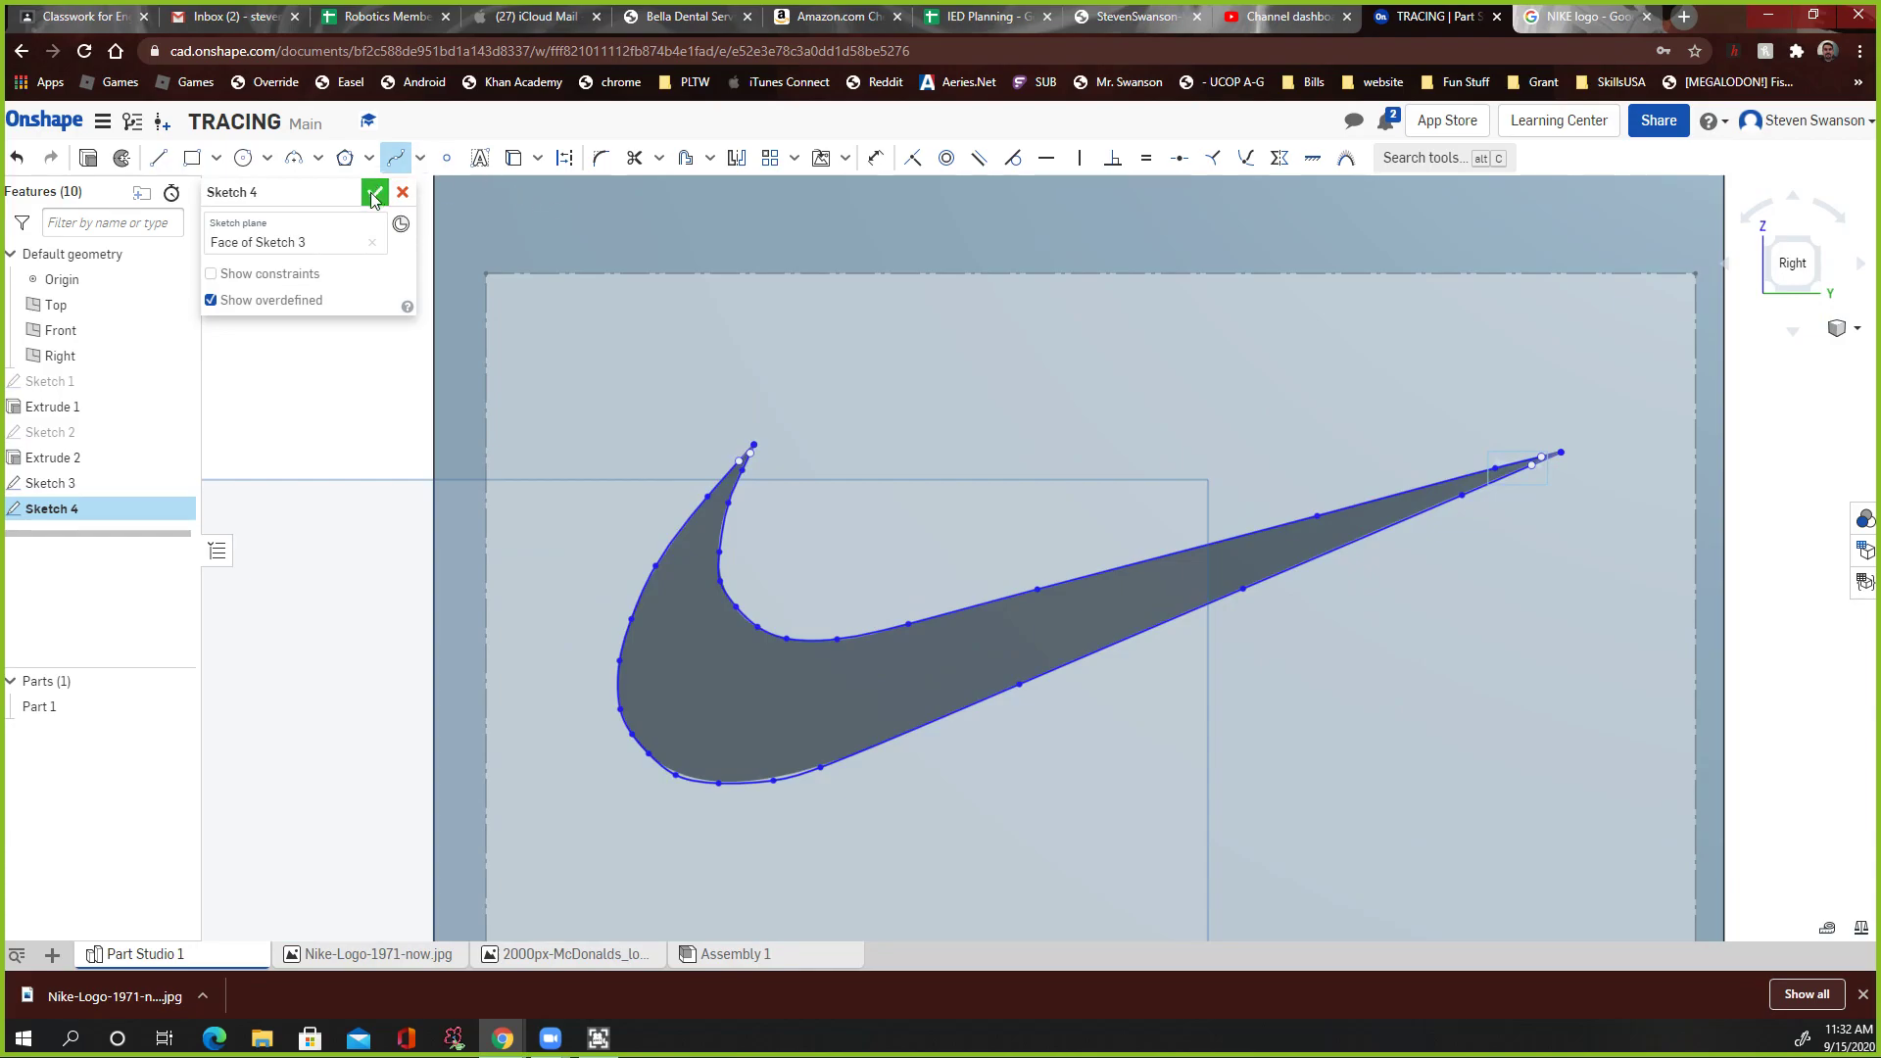
Step: Finish Sketch 4 and hide Sketch 3 so only the traced swoosh outline shows
click(372, 192)
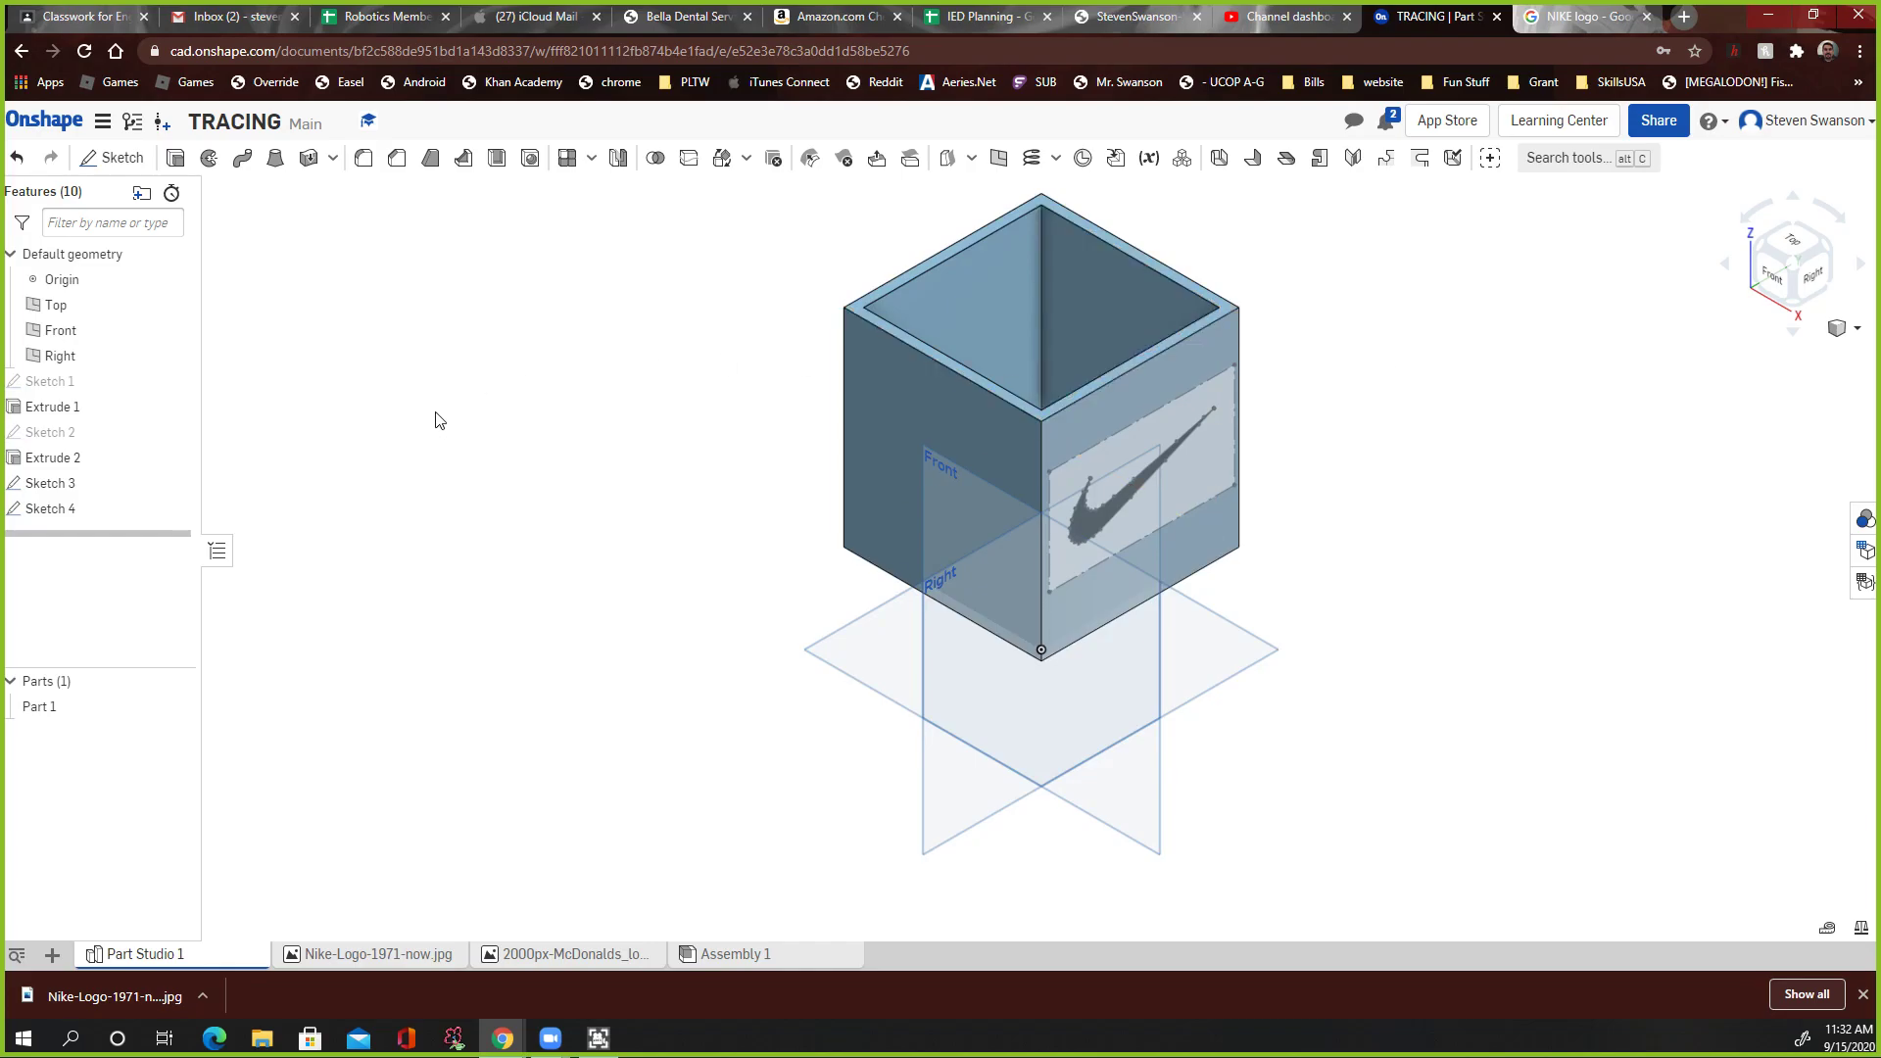
click(49, 482)
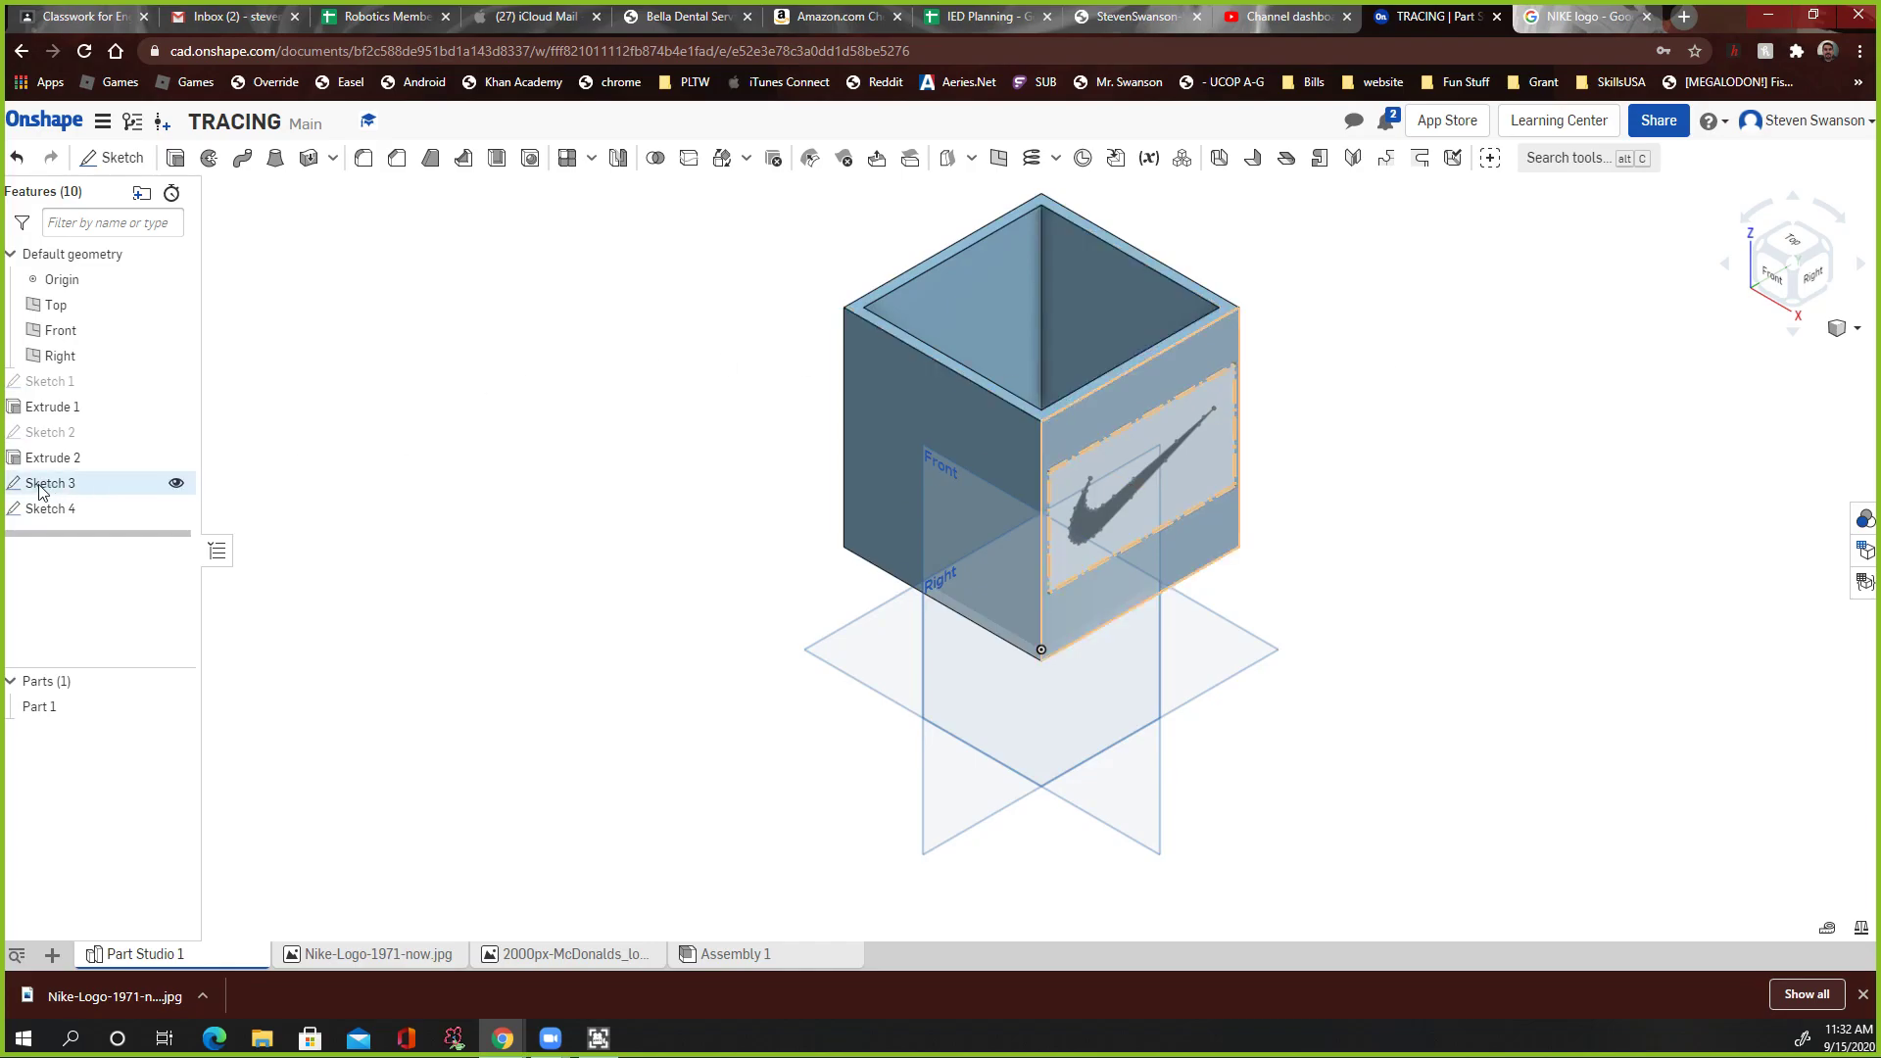
mouse_move(43, 490)
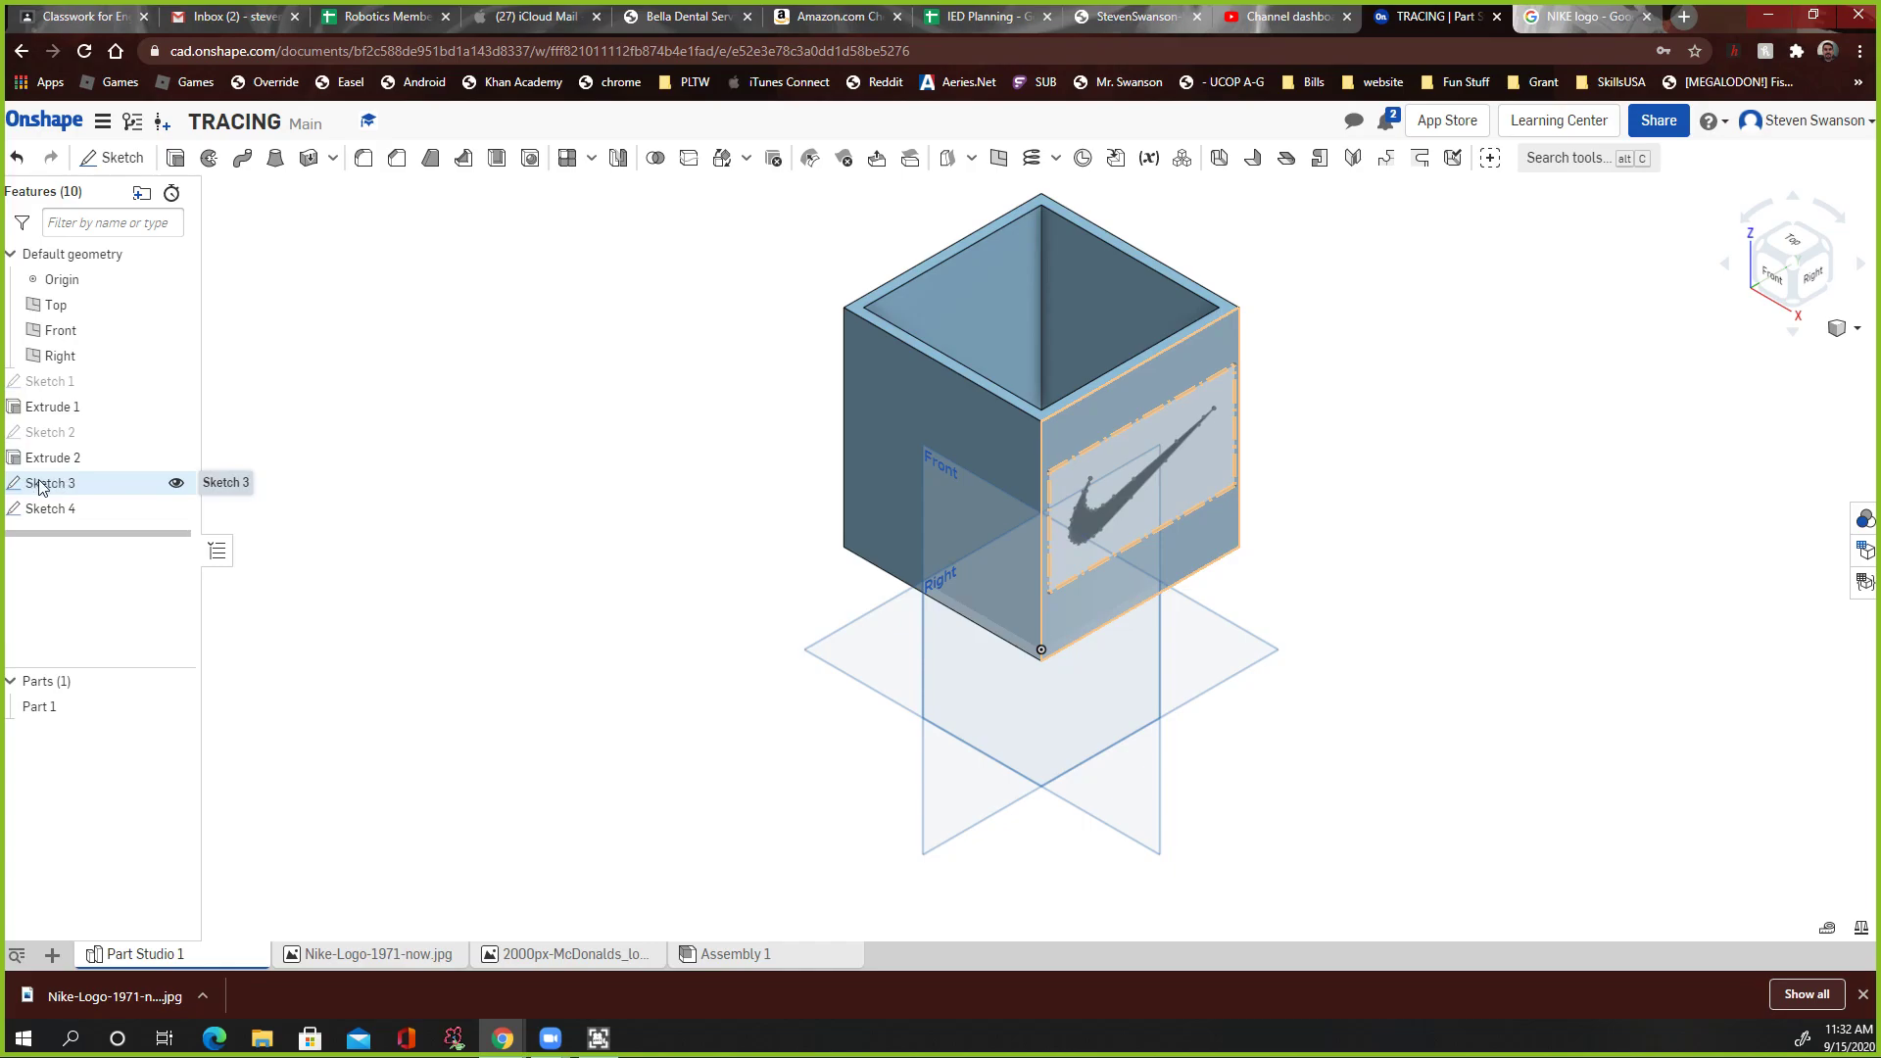
mouse_move(67, 490)
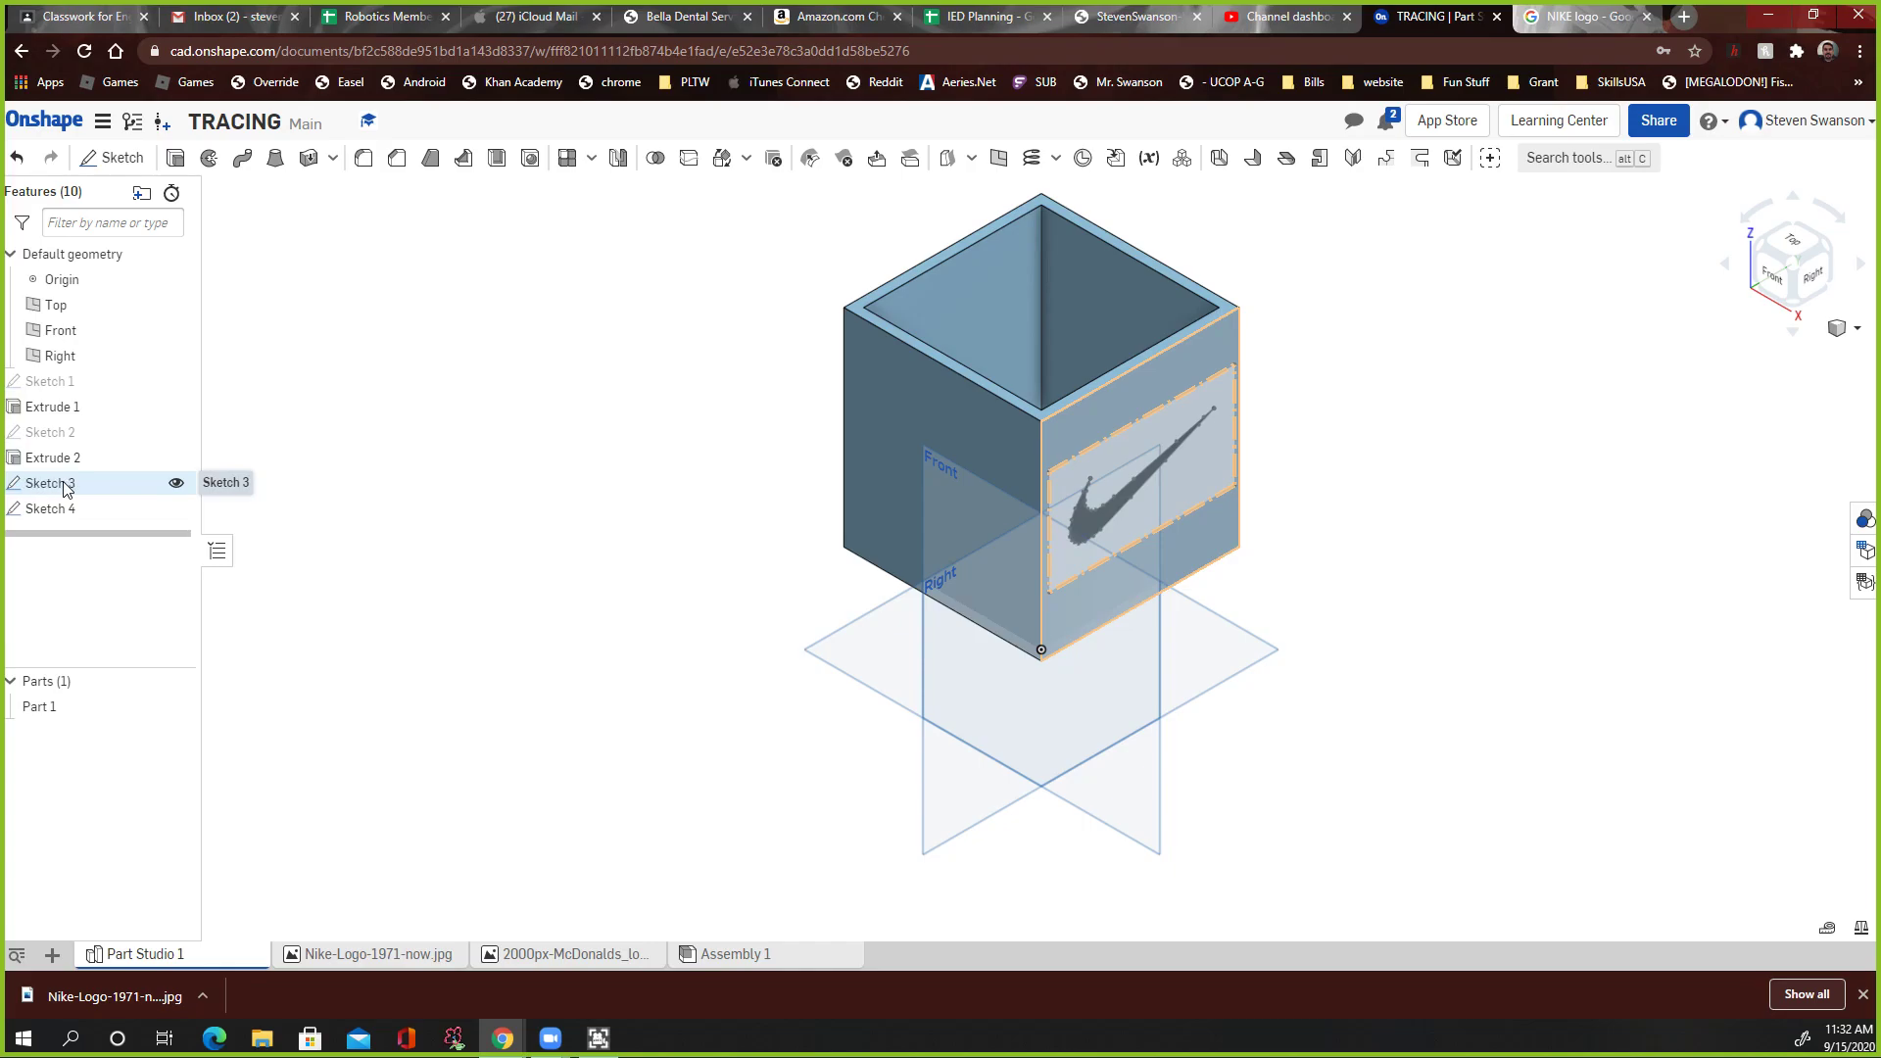
mouse_move(176, 482)
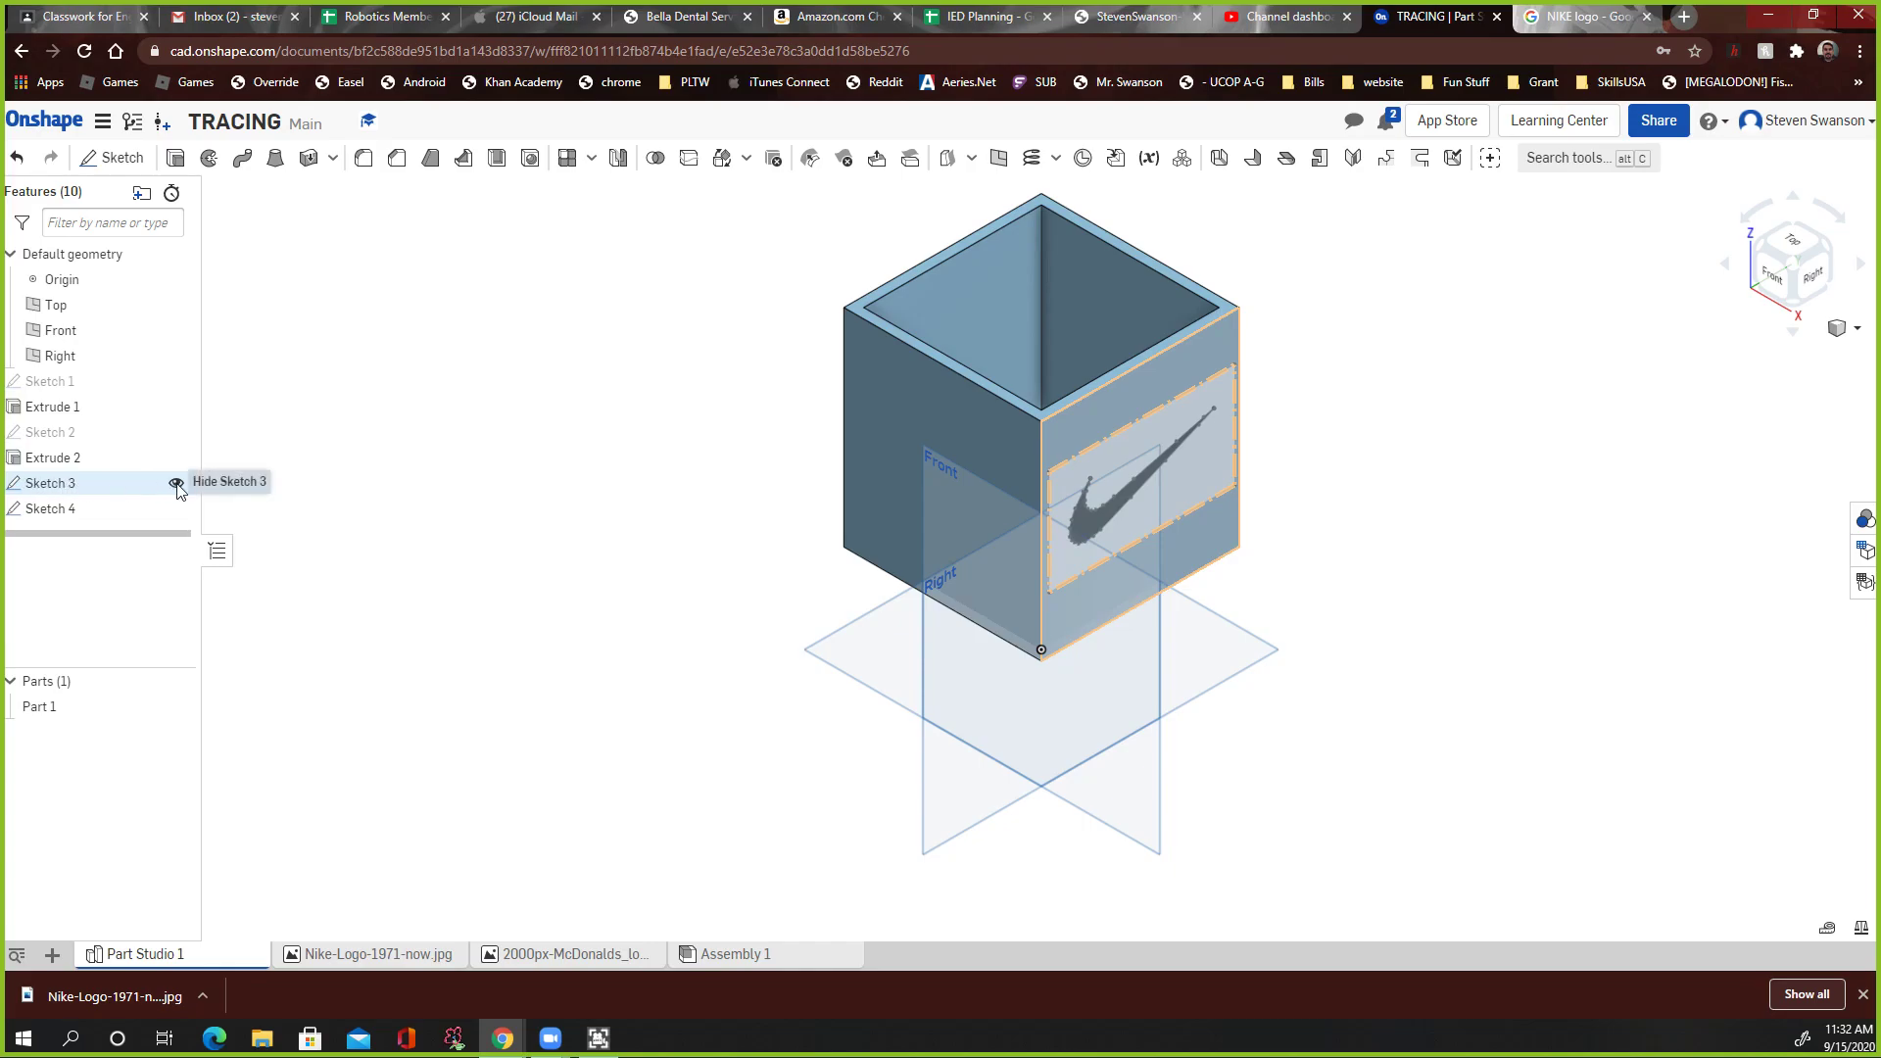
click(176, 485)
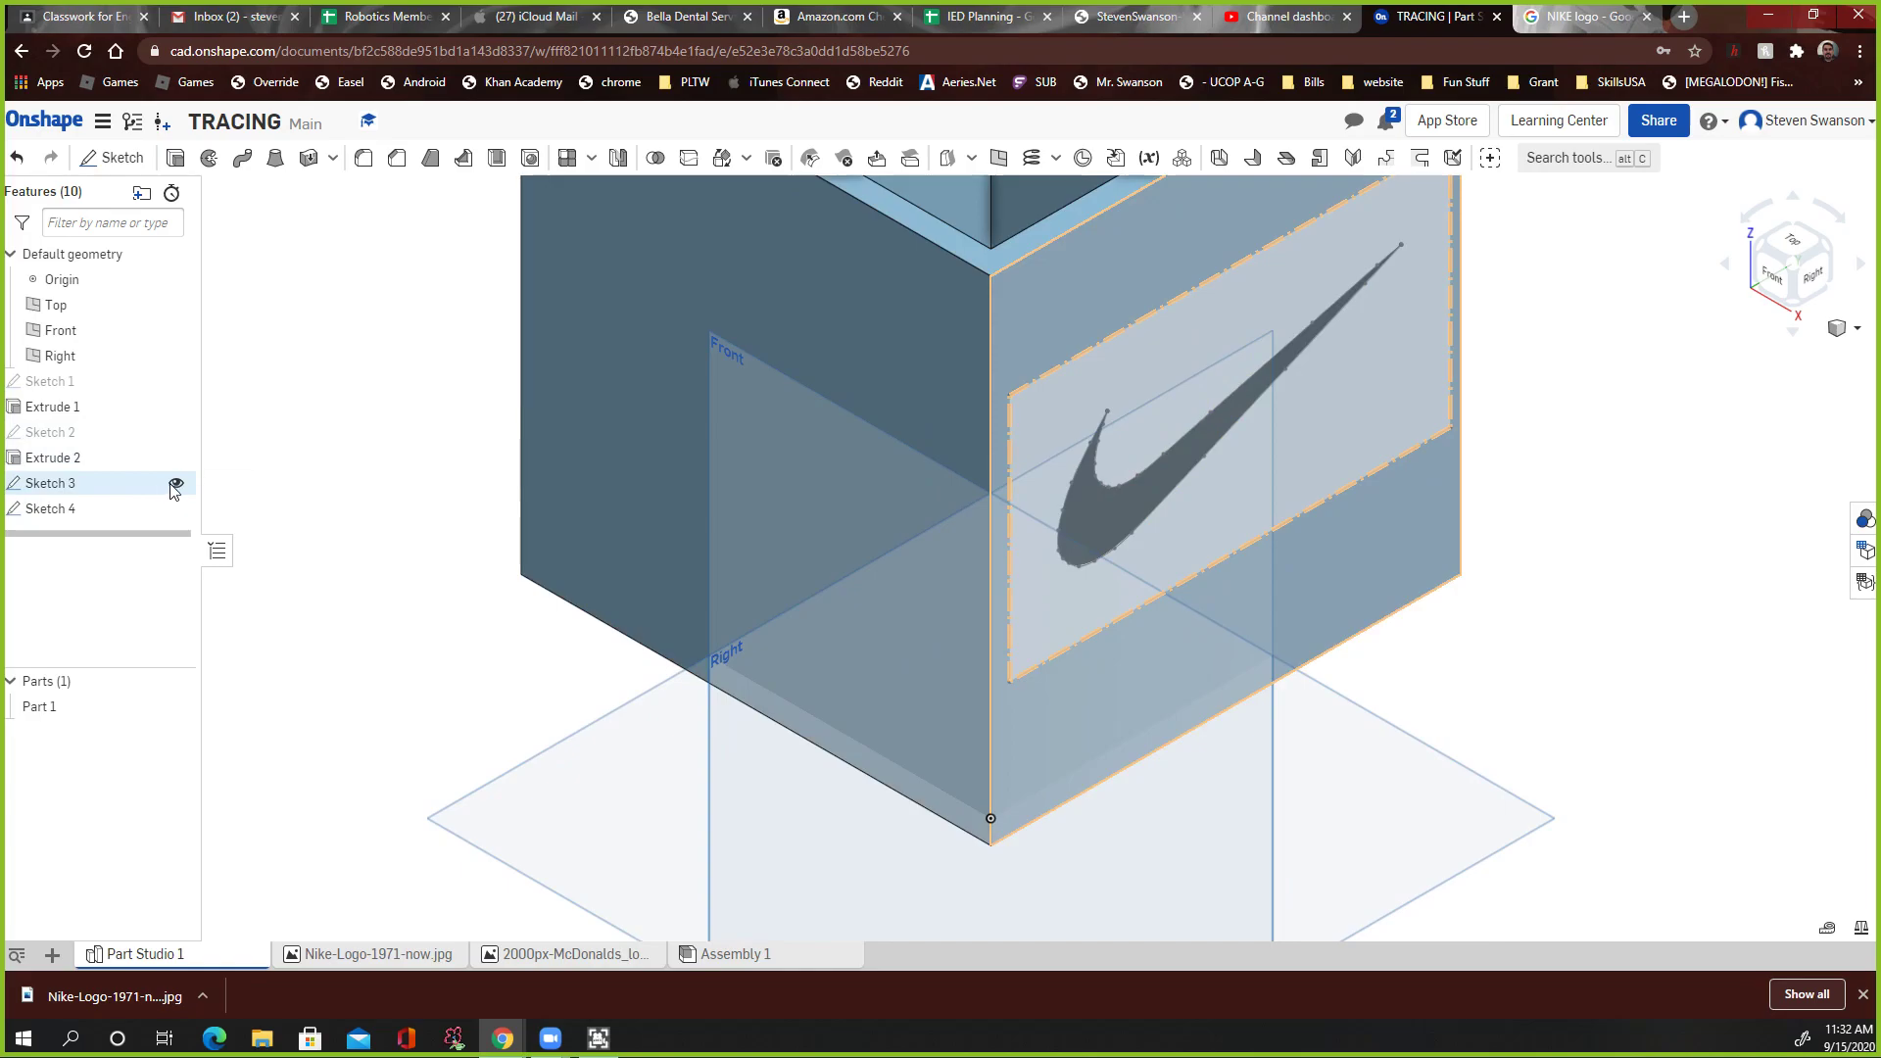
click(176, 482)
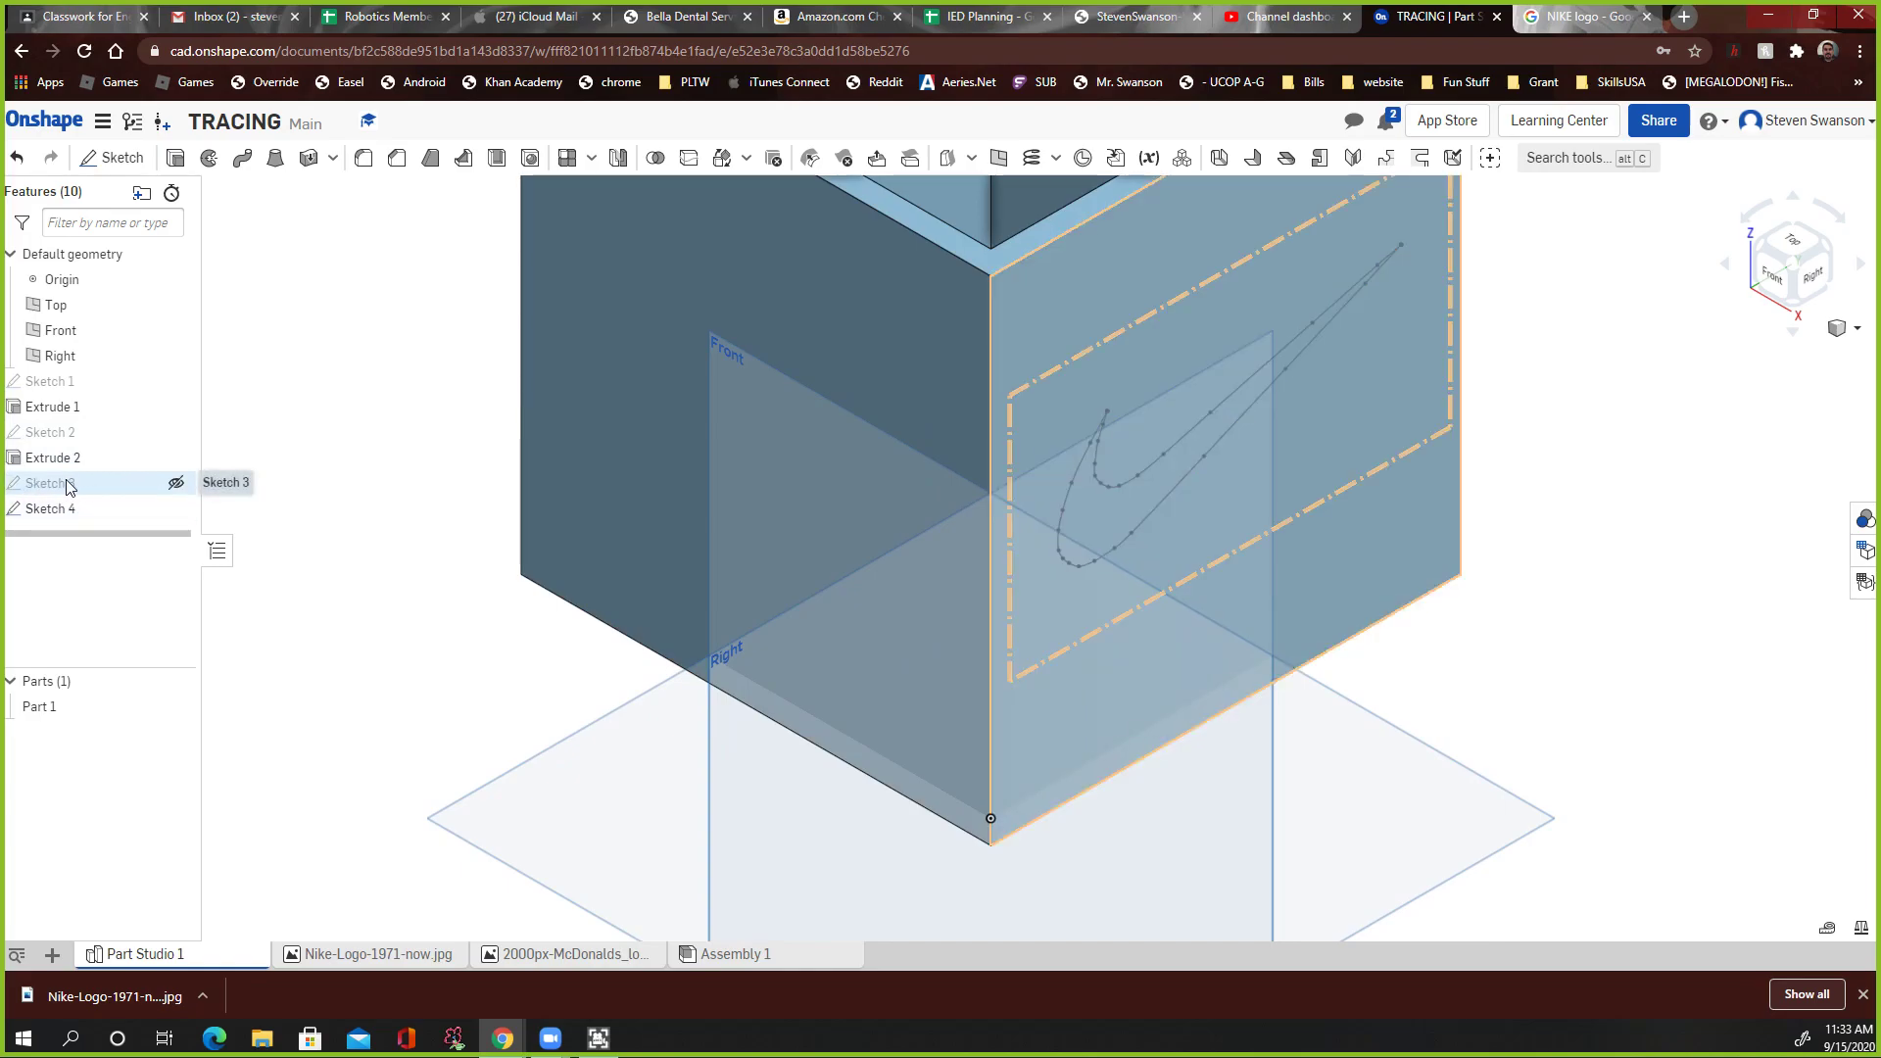
click(177, 482)
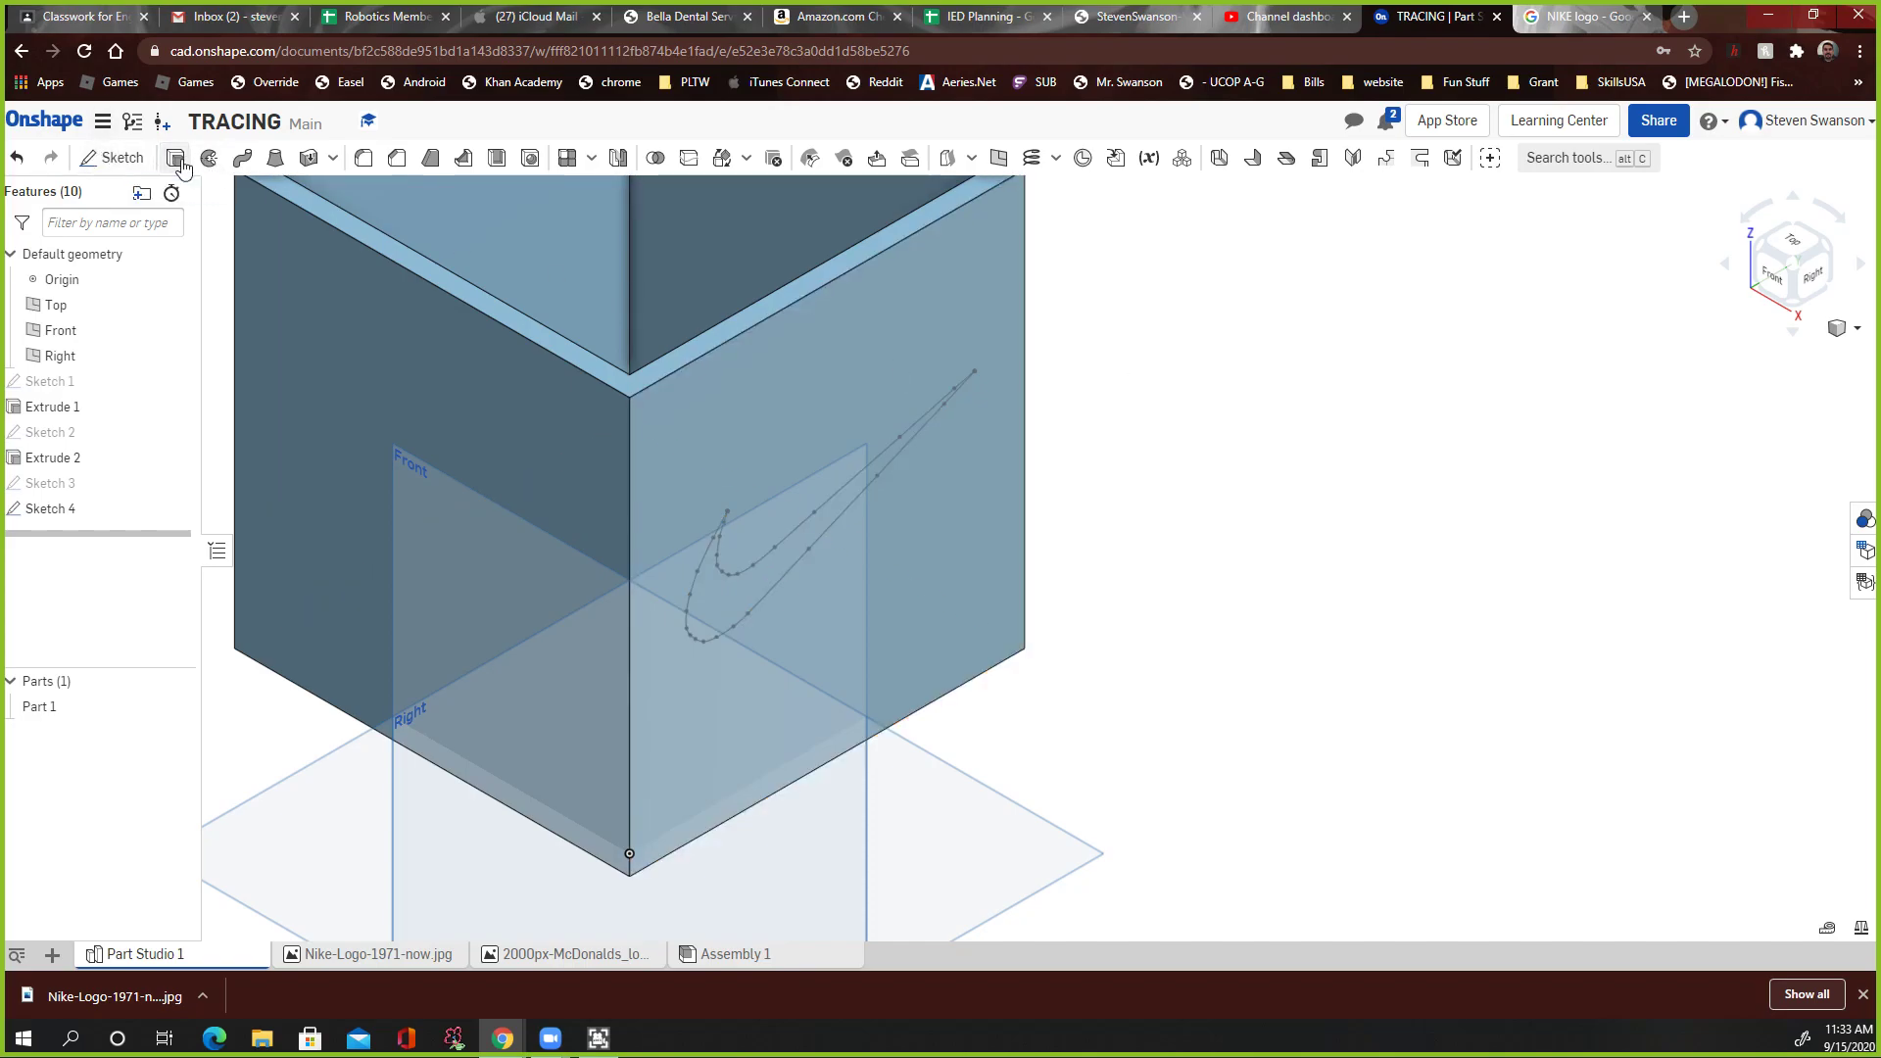
Step: Extrude Sketch 4 as a Remove cut 0.05 in deep into the side face
click(175, 157)
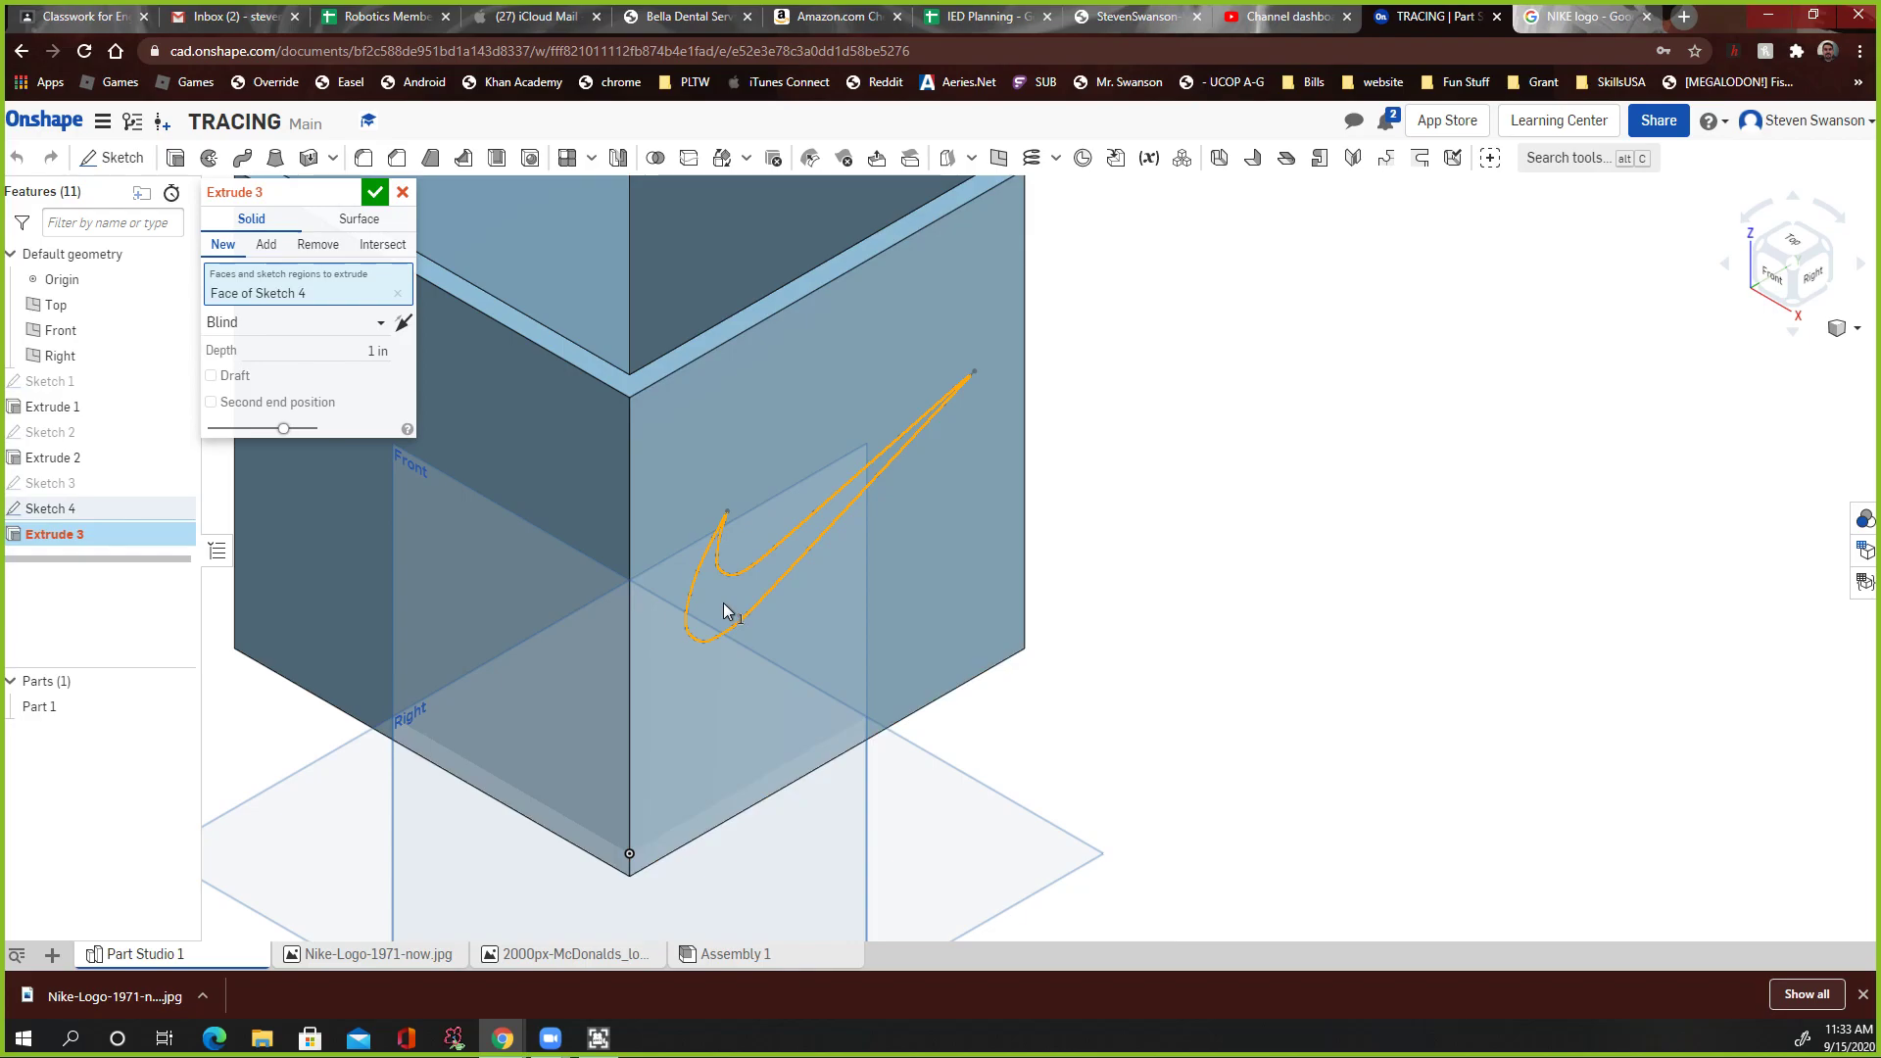
click(317, 243)
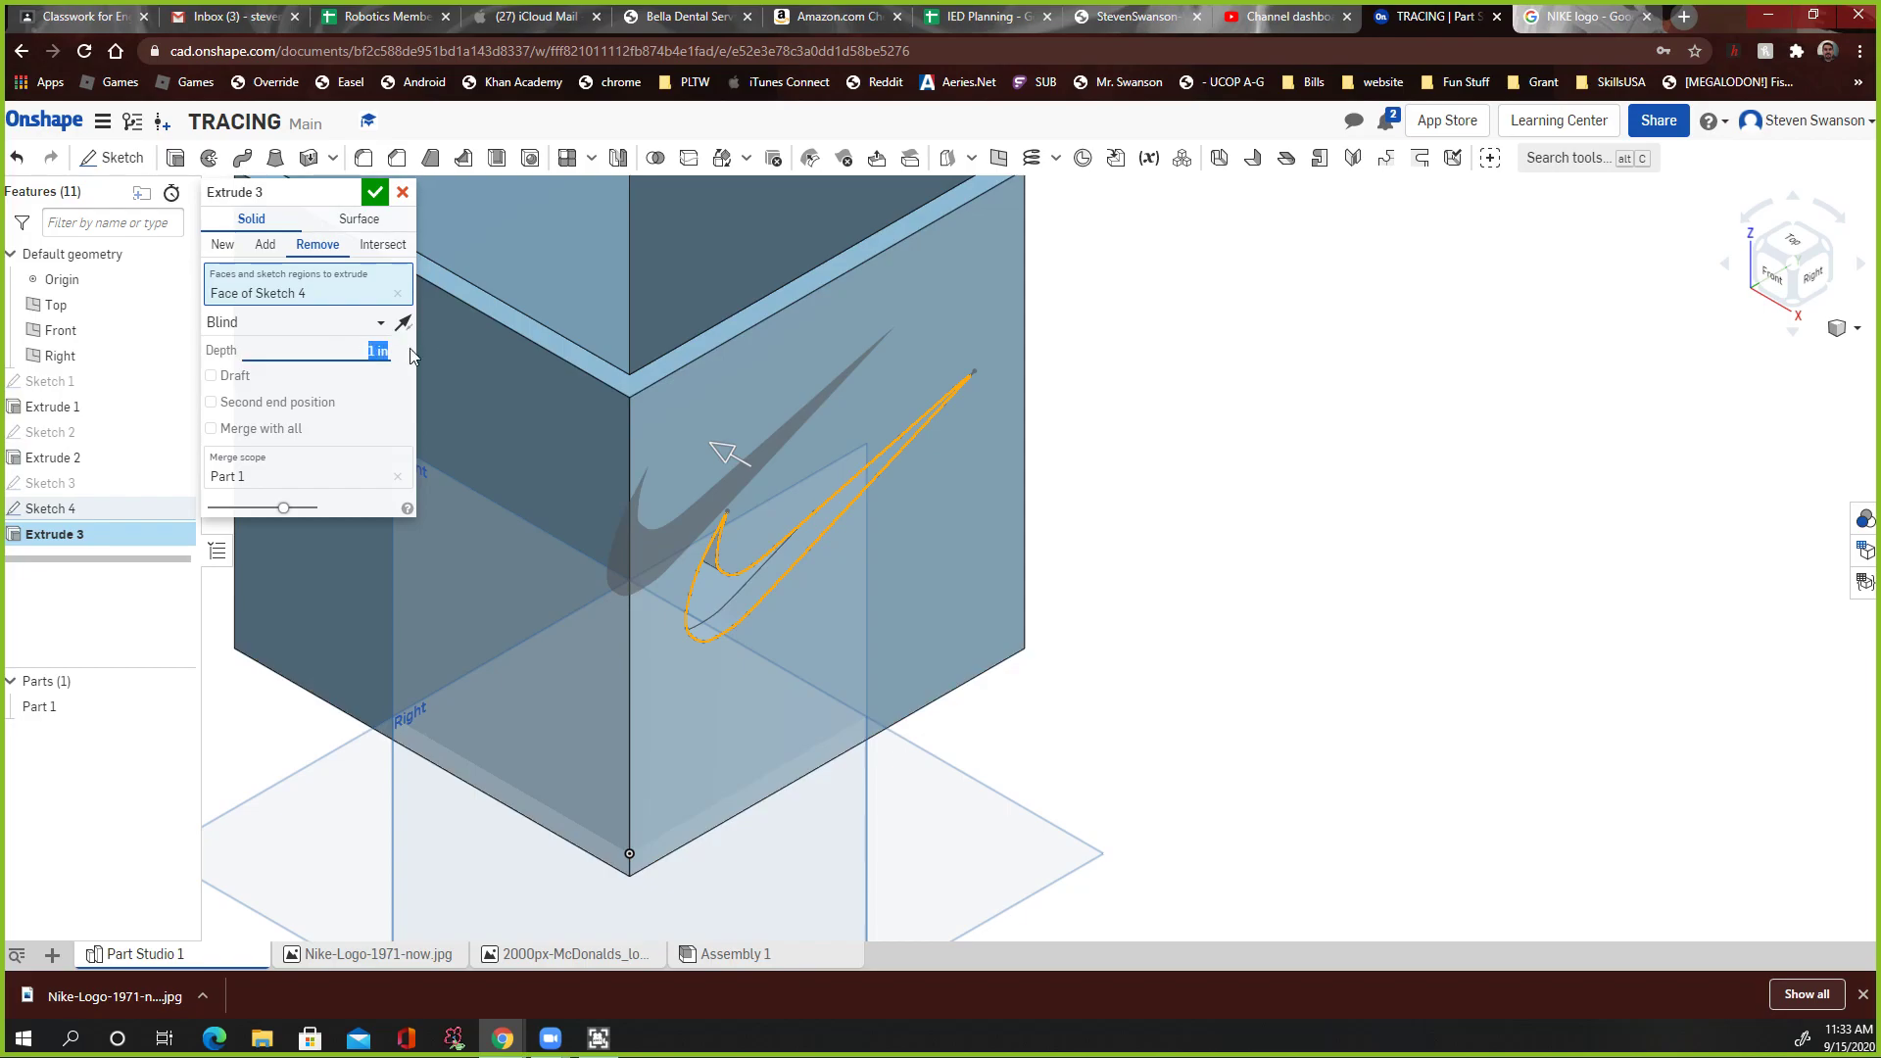
text(0)
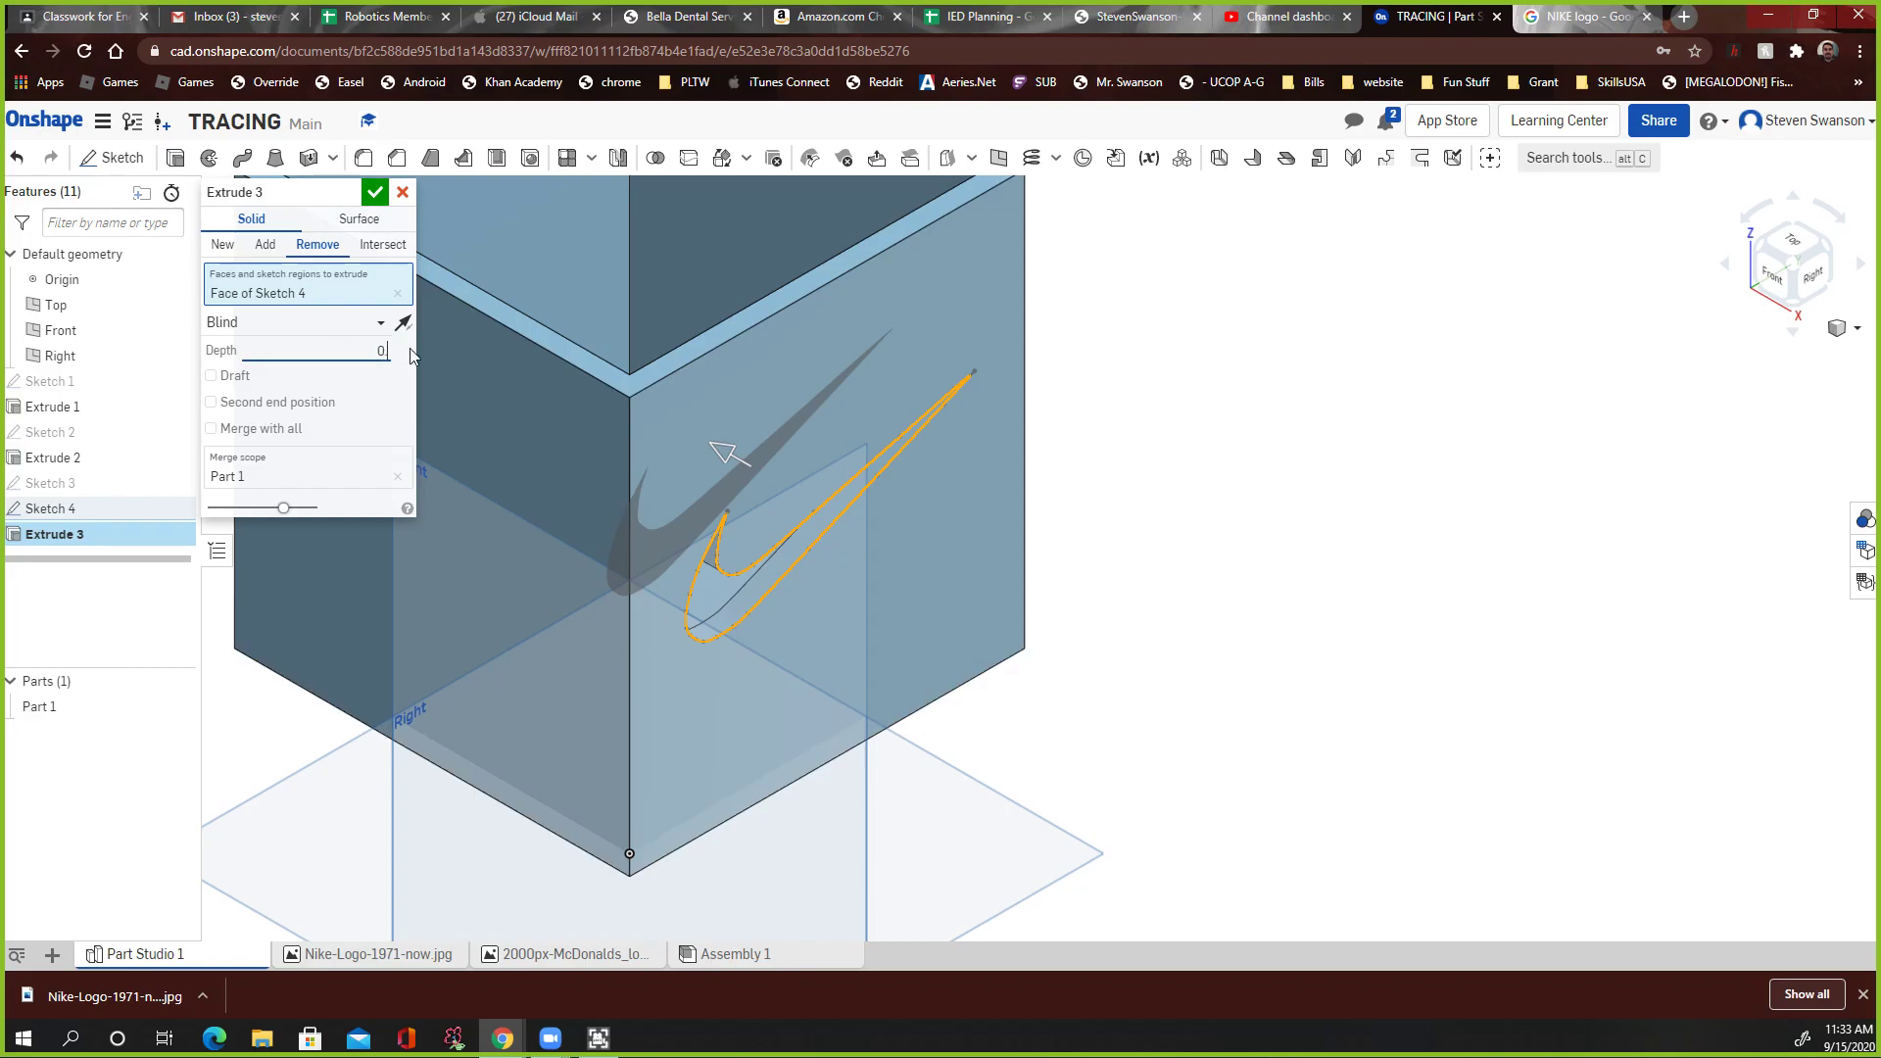
text(.05)
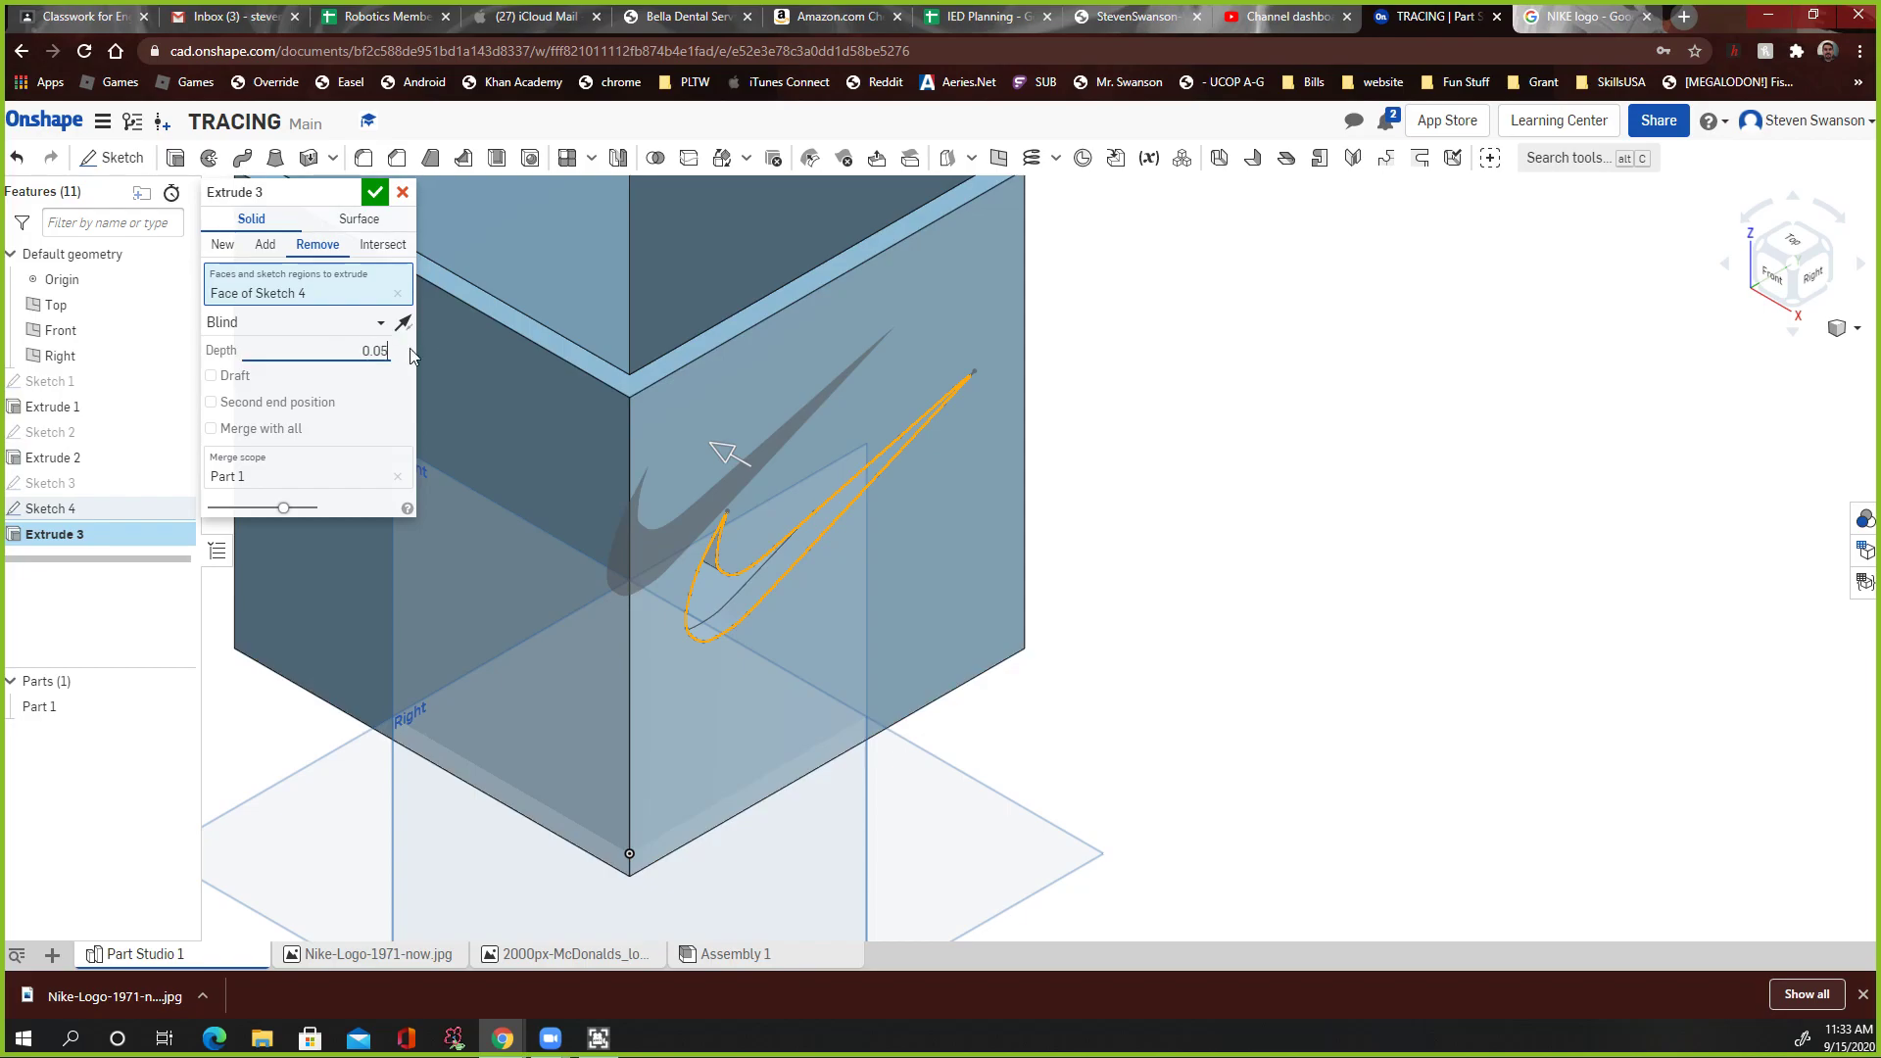
click(375, 192)
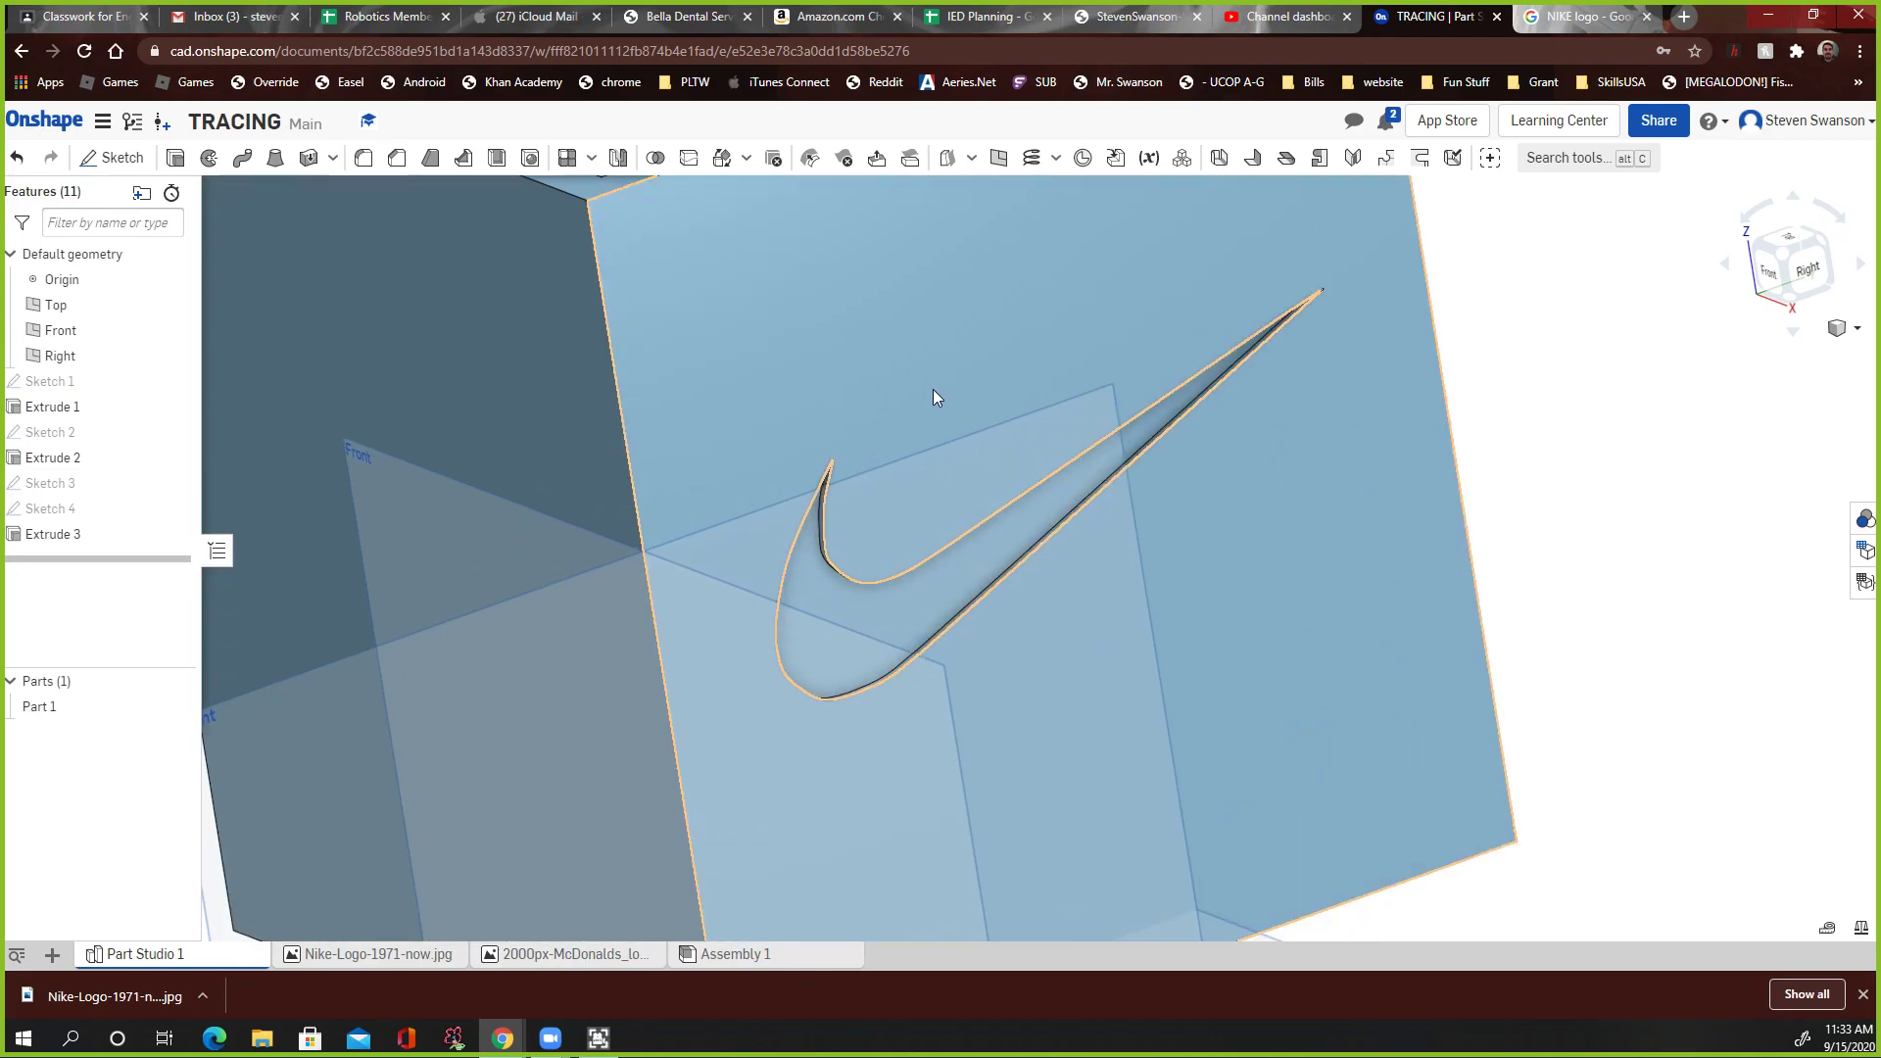
mouse_move(929, 423)
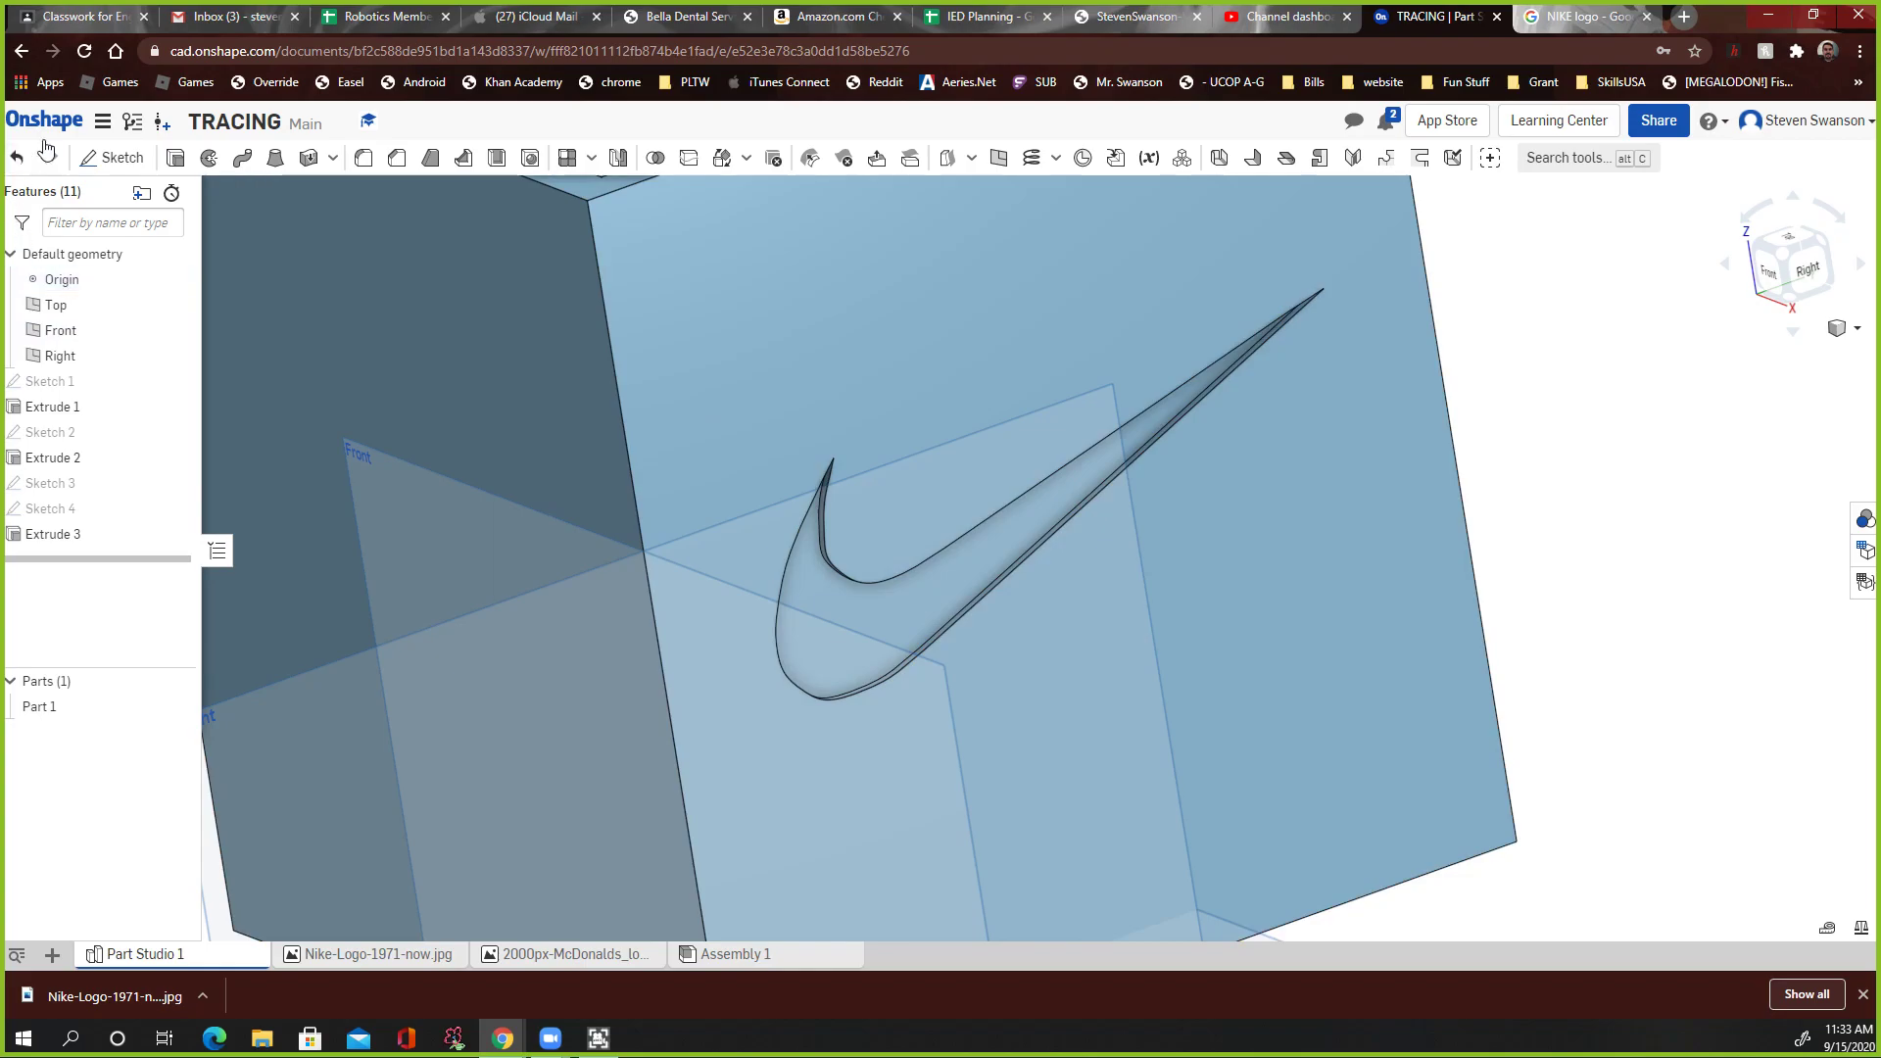
Step: Draw a closed freeform spline loop as Sketch 5 on the side face above the swoosh
click(121, 157)
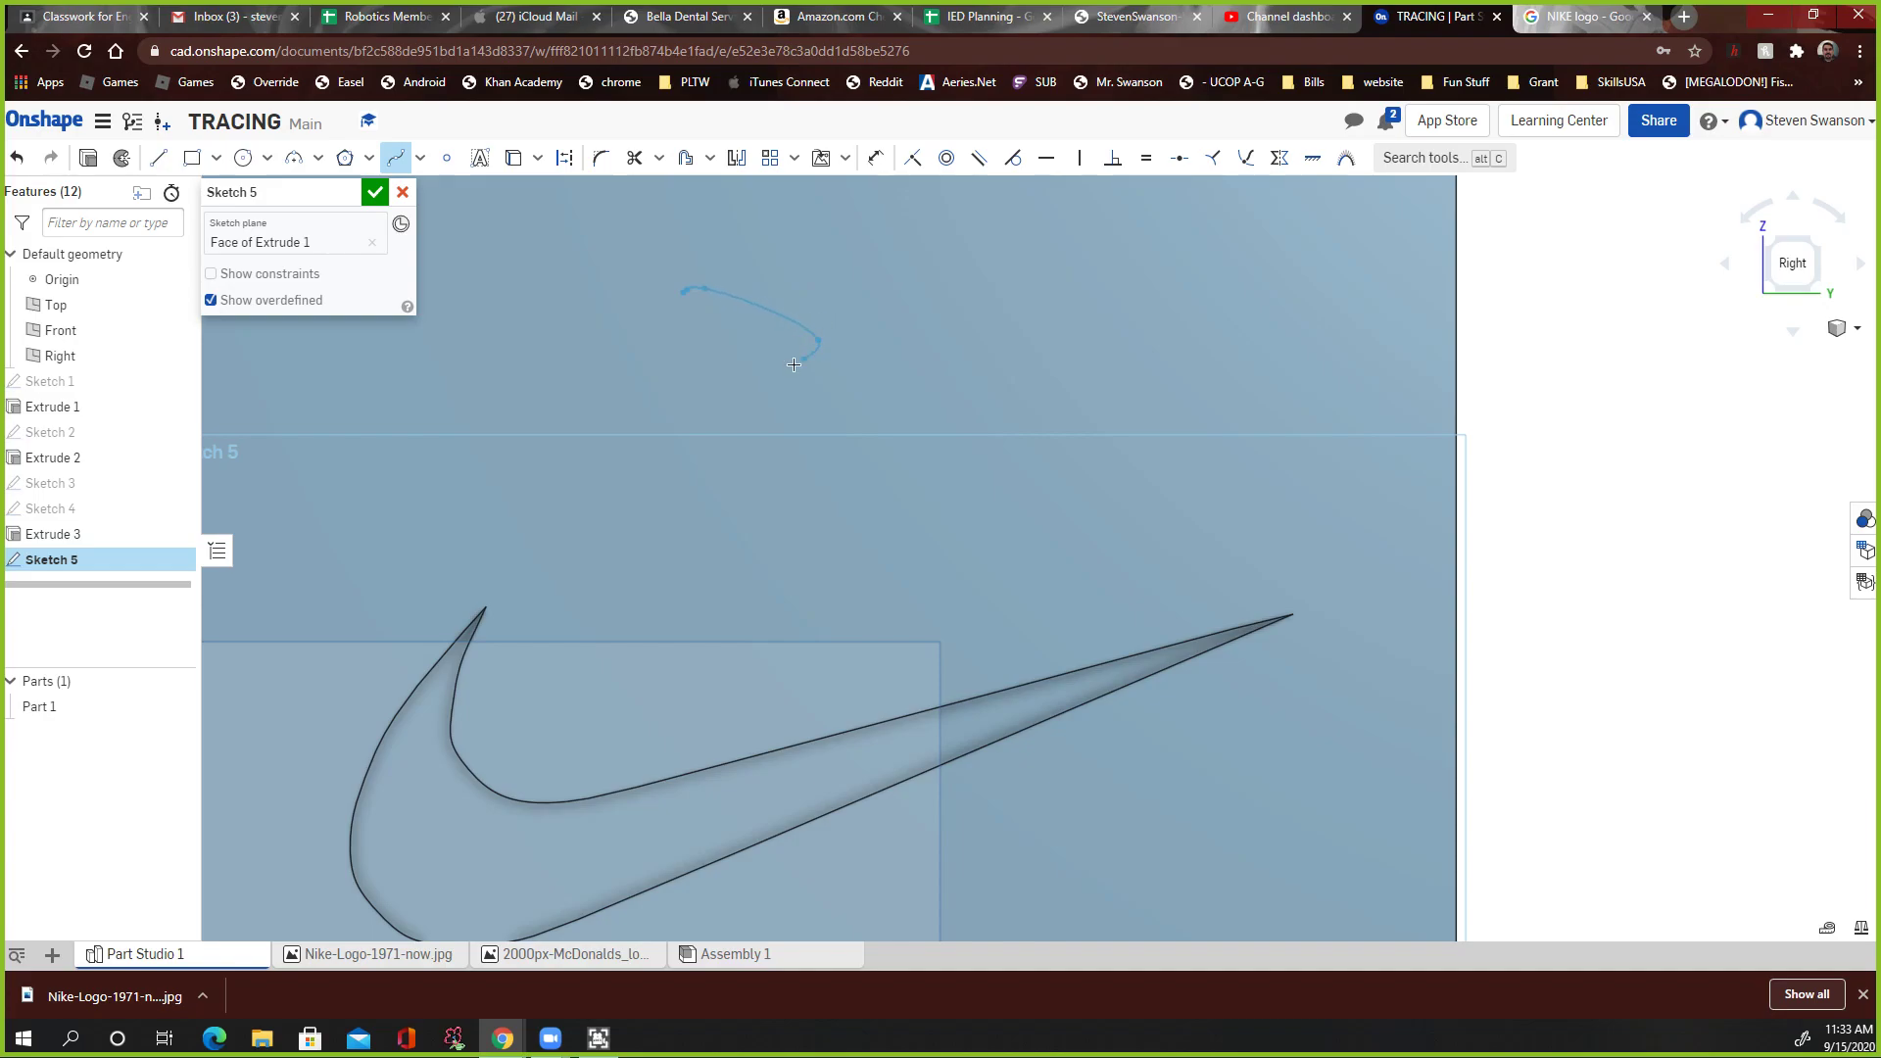
drag(793, 364, 970, 273)
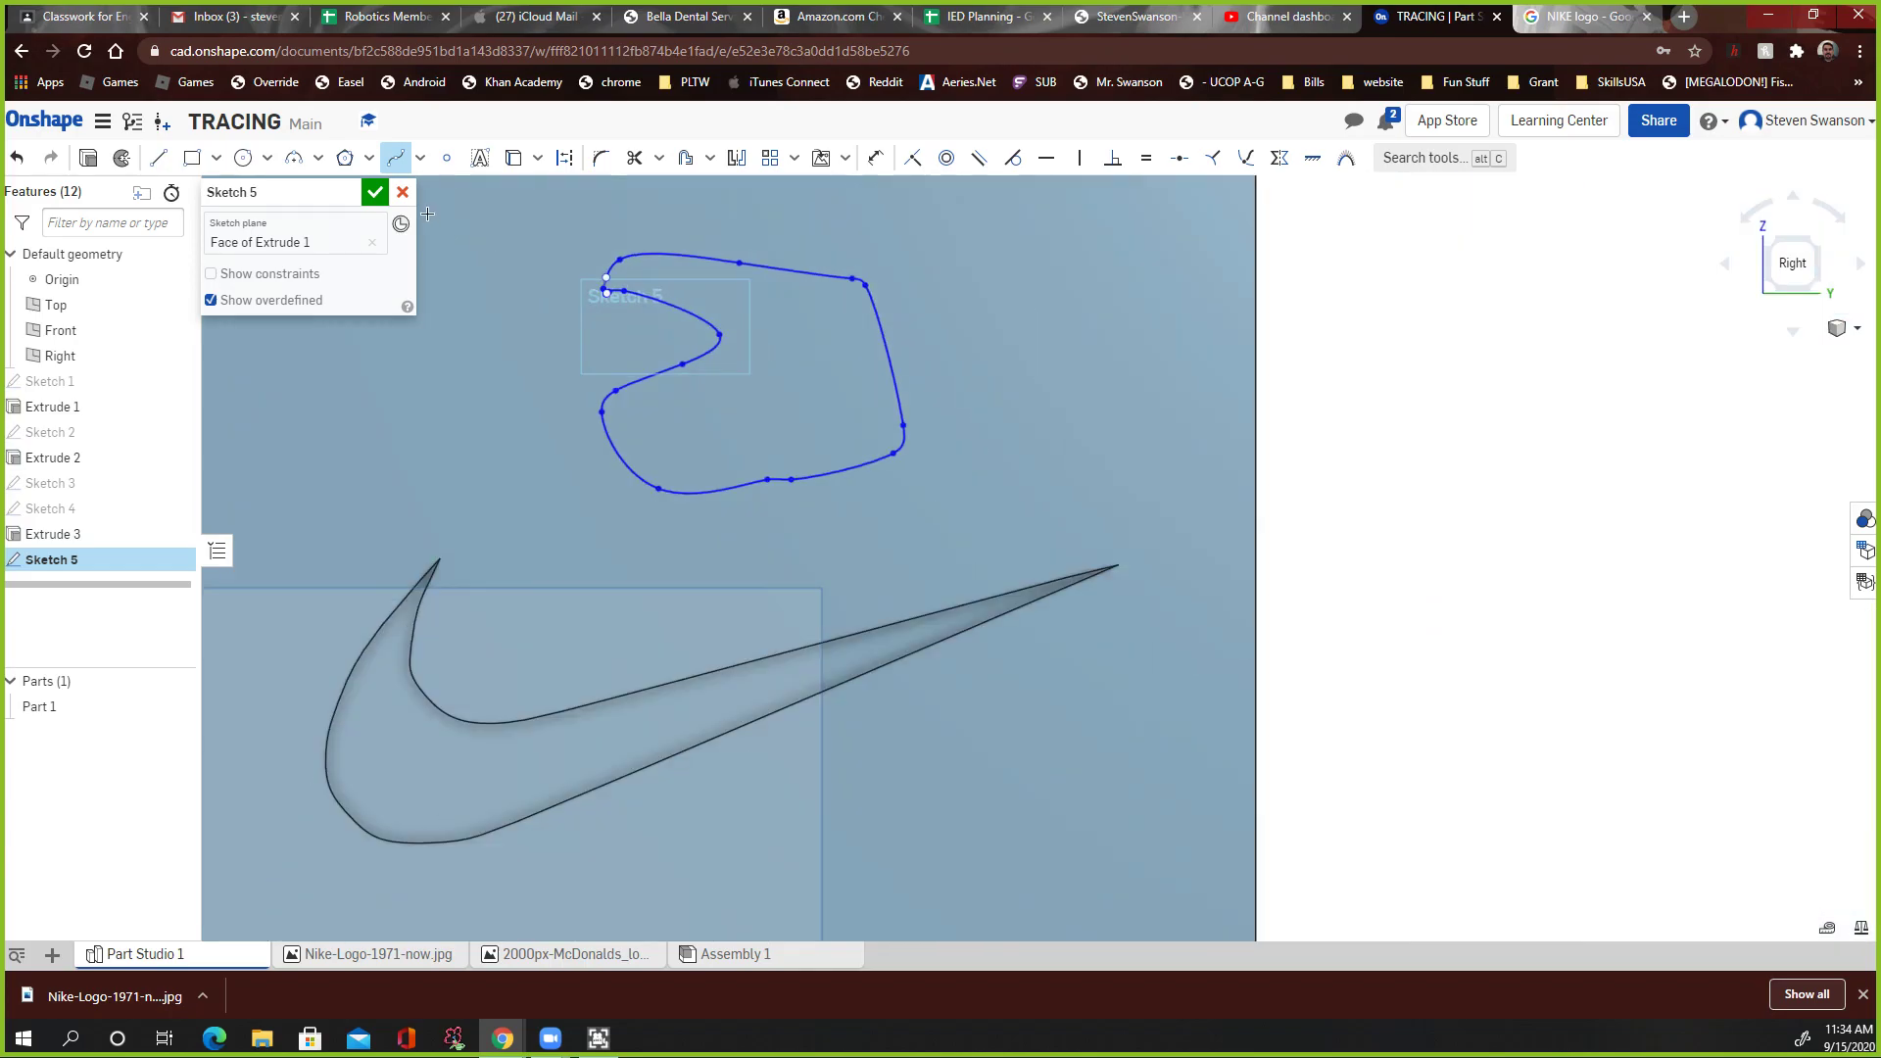
click(374, 192)
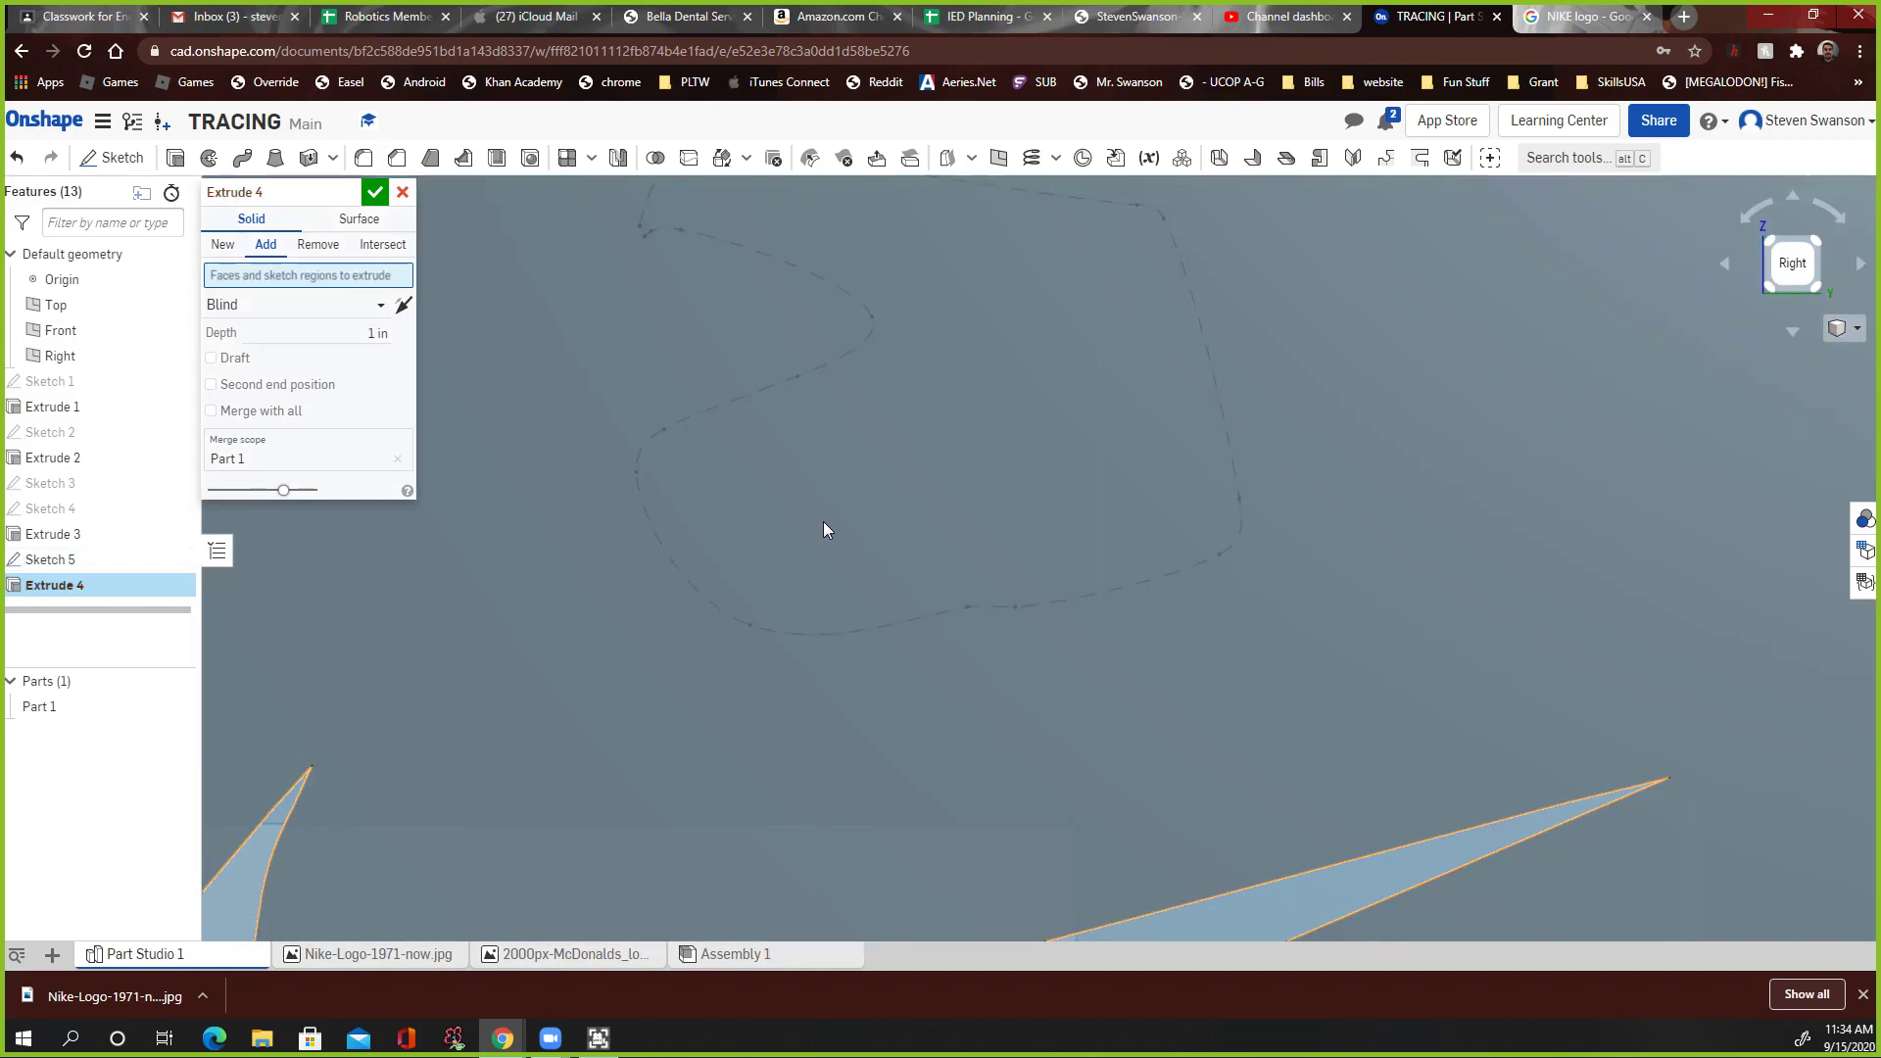
Step: Cancel the empty Extrude, re-edit and exit Sketch 5 so its loop face can be picked
click(404, 192)
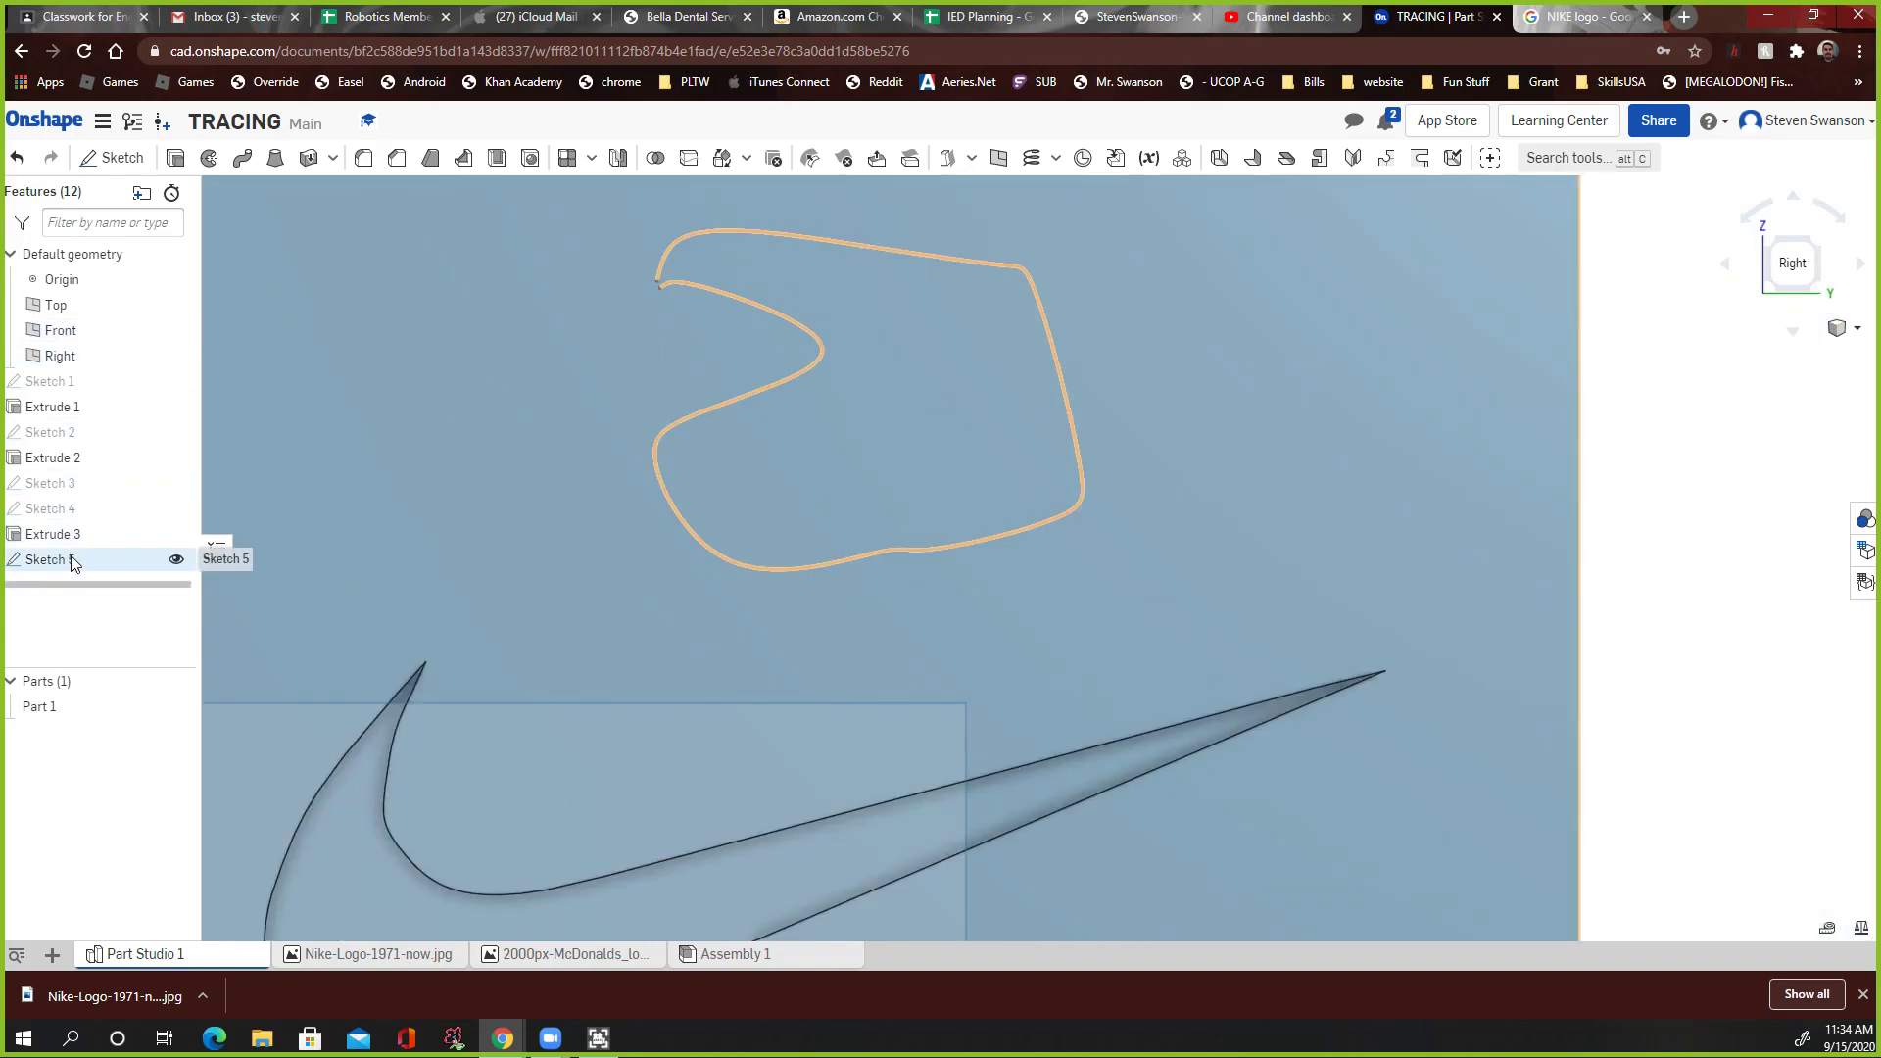
double_click(45, 560)
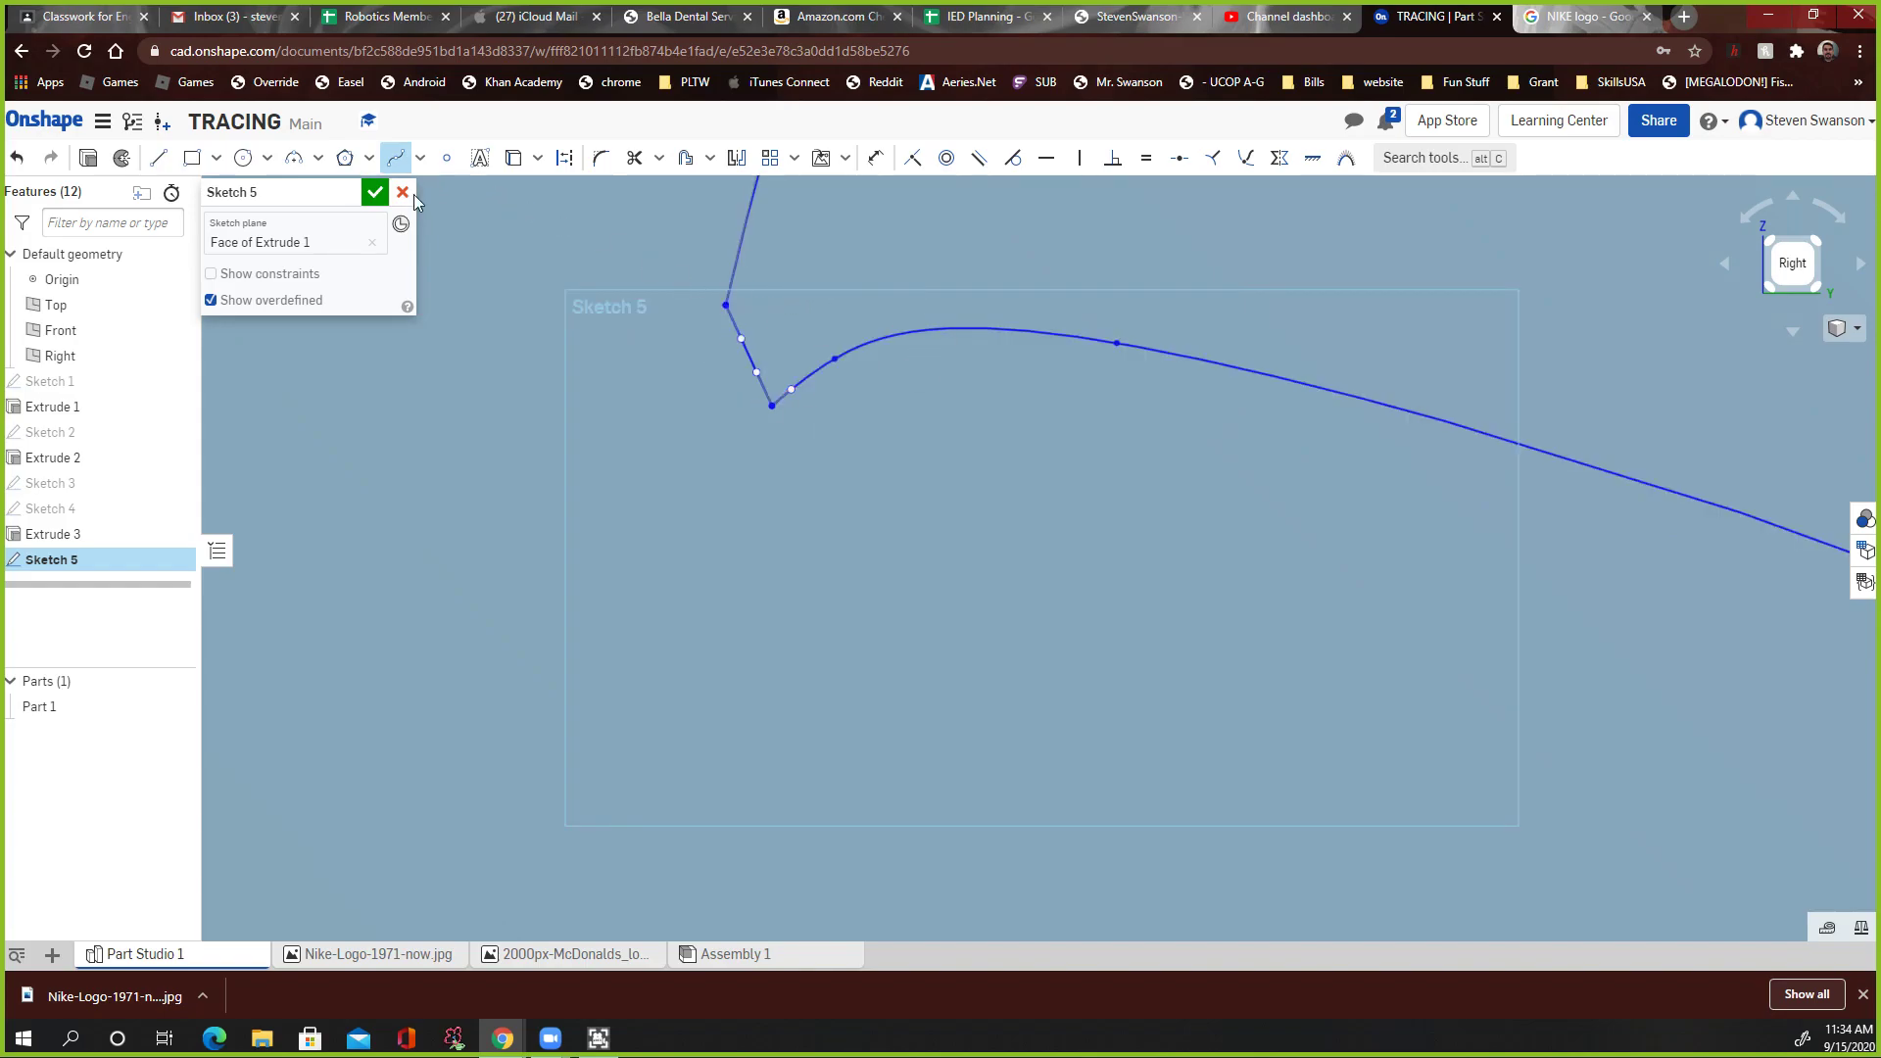
click(375, 192)
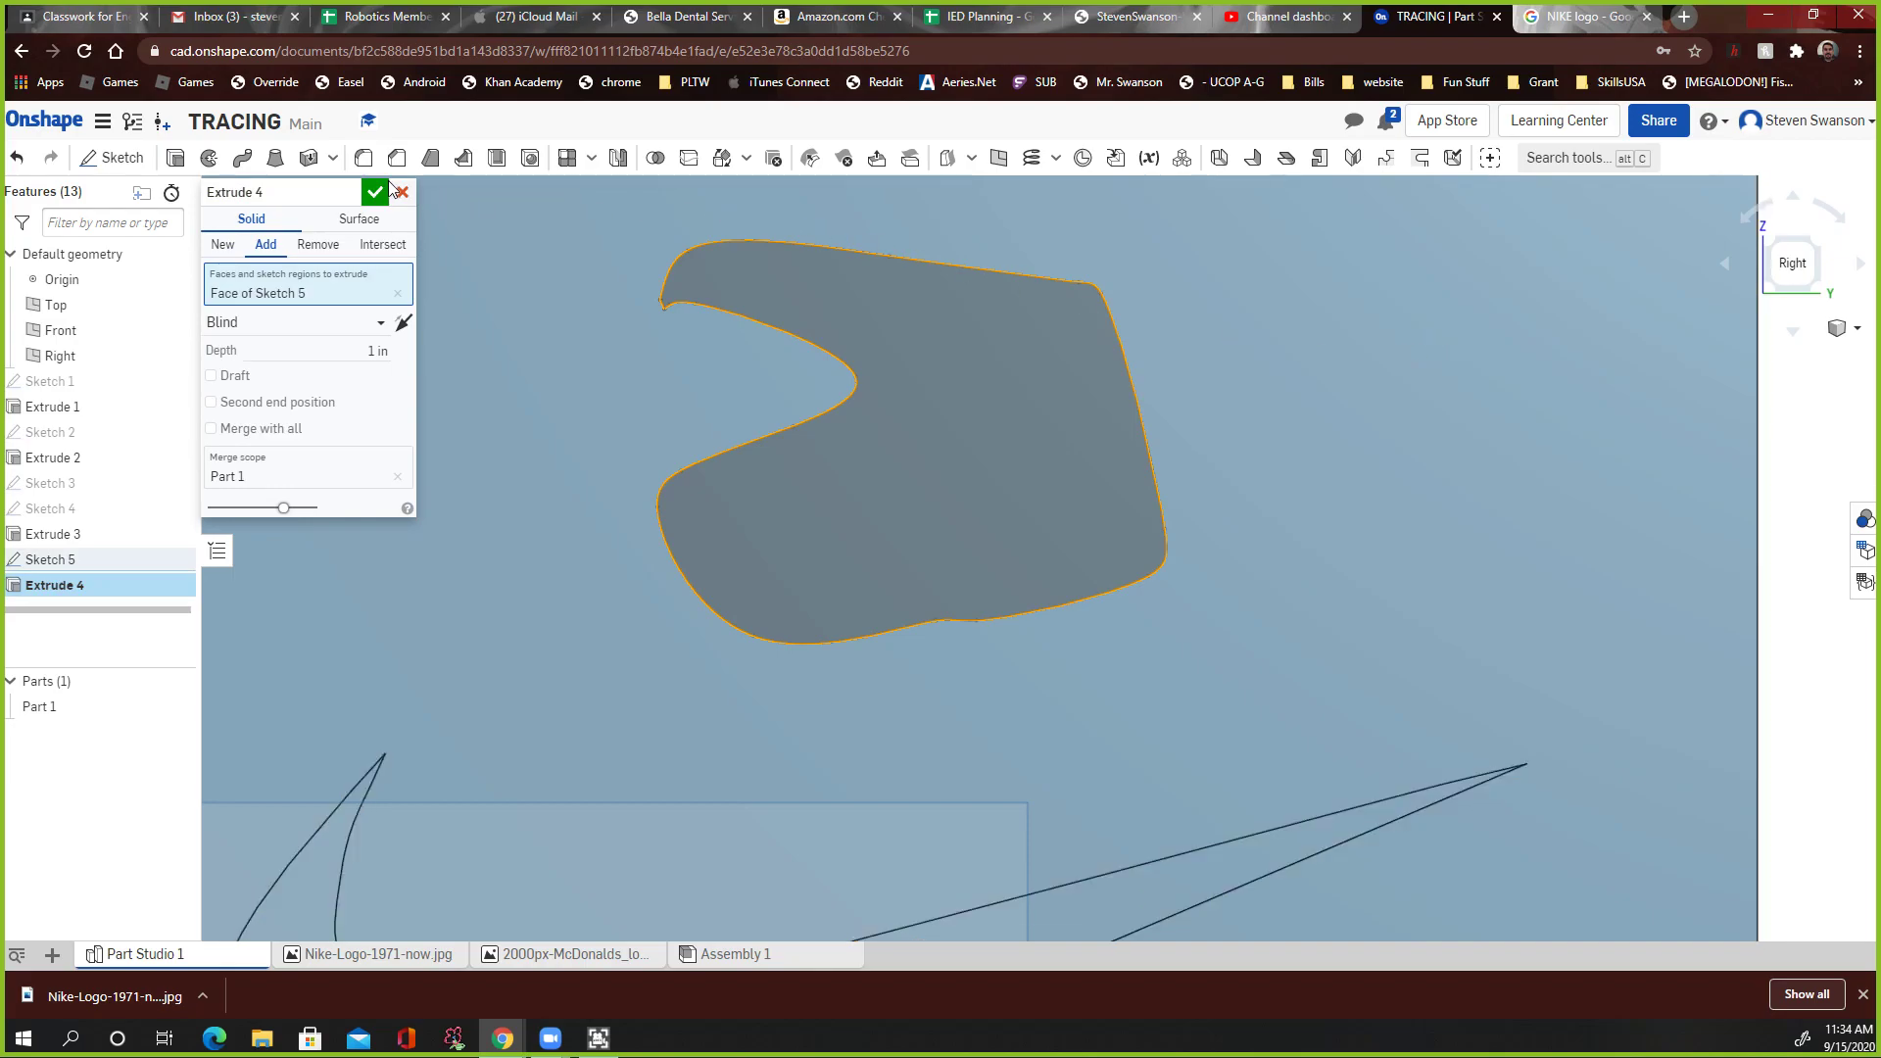
Step: Cancel Extrude 4 and delete Sketch 5 from the Features list
click(396, 192)
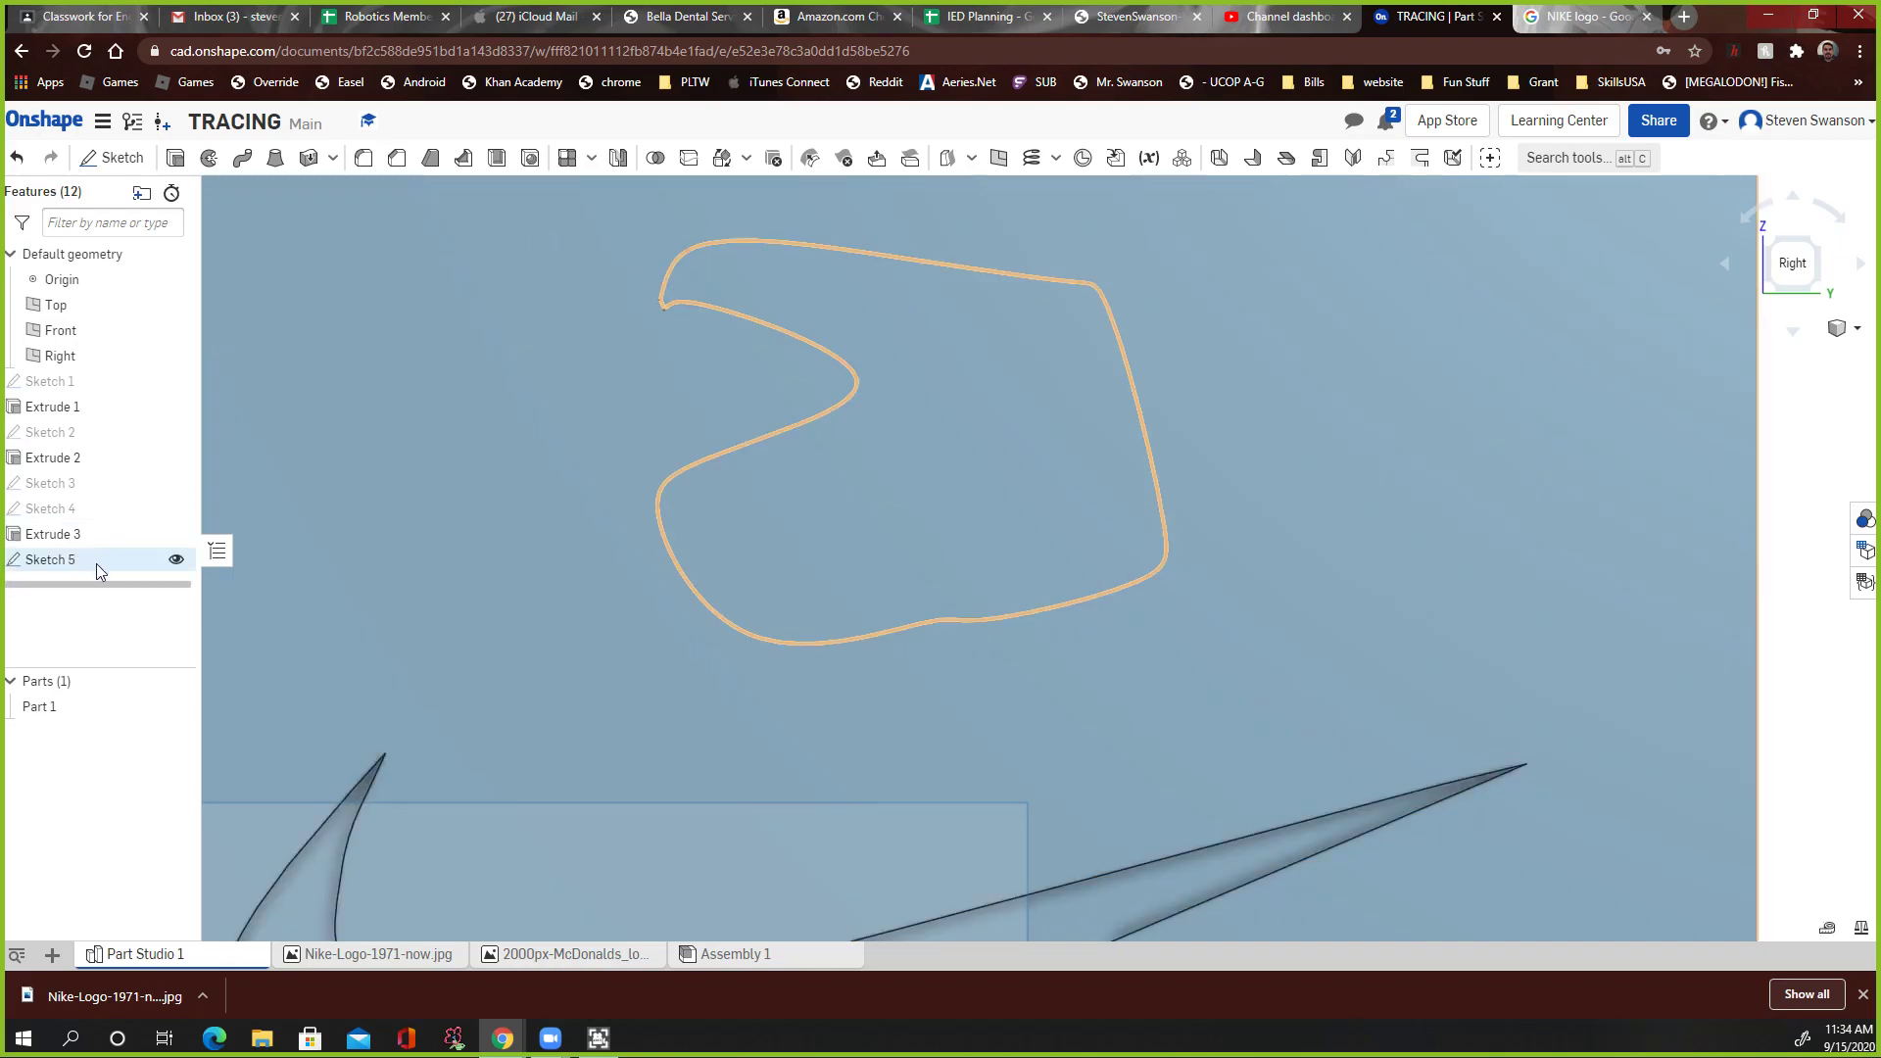
right_click(49, 561)
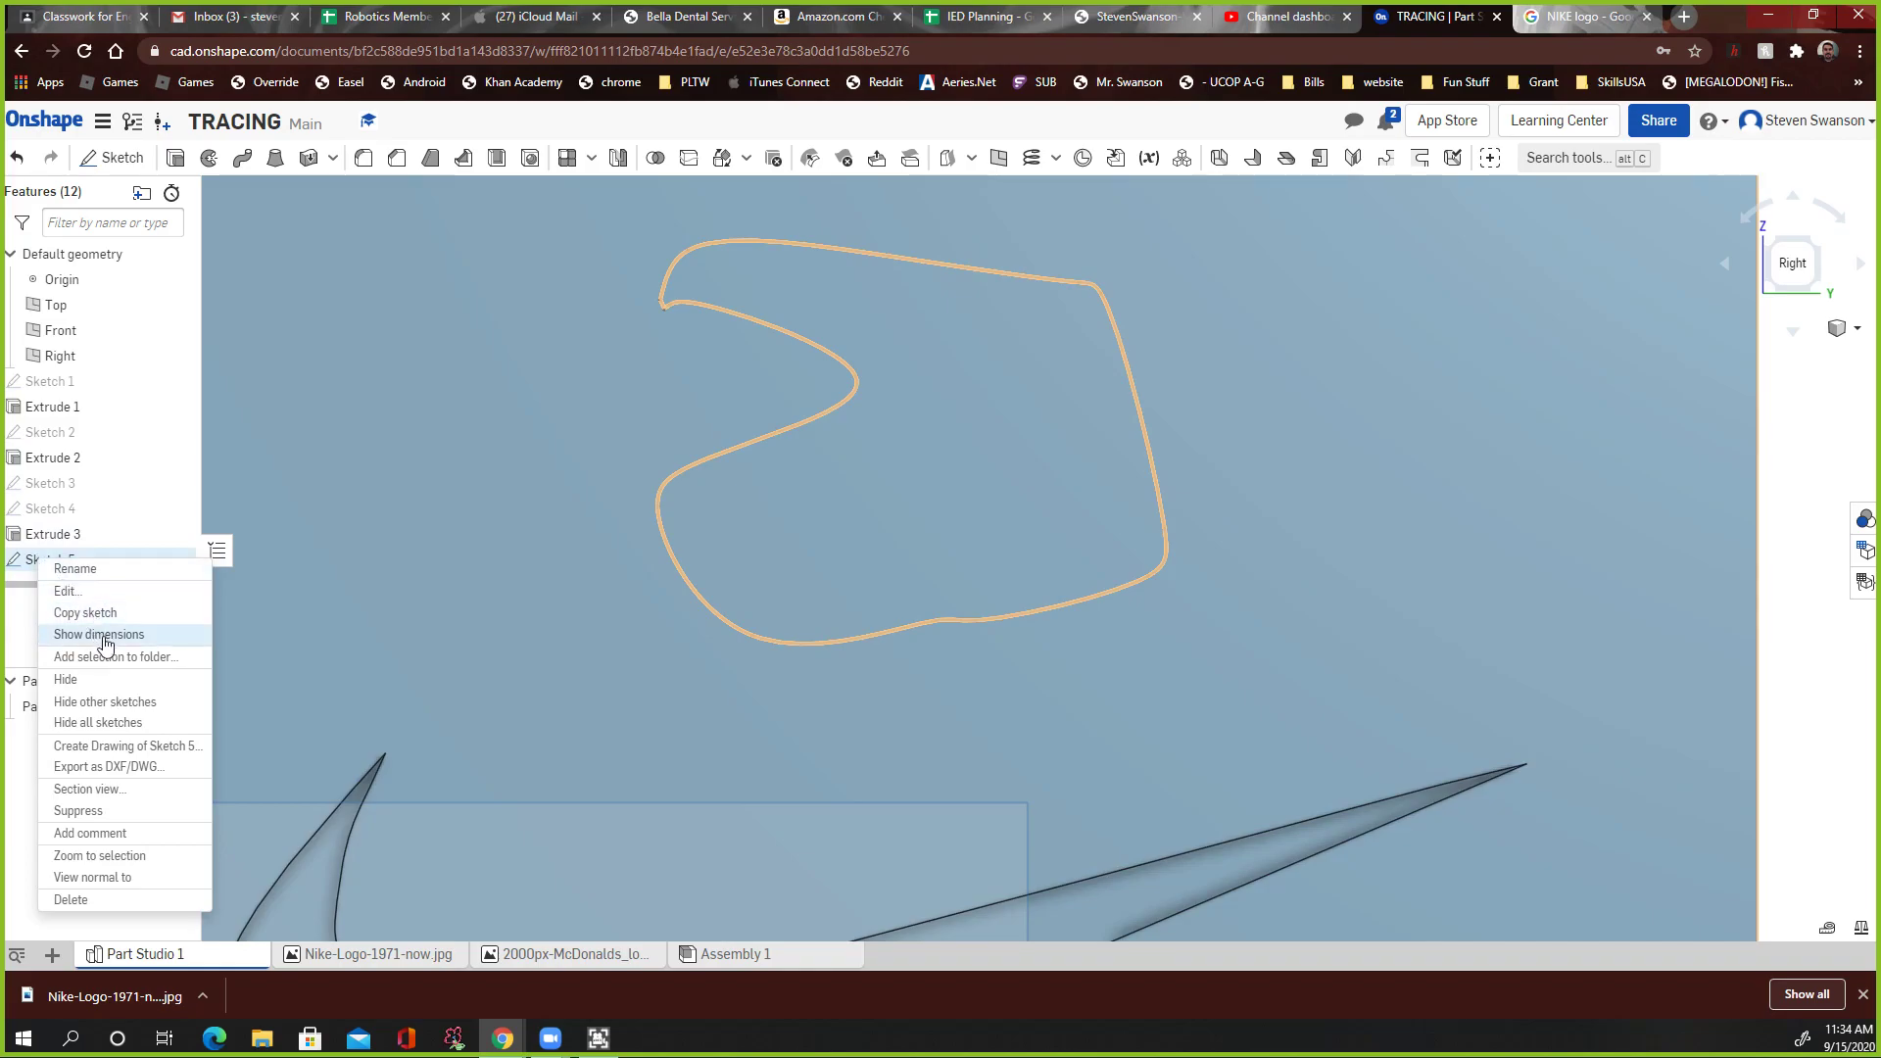
click(71, 899)
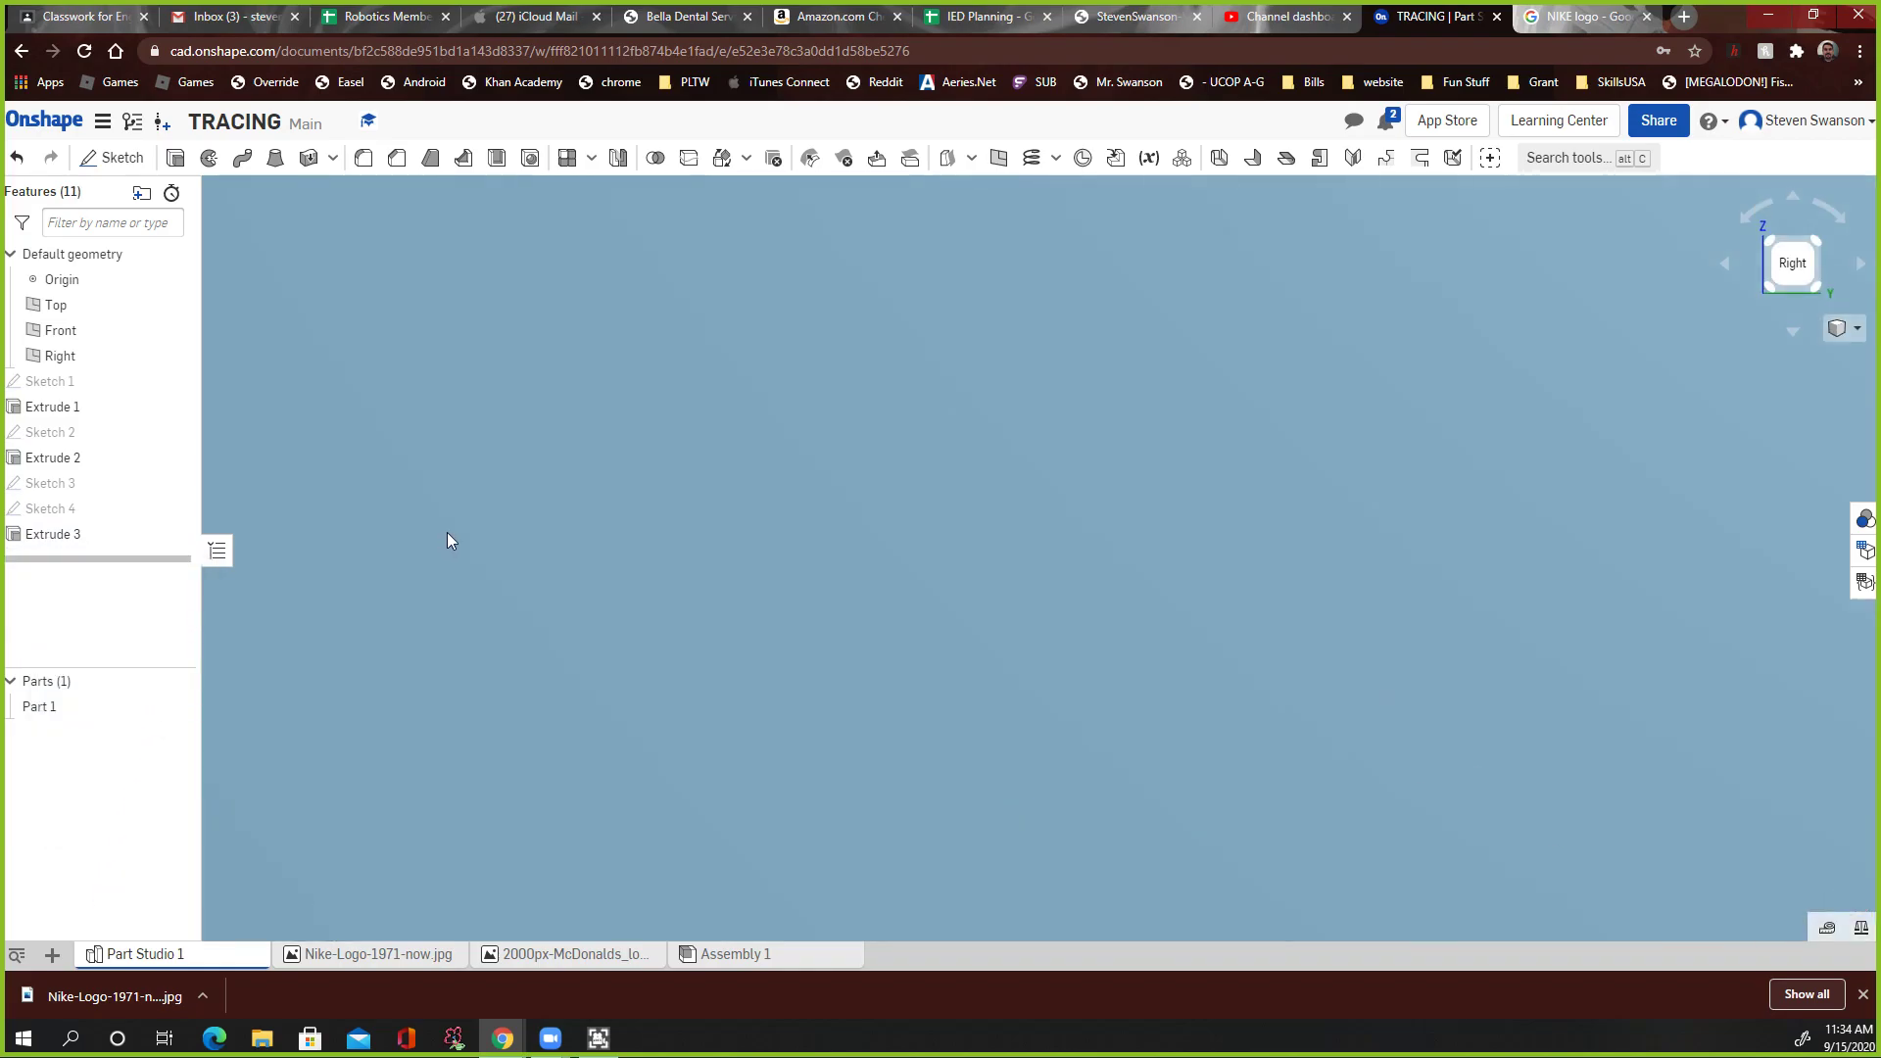